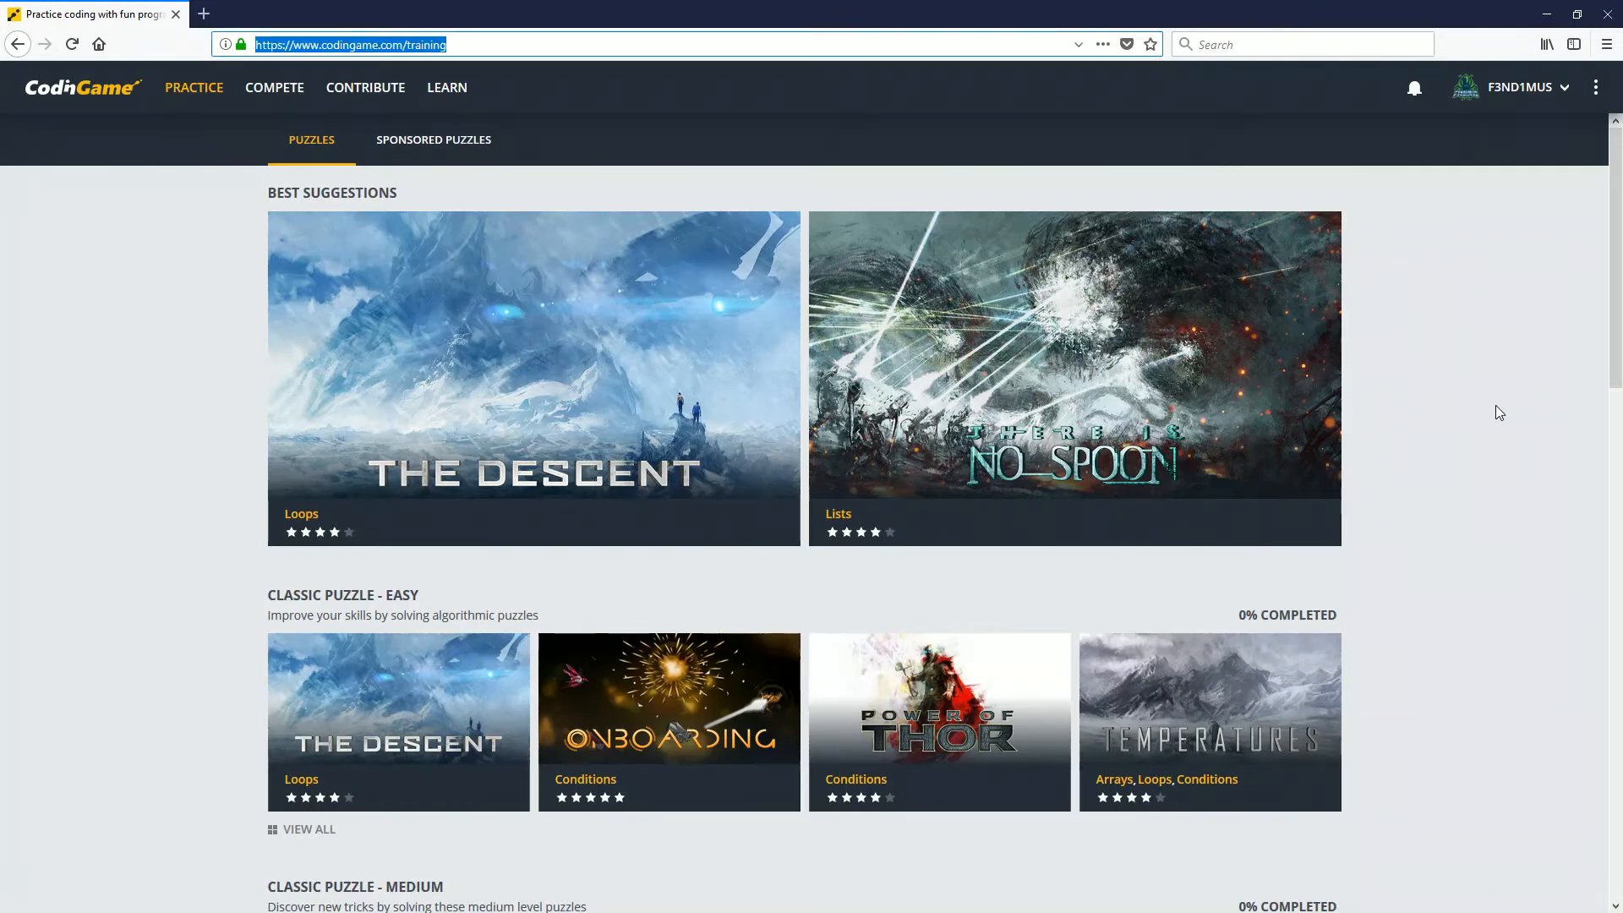
mouse_move(1506, 415)
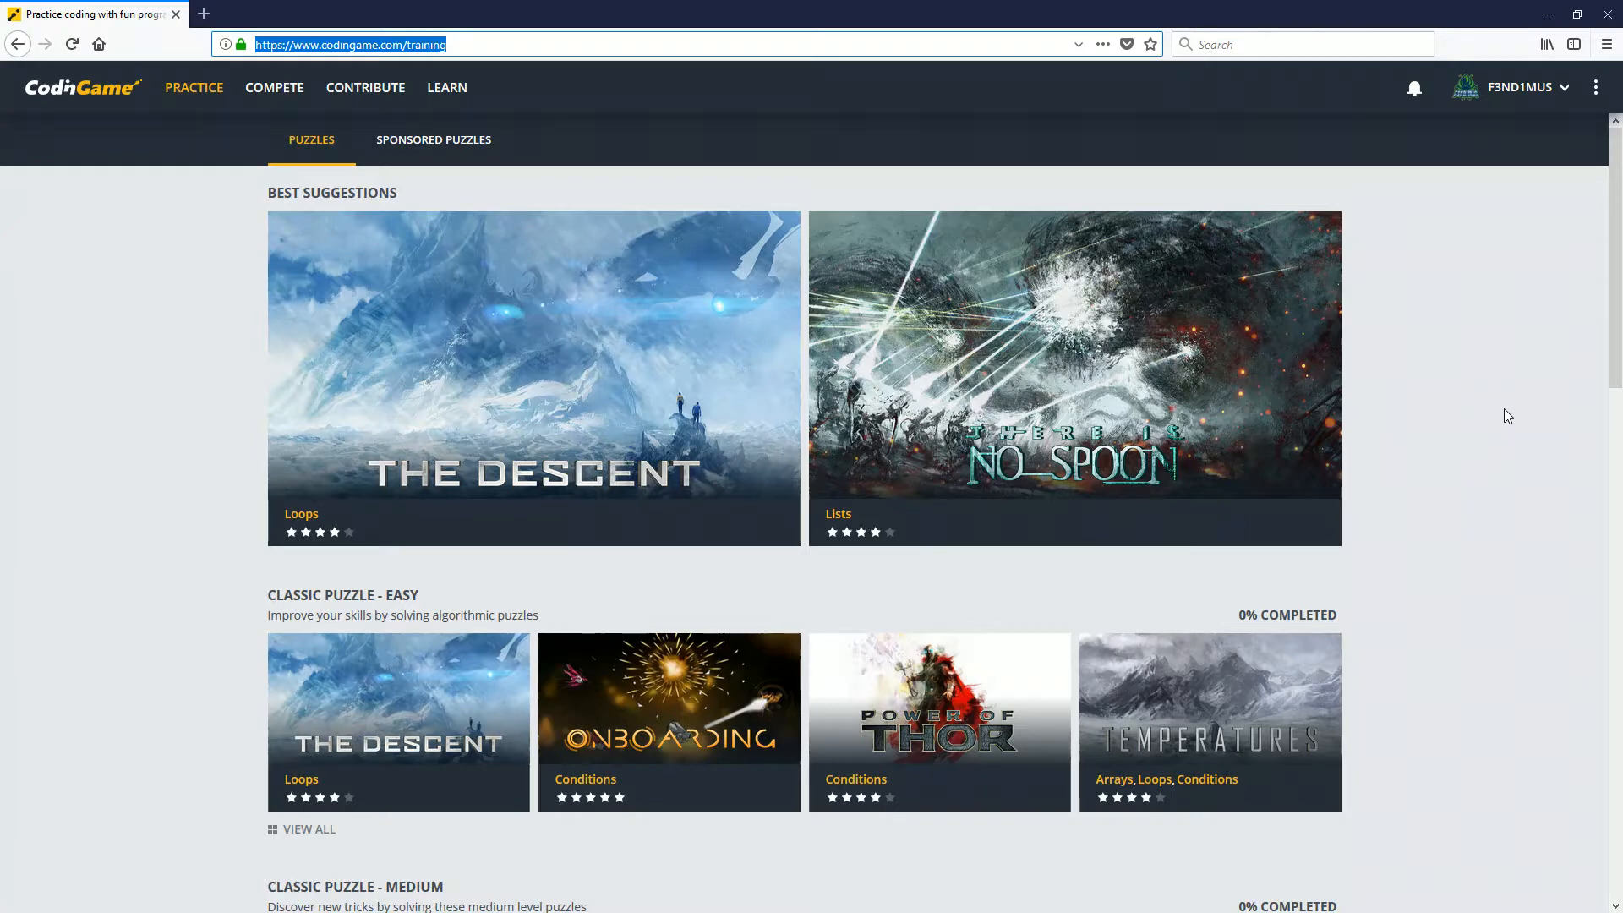
mouse_move(401, 312)
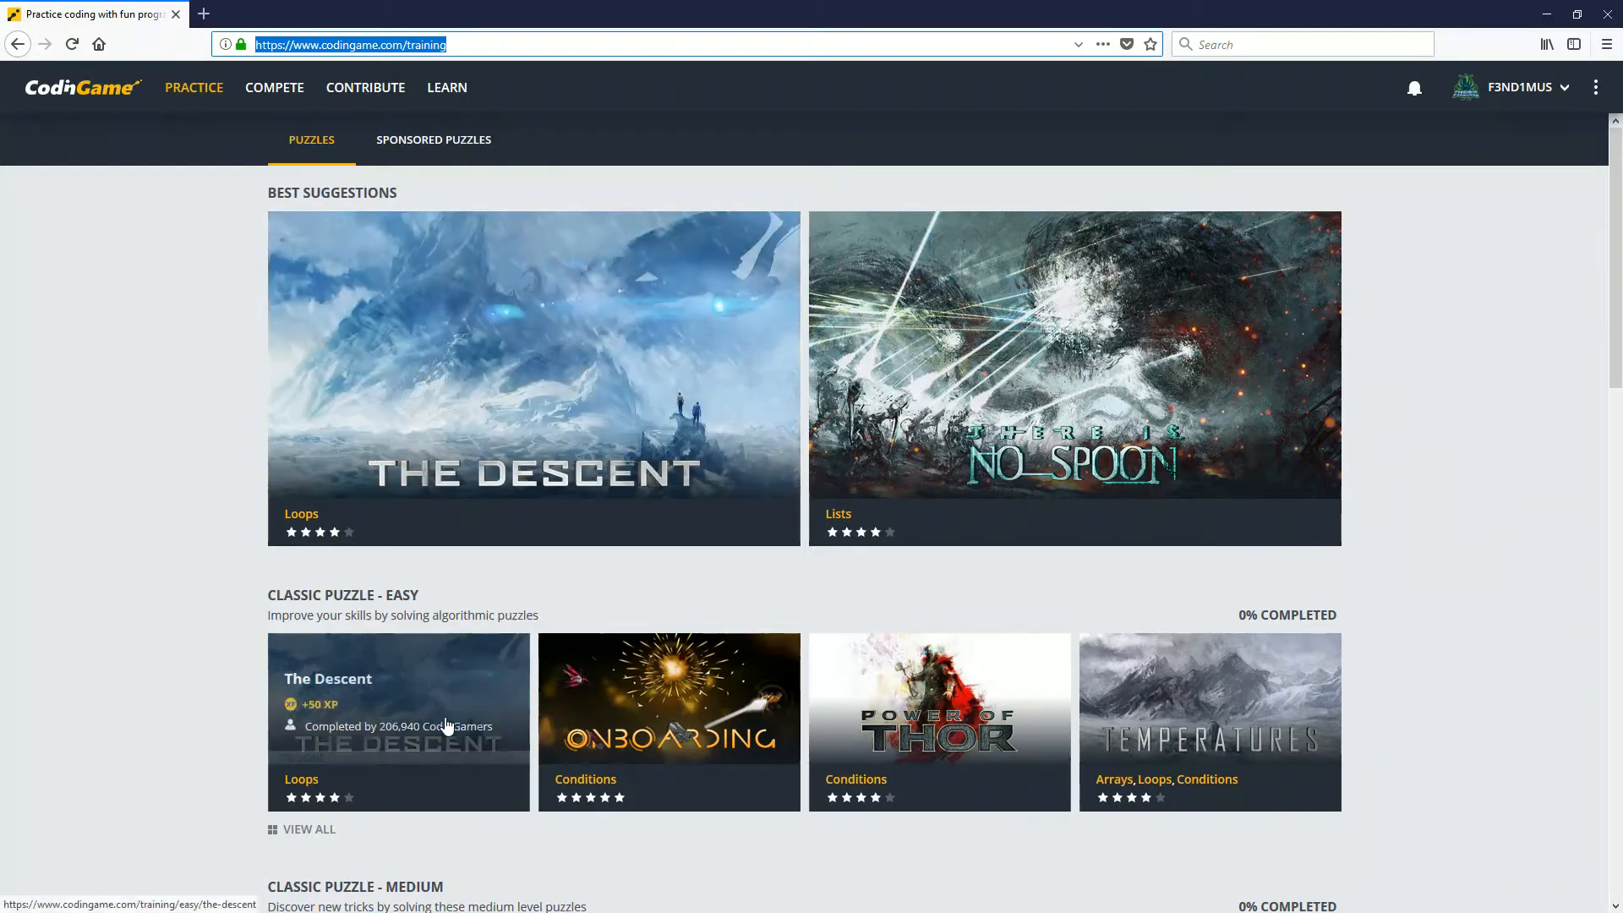
Step: Open The Descent puzzle page and scroll through its statement and 4.3 rating
click(398, 721)
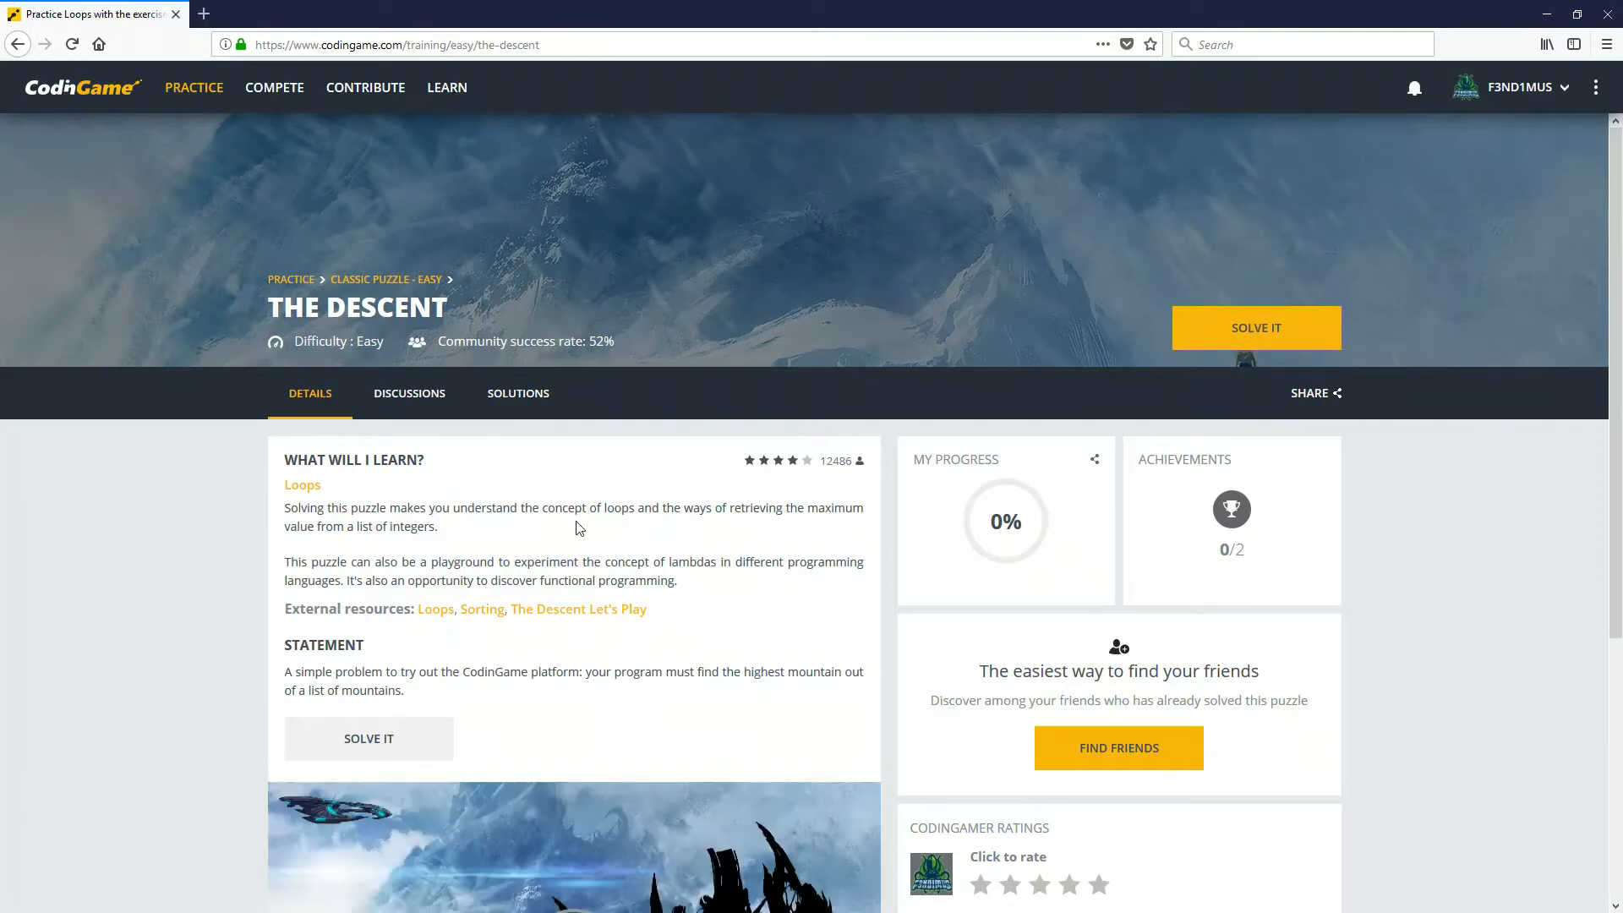
mouse_move(240, 426)
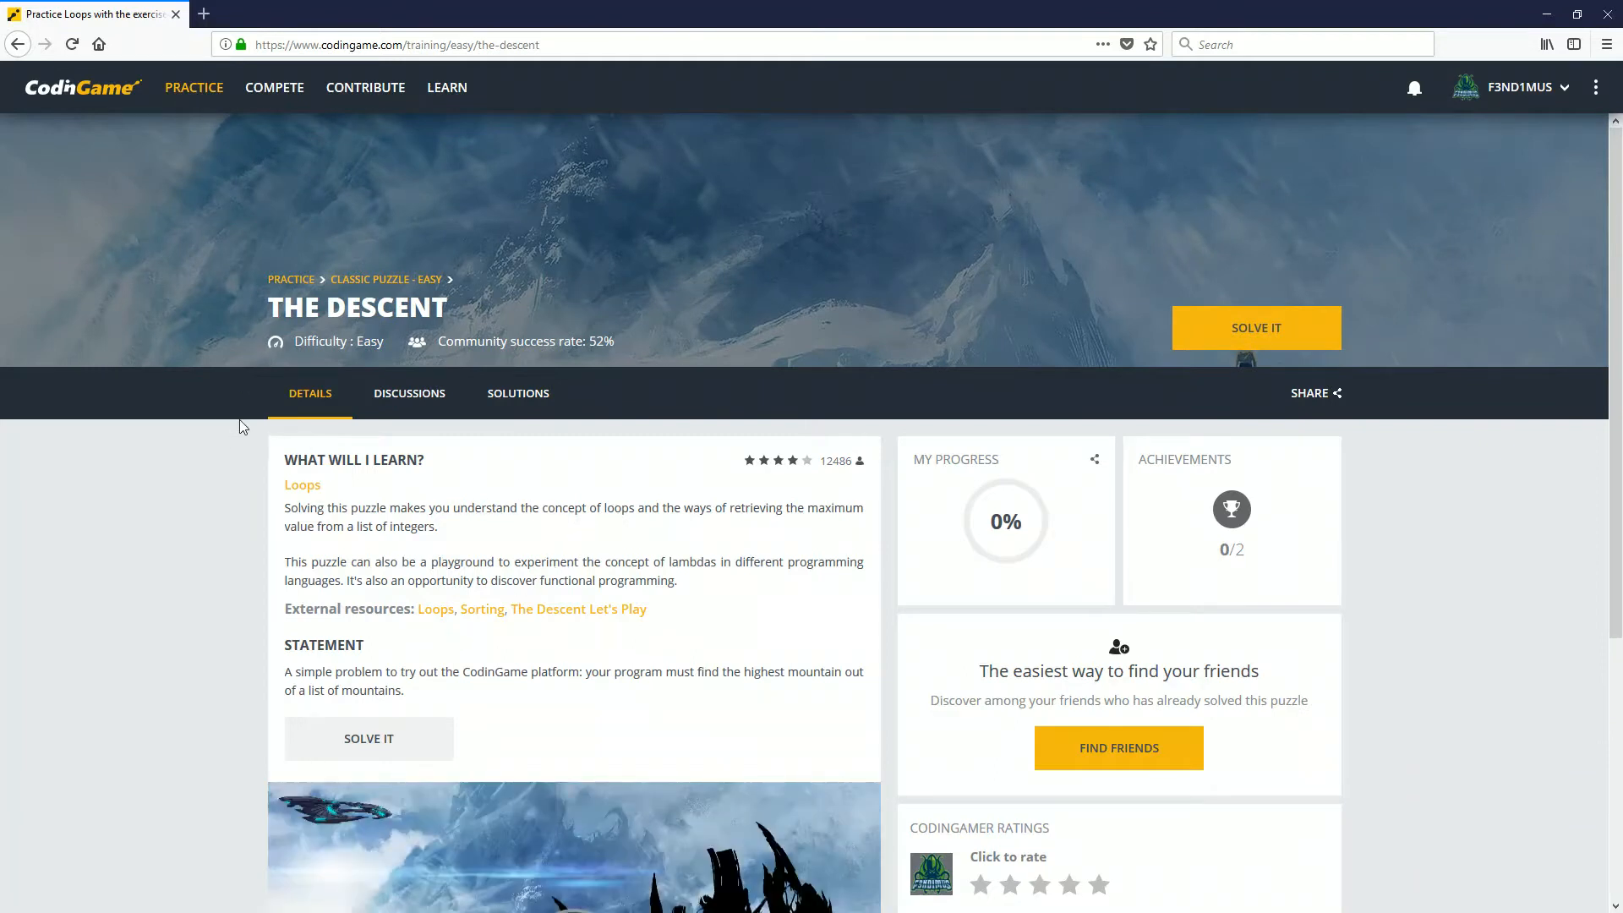
mouse_move(207, 422)
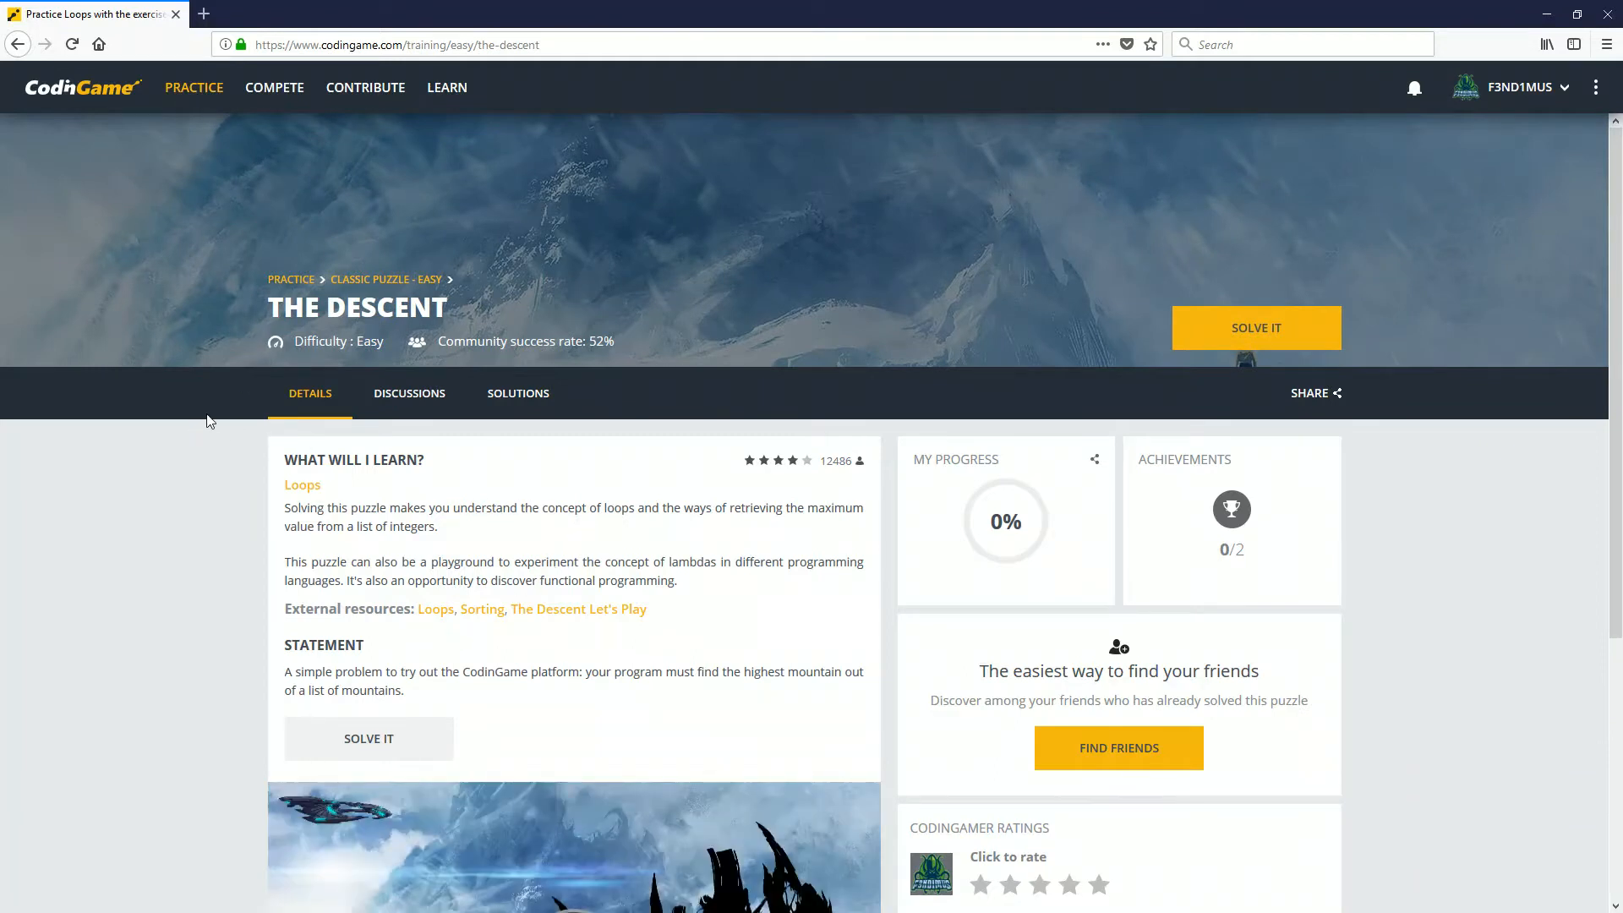
scroll(down, 3)
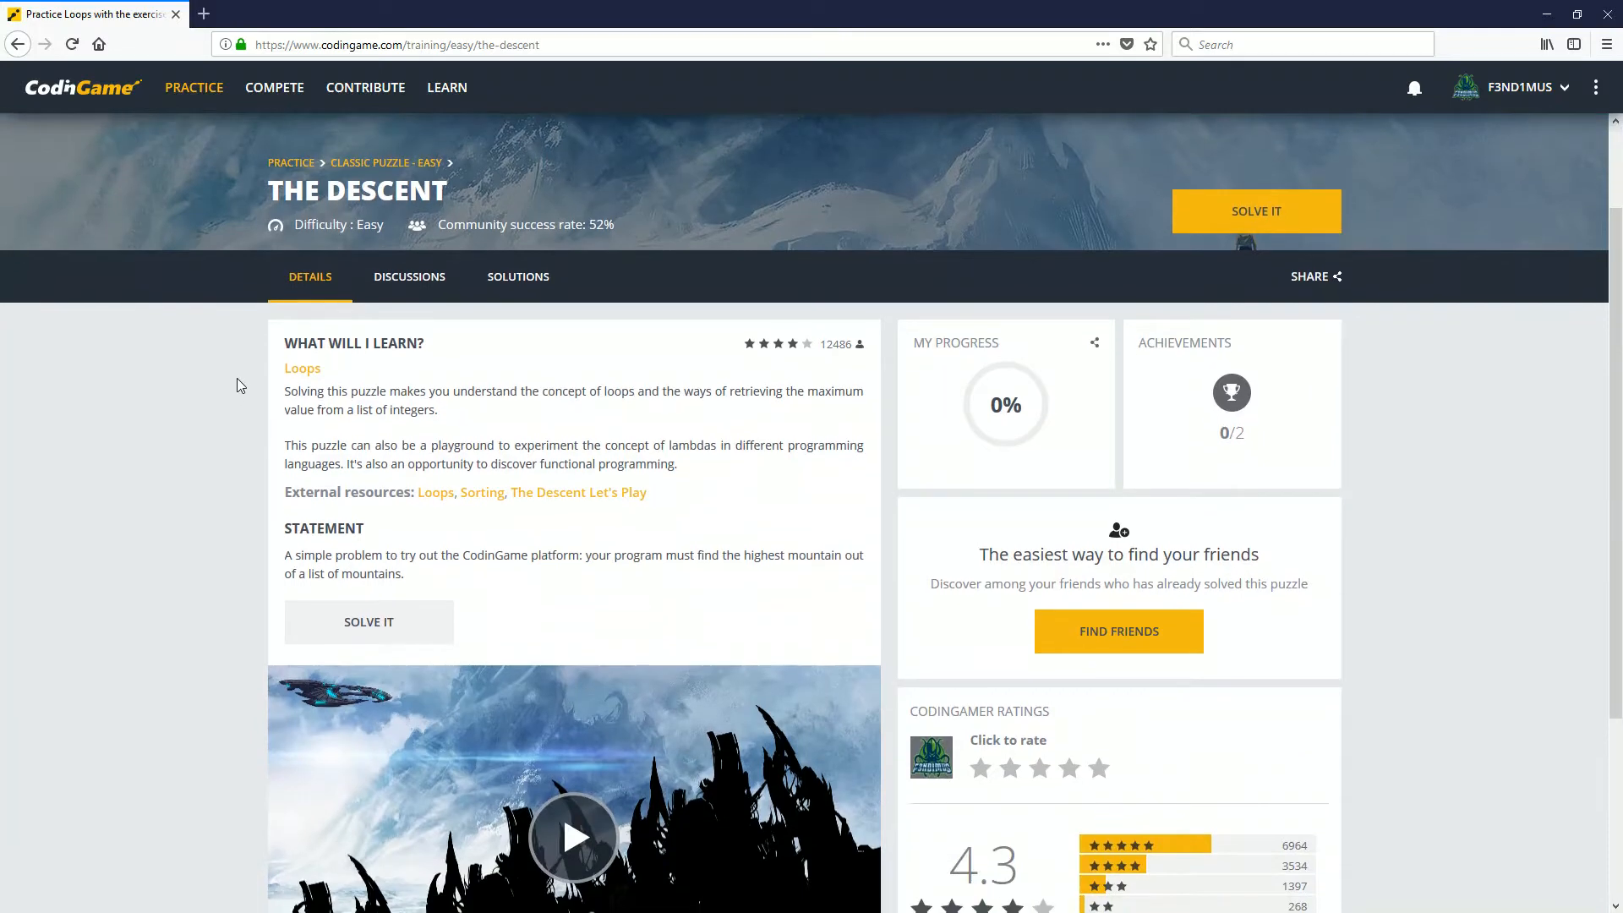
mouse_move(227, 375)
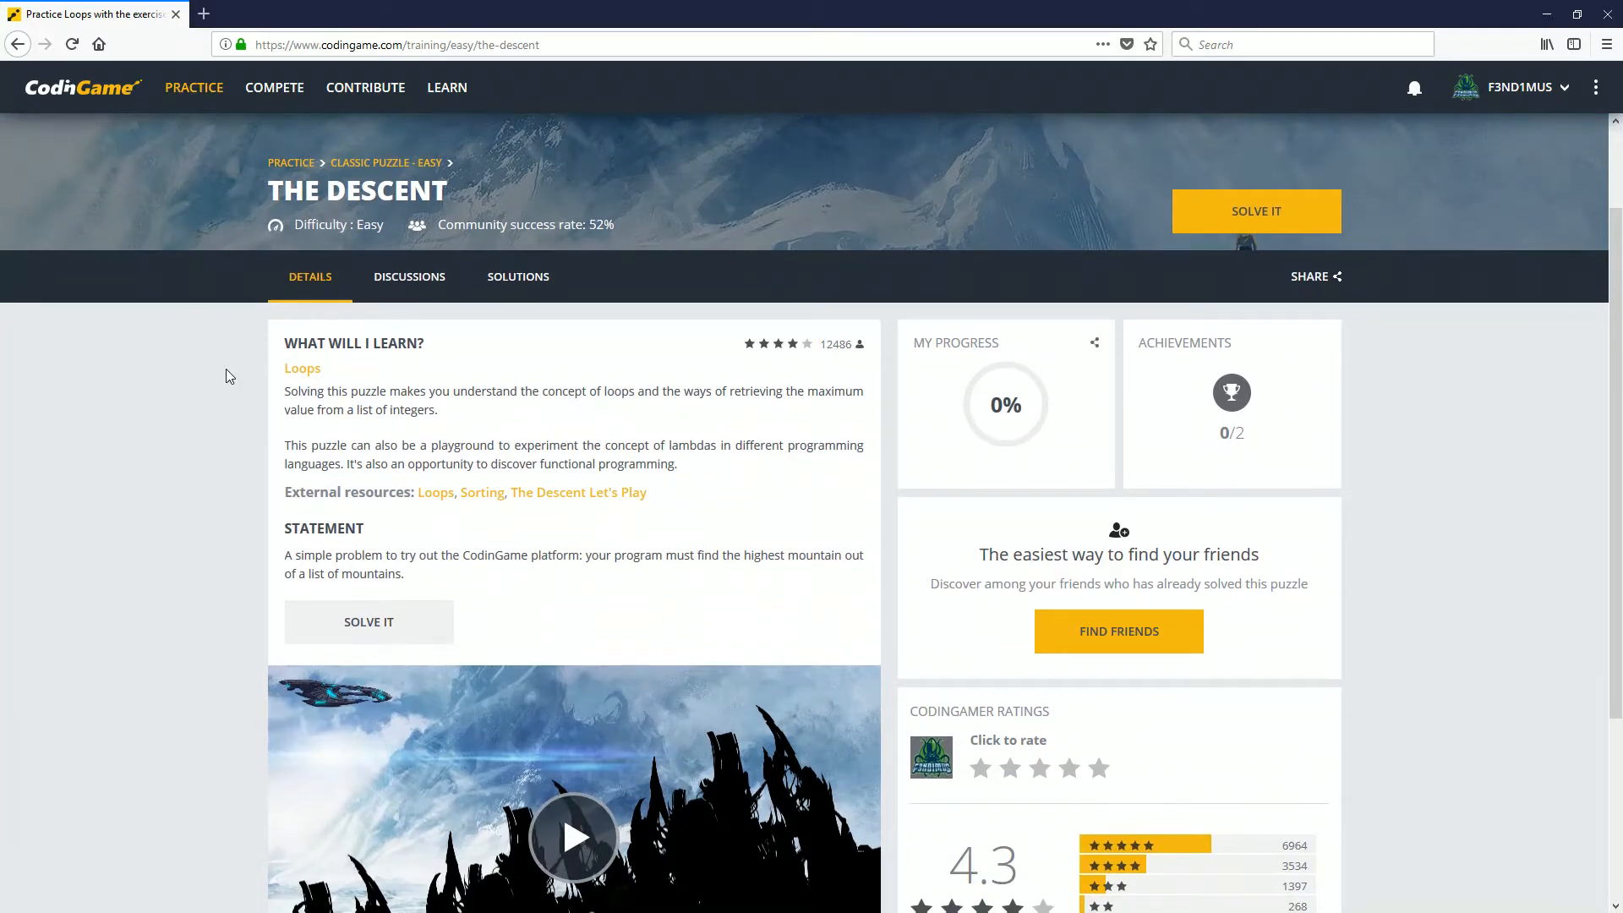
mouse_move(262, 549)
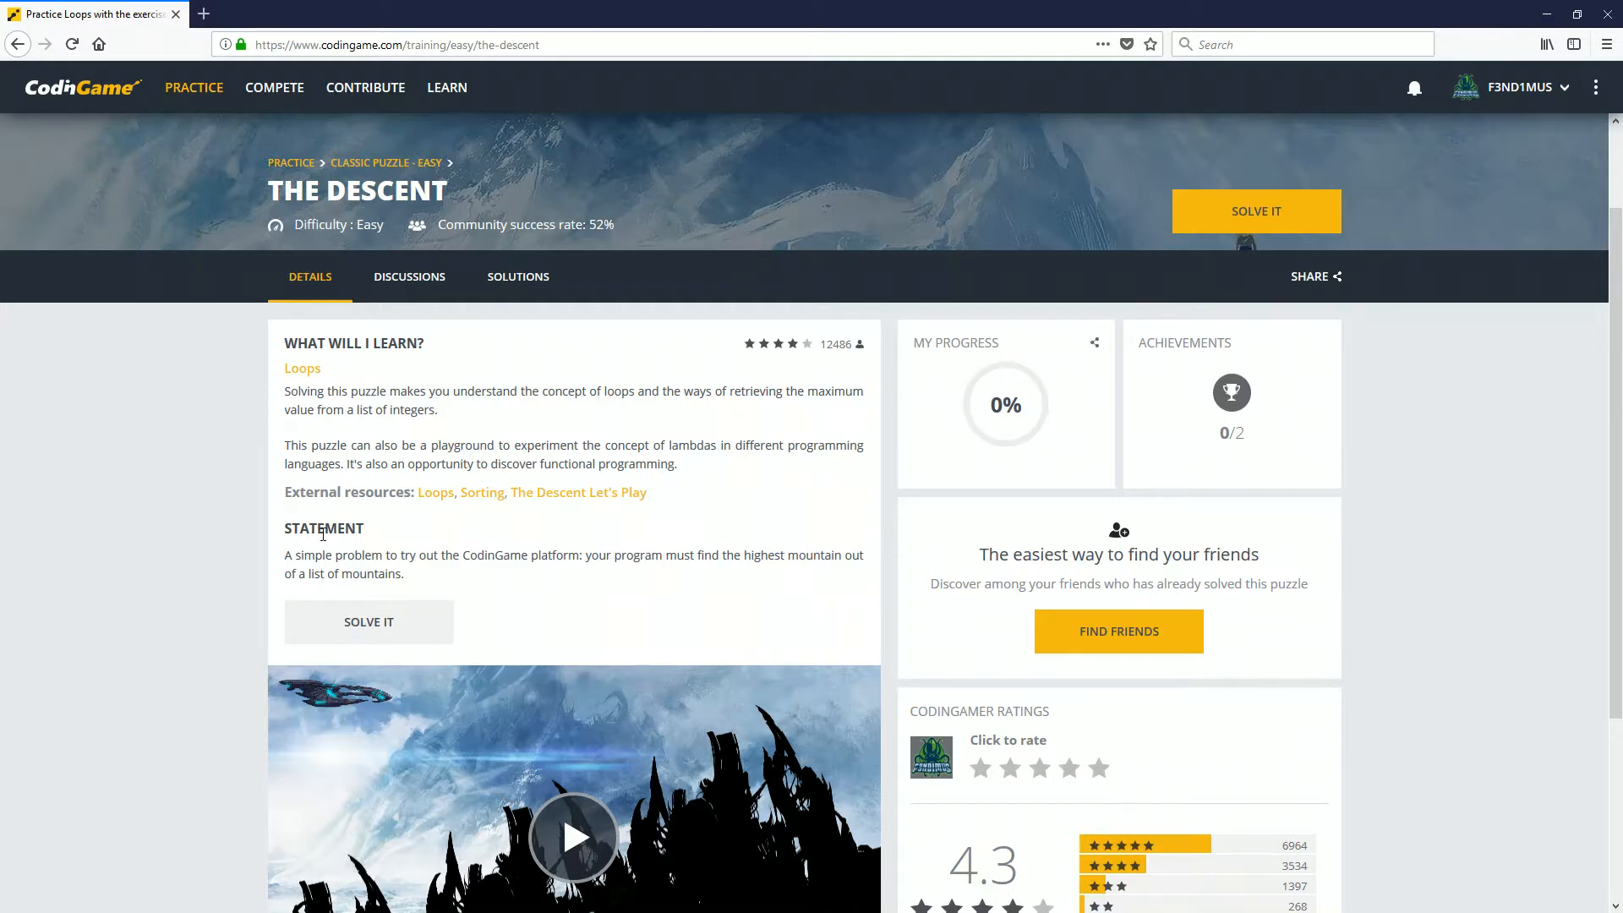
scroll(down, 3)
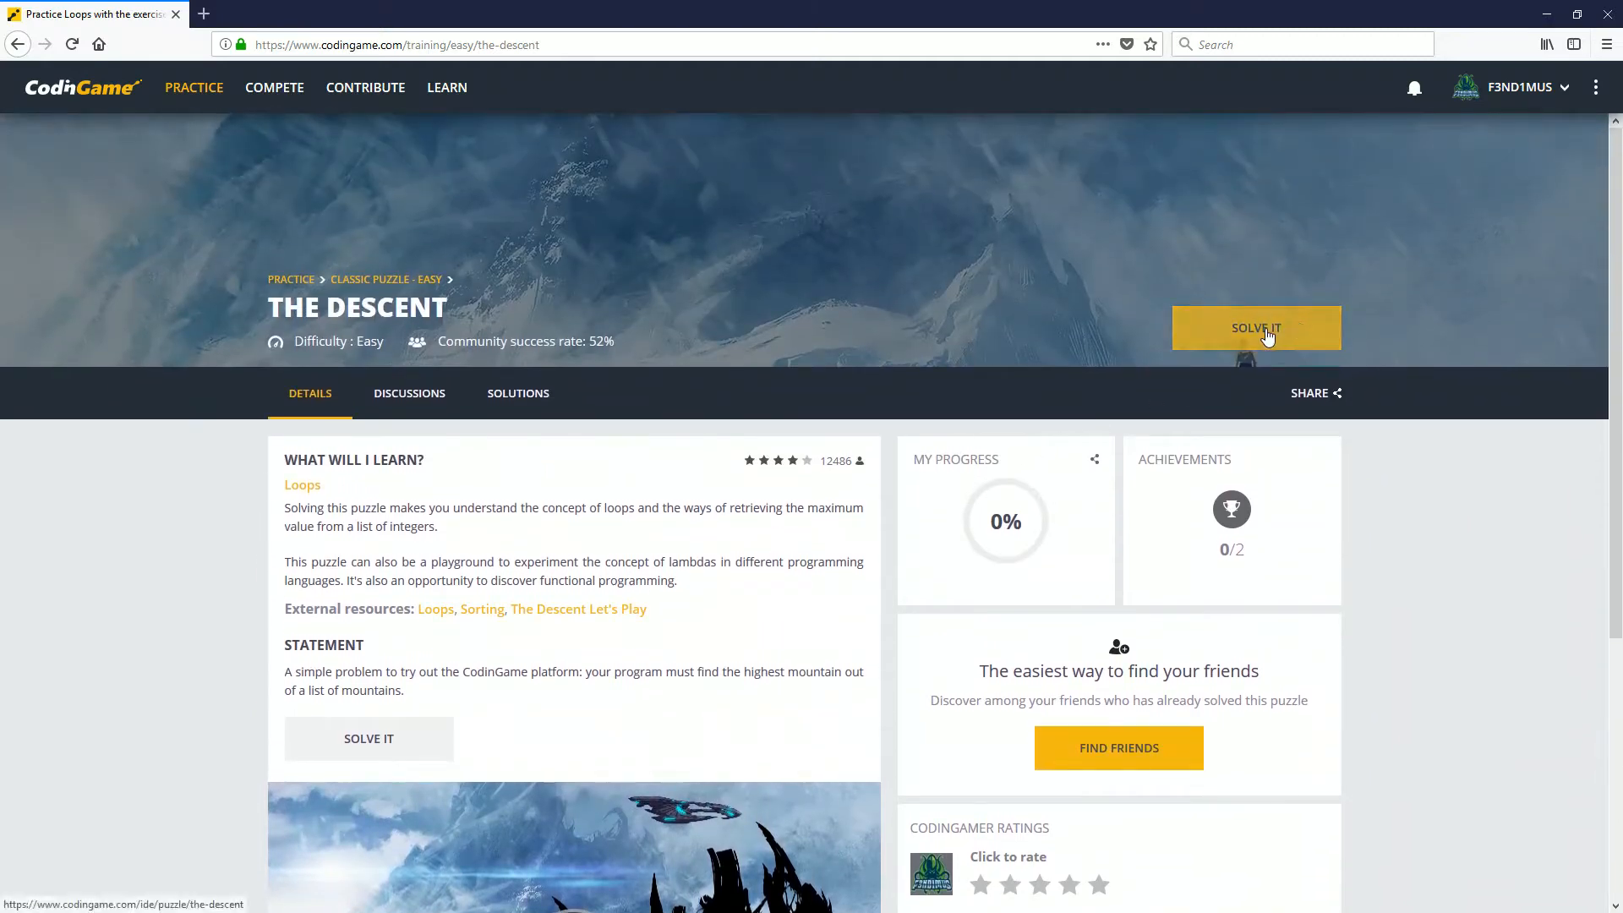
Step: Launch The Descent in the IDE and scroll the rules beside the C# starter code
click(1255, 328)
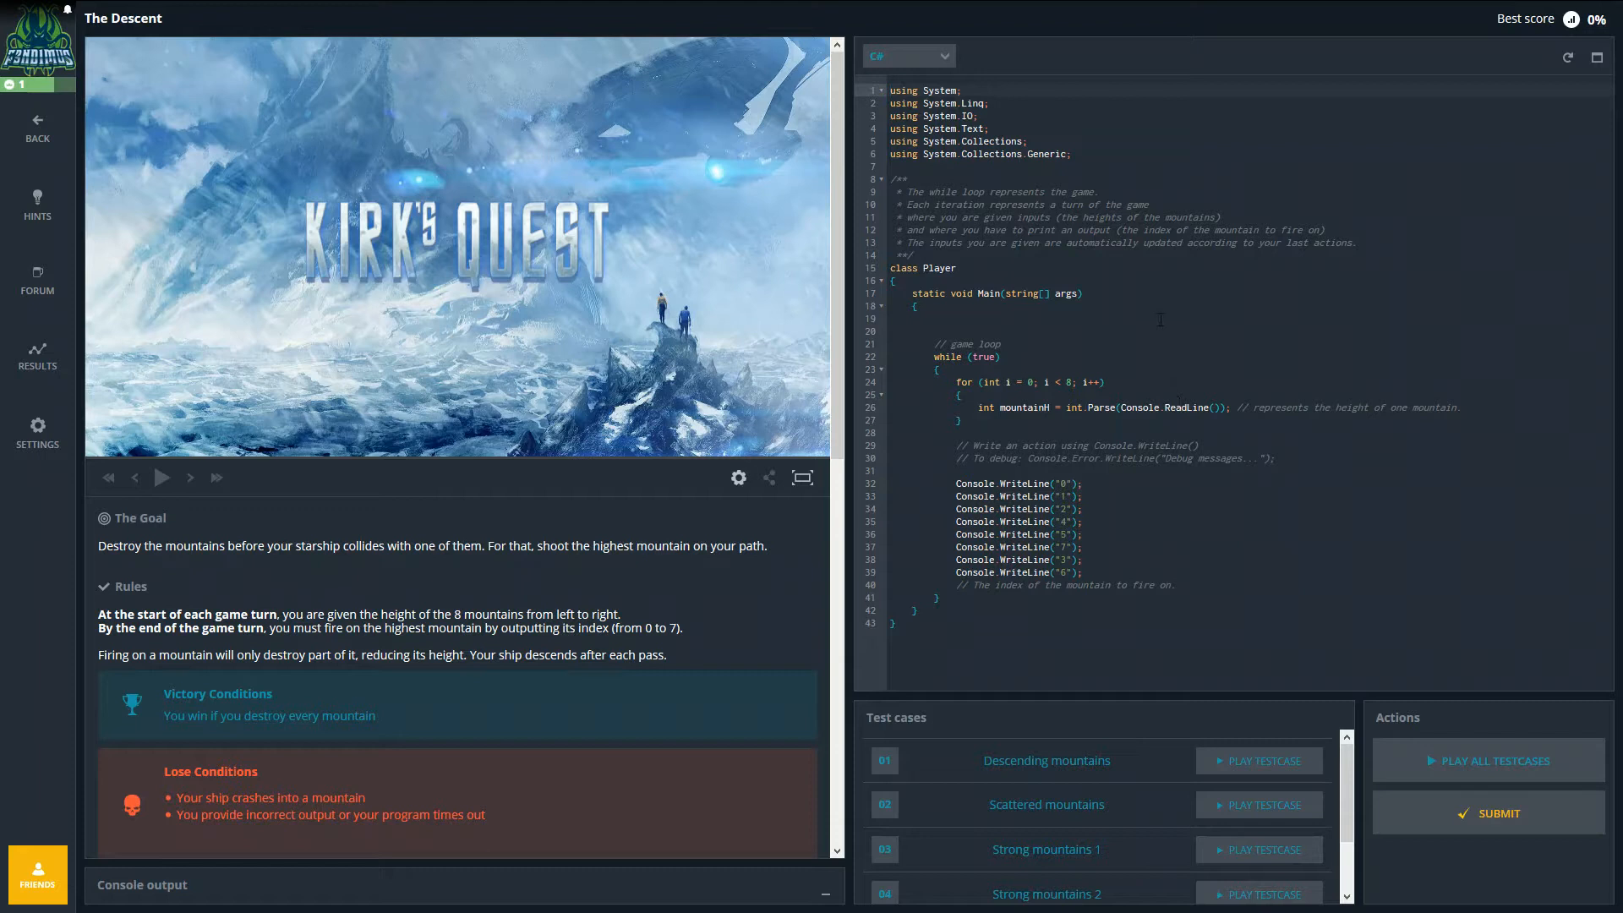
mouse_move(388, 323)
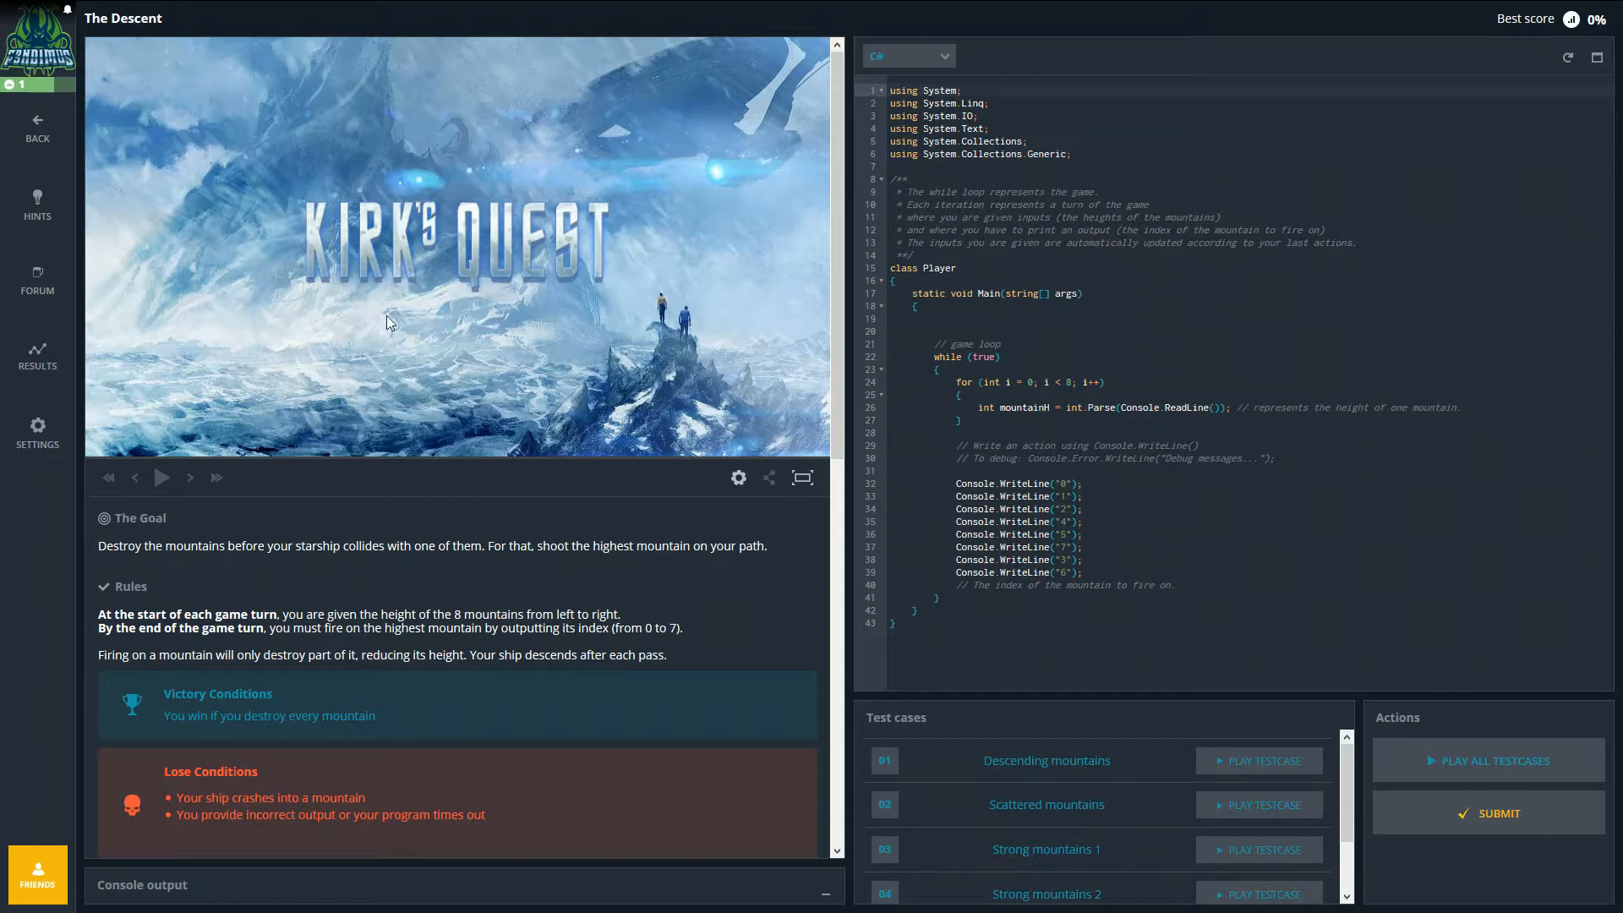
mouse_move(50, 67)
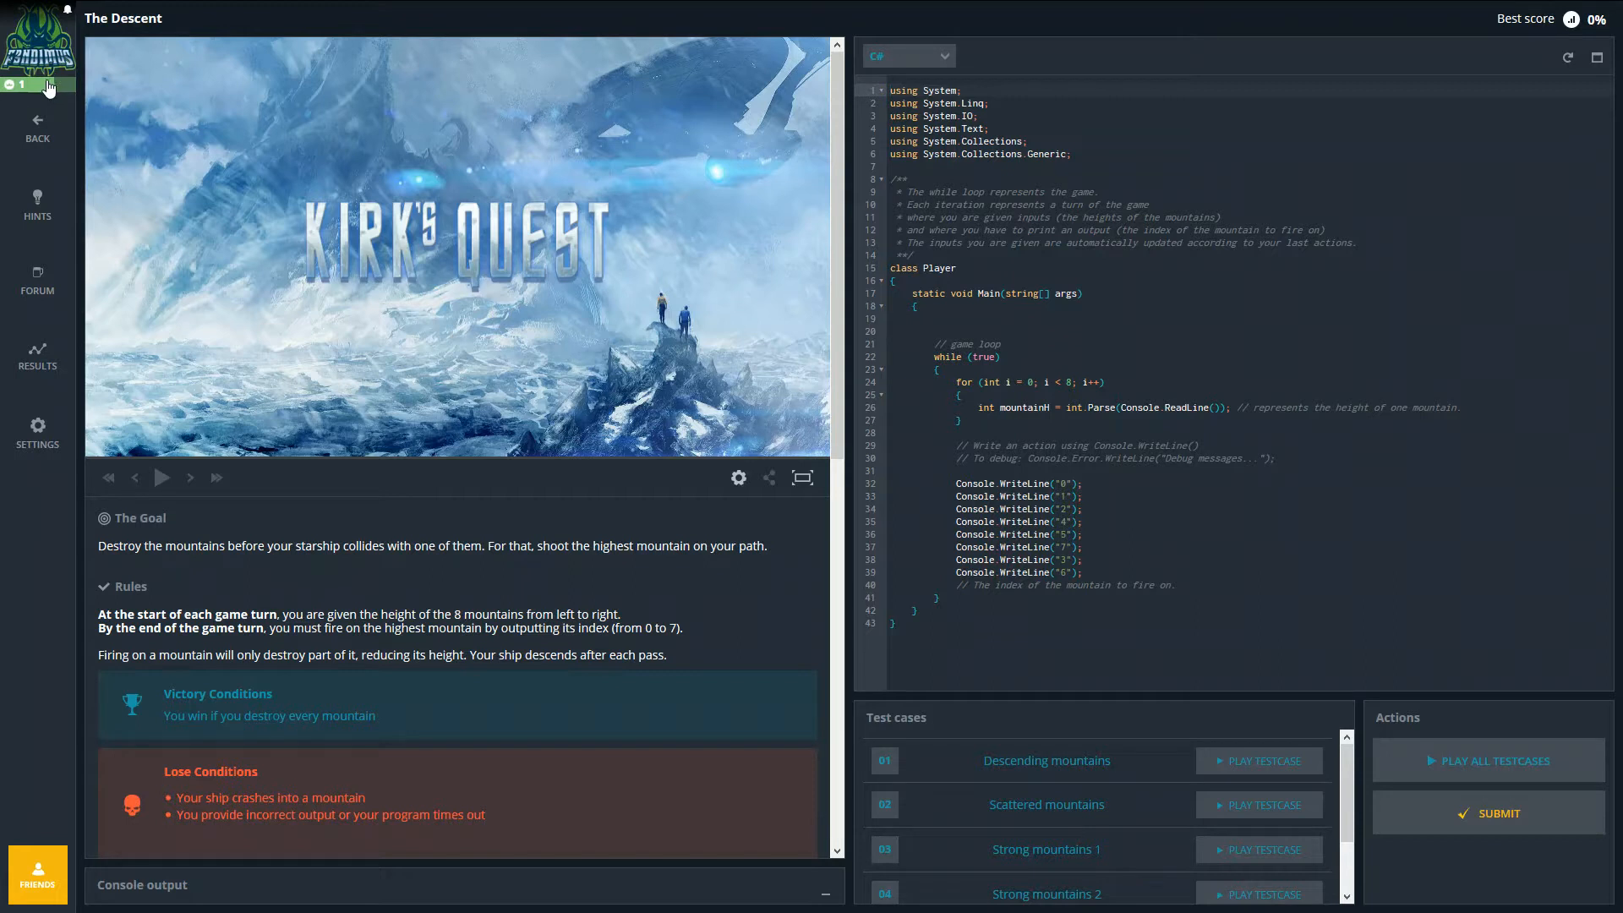
mouse_move(50, 78)
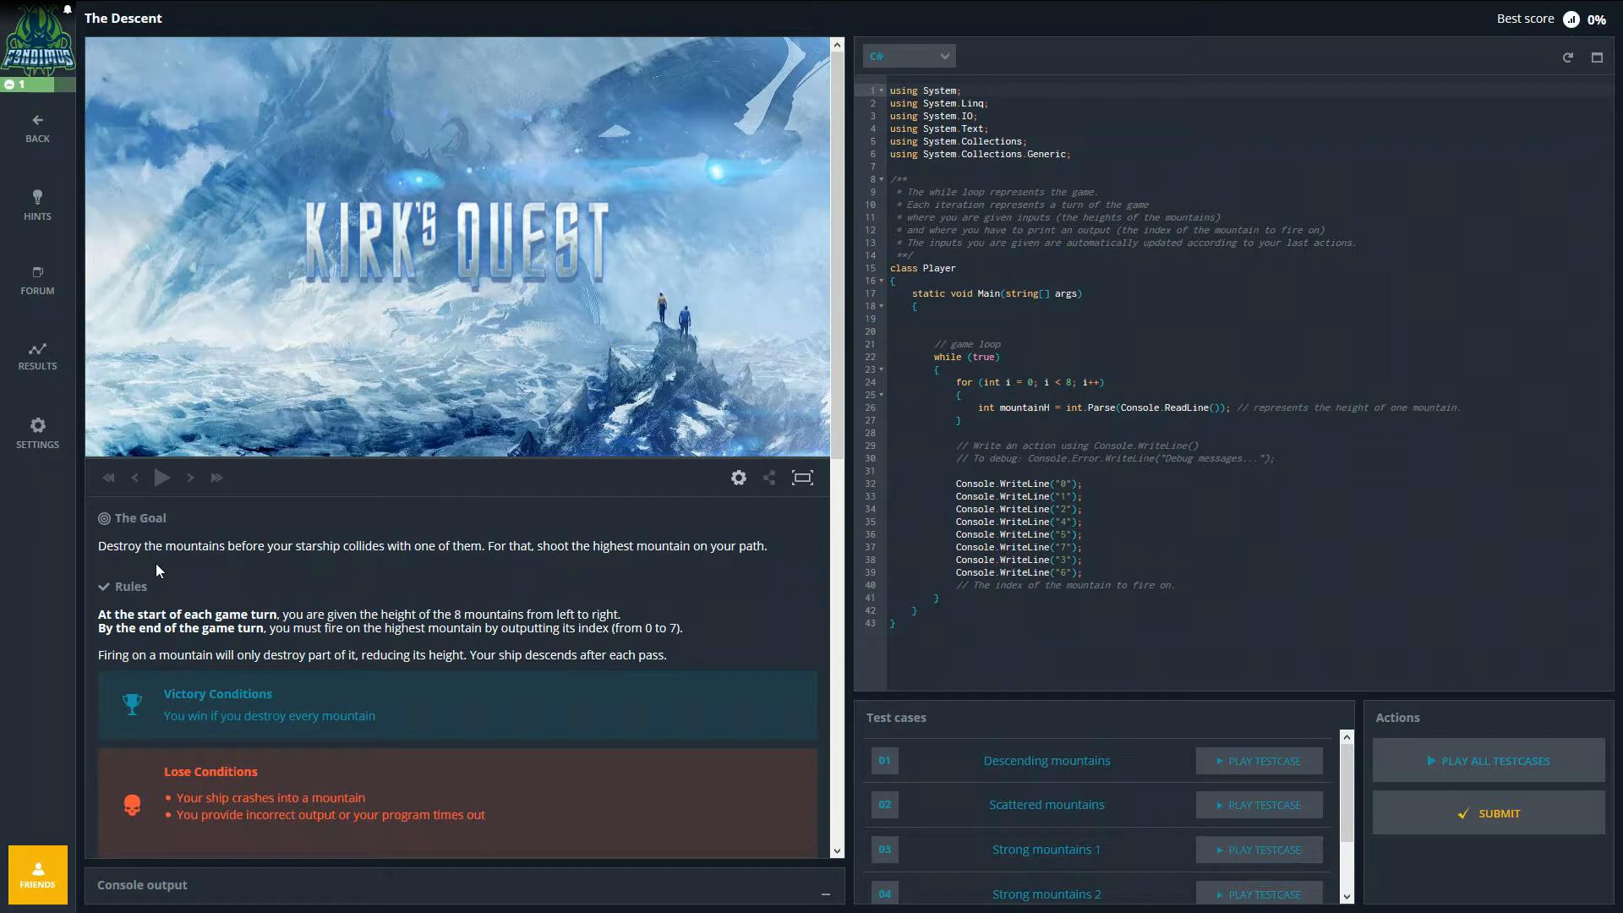
mouse_move(442, 567)
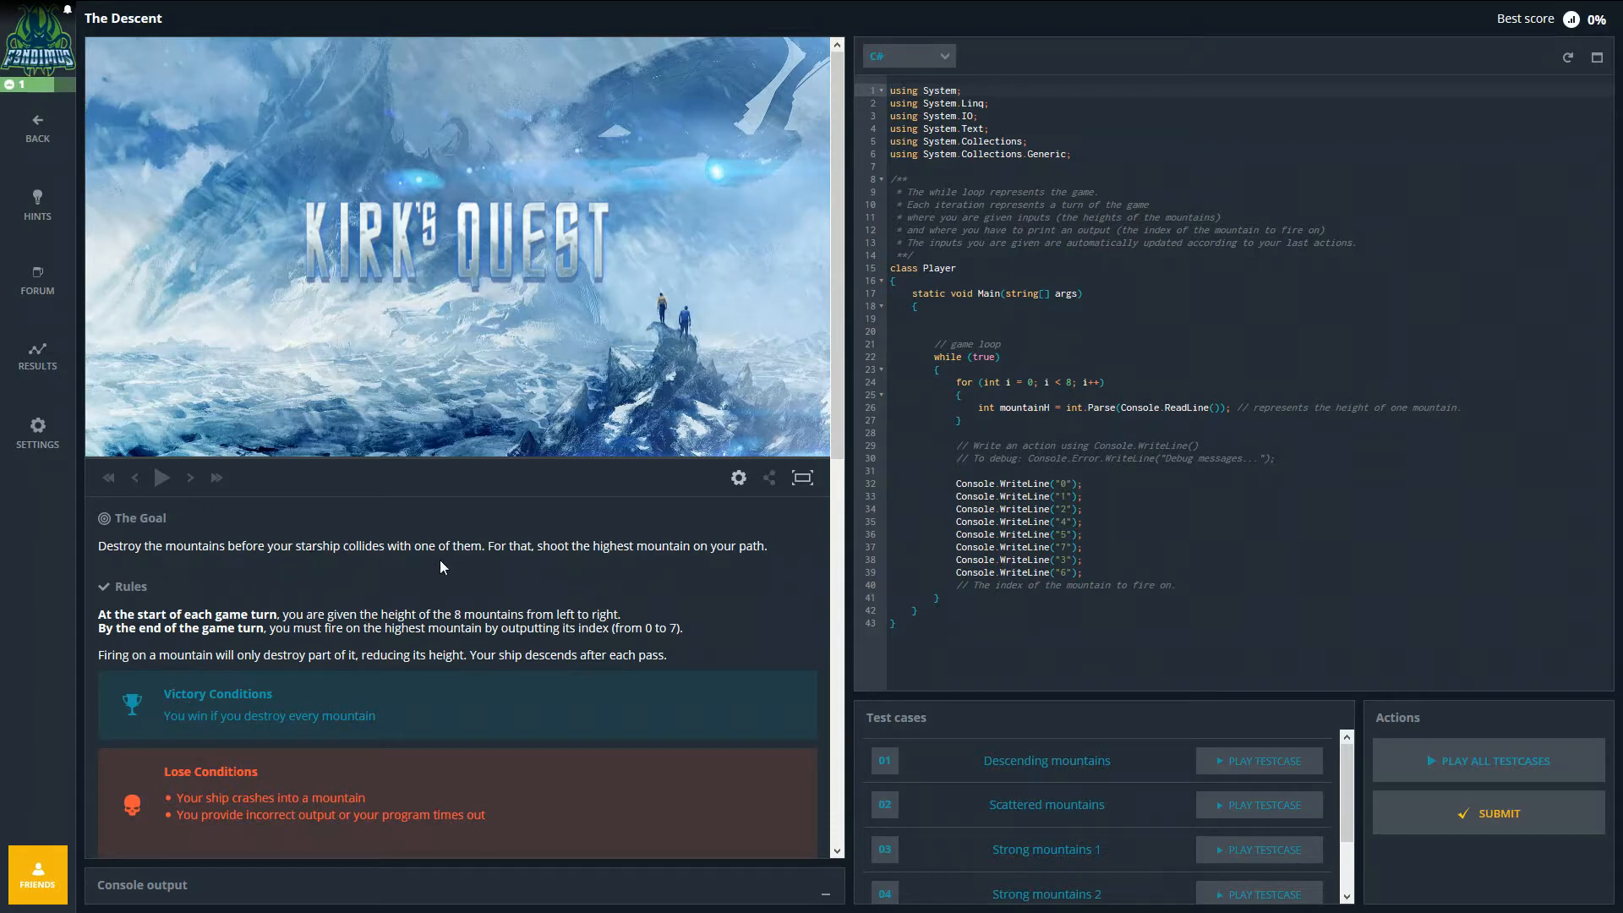
mouse_move(442, 573)
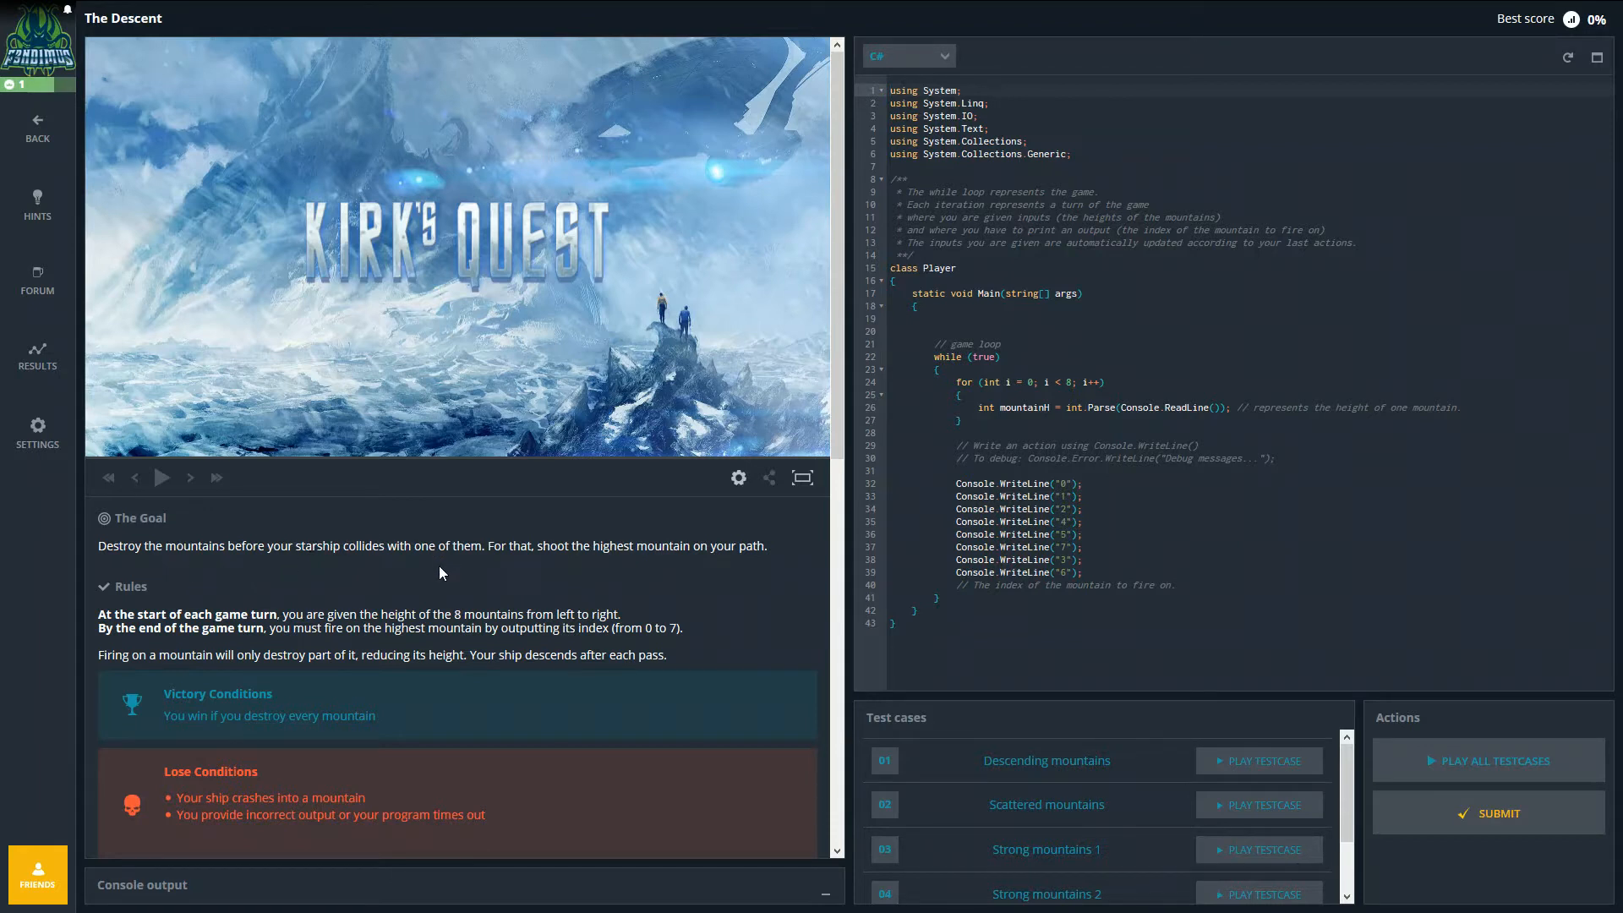
mouse_move(705, 312)
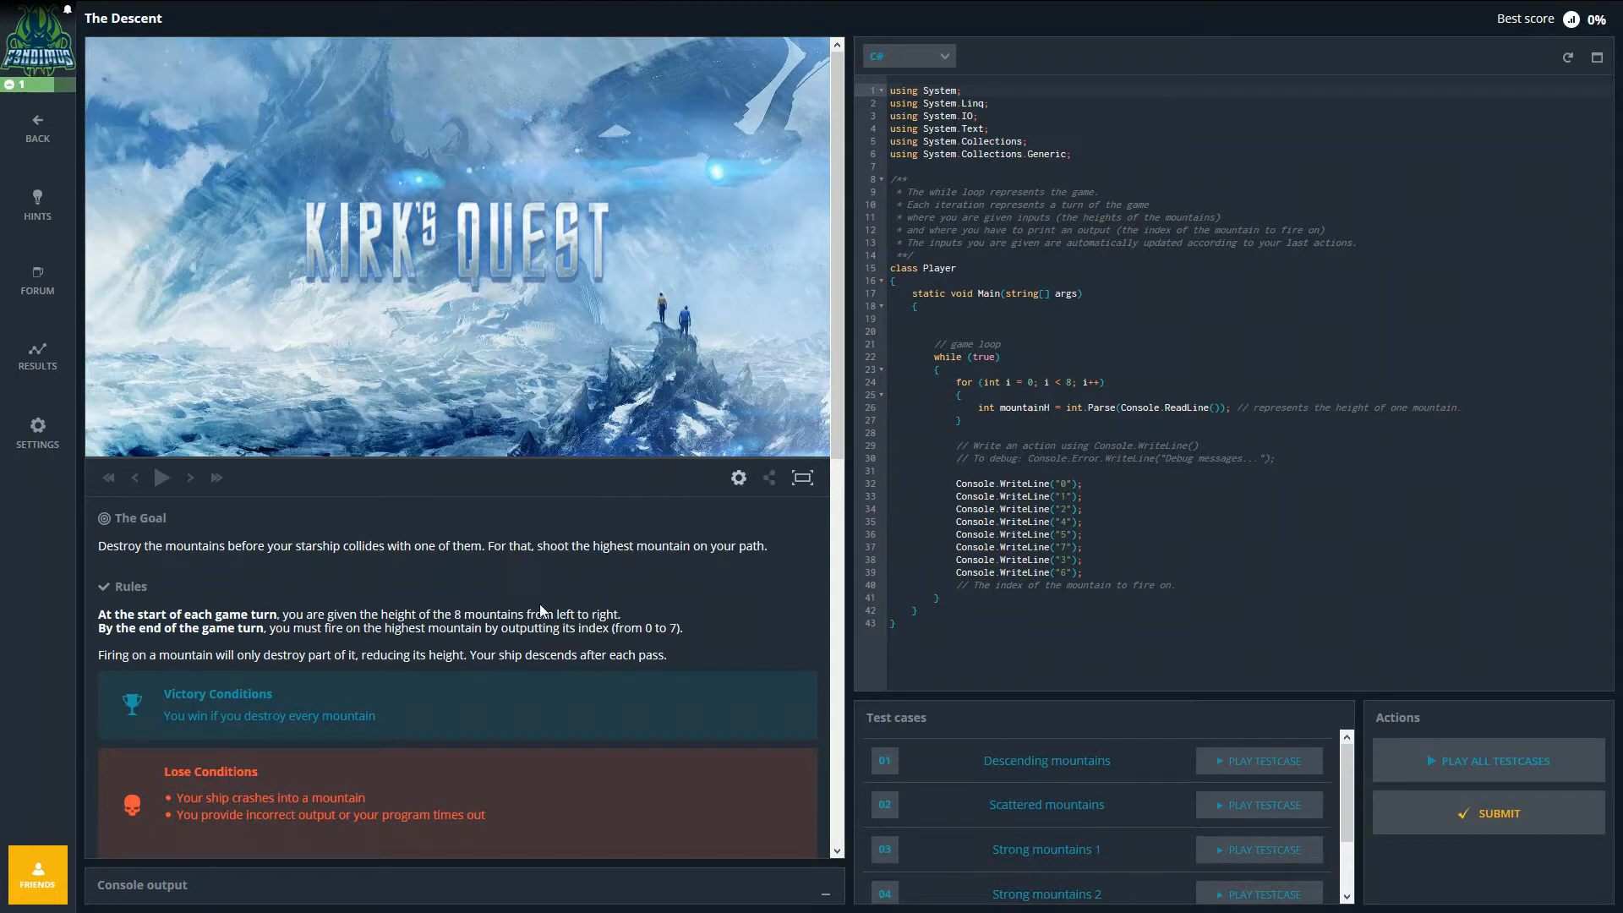
mouse_move(292, 608)
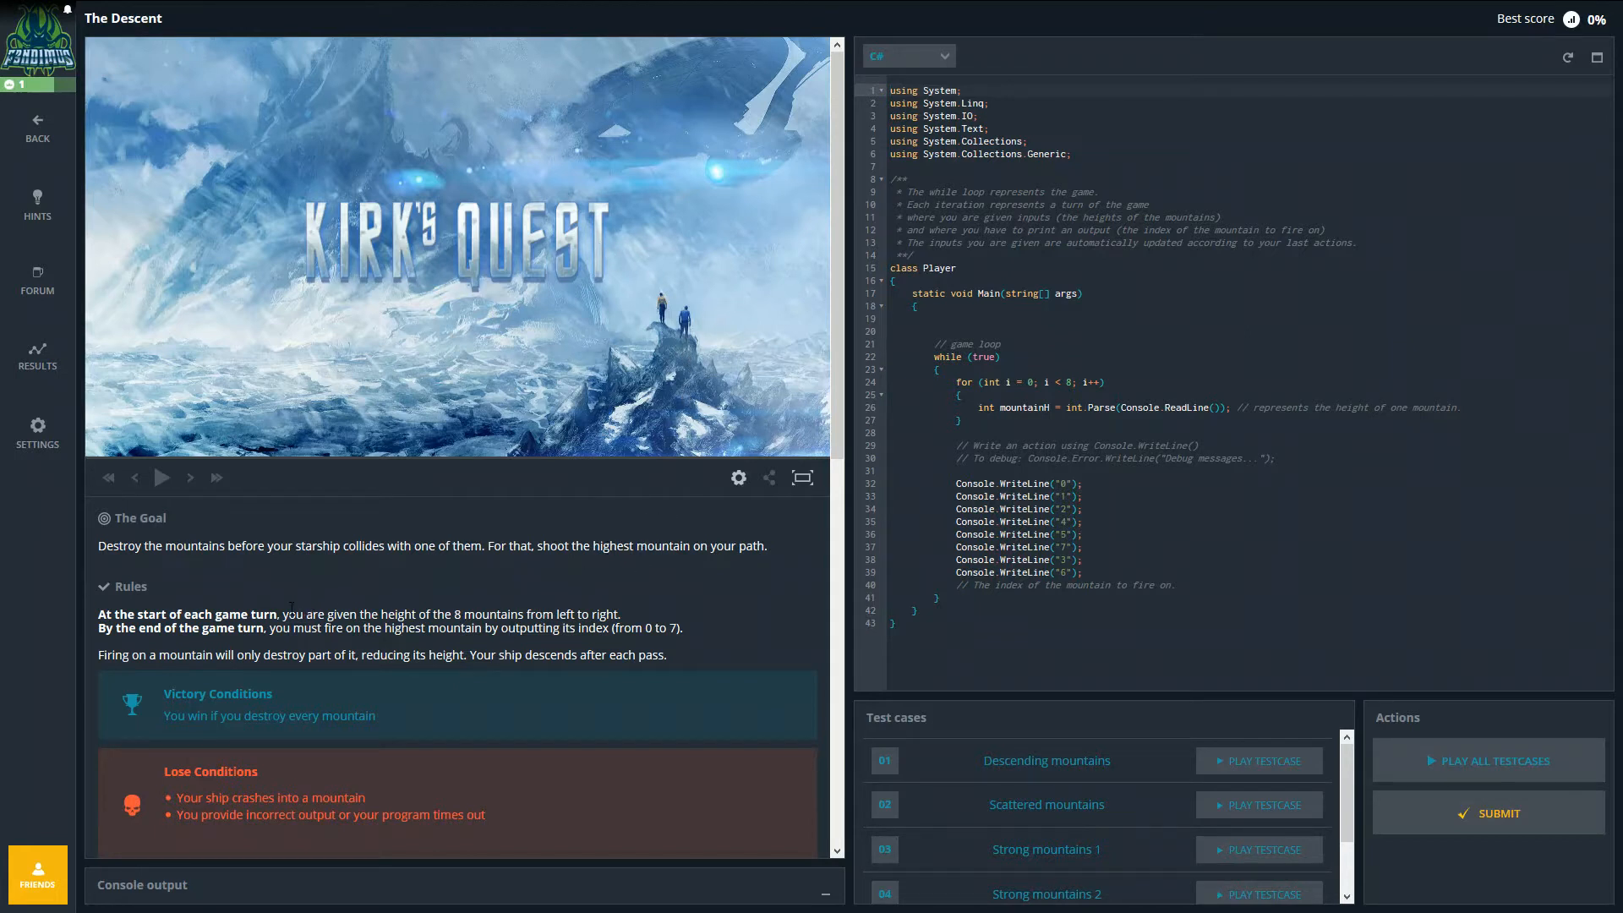
scroll(down, 3)
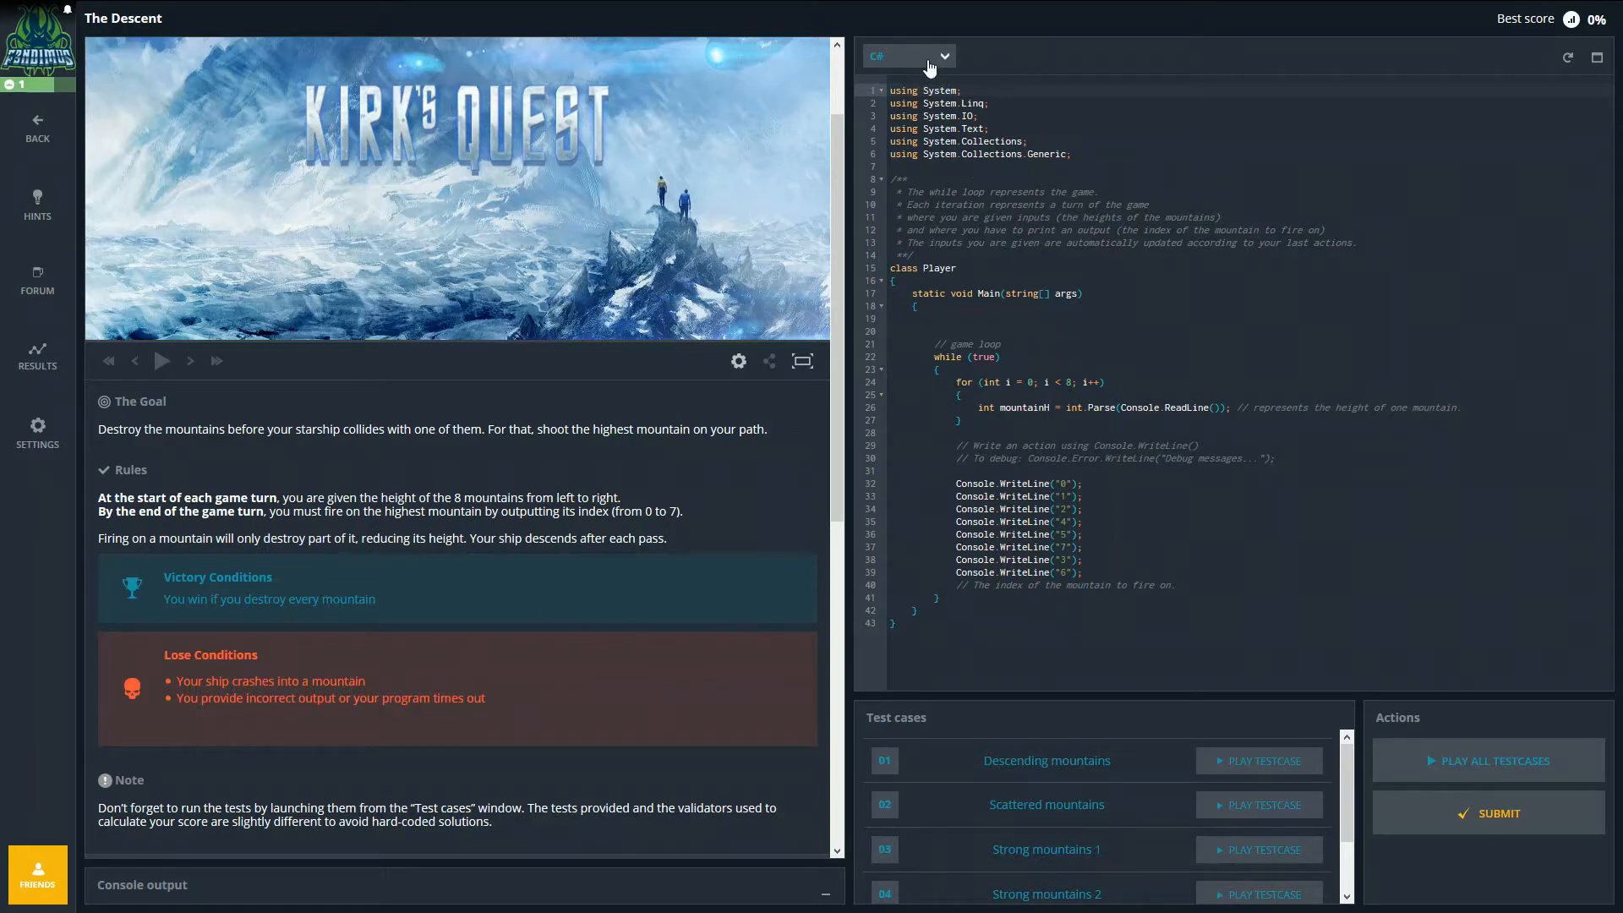
click(909, 56)
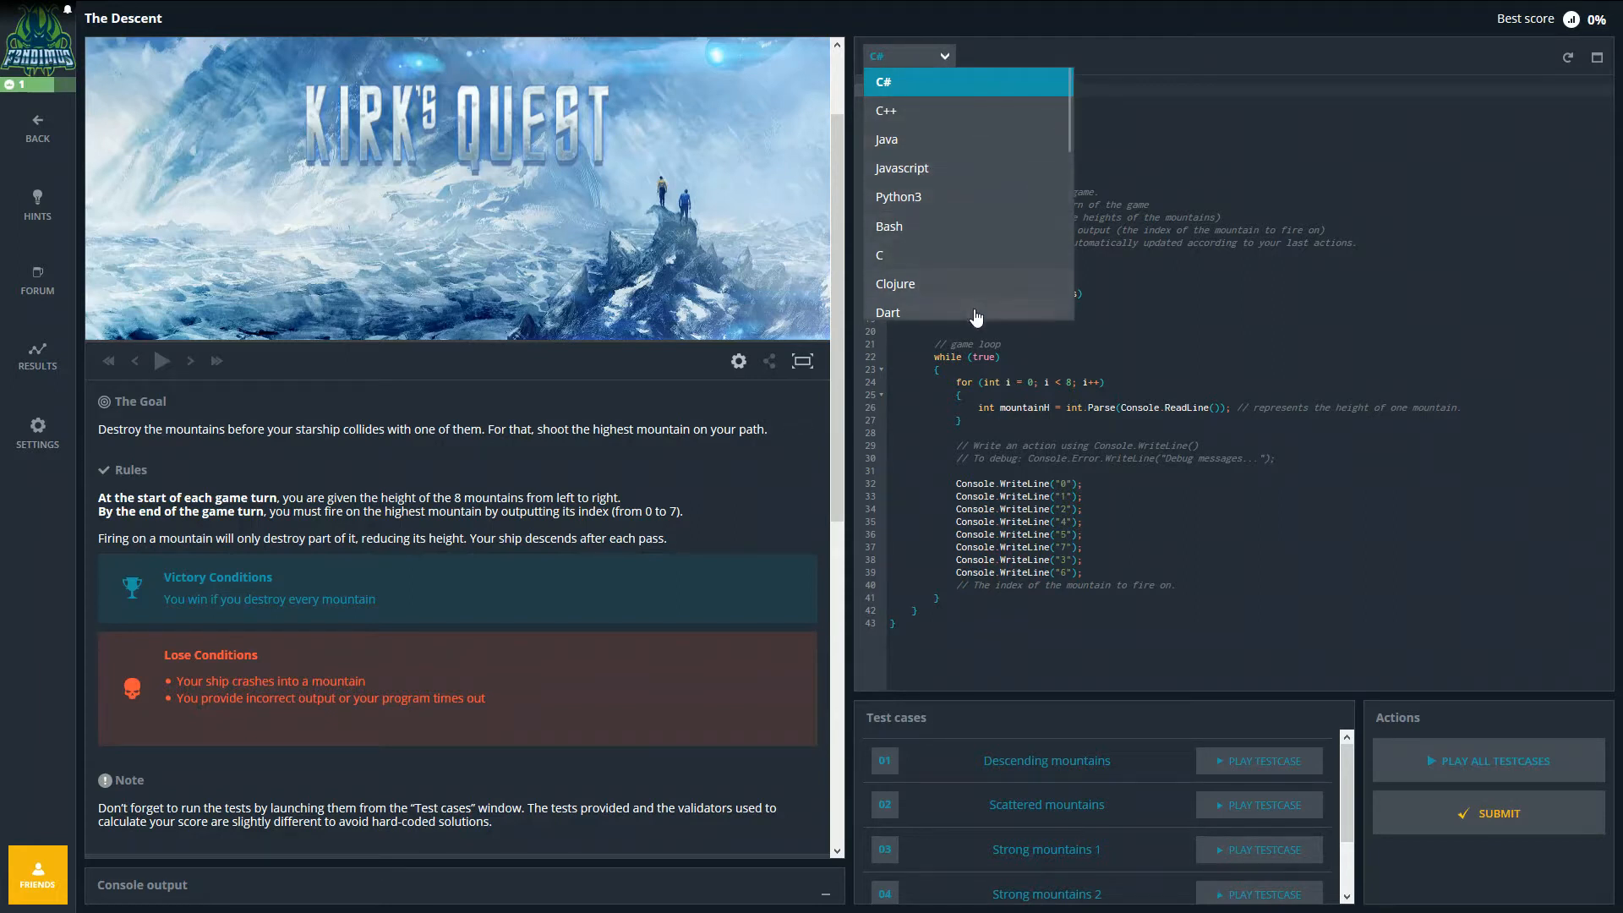
mouse_move(892, 111)
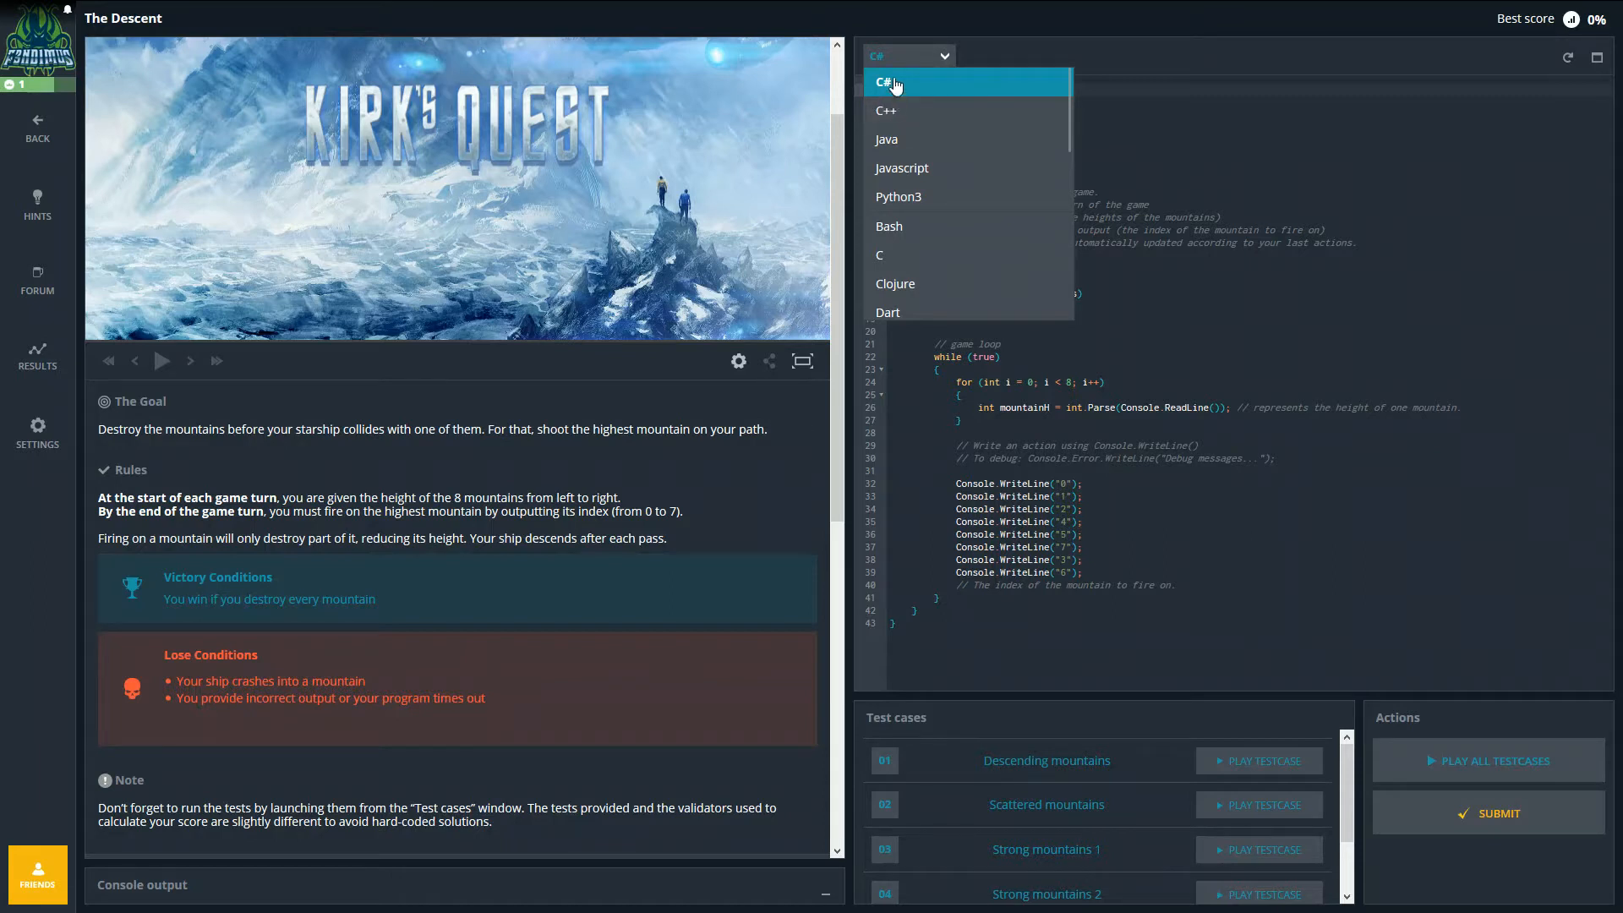
mouse_move(920, 167)
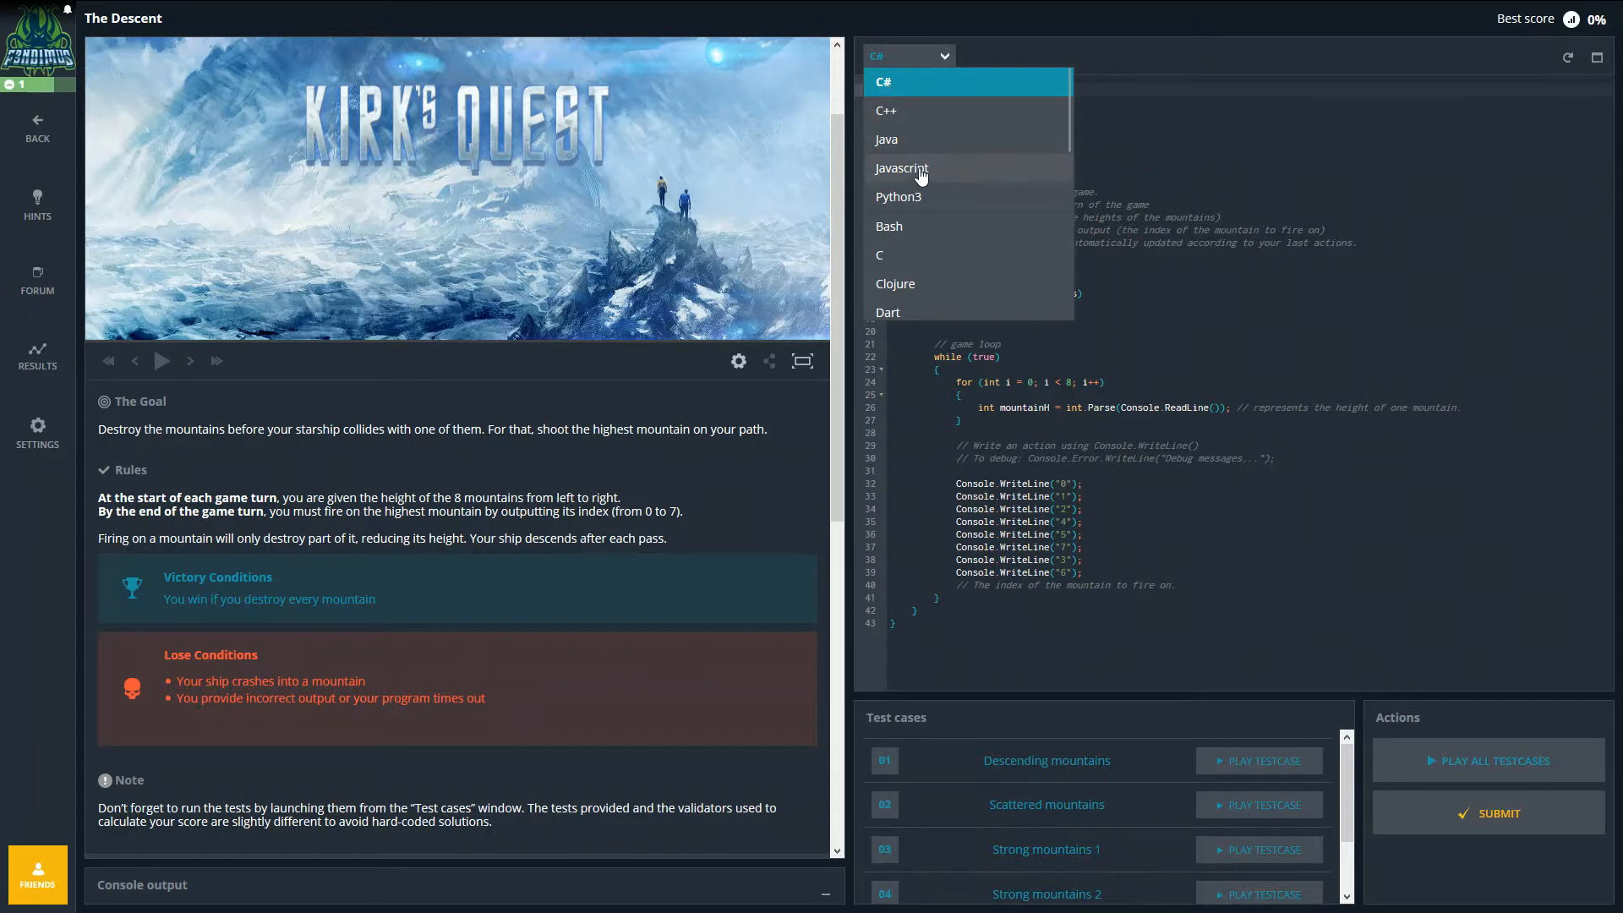
mouse_move(935, 197)
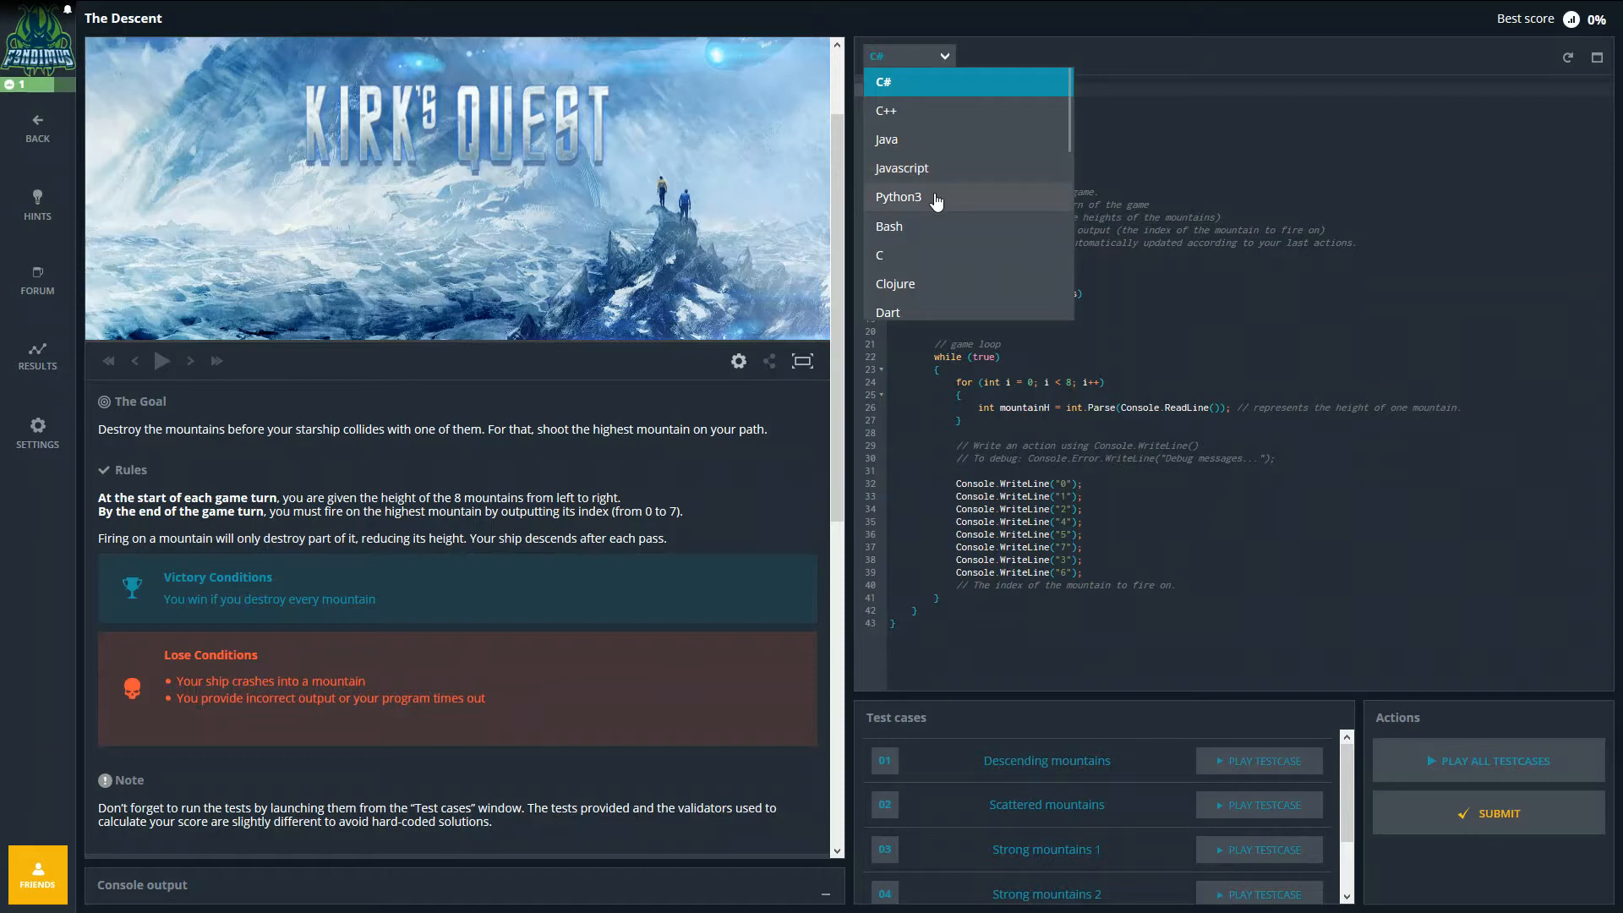
scroll(down, 3)
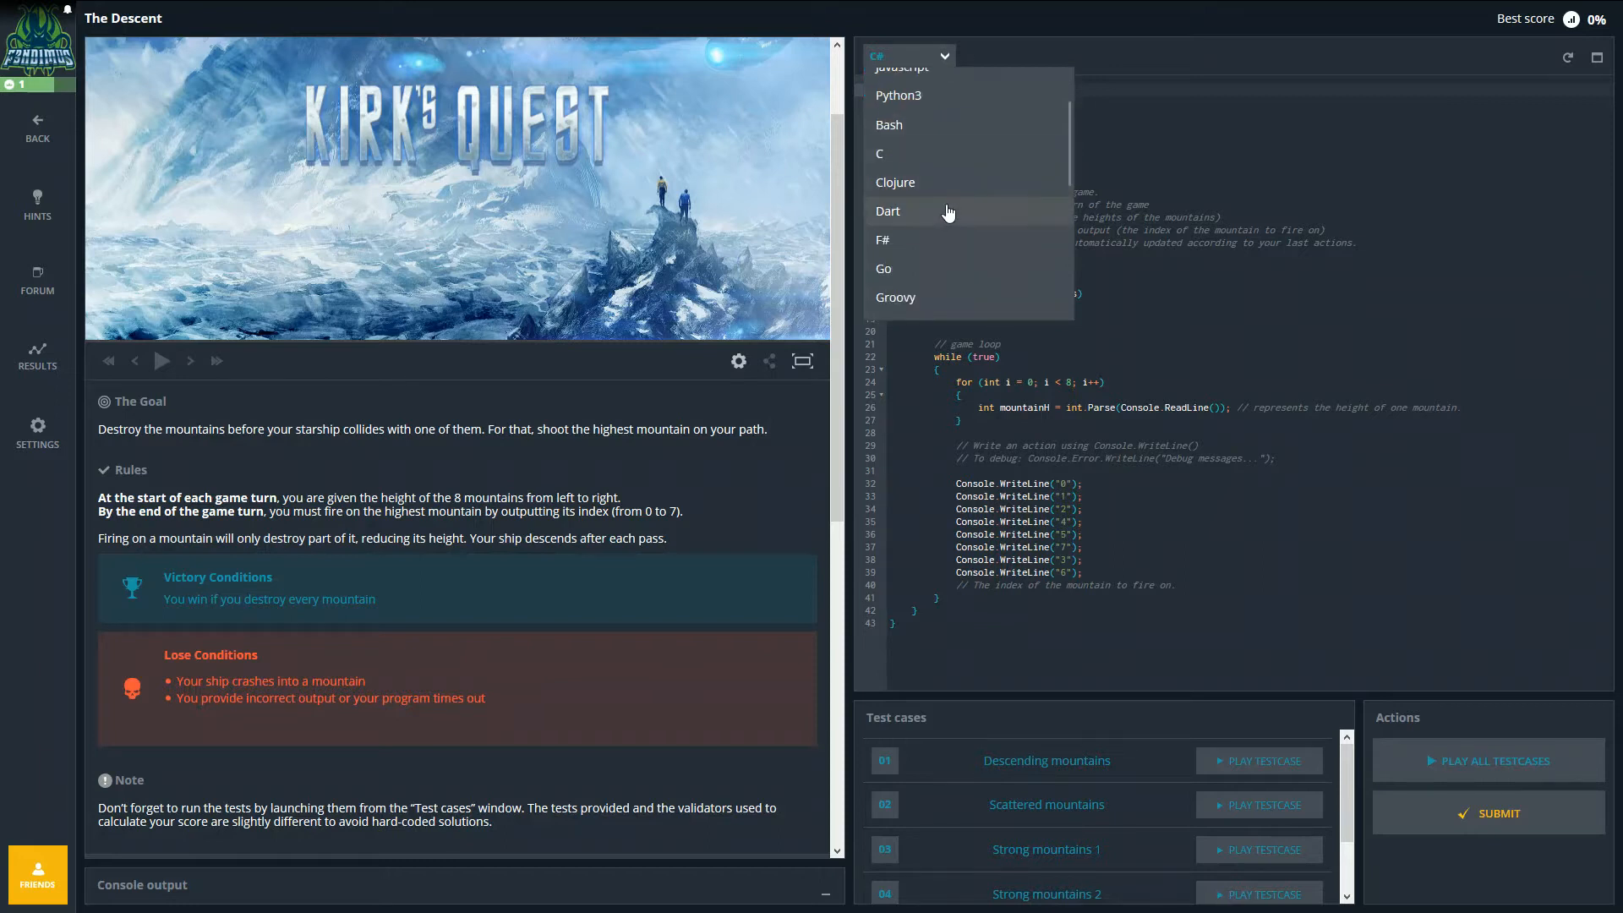
scroll(down, 3)
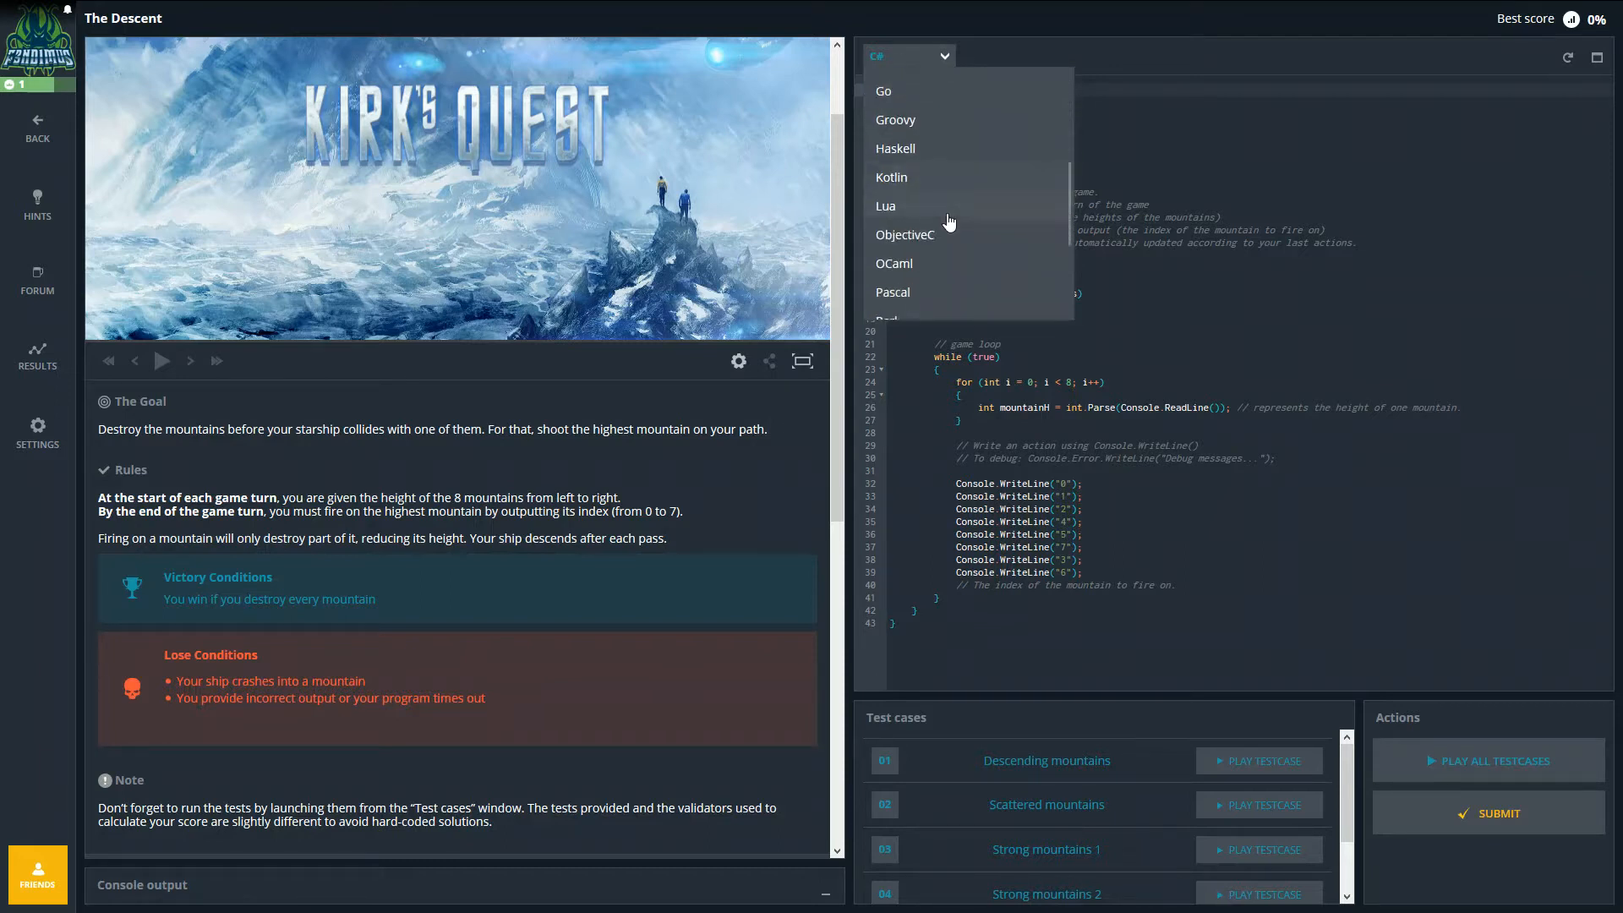
scroll(down, 3)
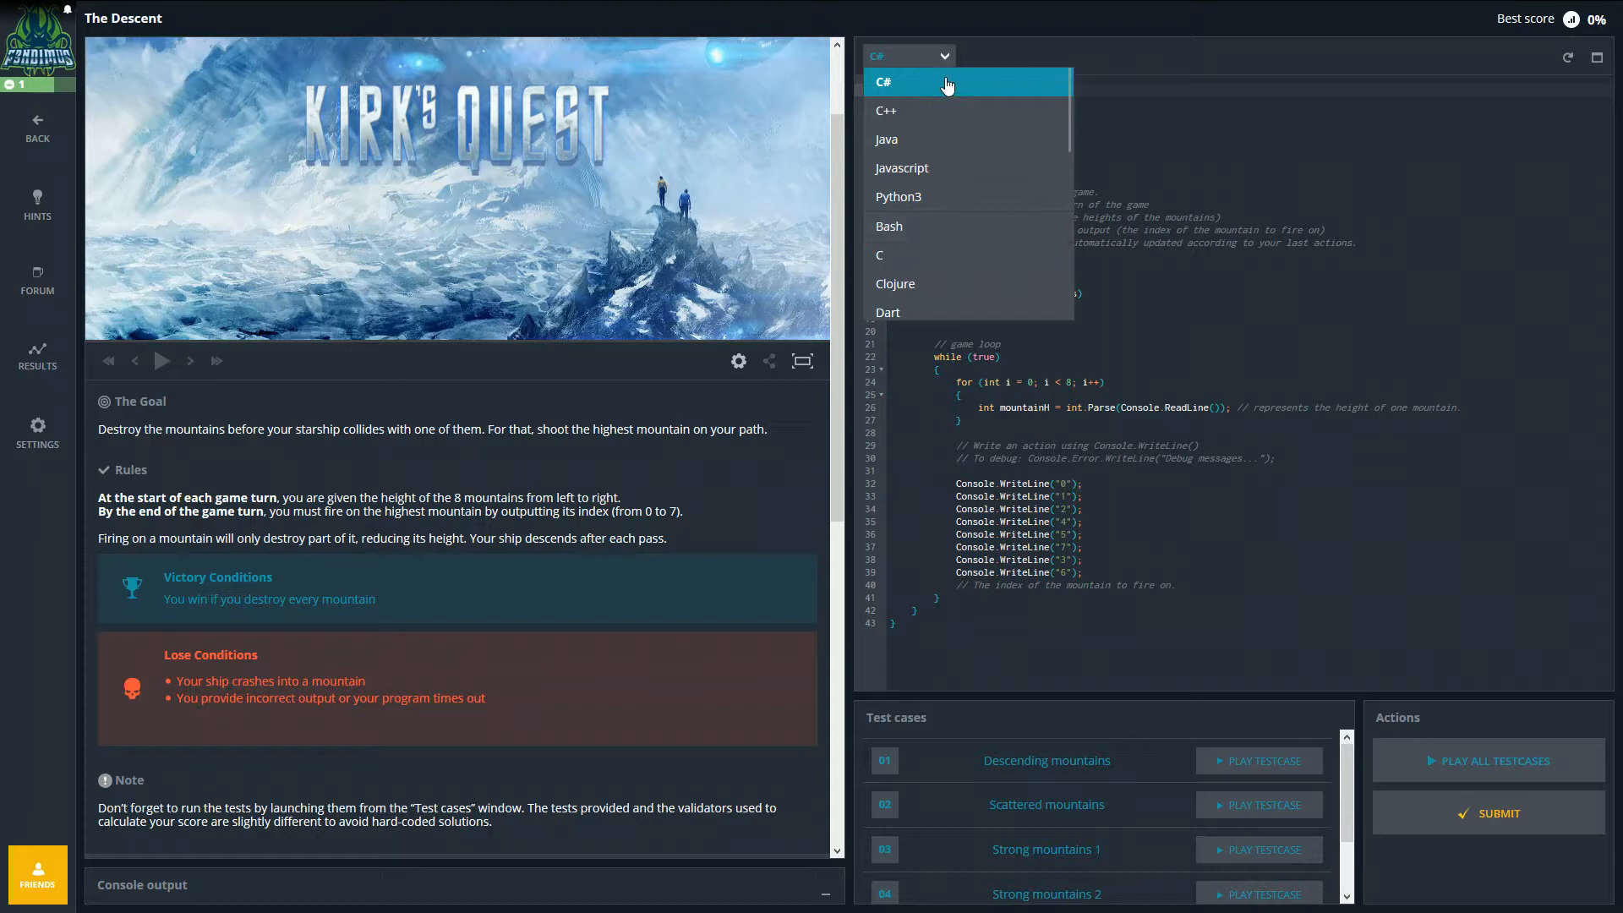
mouse_move(1199, 129)
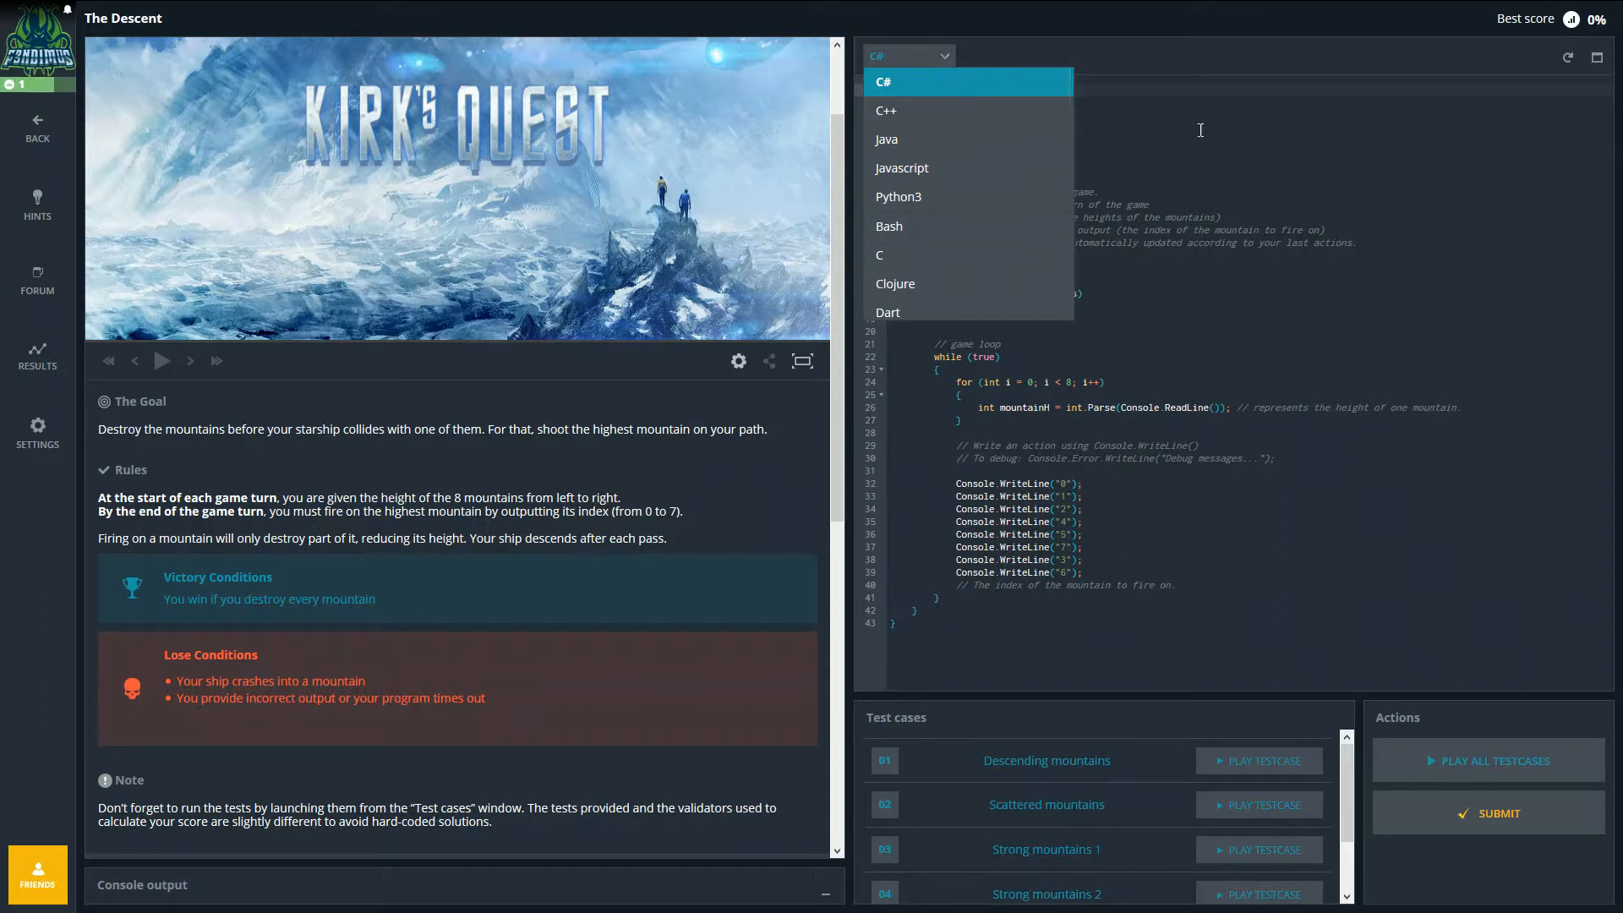
click(881, 81)
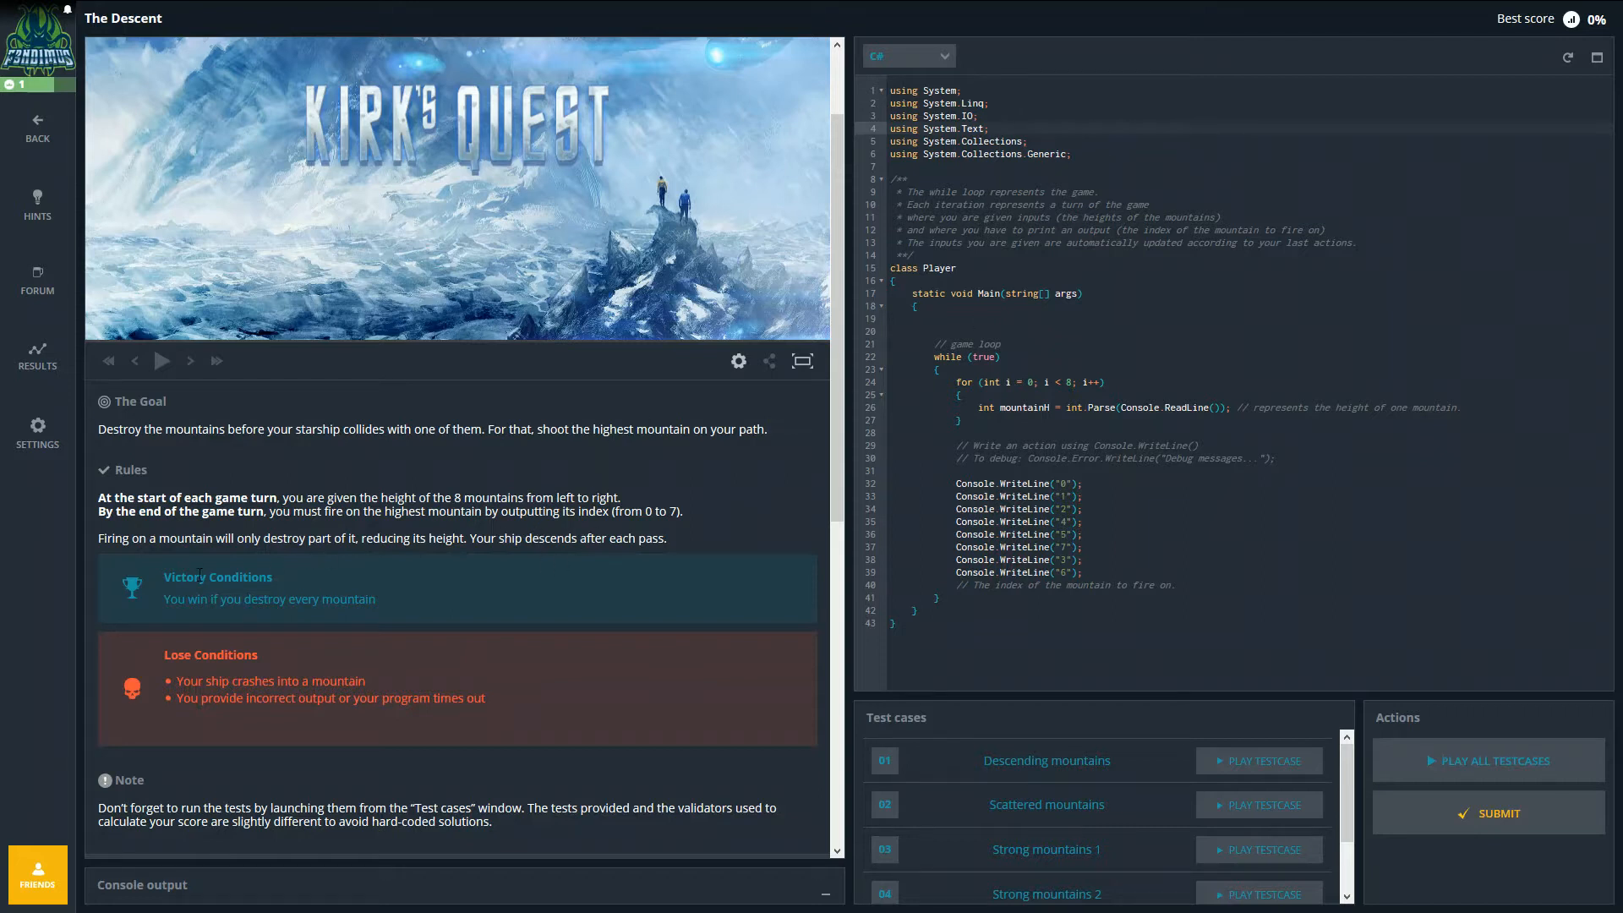
mouse_move(670, 508)
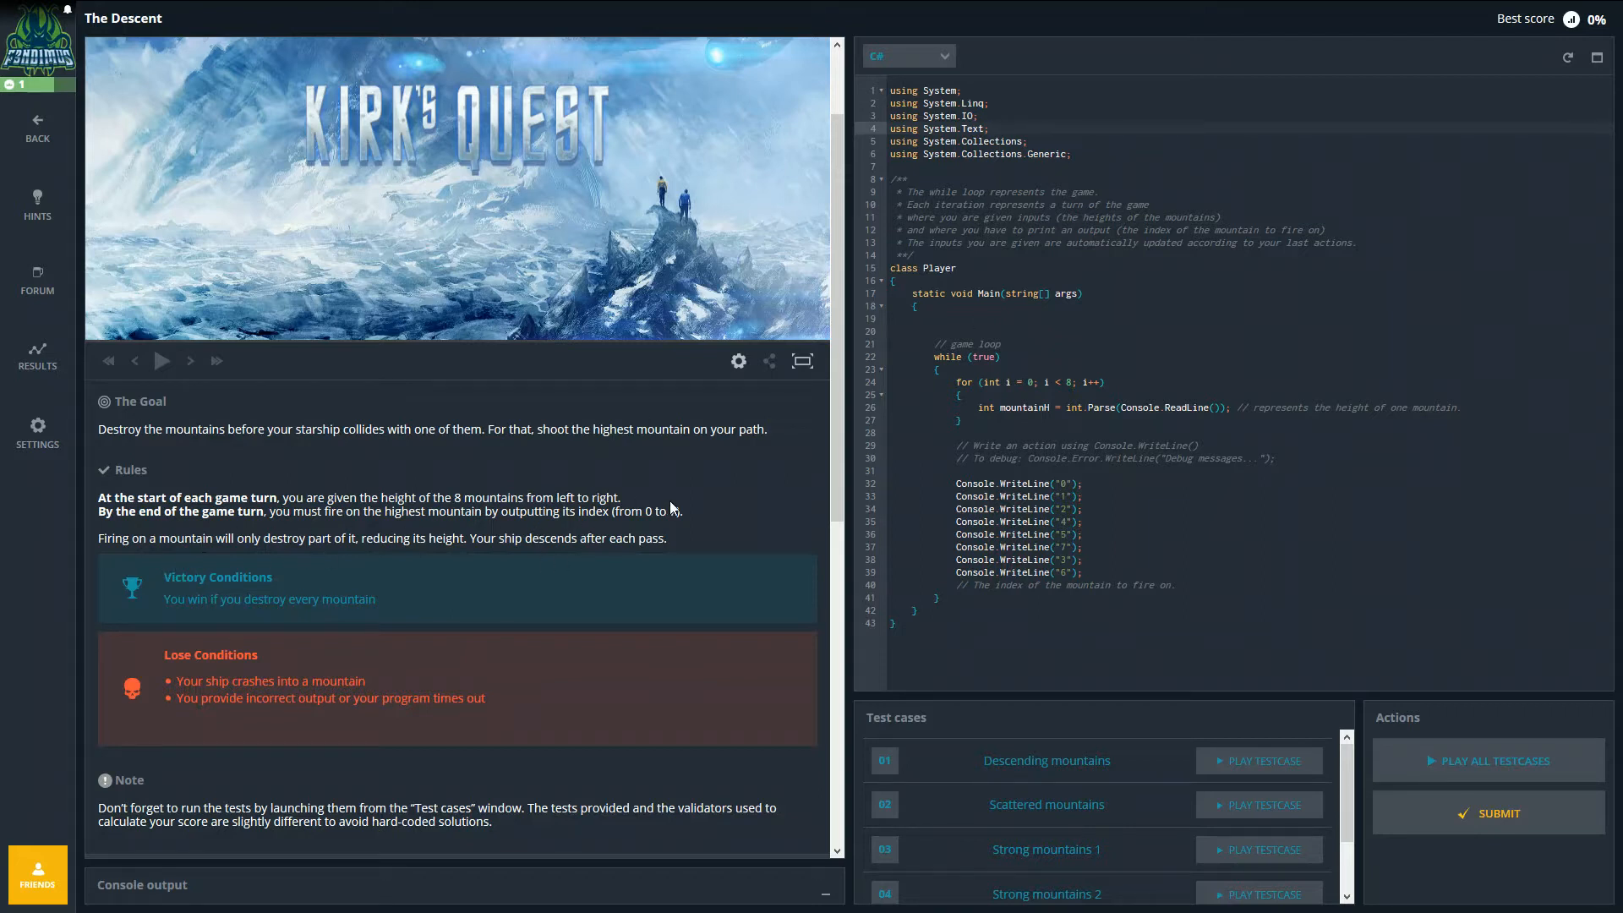
mouse_move(619, 534)
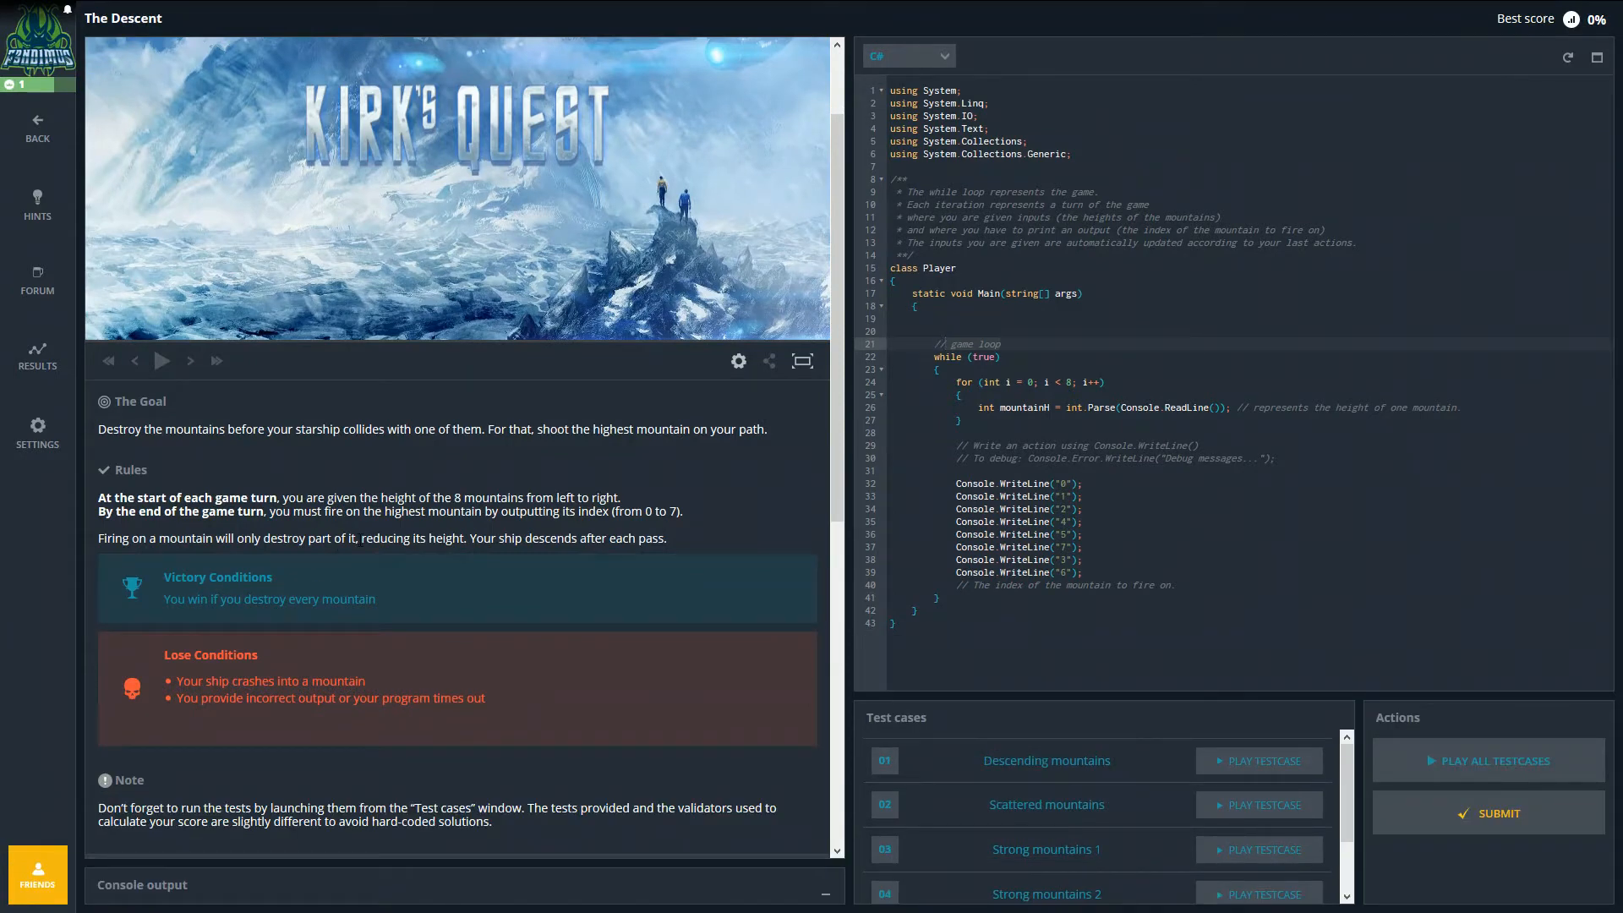
Step: Scroll through the Game Input, Output, Constraints and synopsis sections of the statement
scroll(down, 3)
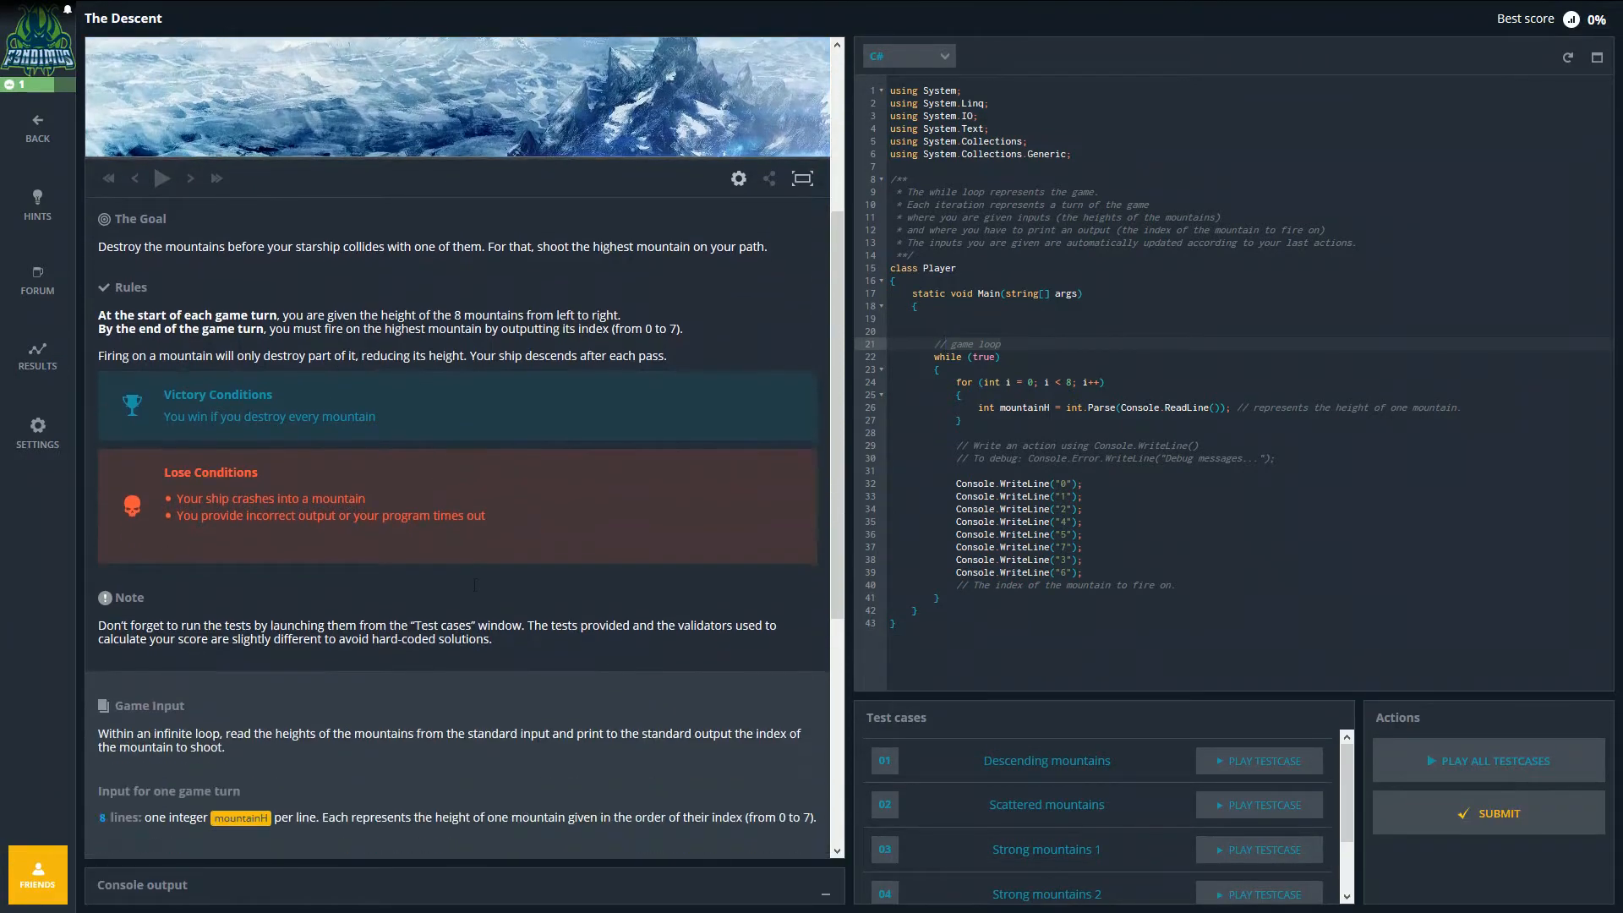
scroll(down, 3)
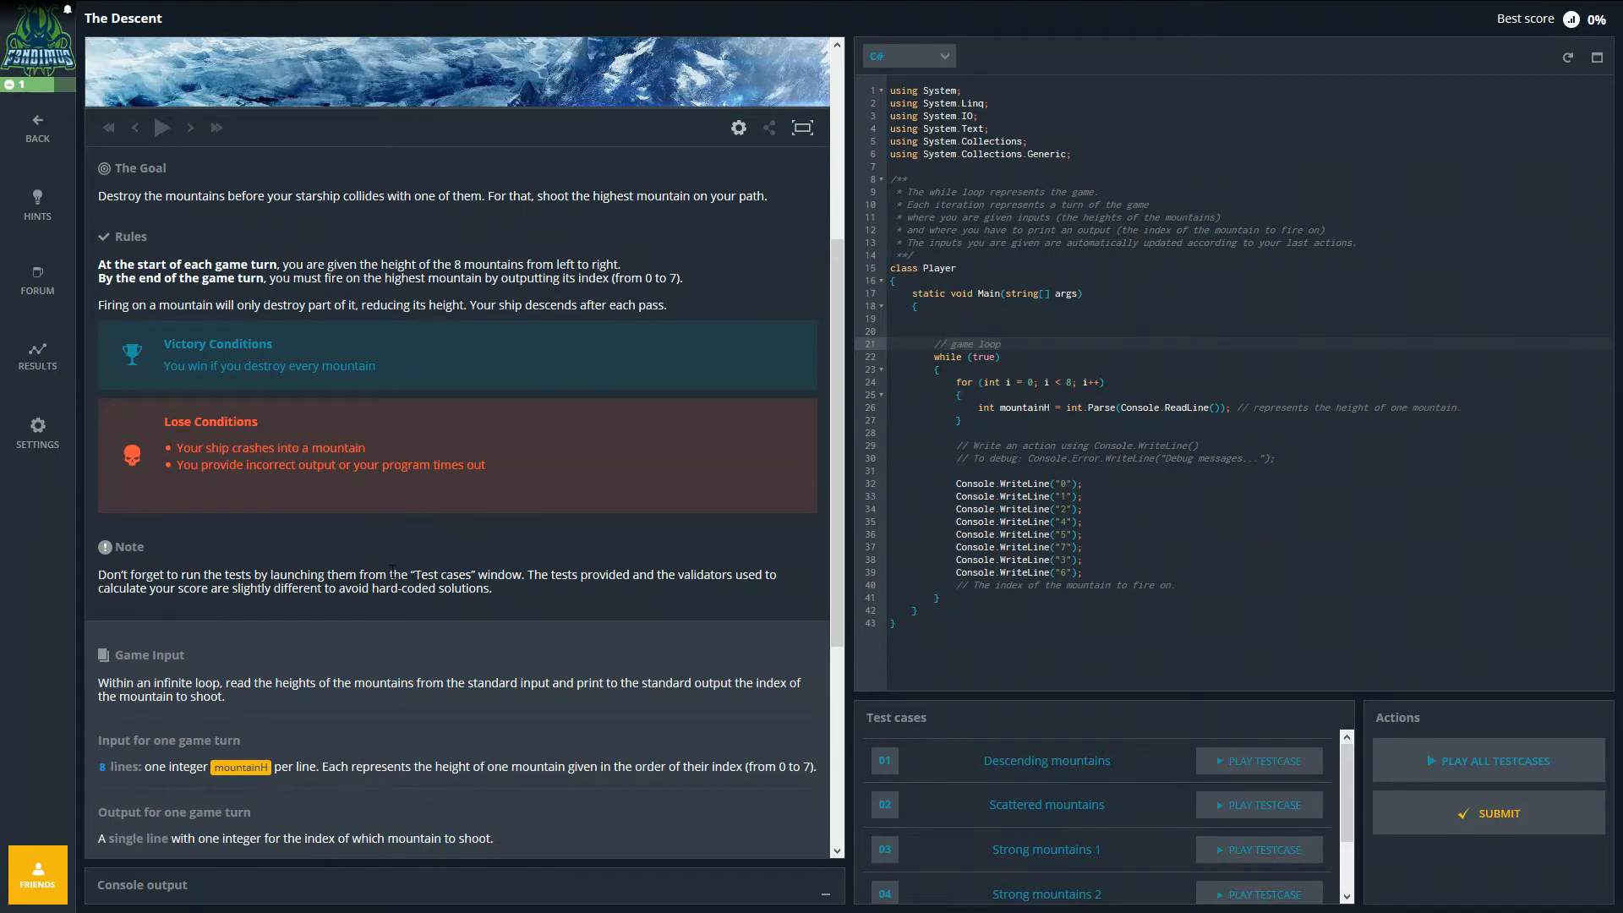
scroll(down, 3)
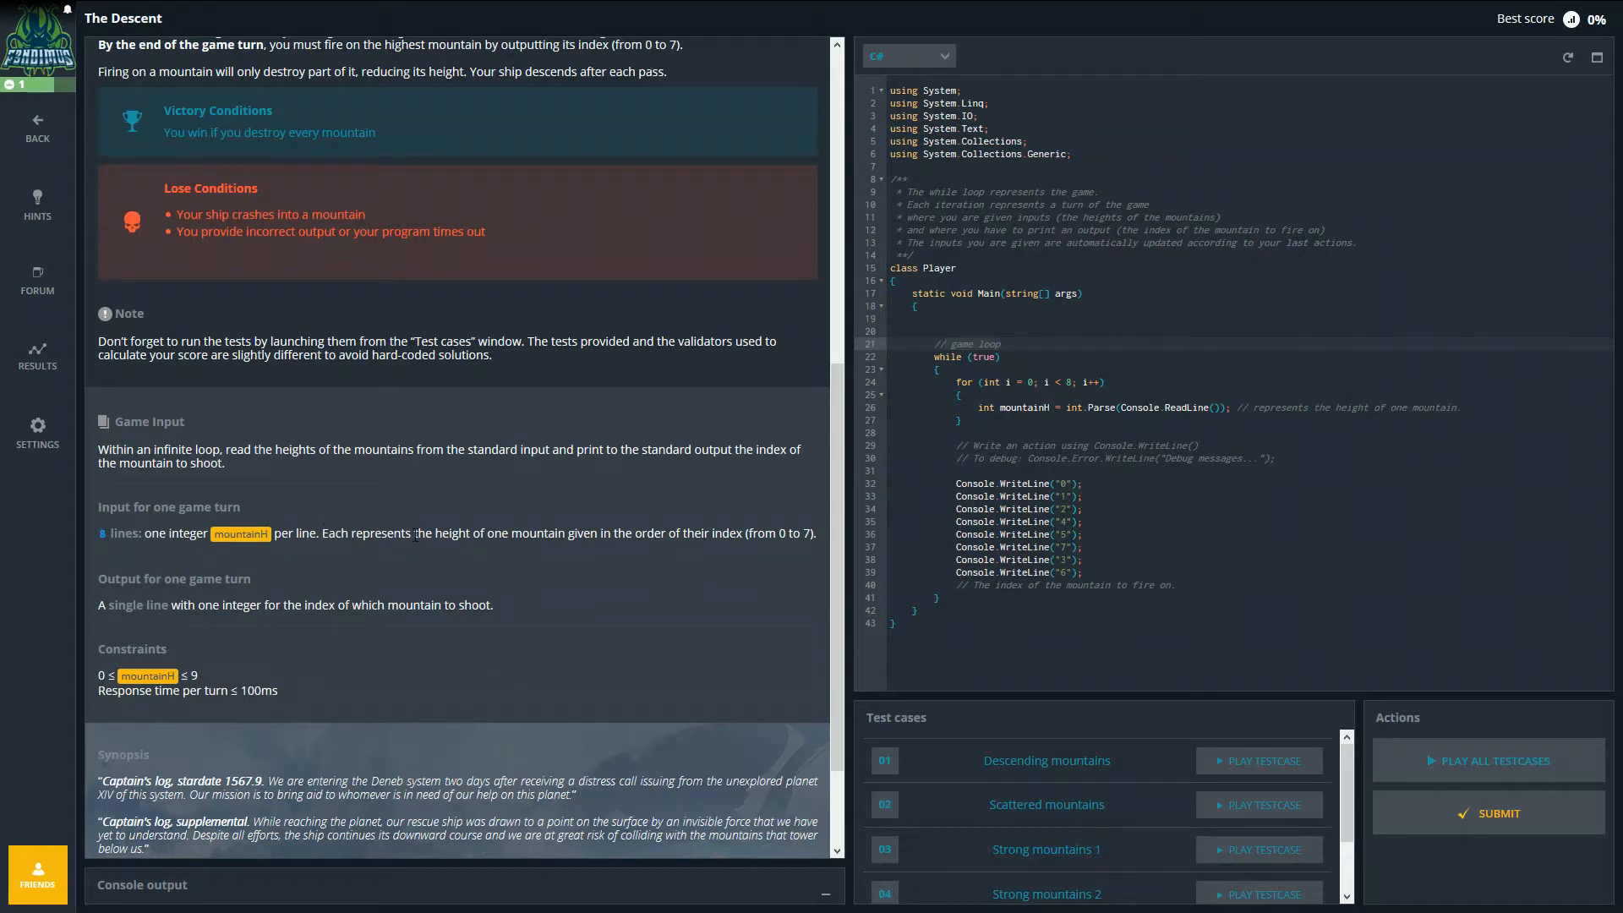
mouse_move(431, 601)
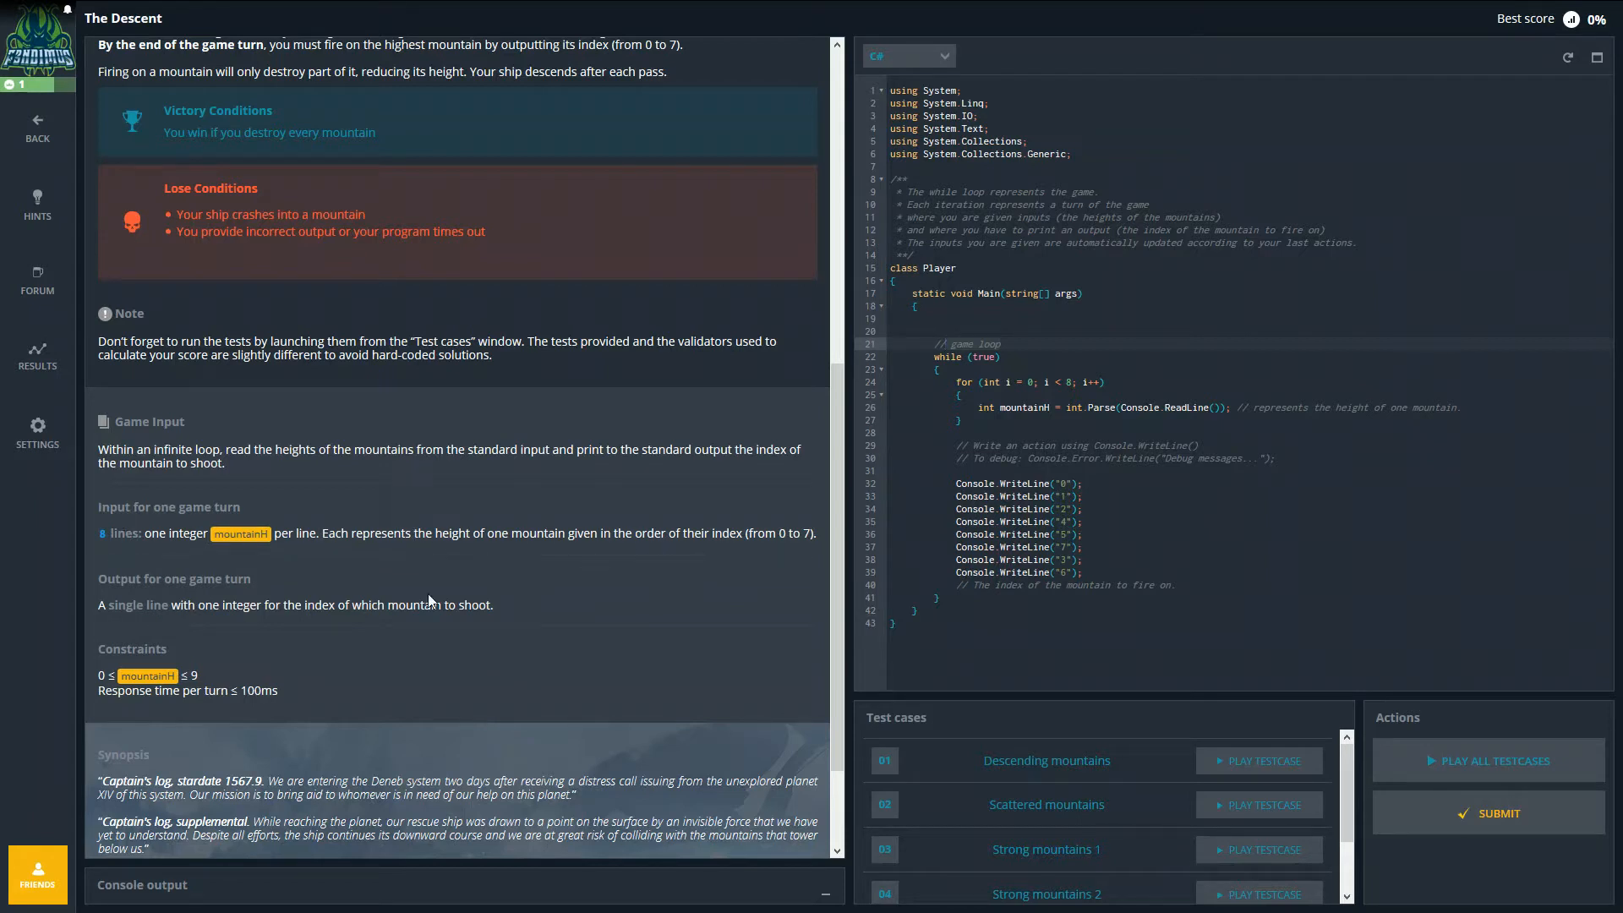
scroll(down, 3)
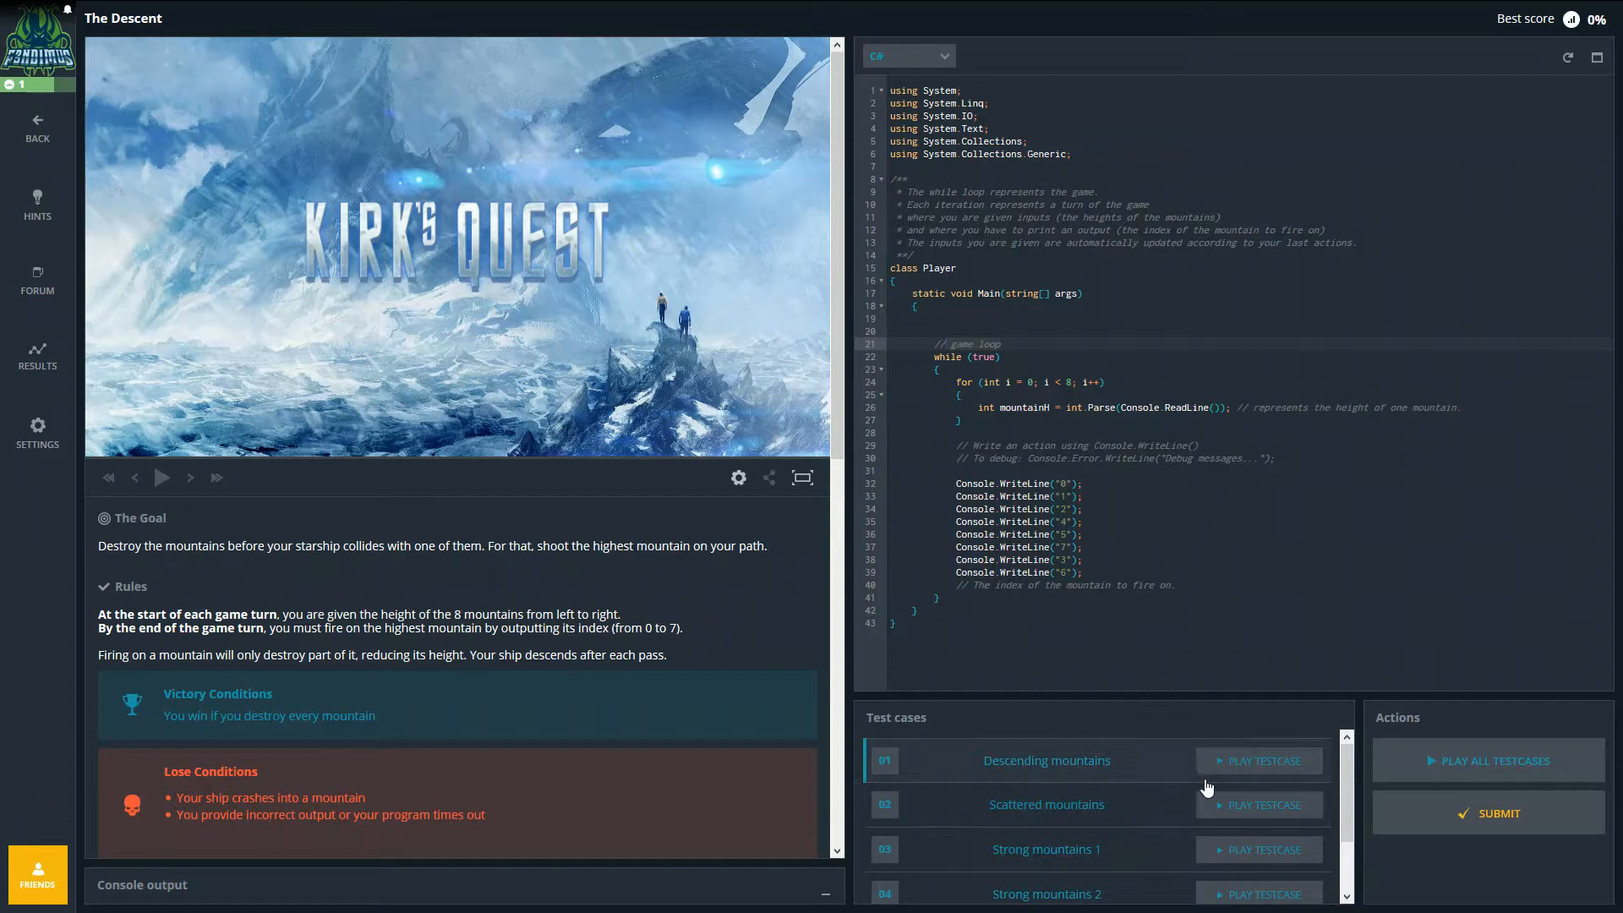
mouse_move(1222, 766)
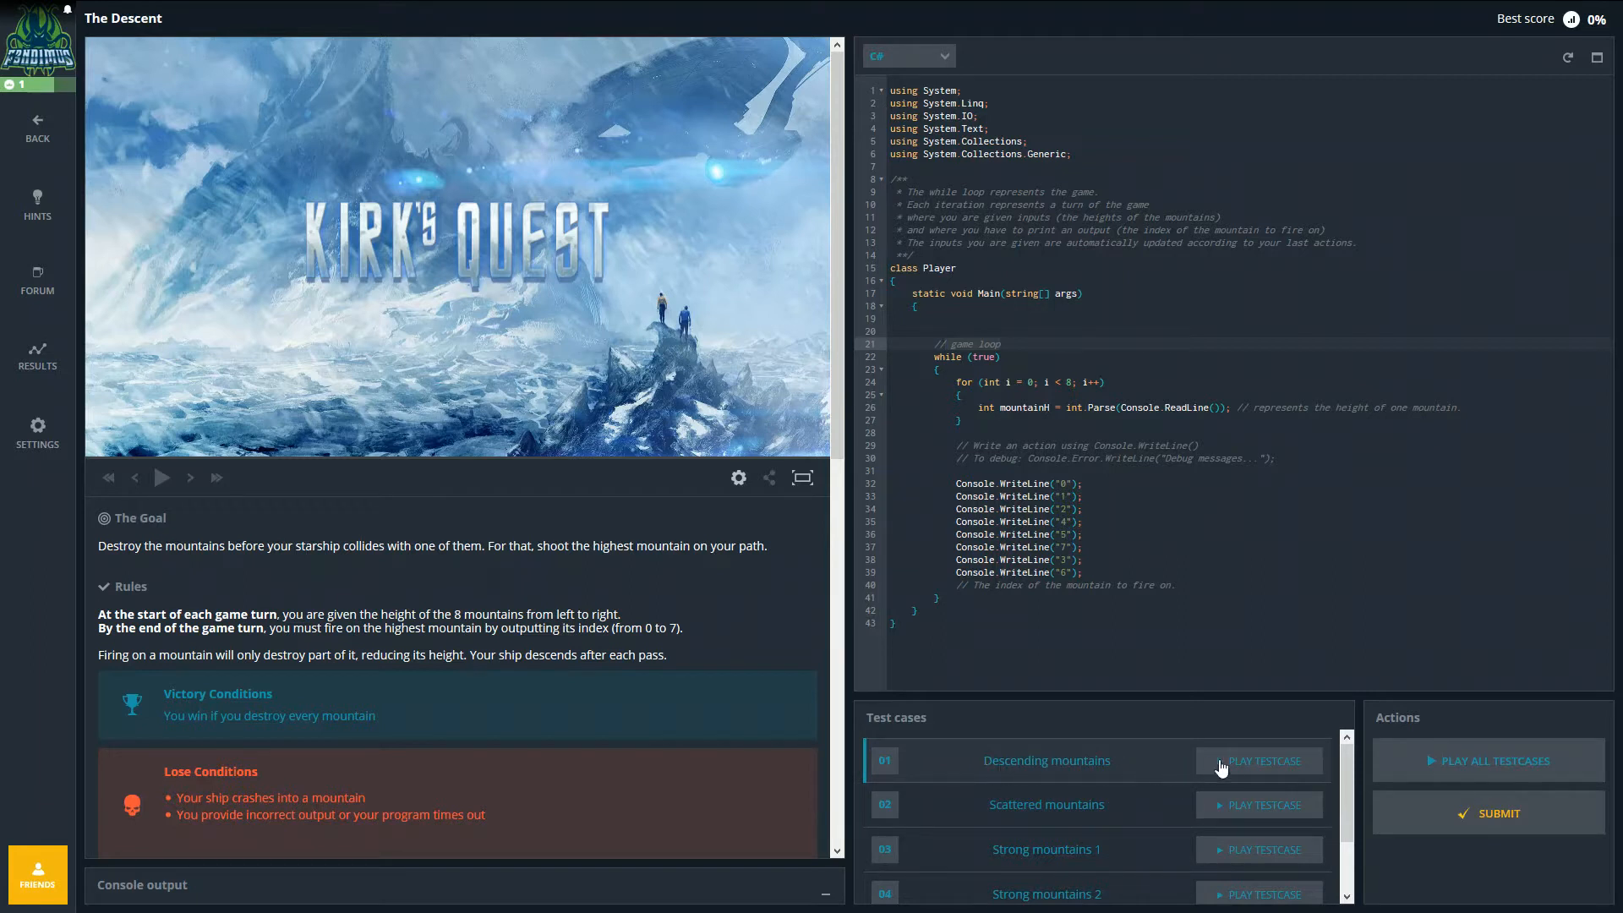
mouse_move(1240, 770)
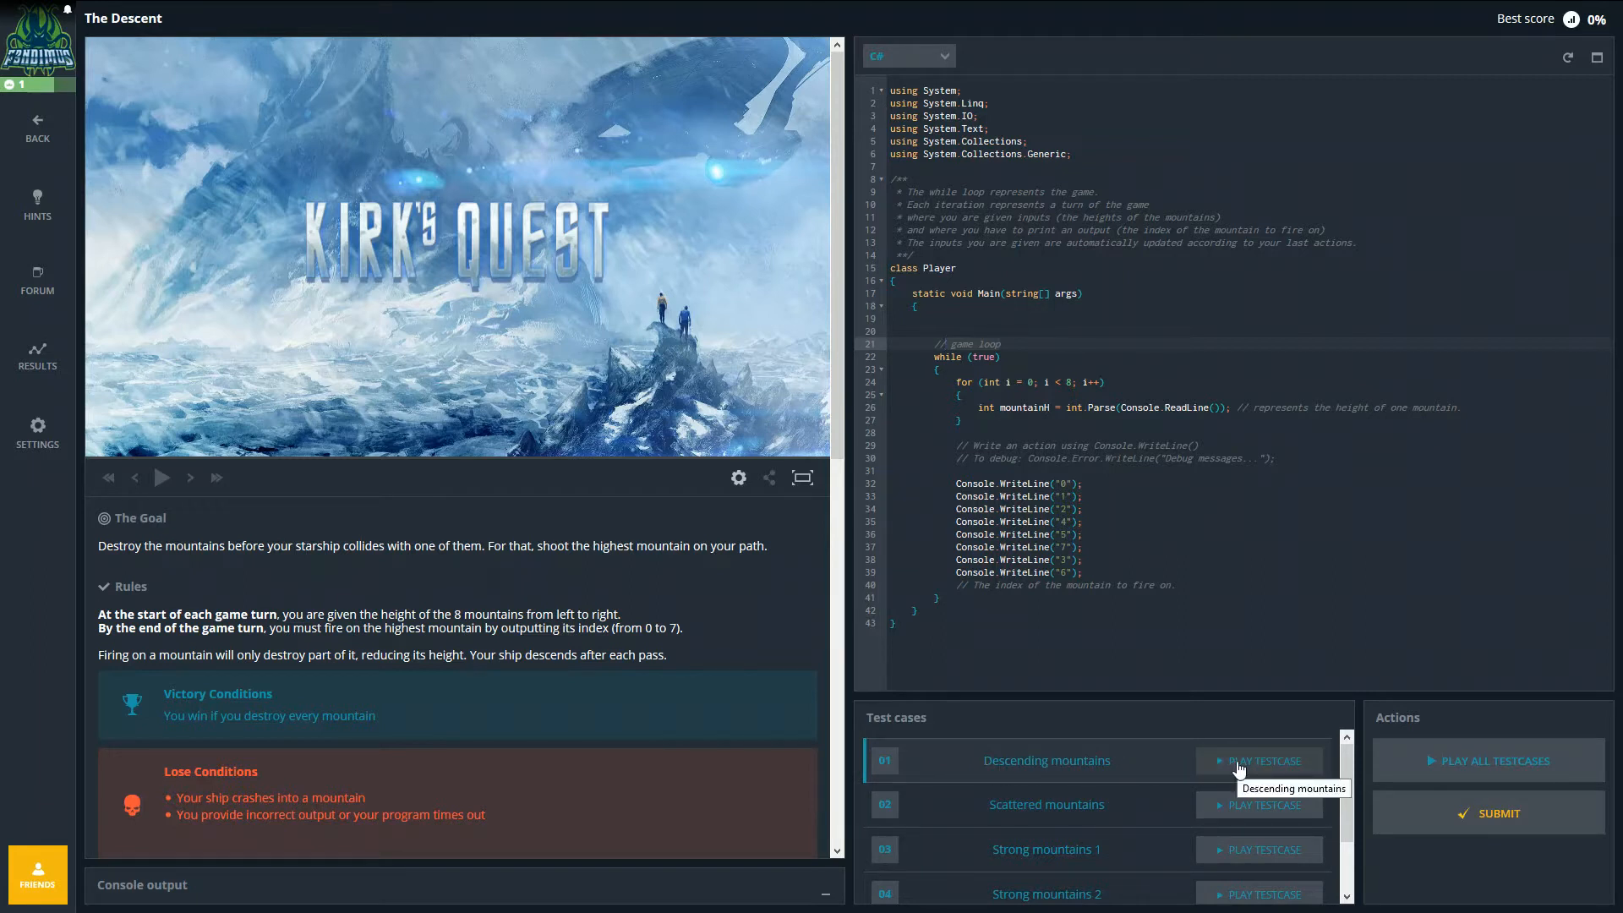
Step: Run Descending mountains on the starter code and inspect mountain 3's height where the ship crashes
click(1258, 760)
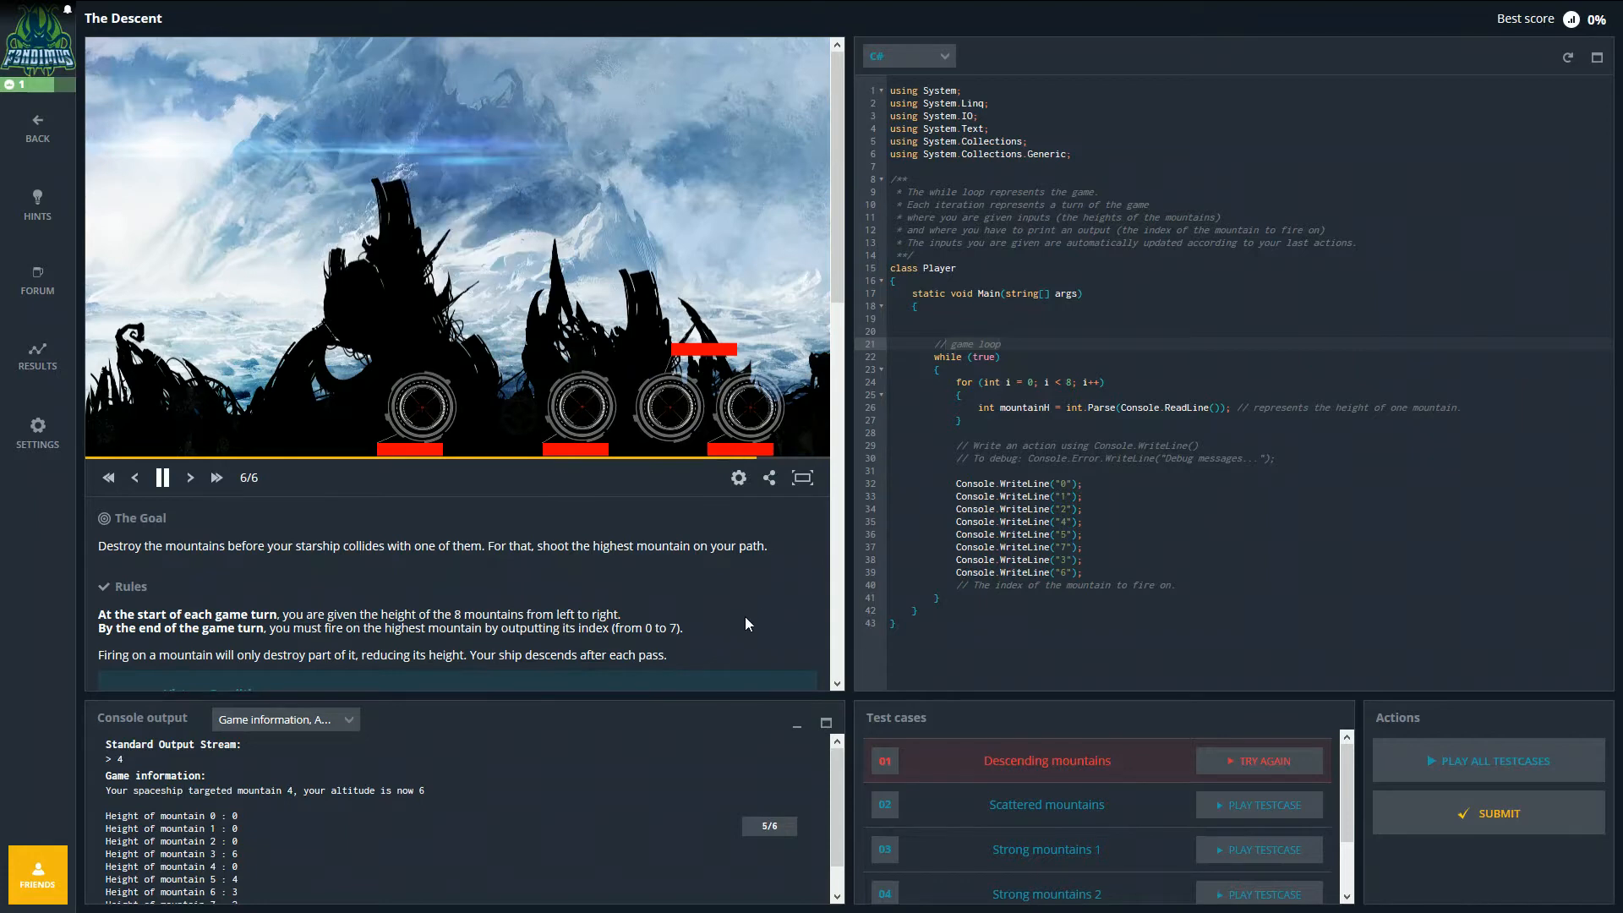
click(161, 476)
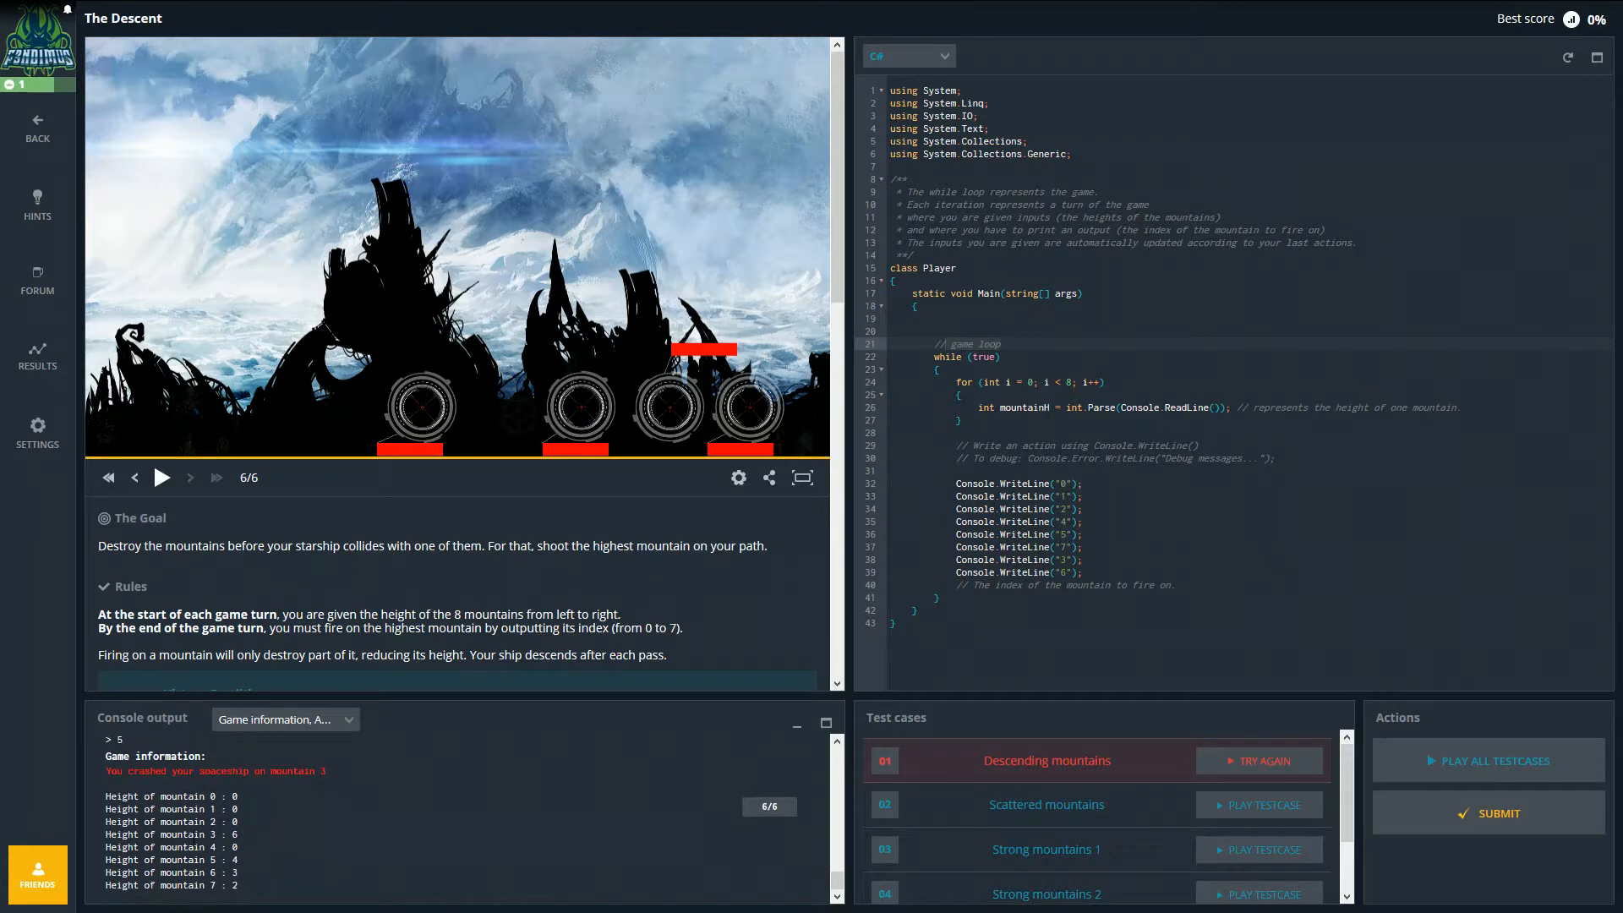
double_click(181, 834)
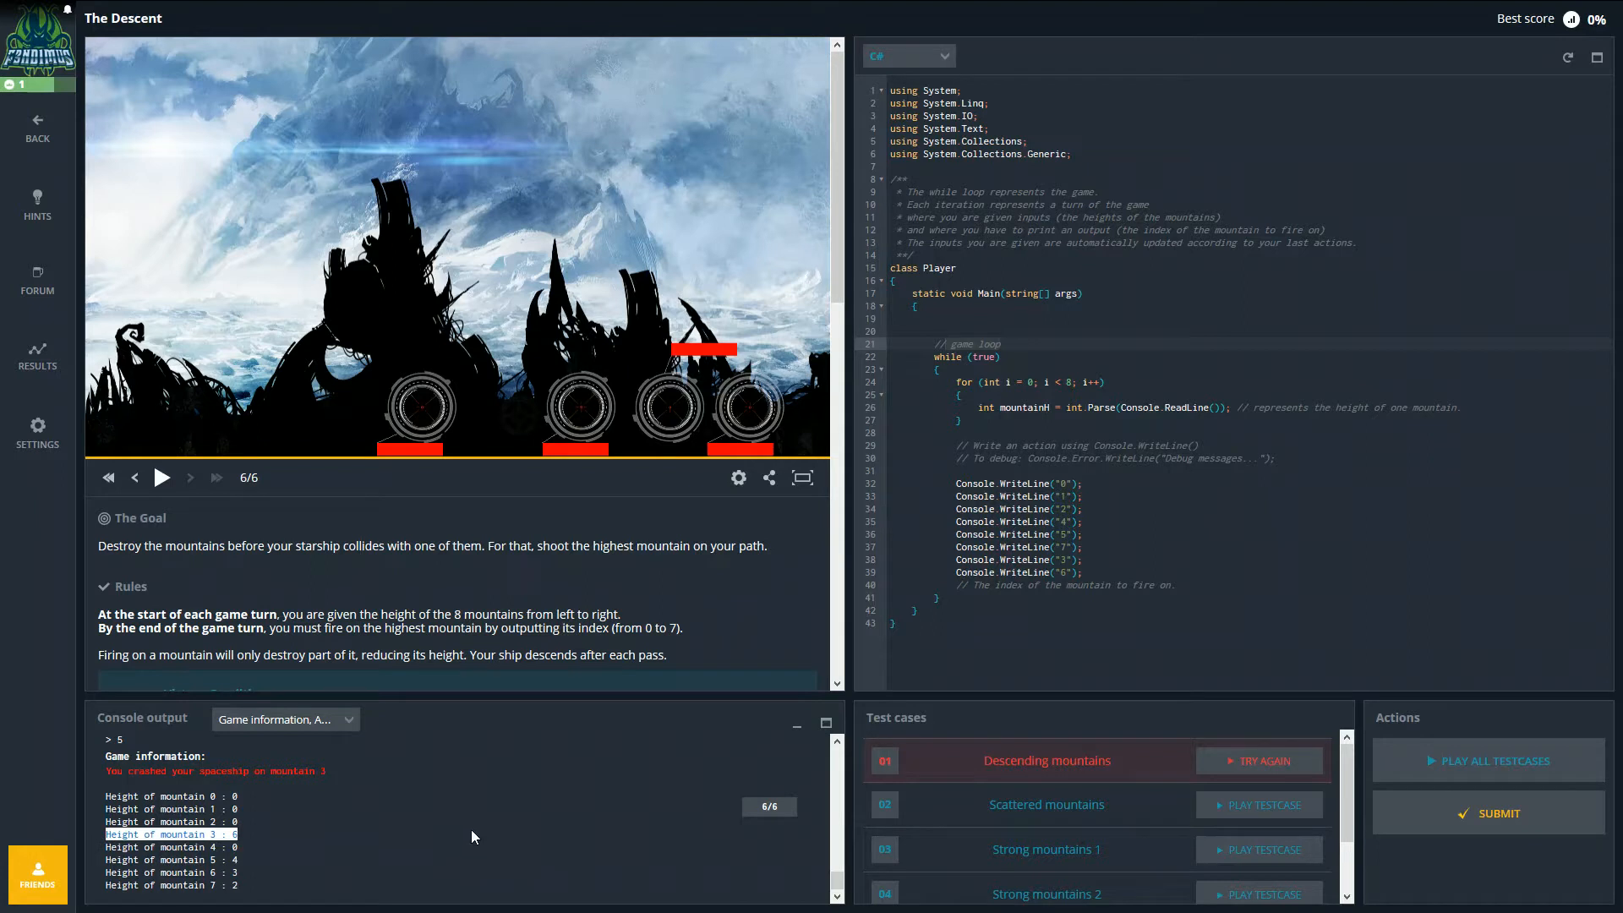
mouse_move(480, 815)
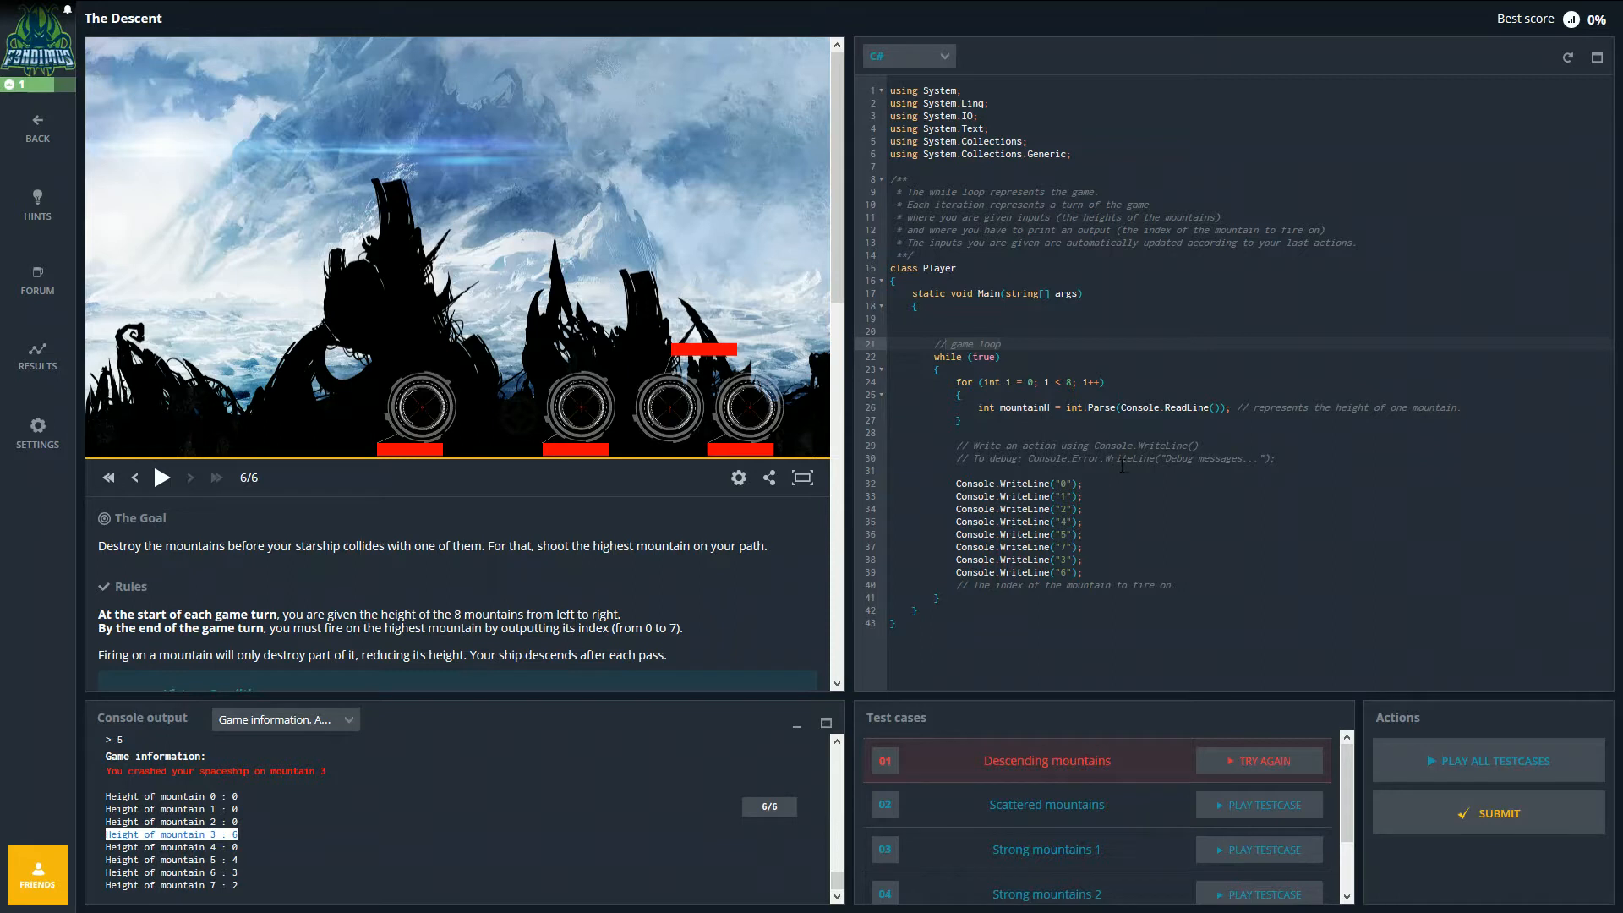
click(1258, 761)
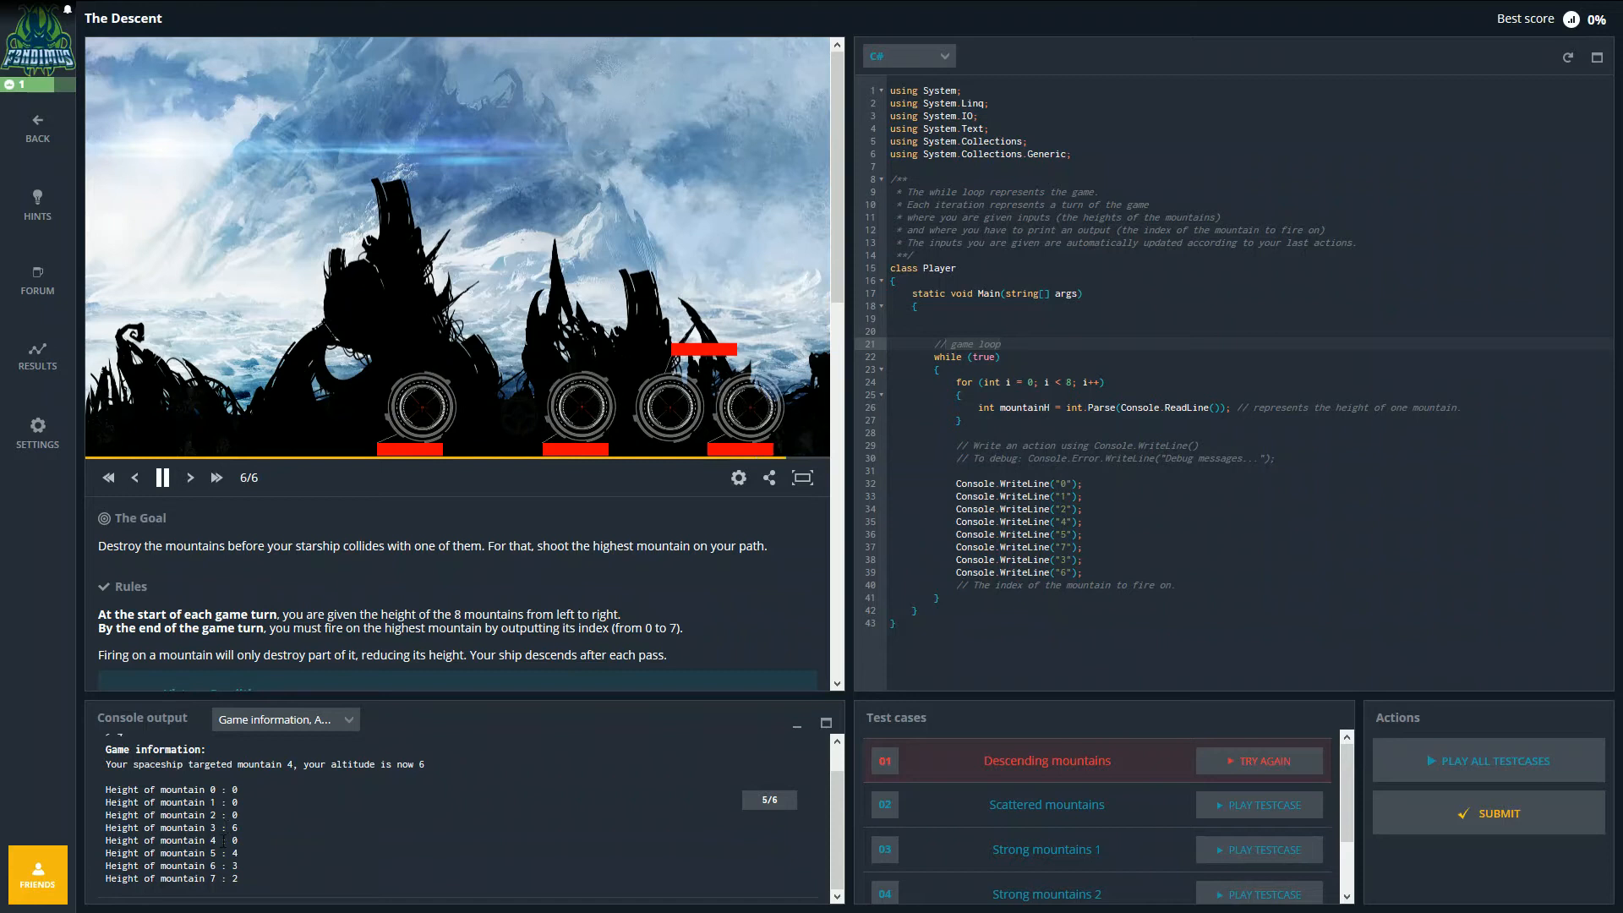
click(161, 476)
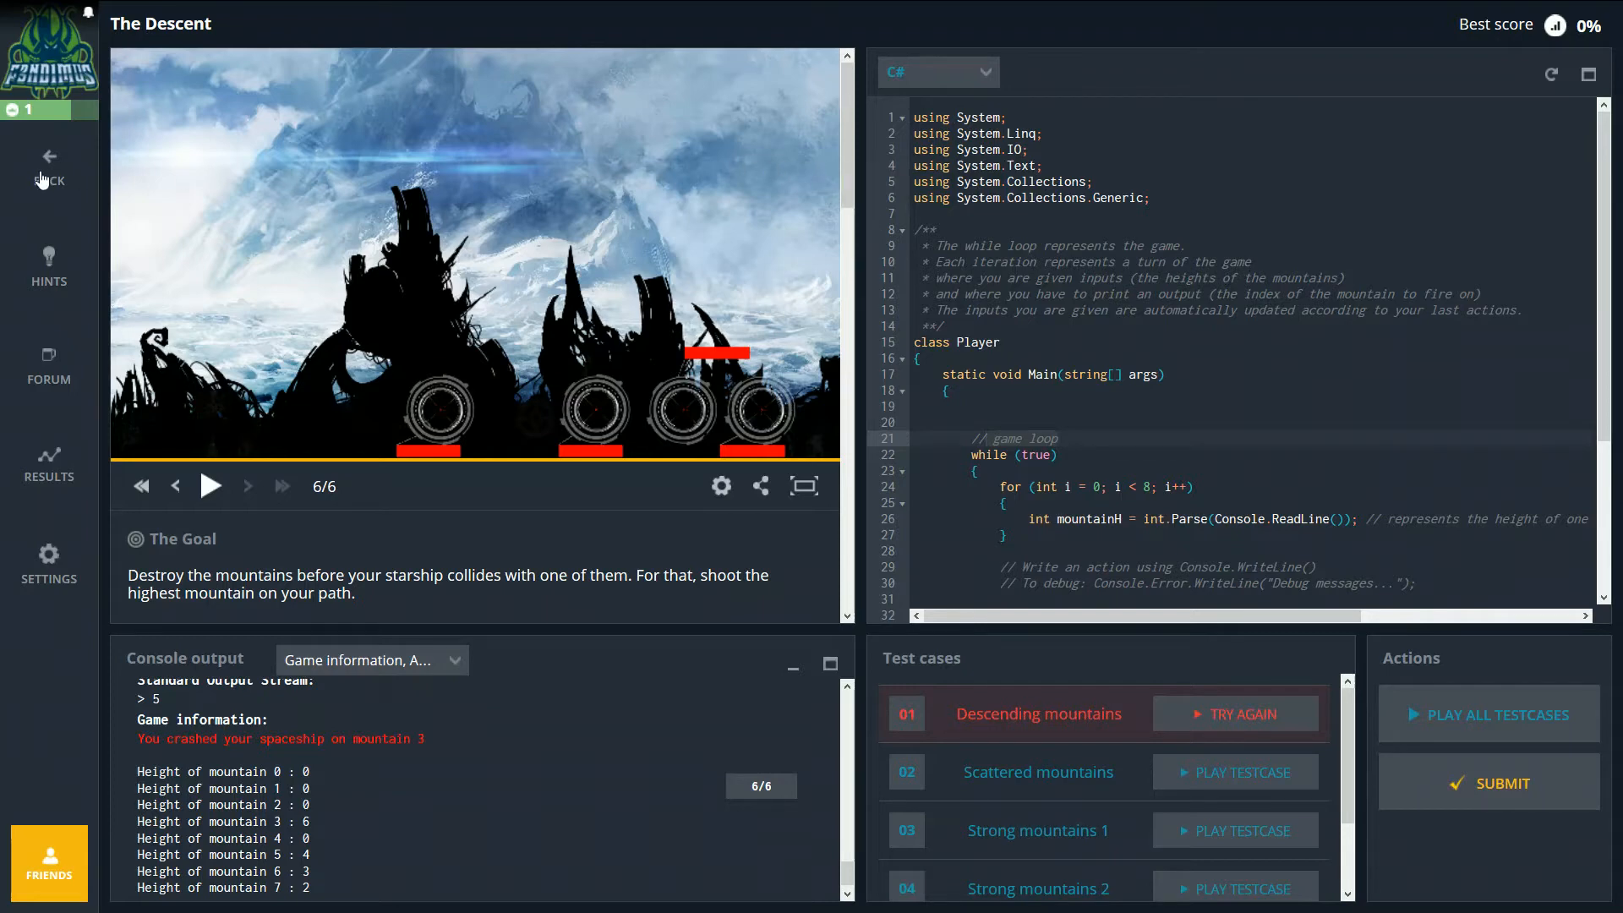
mouse_move(49, 178)
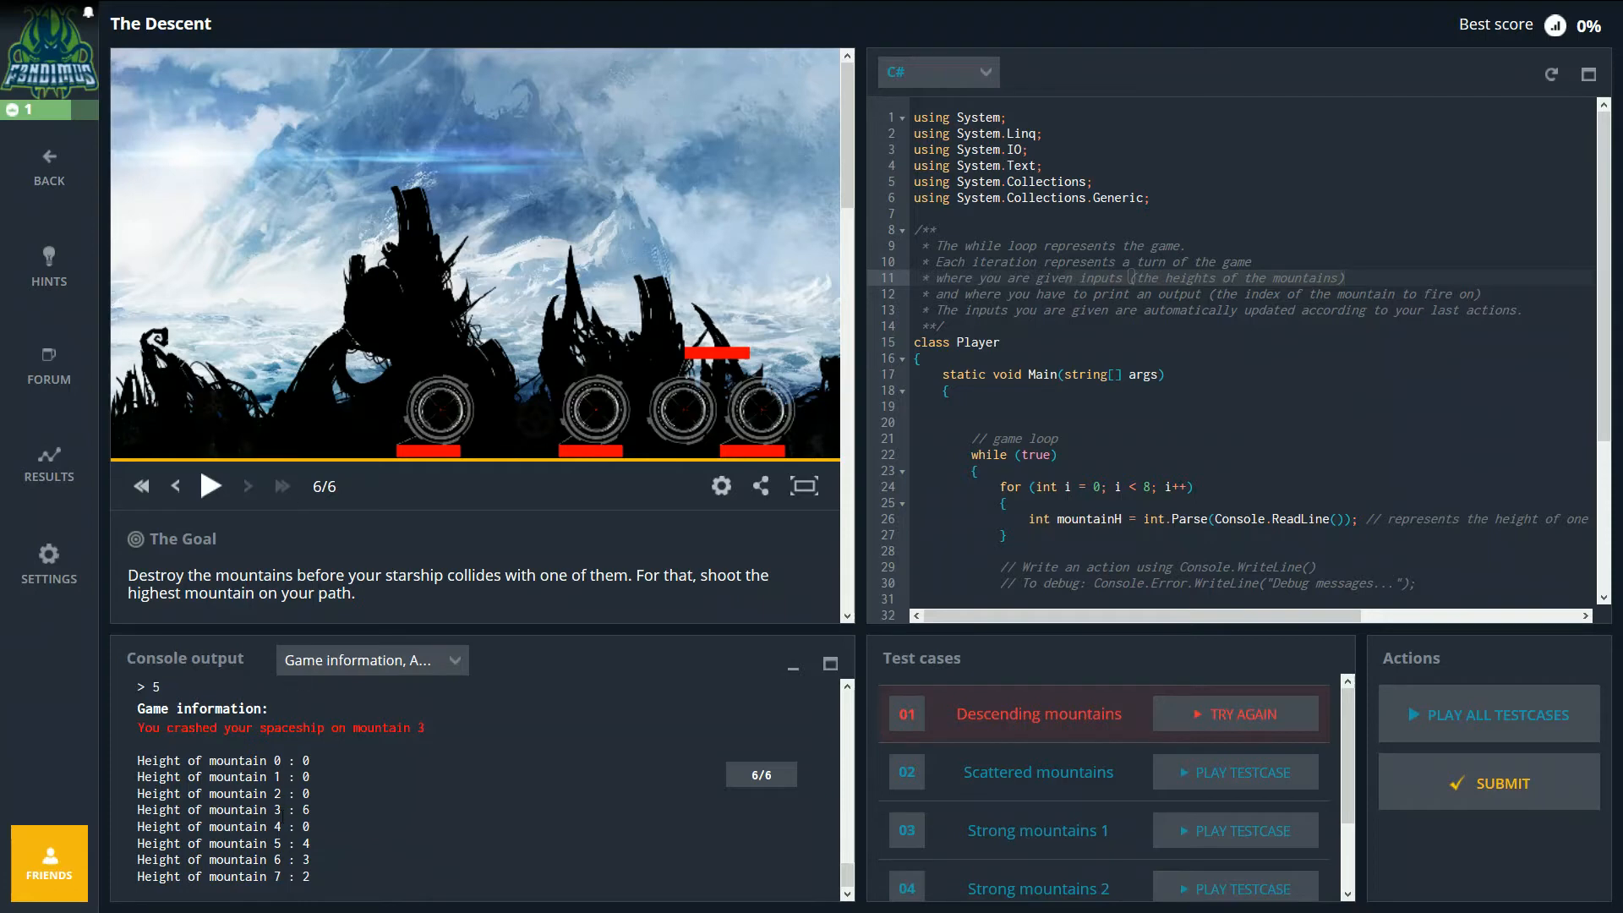
mouse_move(424, 274)
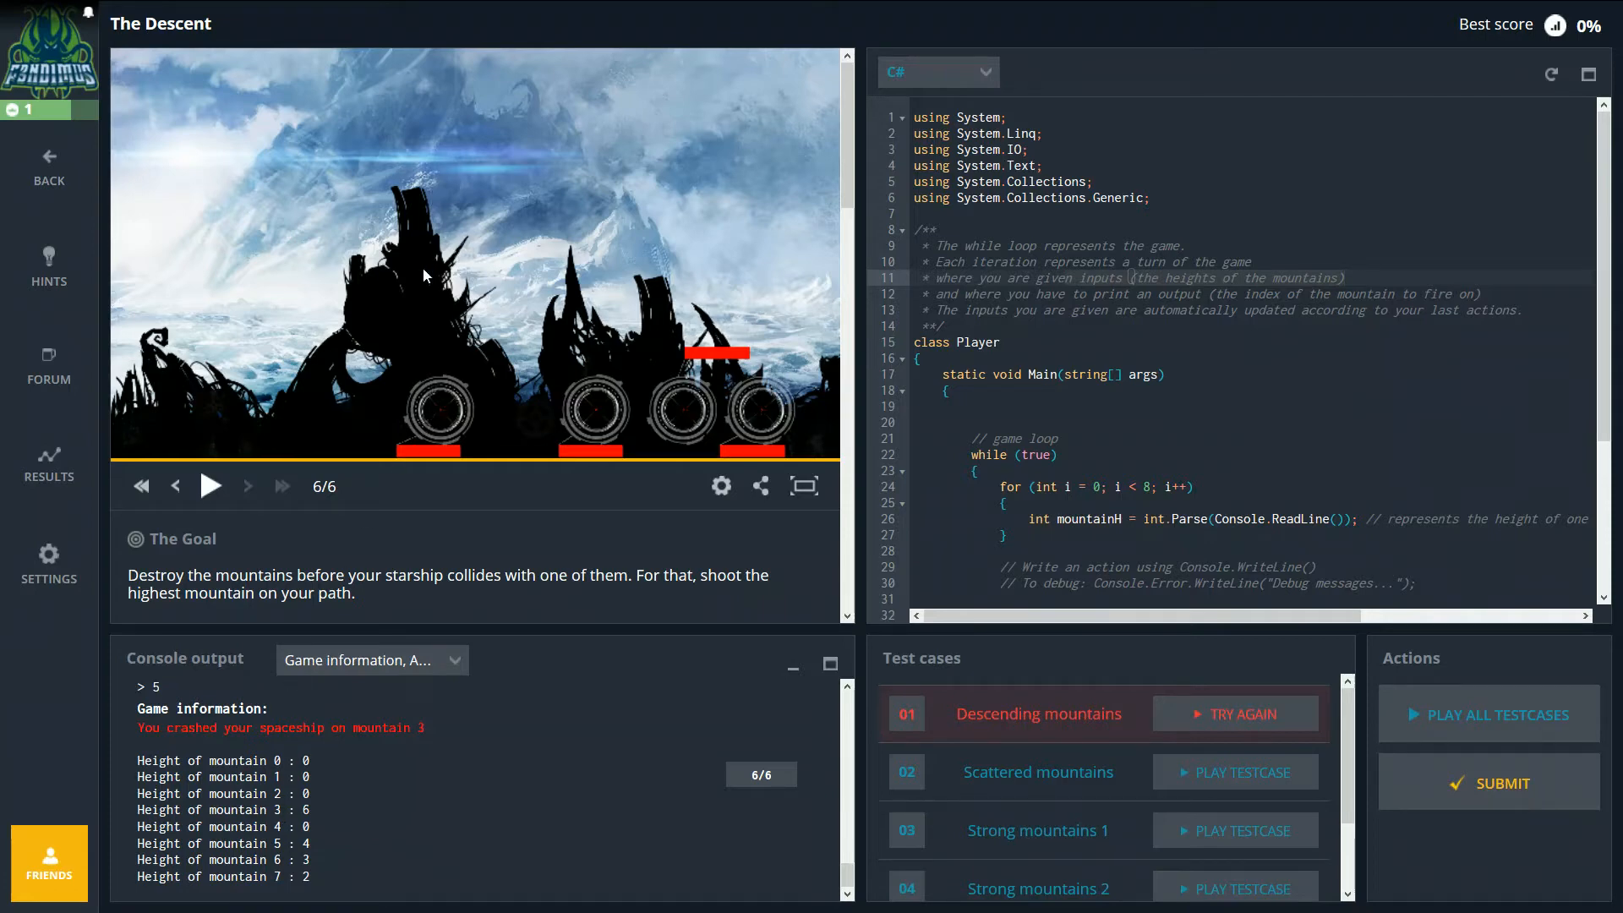
mouse_move(470, 277)
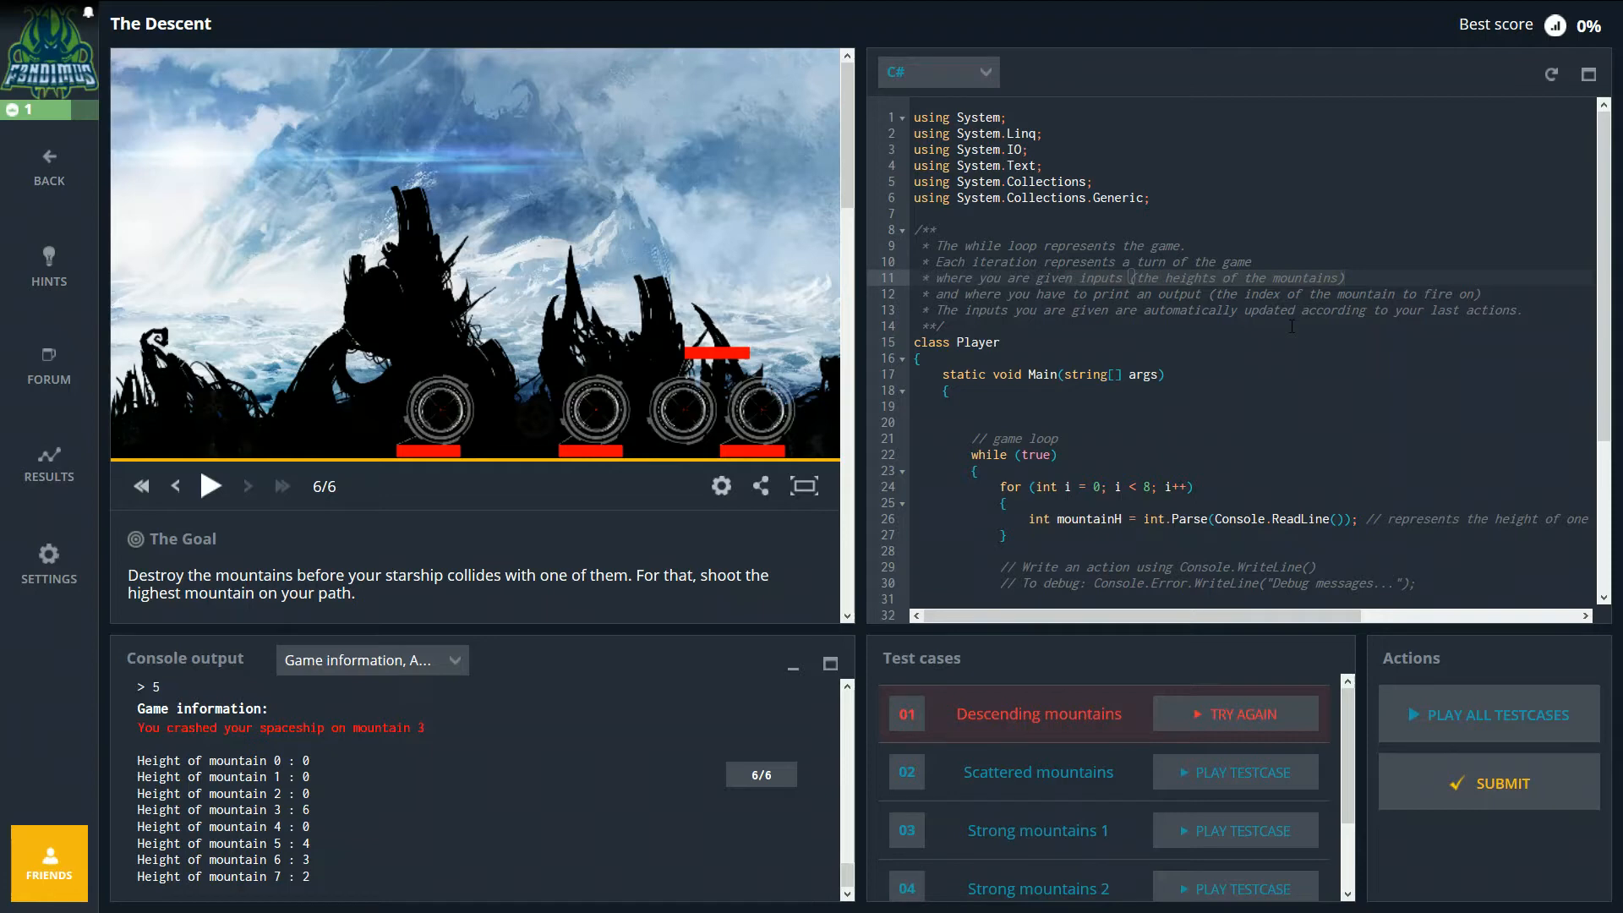
mouse_move(1213, 360)
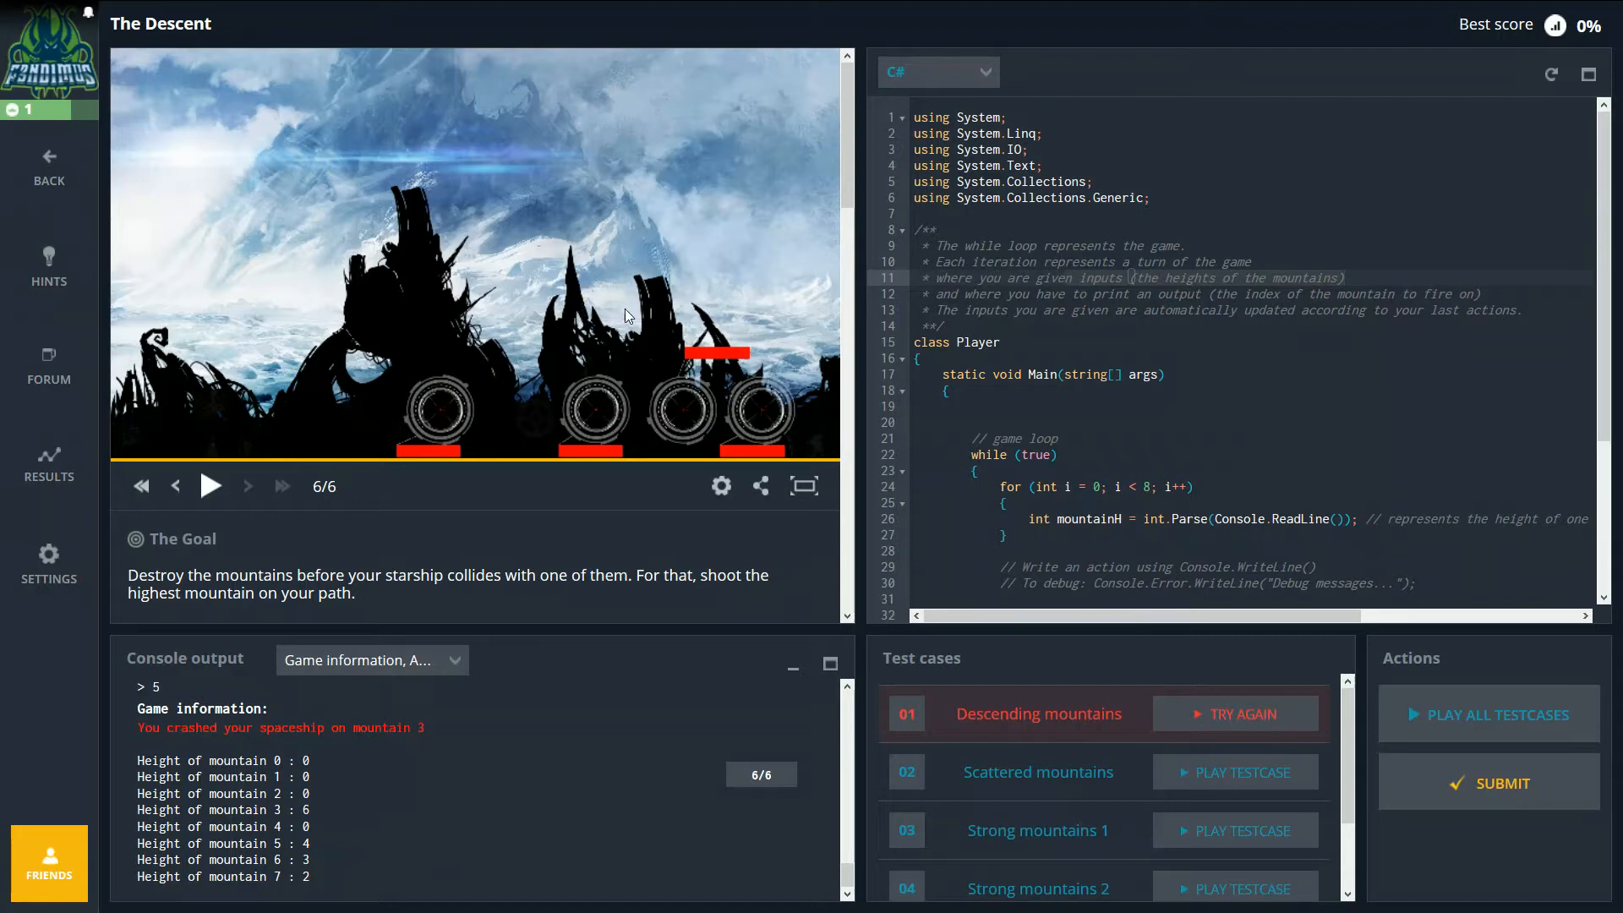
mouse_move(217, 336)
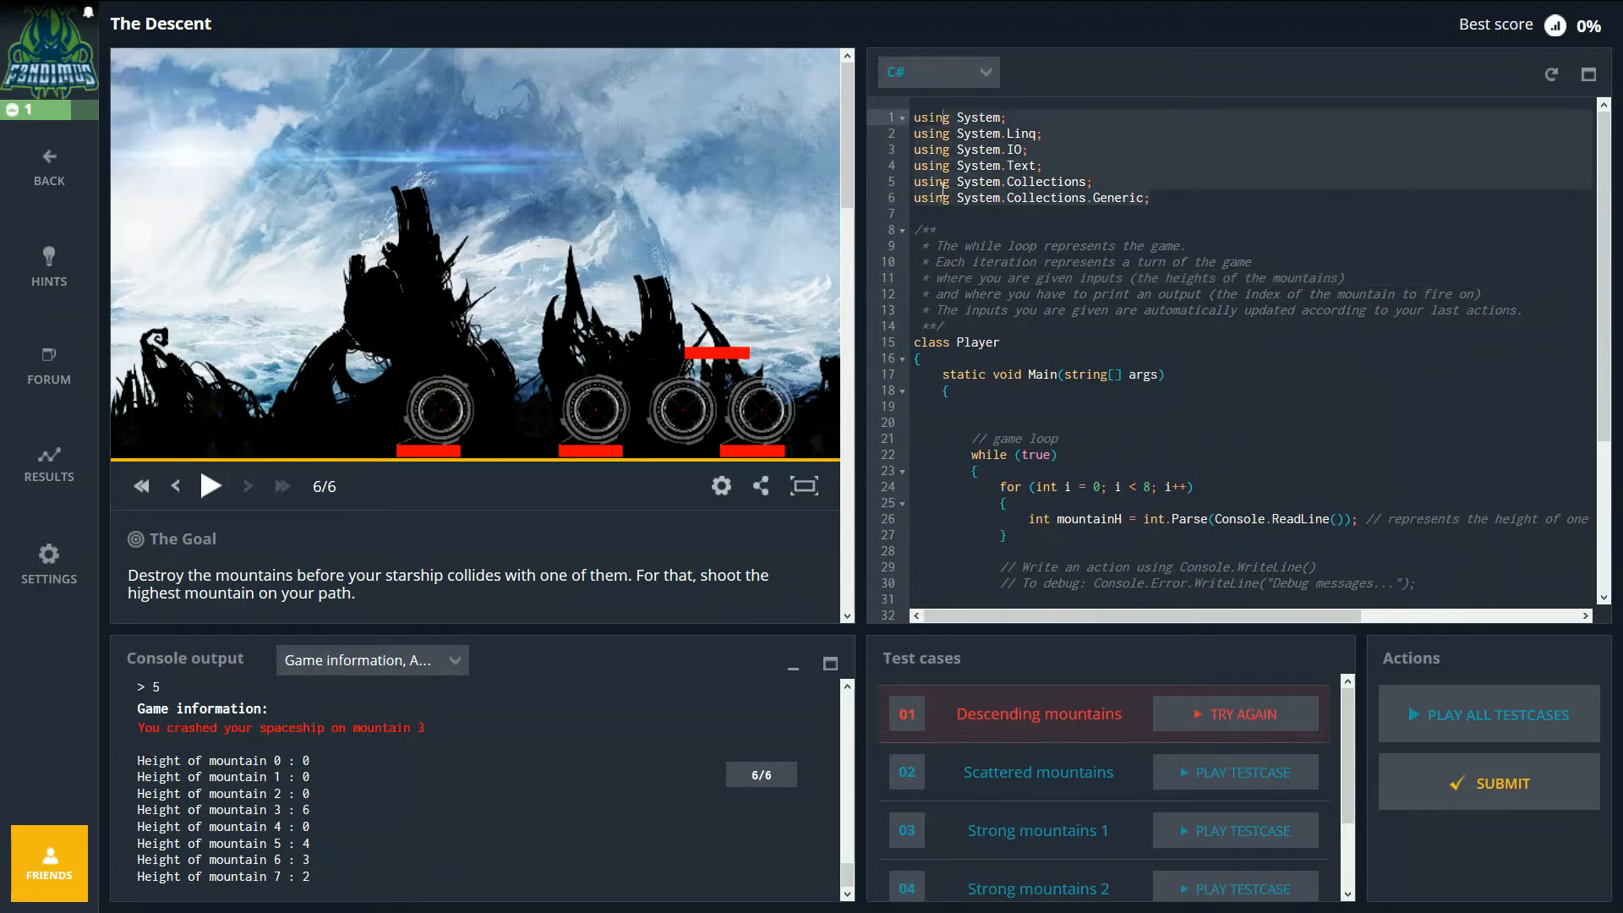
mouse_move(942, 210)
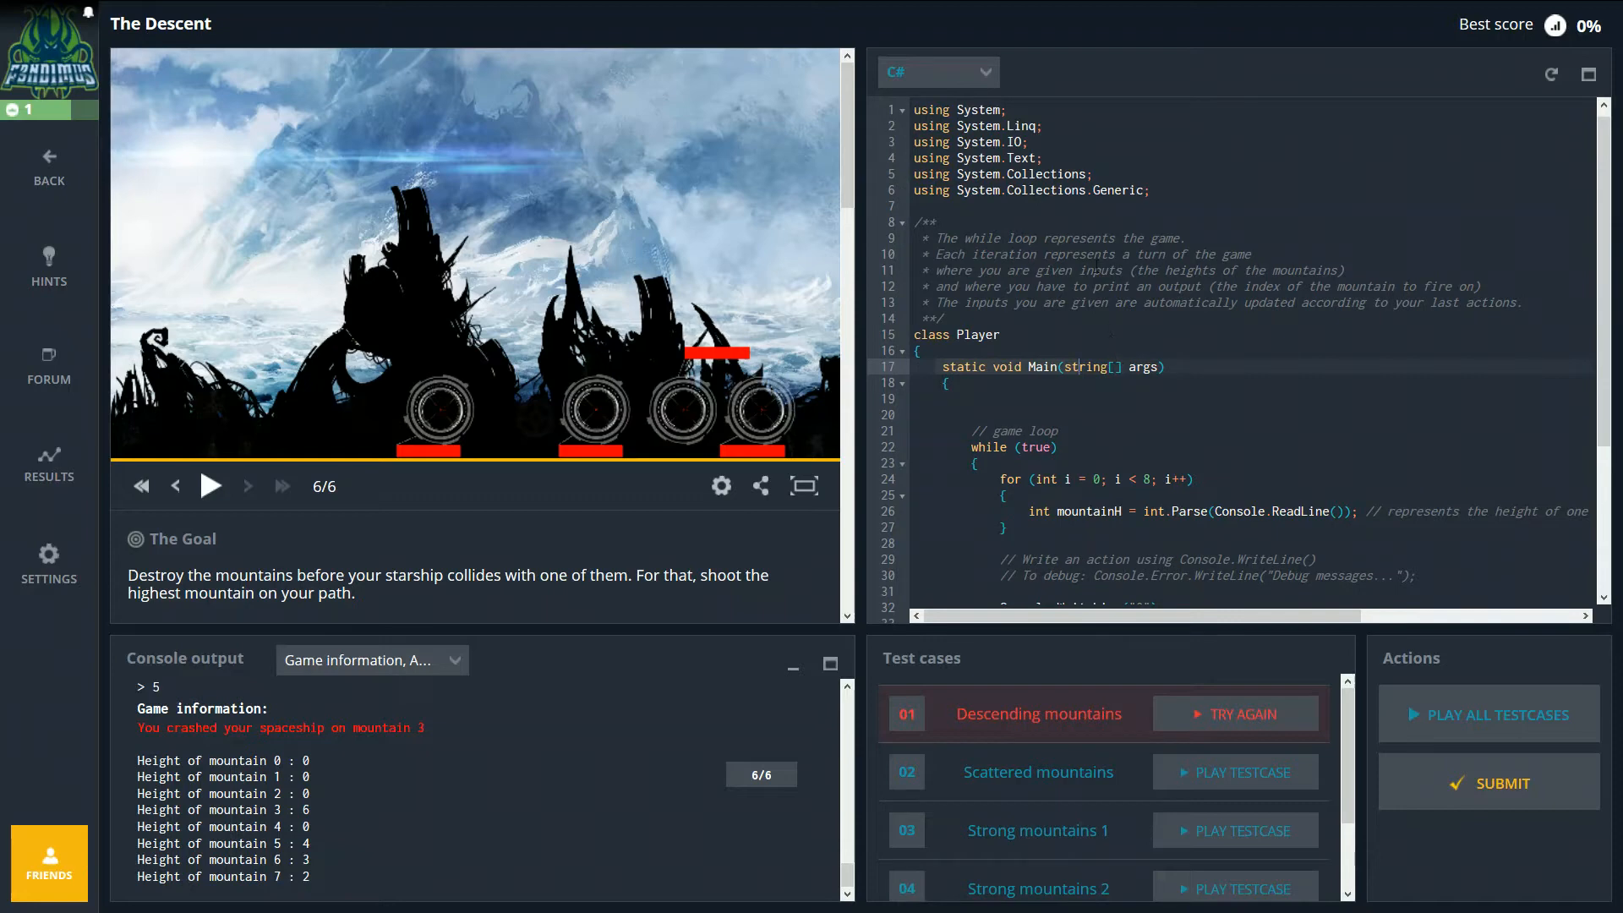
Step: Focus the editor on the hard-coded Console.WriteLine lines at the end of the loop
click(911, 157)
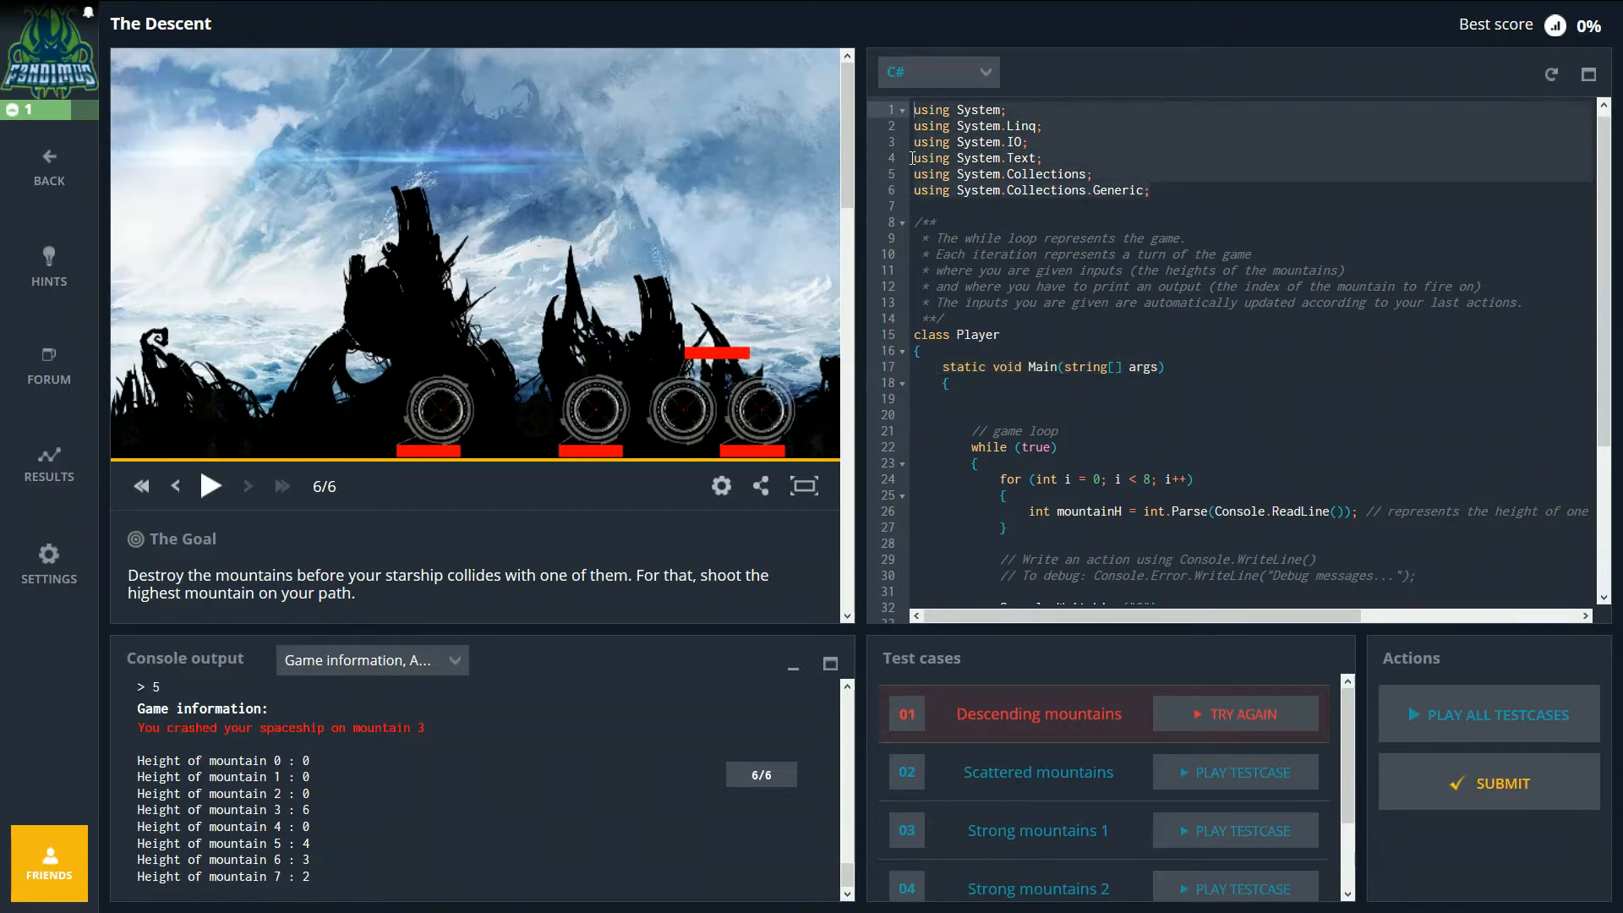
mouse_move(1221, 180)
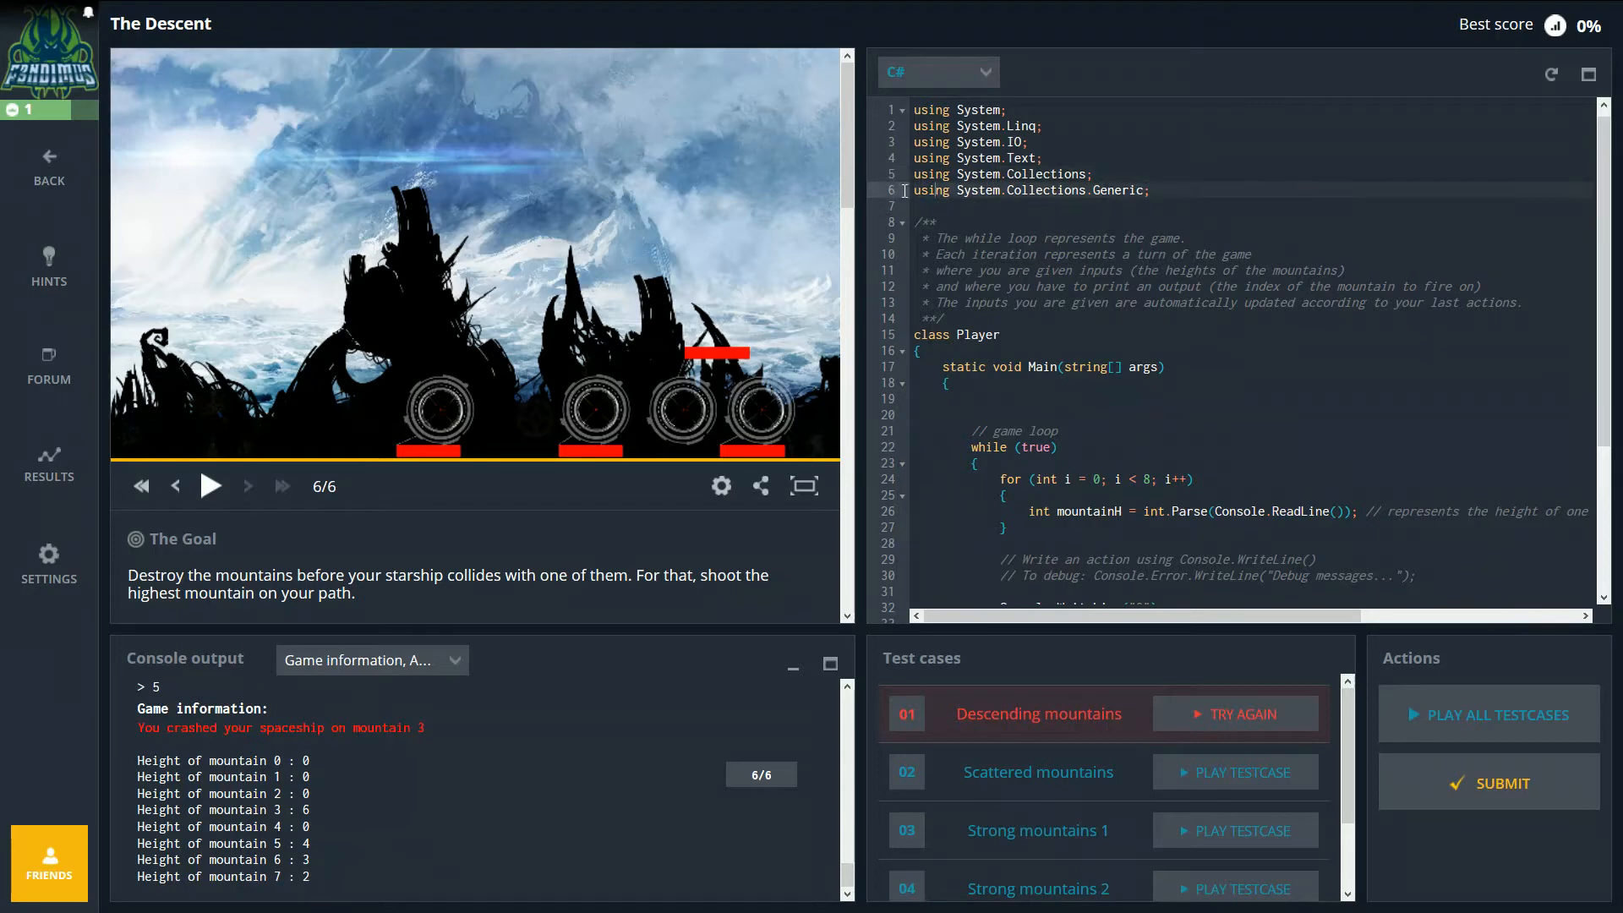
click(936, 221)
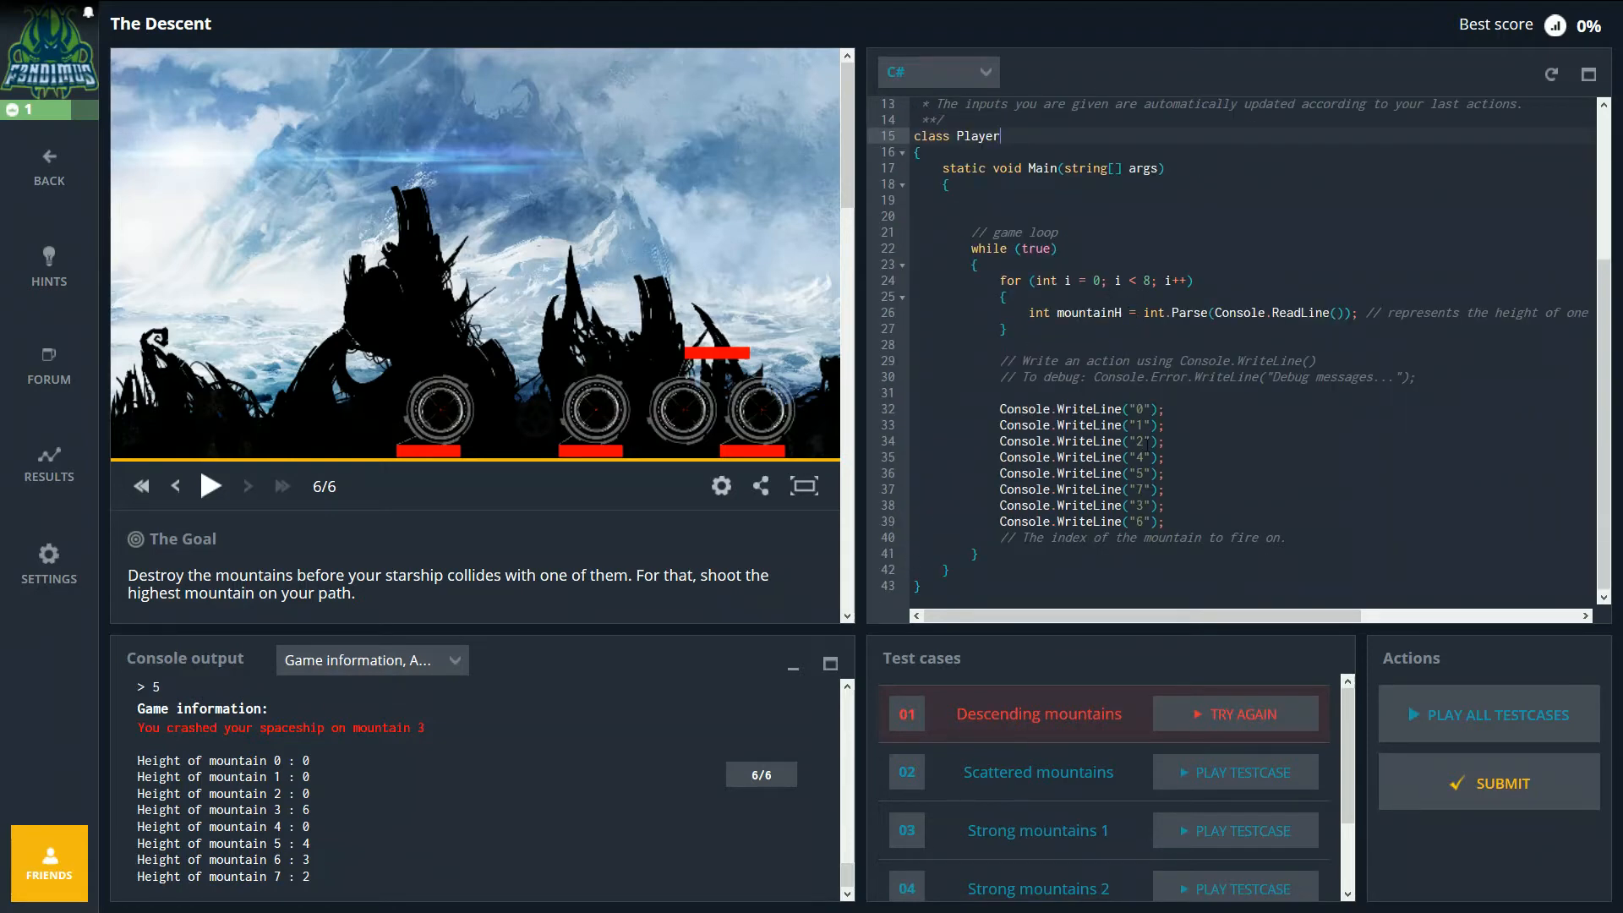
mouse_move(1138, 249)
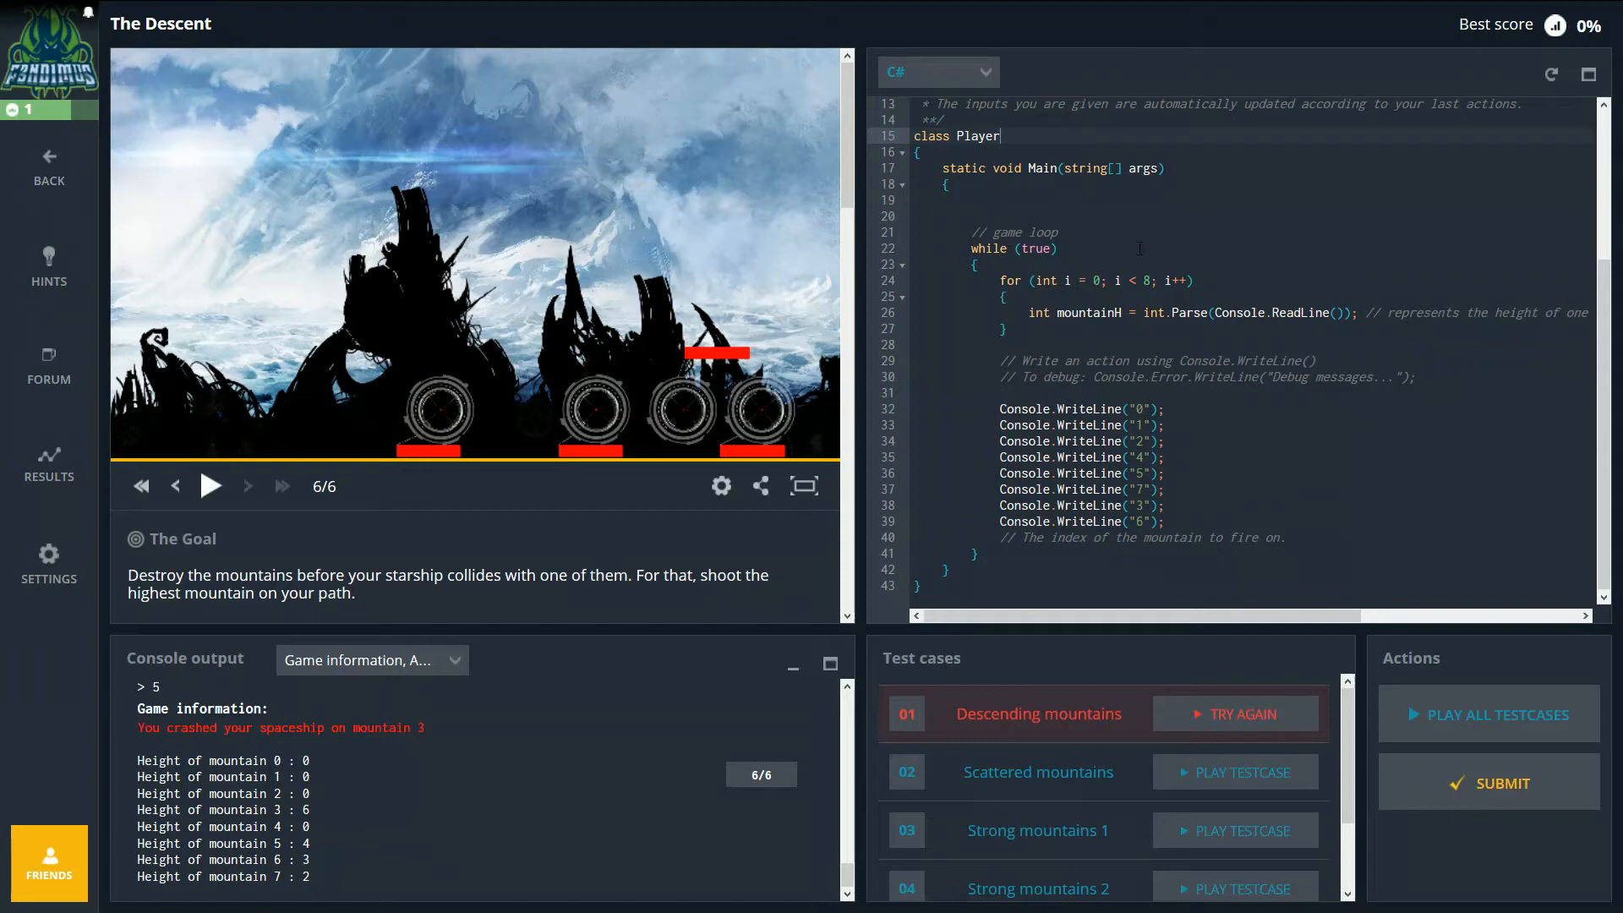
mouse_move(1071, 201)
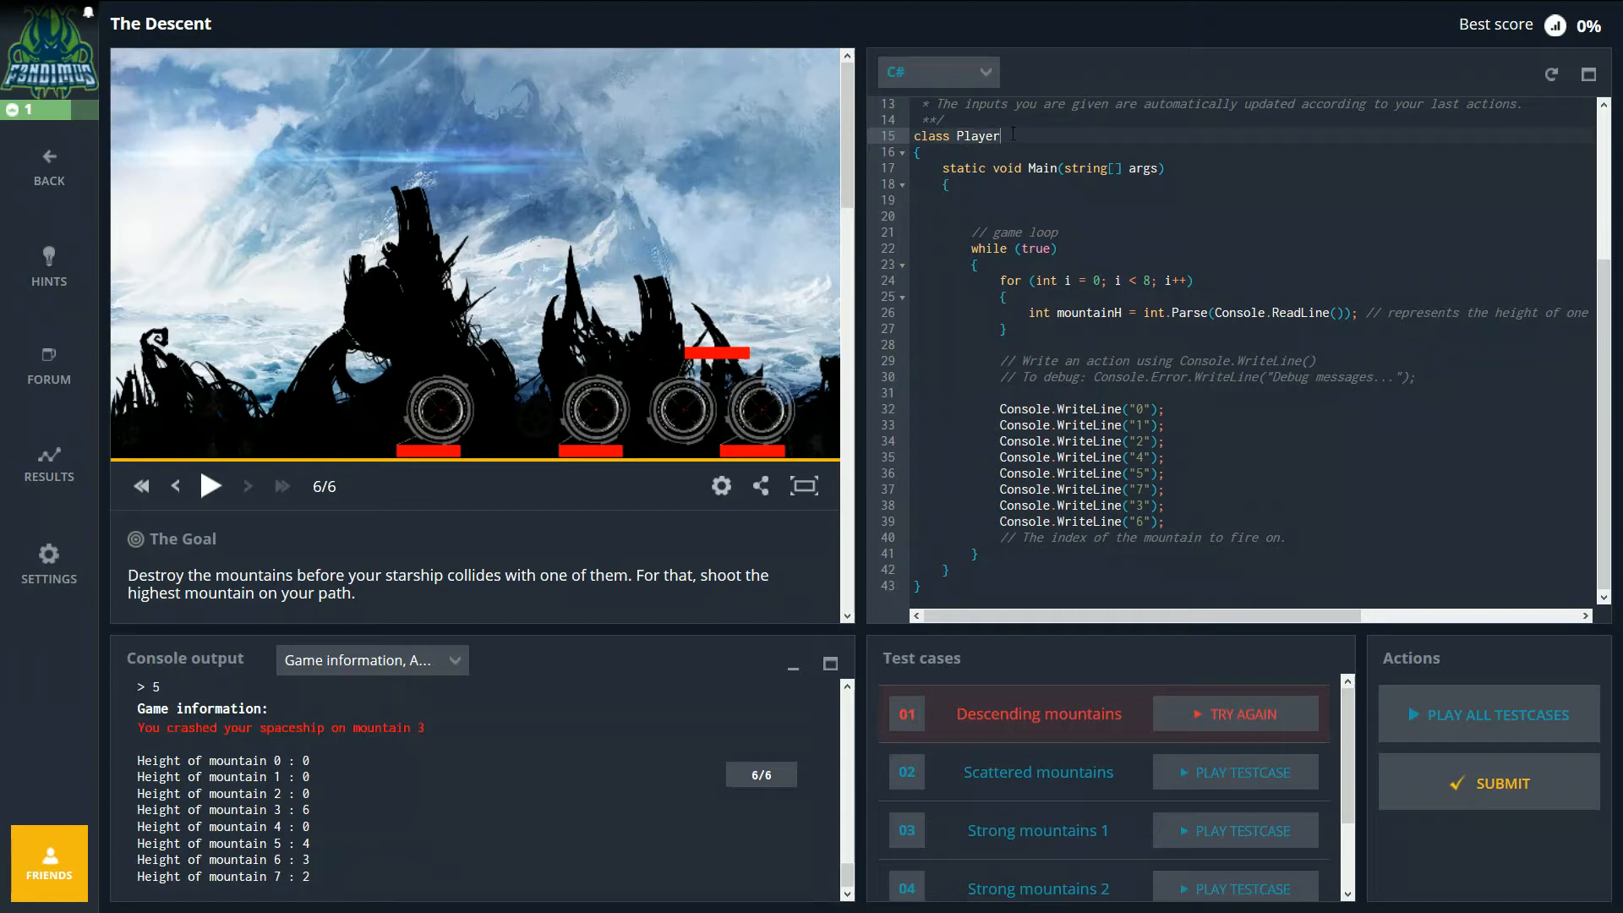
mouse_move(407, 164)
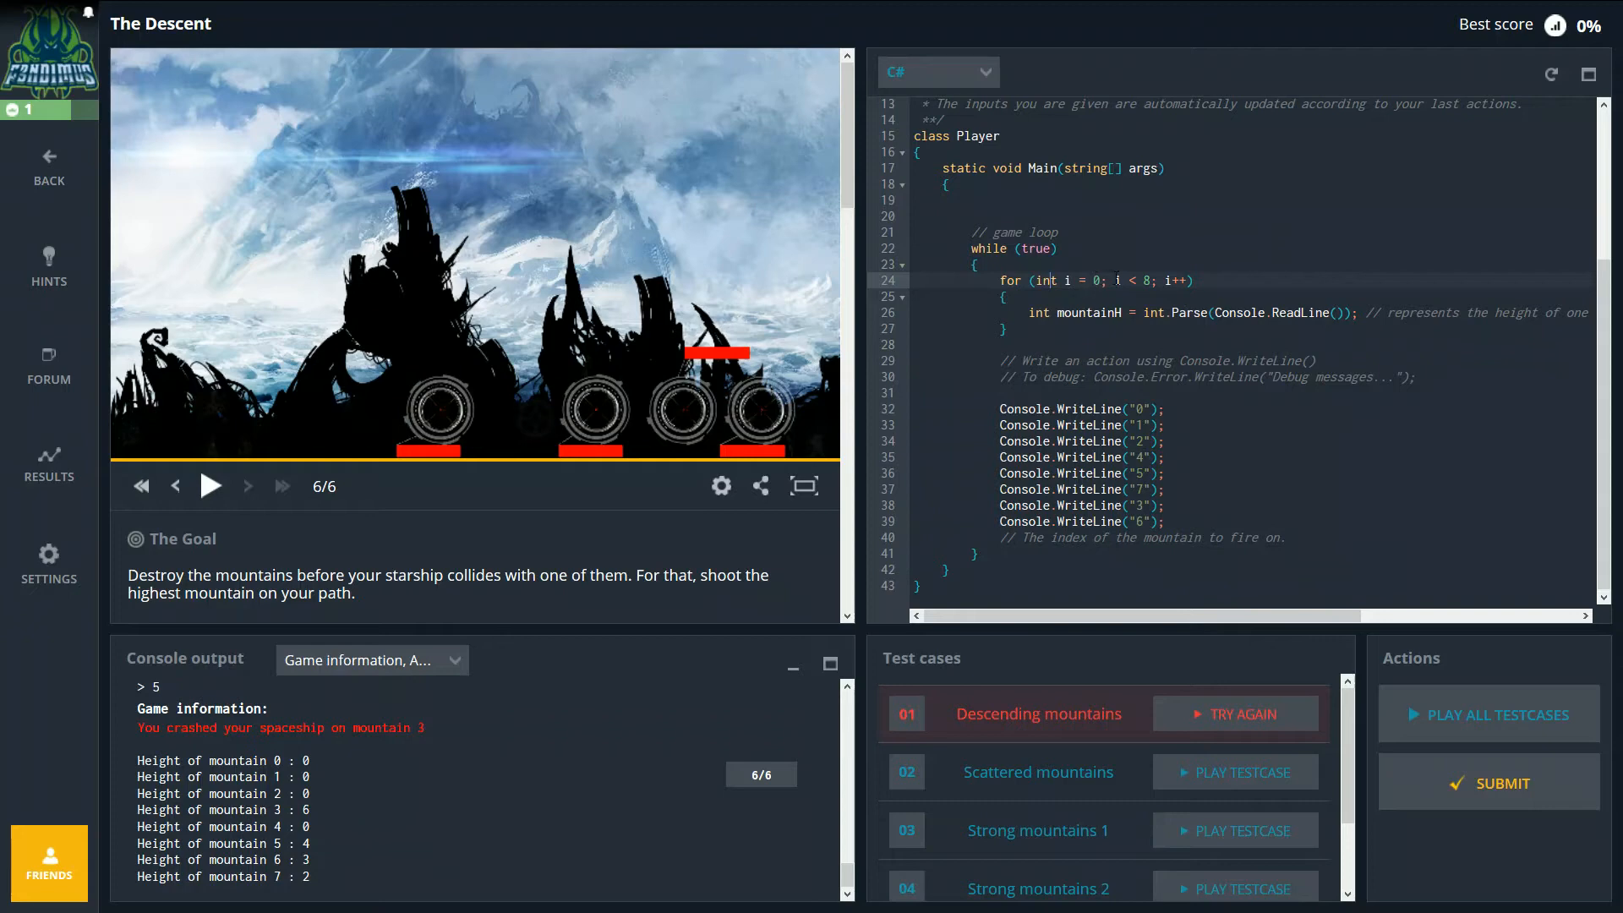
mouse_move(1203, 286)
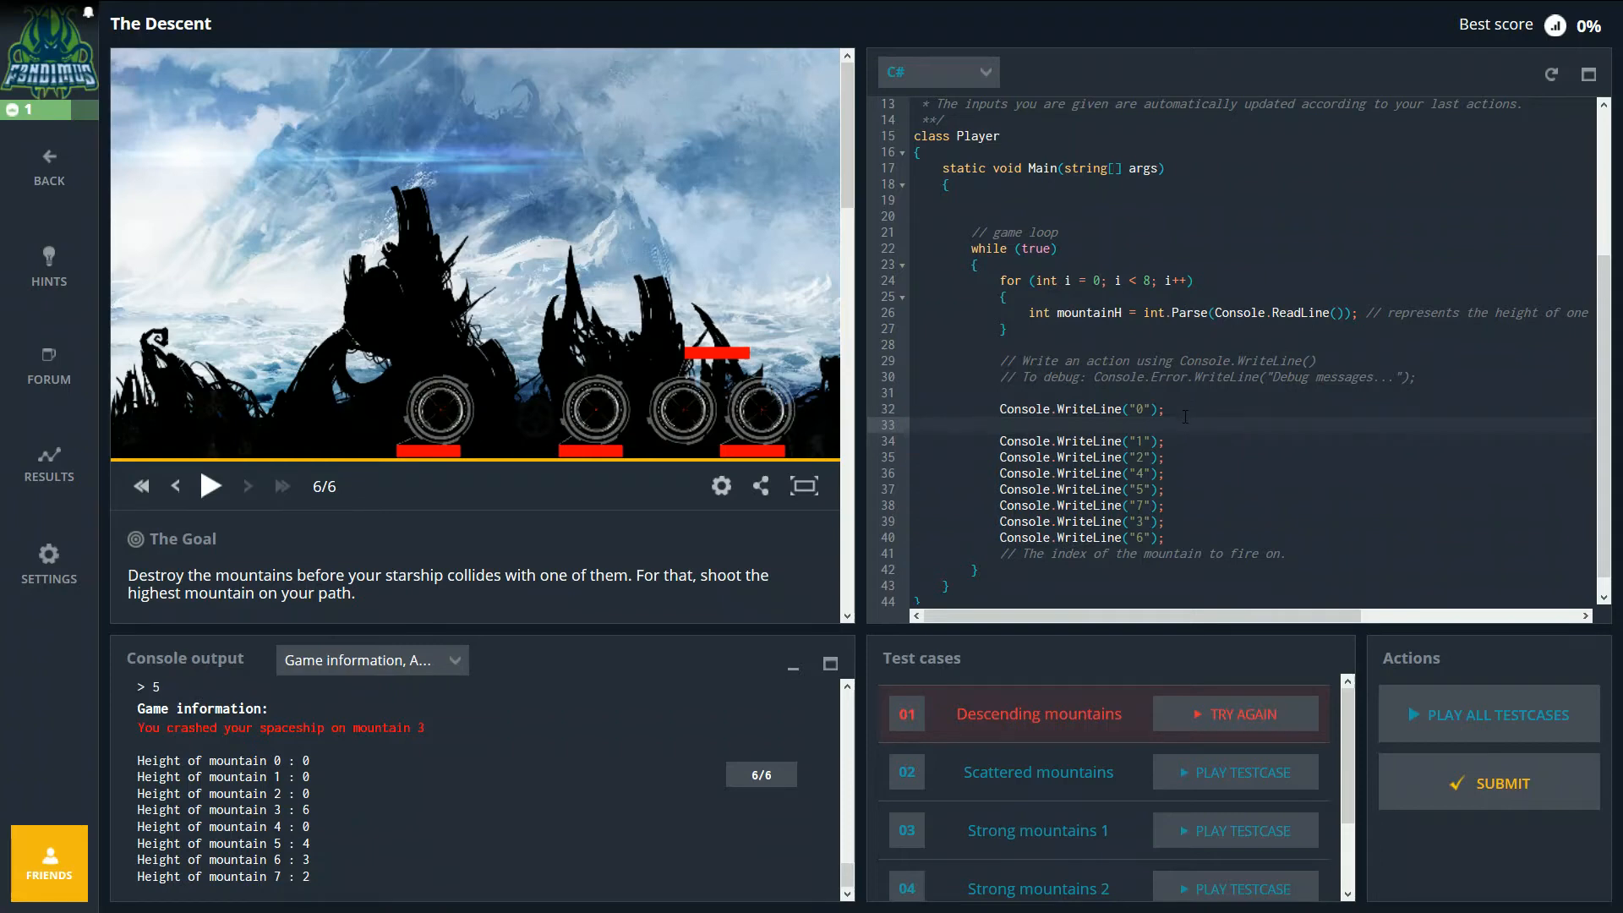
Step: Add a Console.Error.WriteLine debug message on line 33 and rerun Descending mountains
text(C)
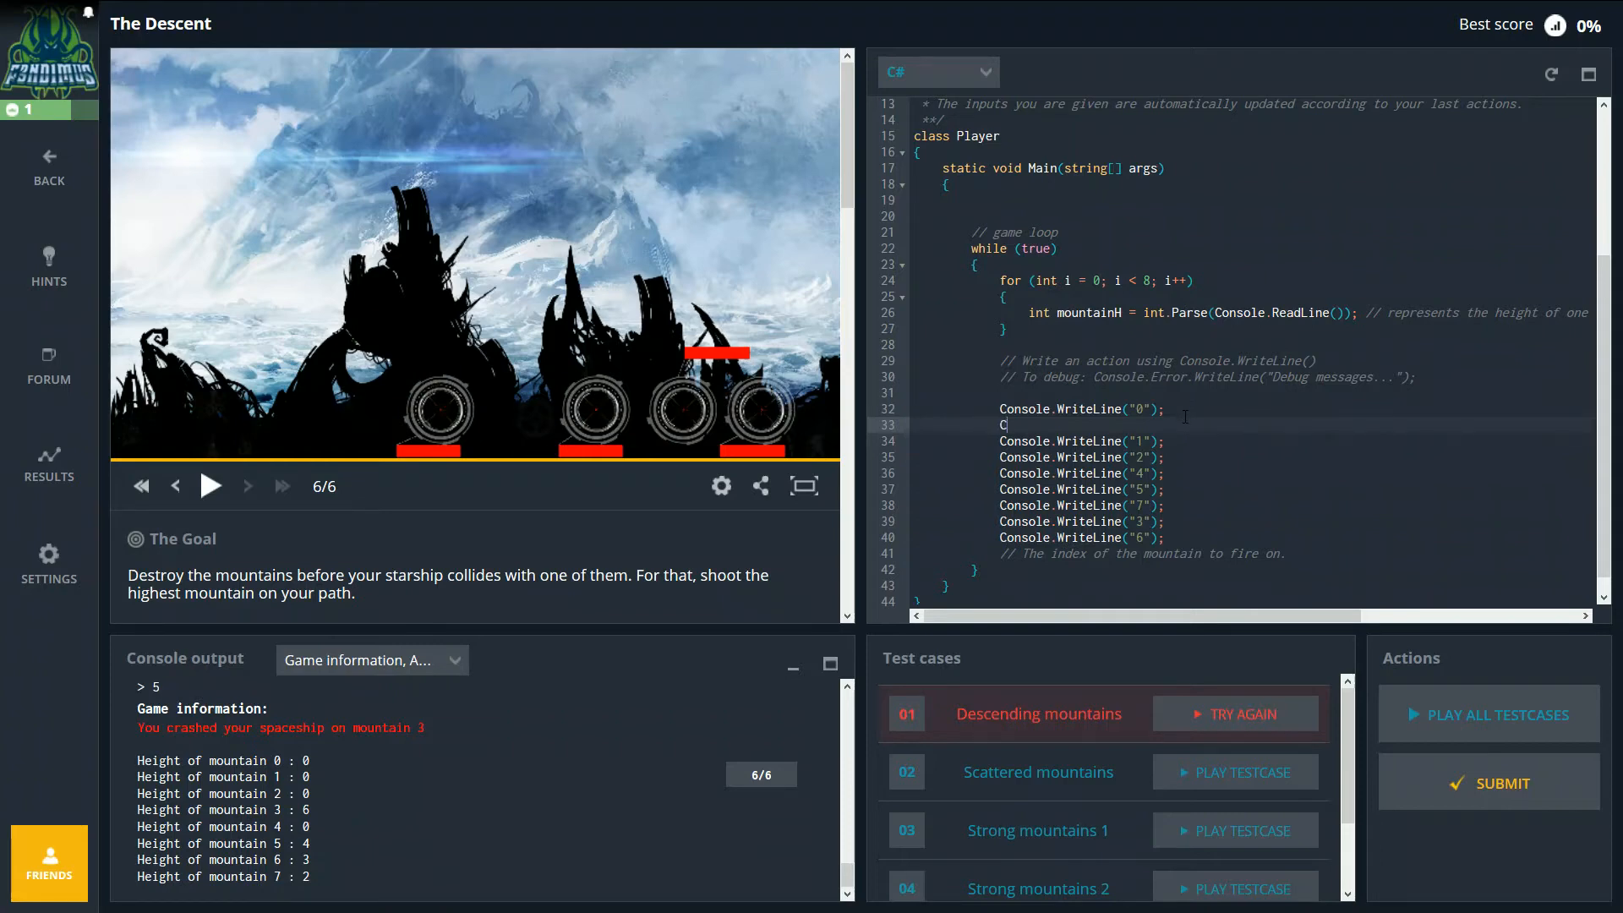
text(onsole)
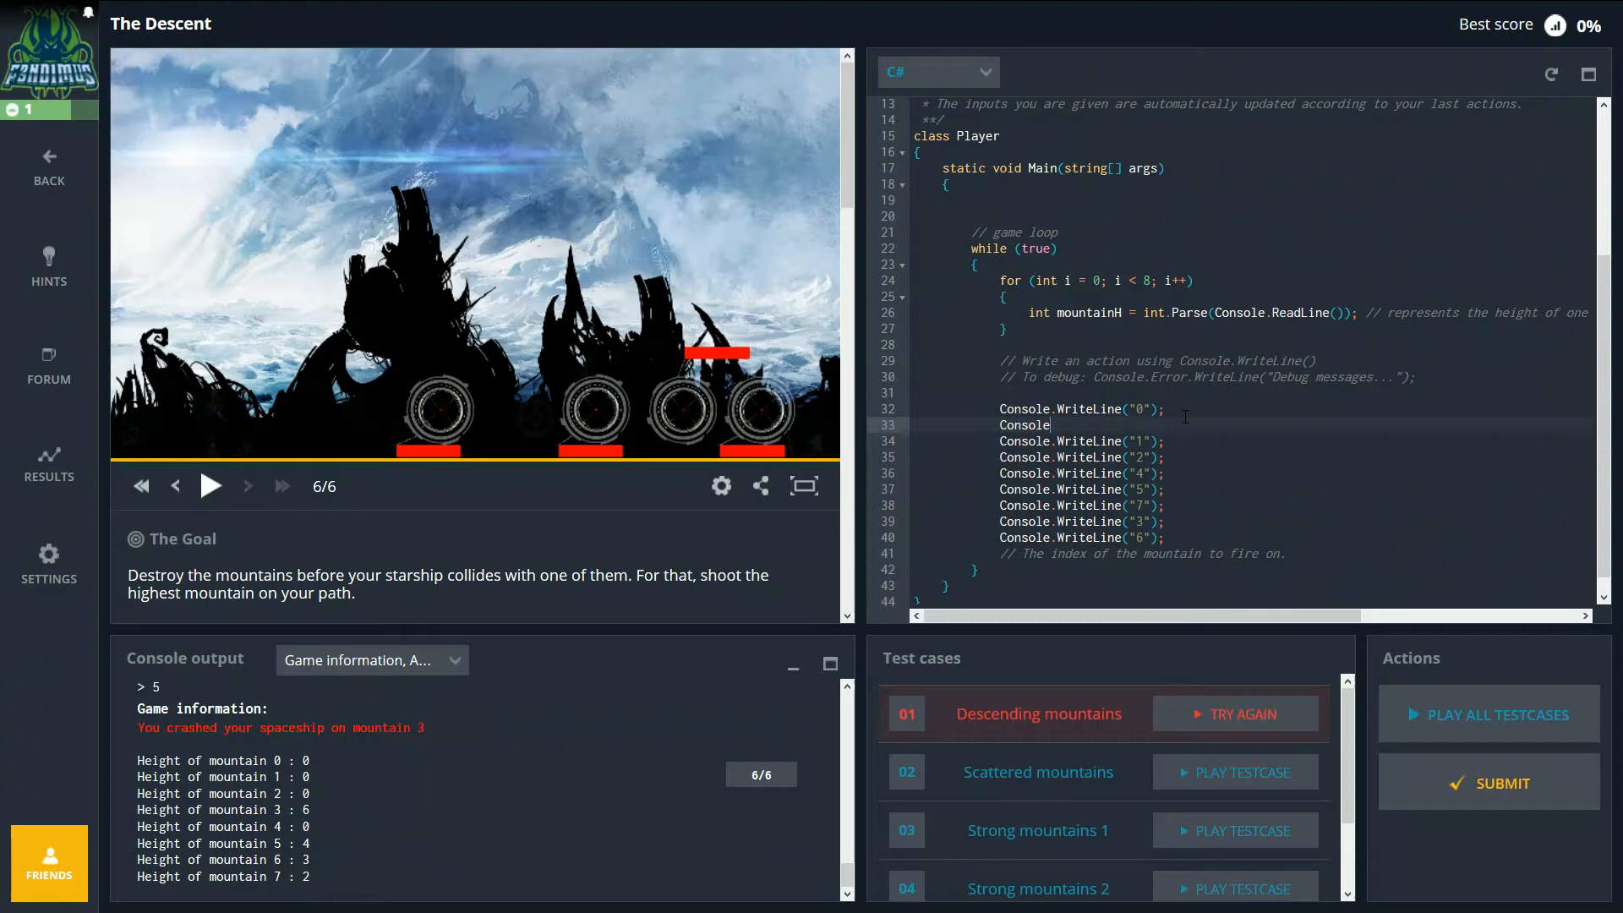
text(.error)
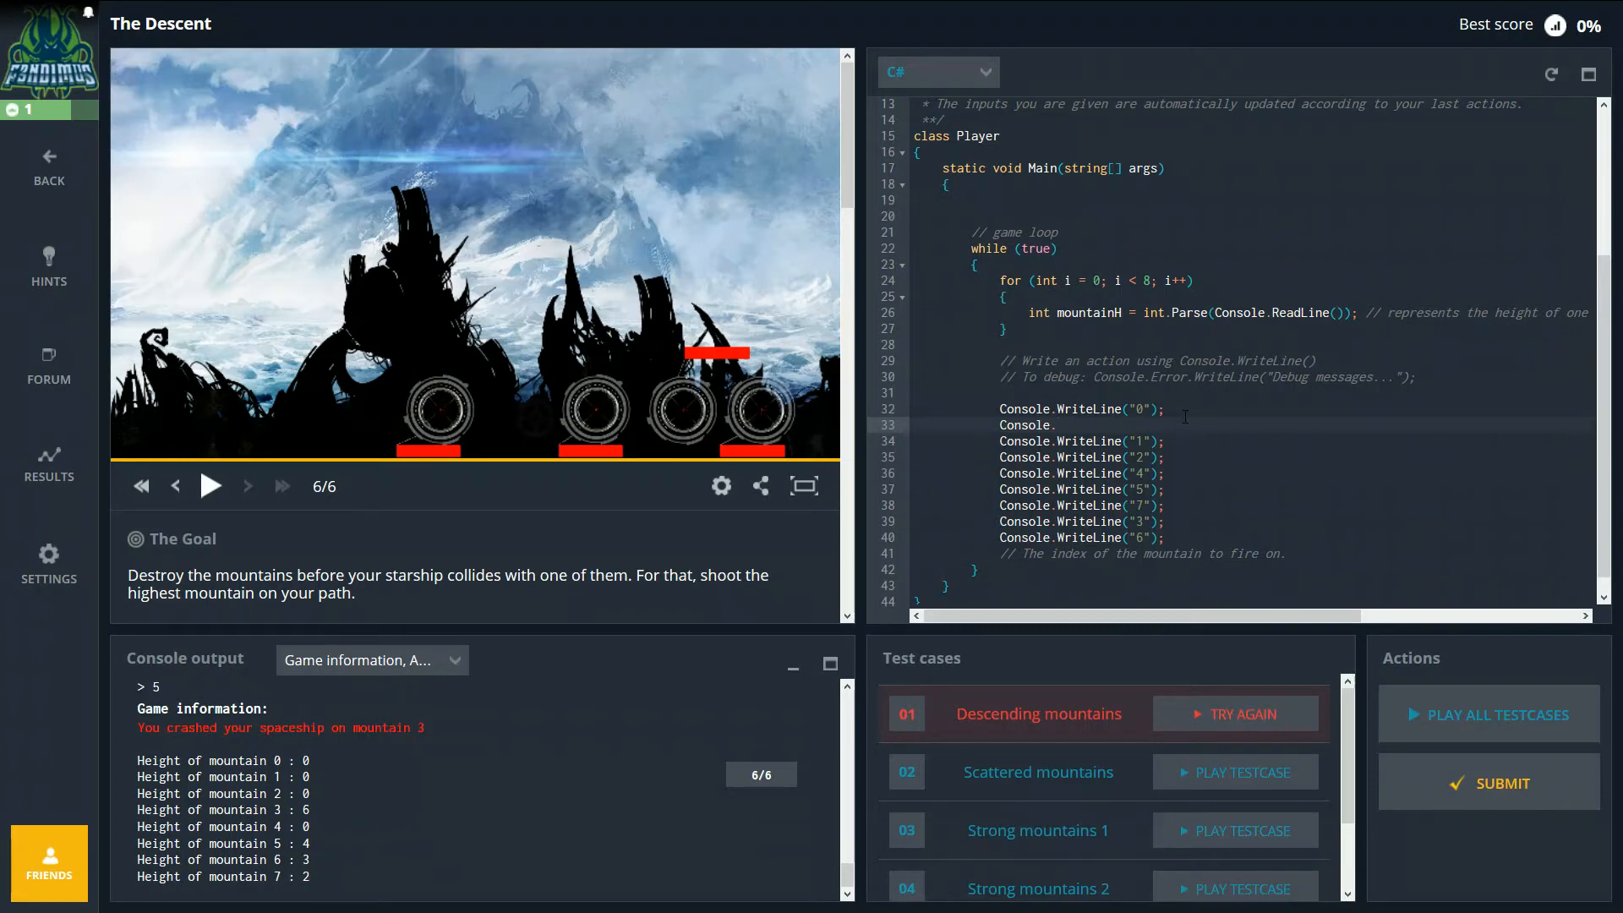
text(Error)
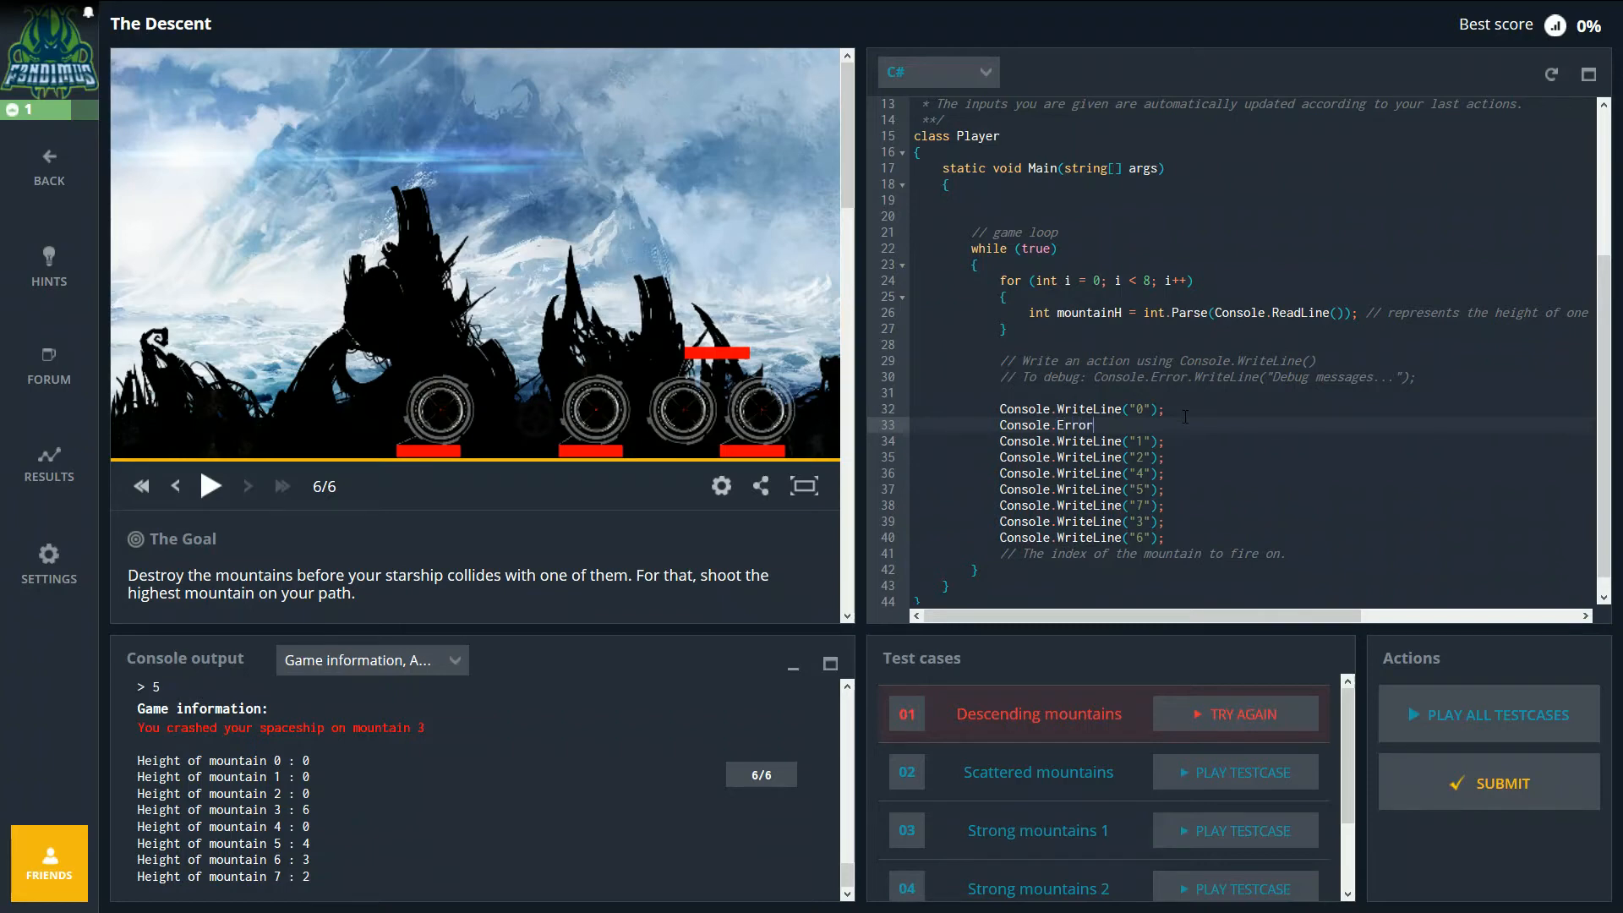
text(.)
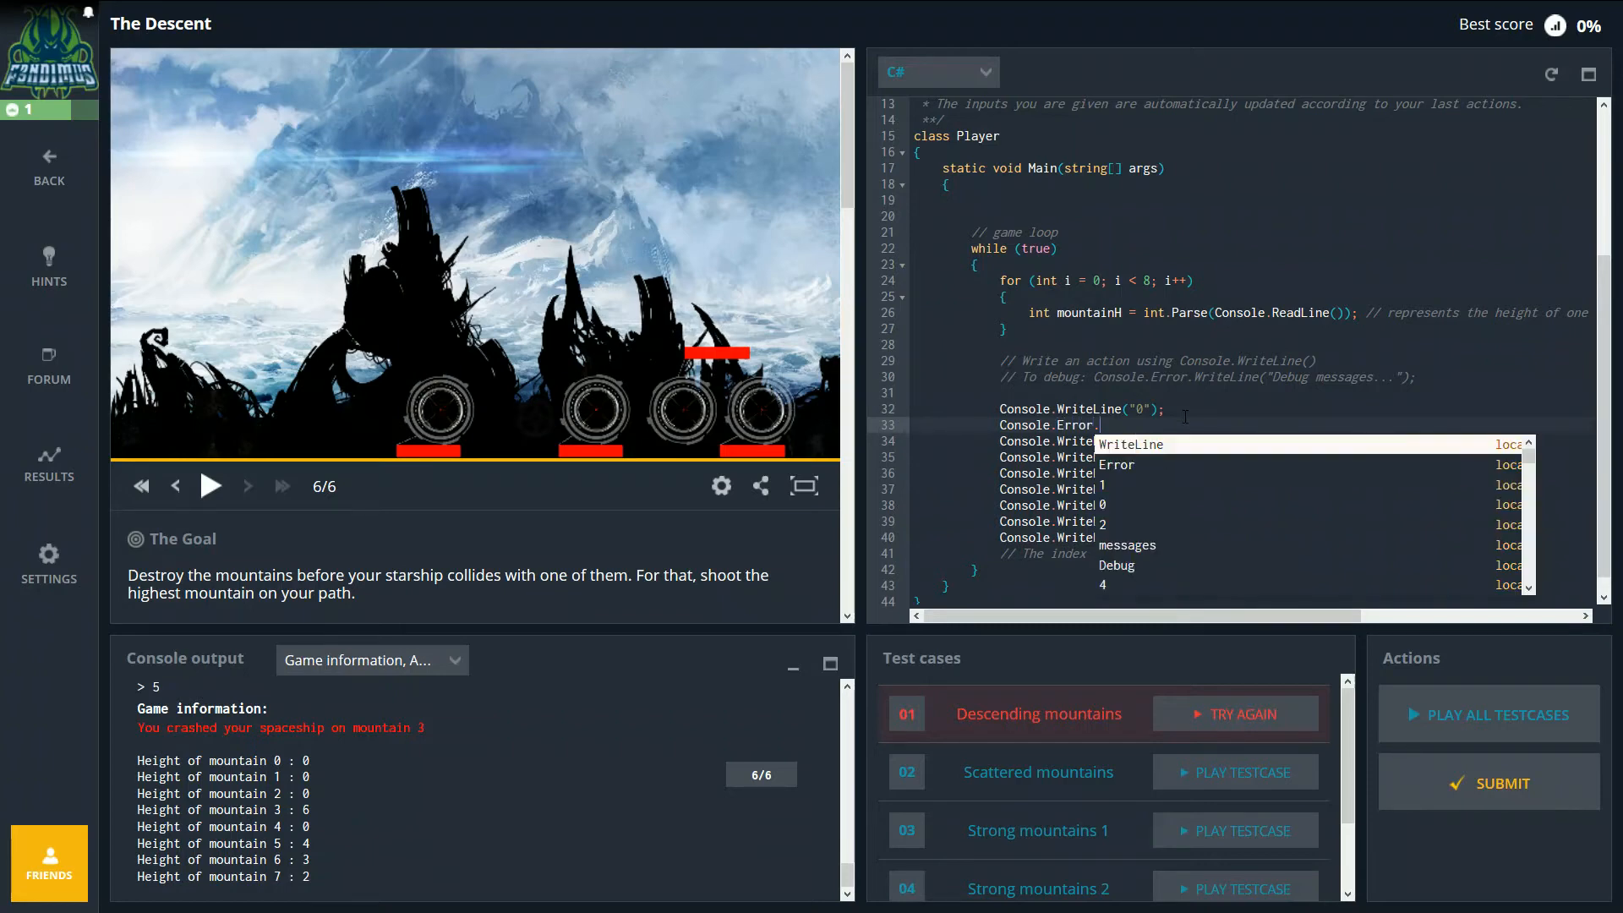
text(WriteLine(")
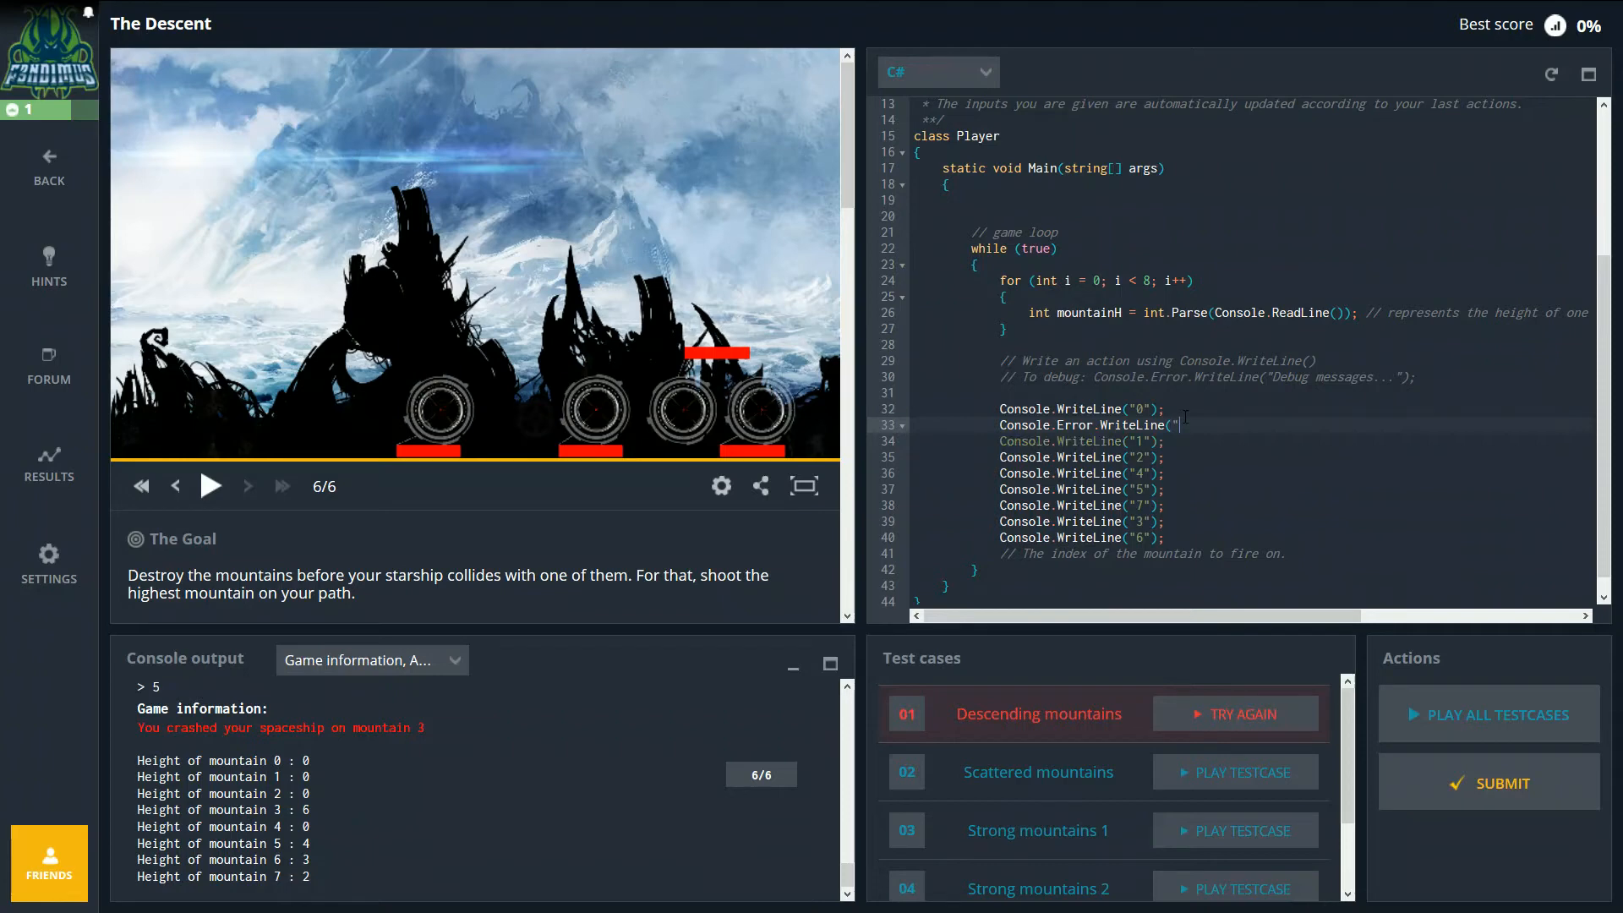
text(F3ND1MUS.C)
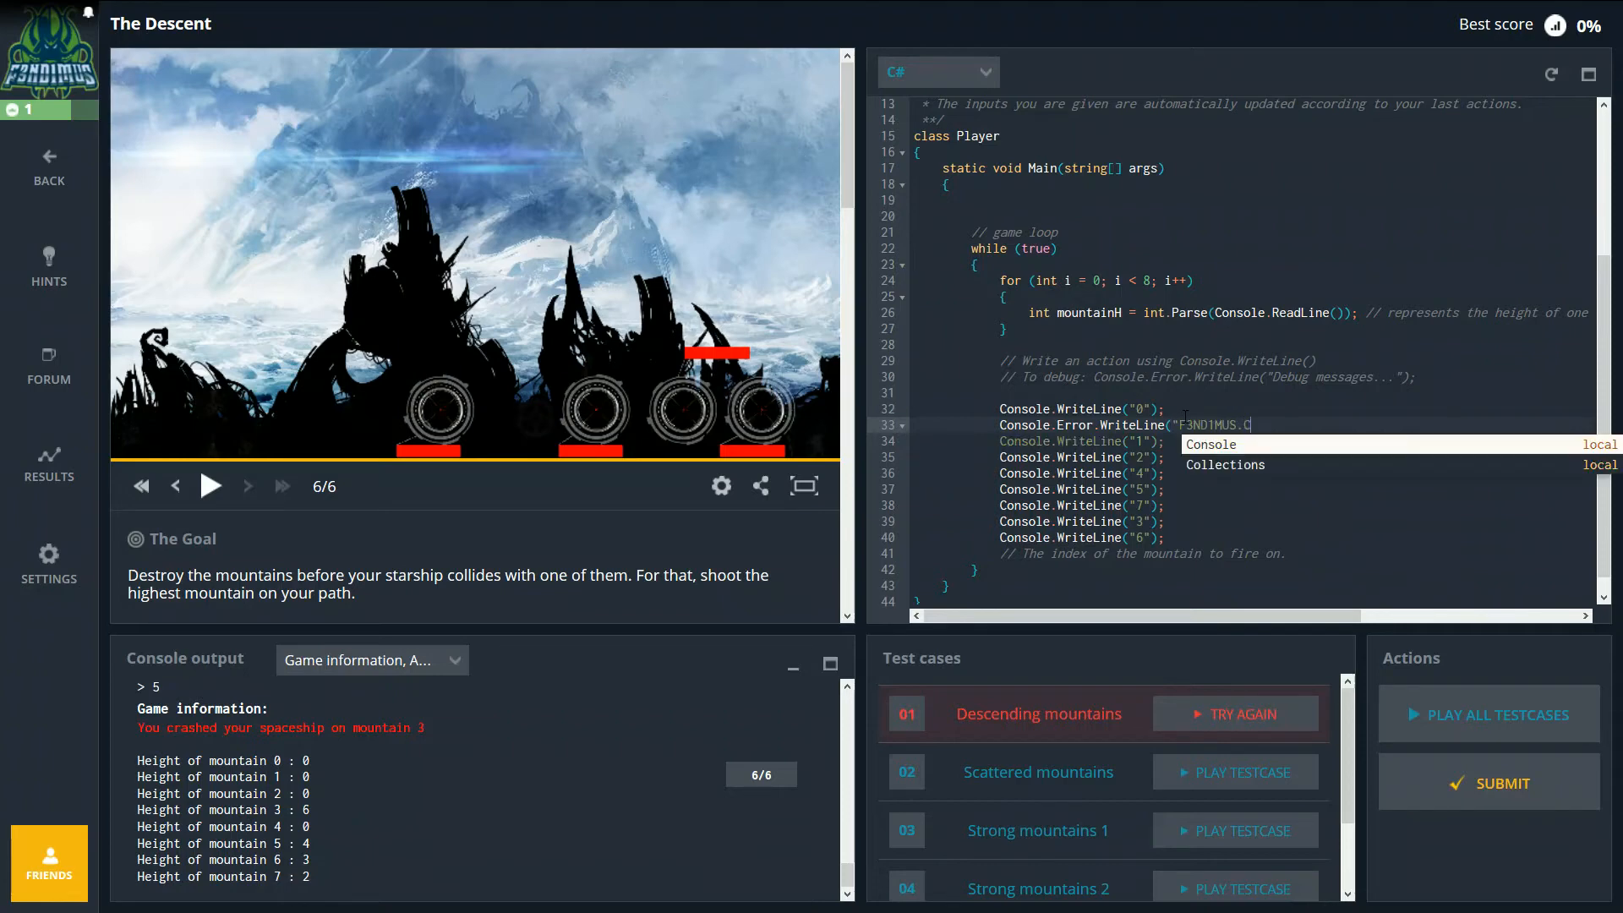
text(OM");)
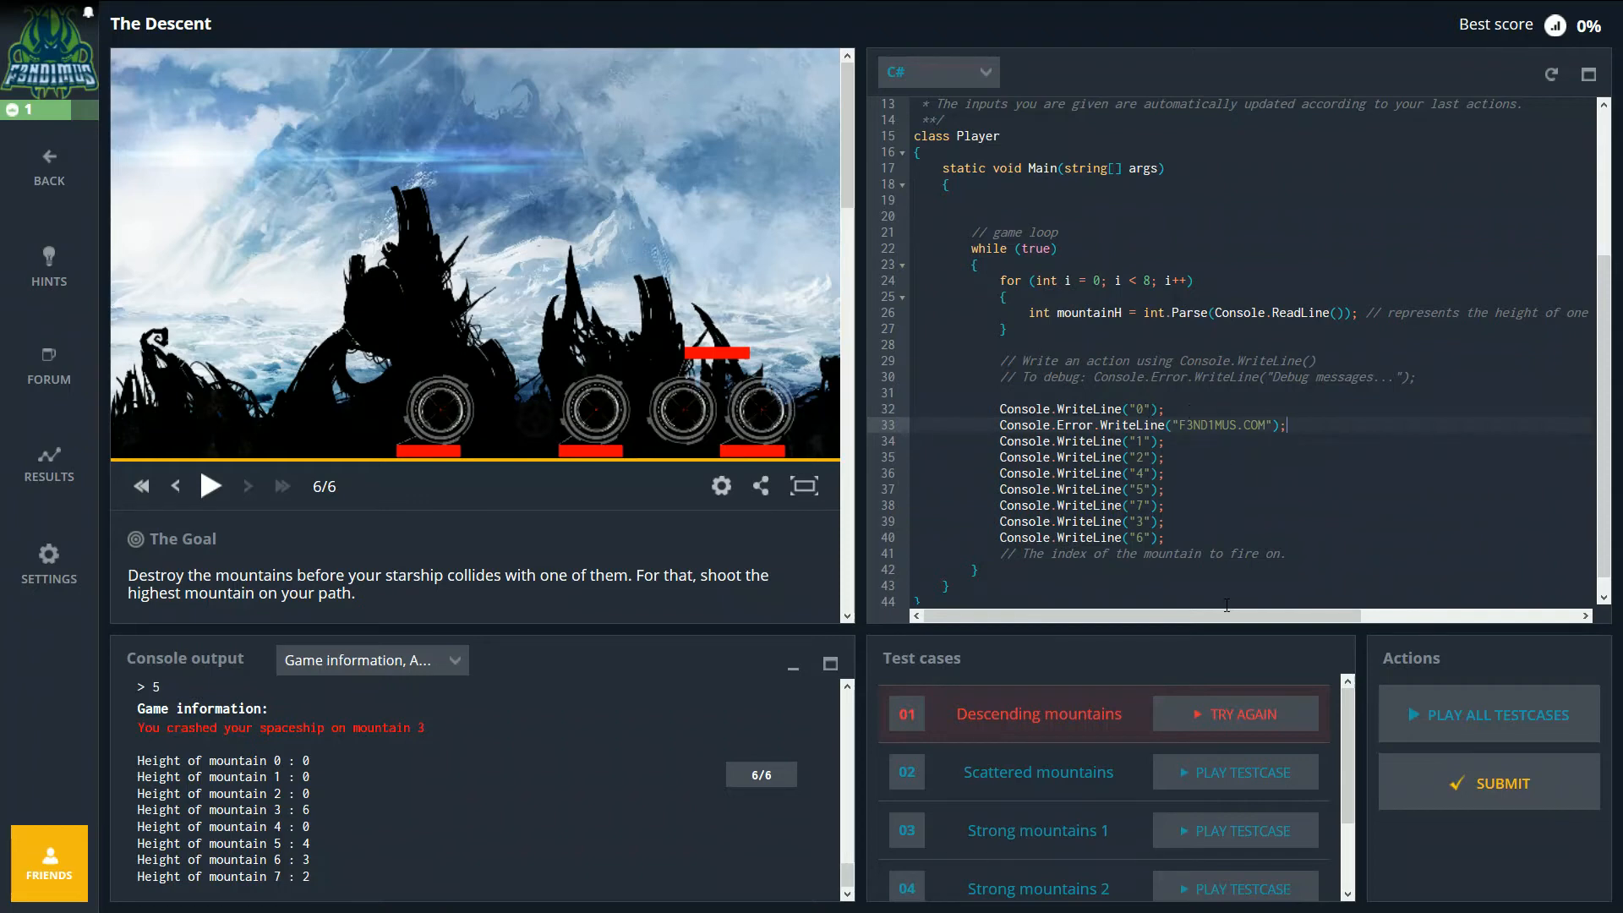
mouse_move(336, 841)
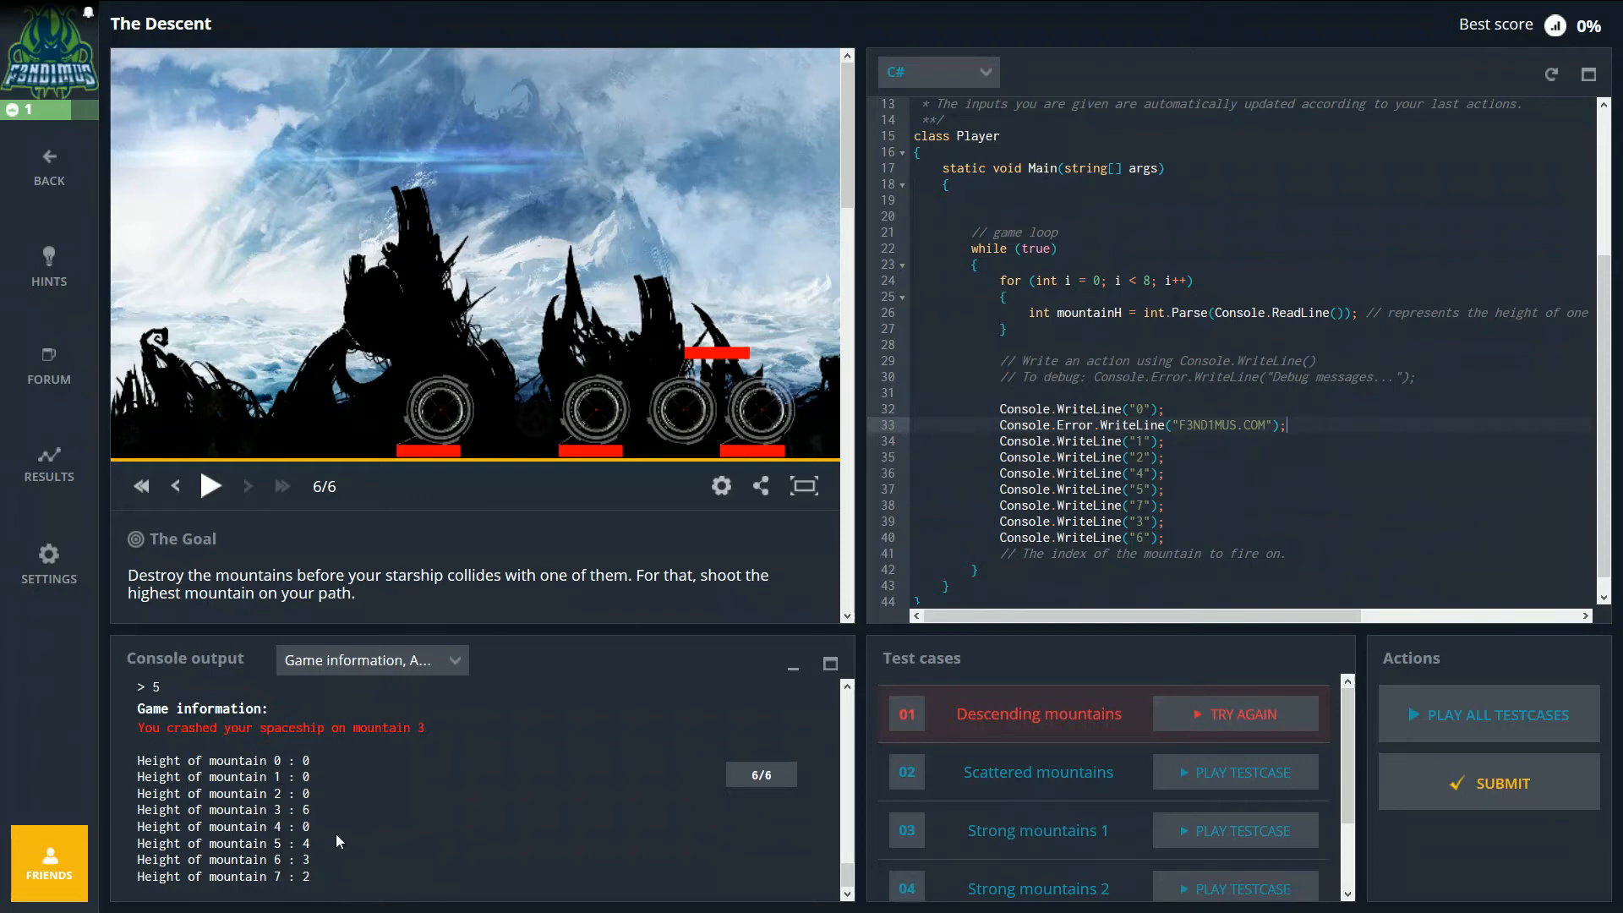
click(1234, 712)
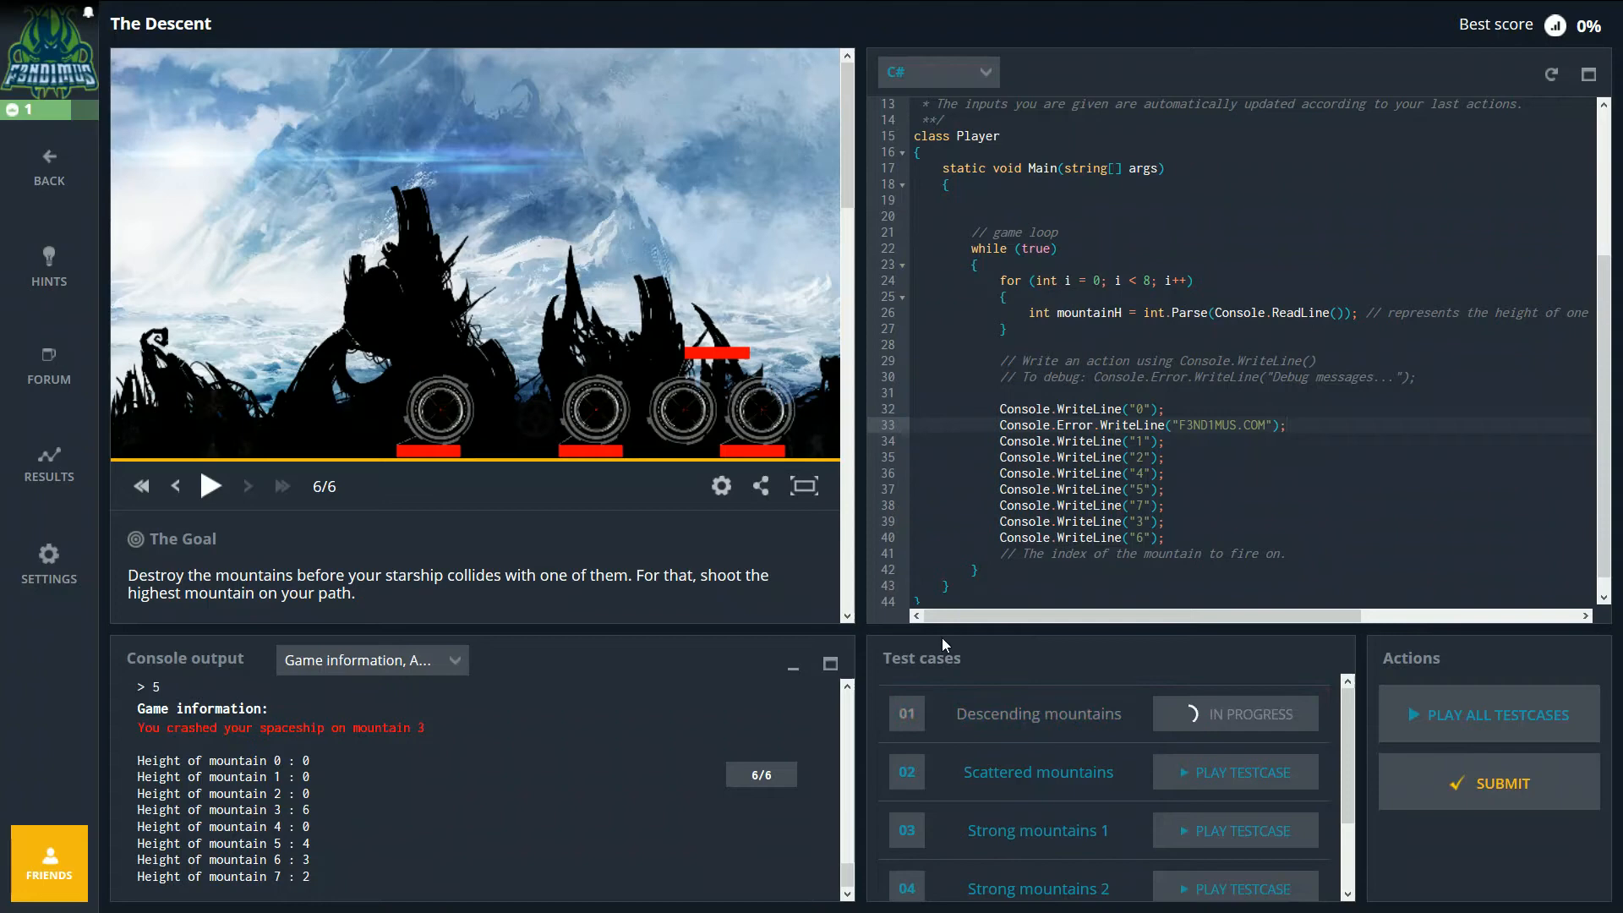
Step: Let the replay finish and read the debug message in the Standard Error Stream
click(211, 485)
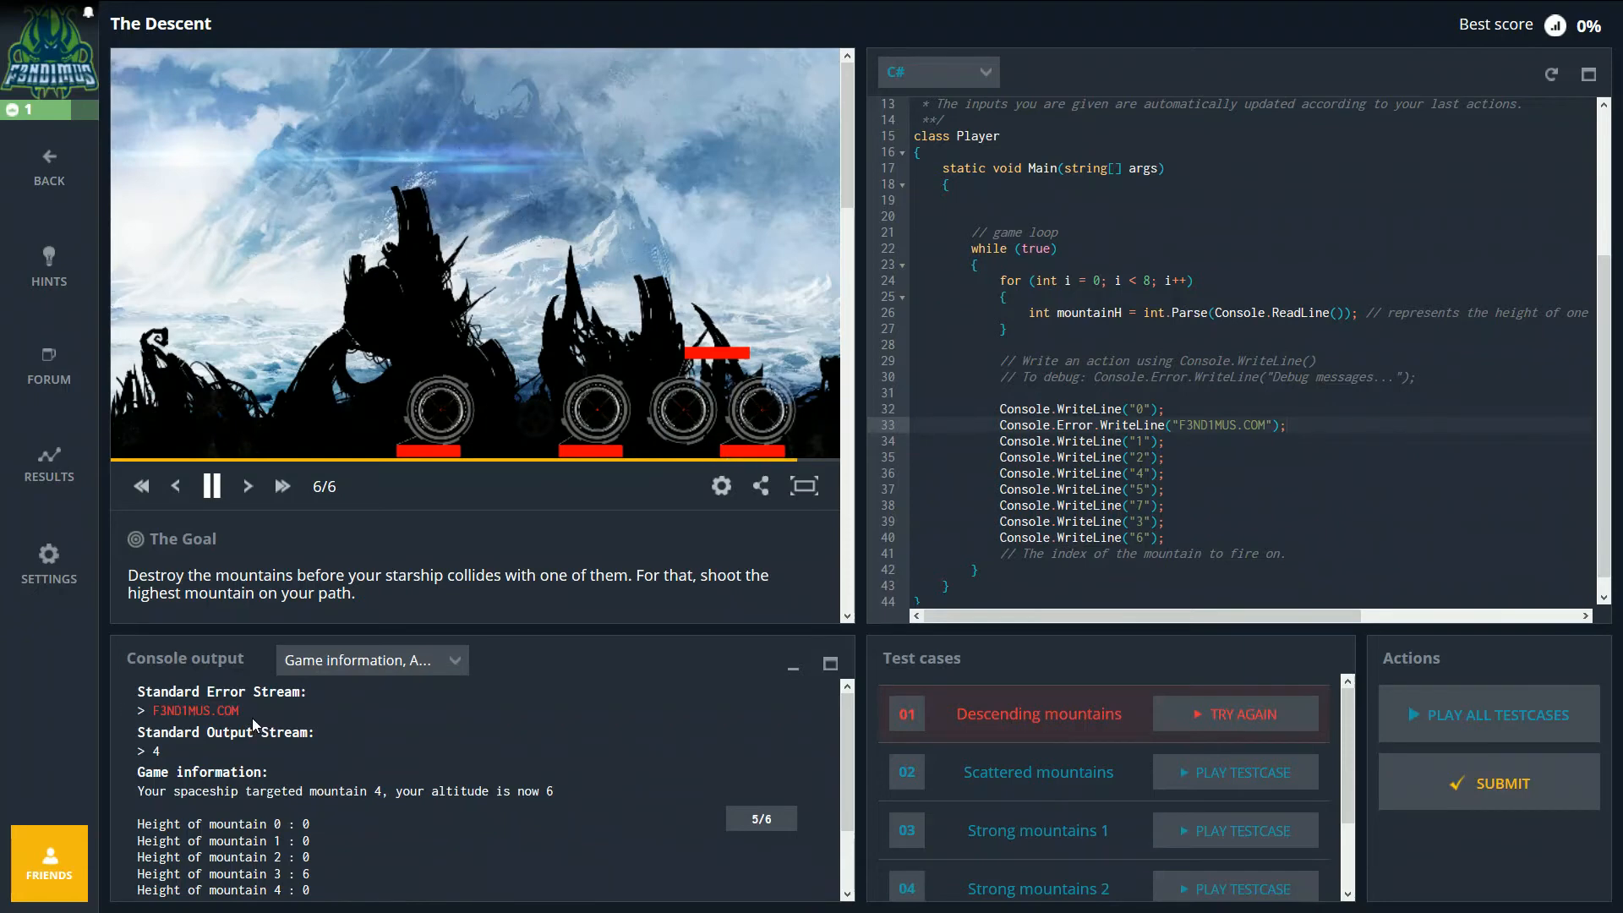
click(212, 485)
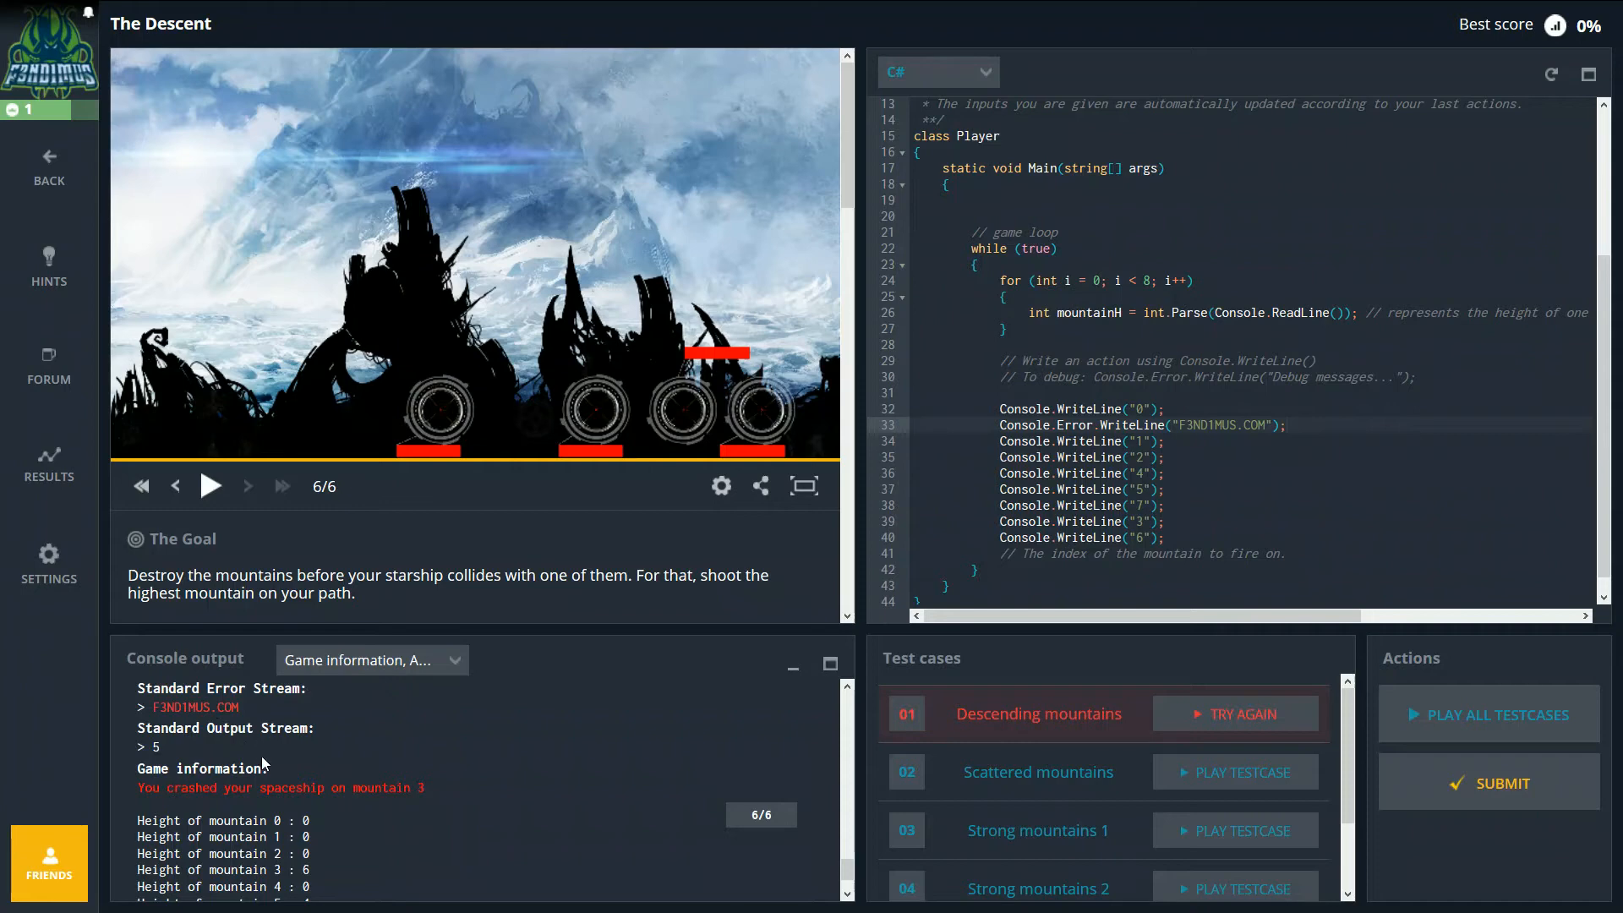
mouse_move(322, 730)
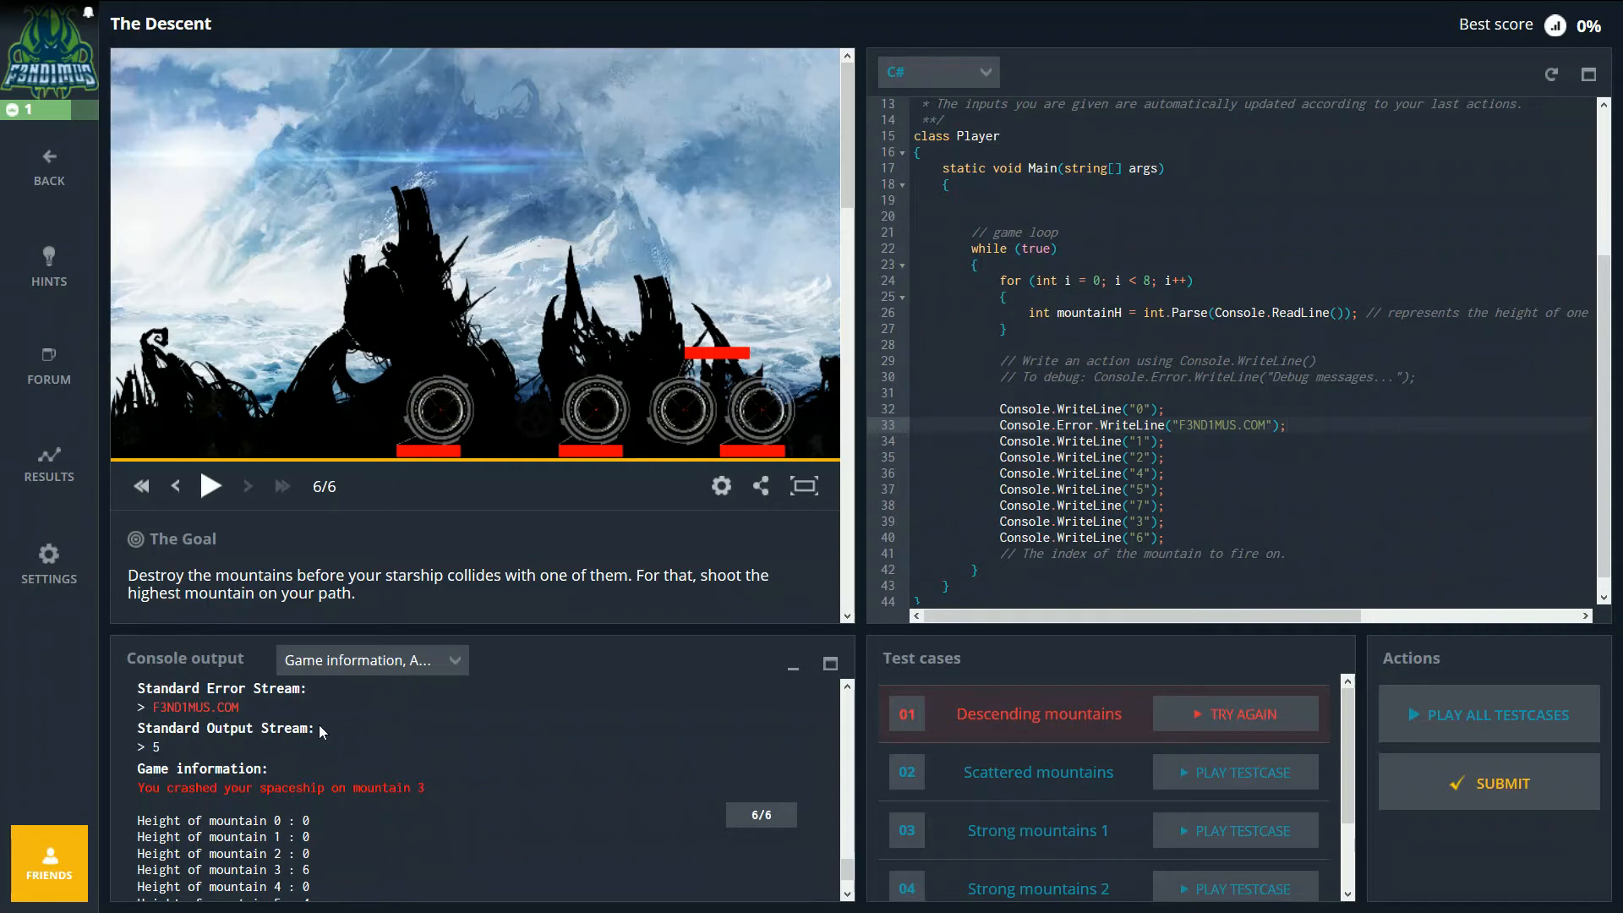
mouse_move(315, 709)
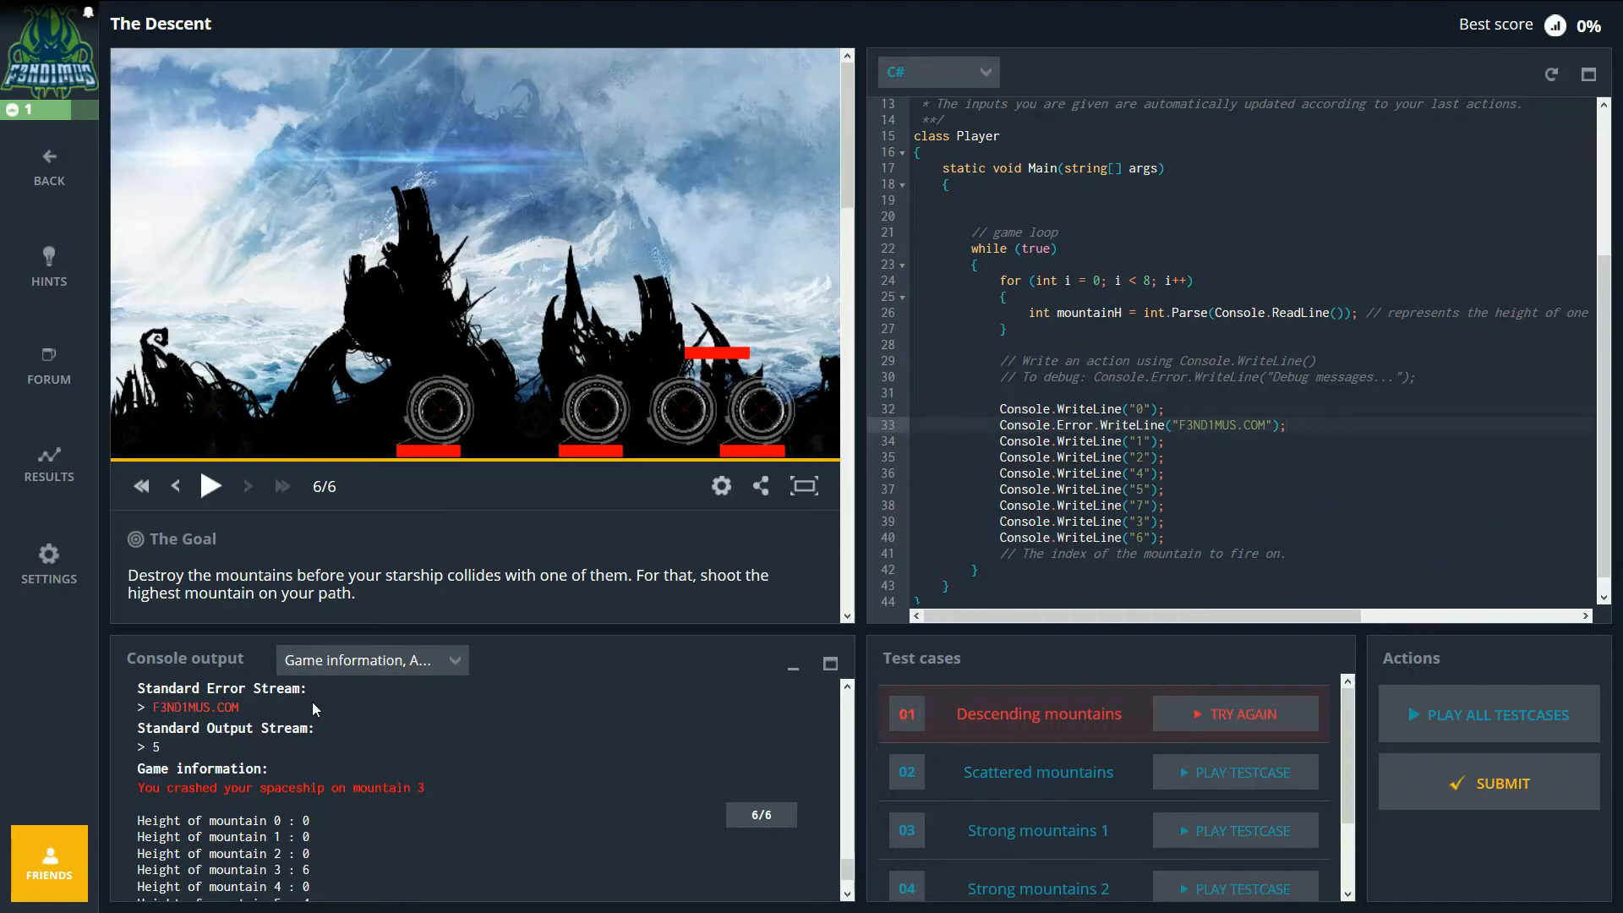
mouse_move(382, 686)
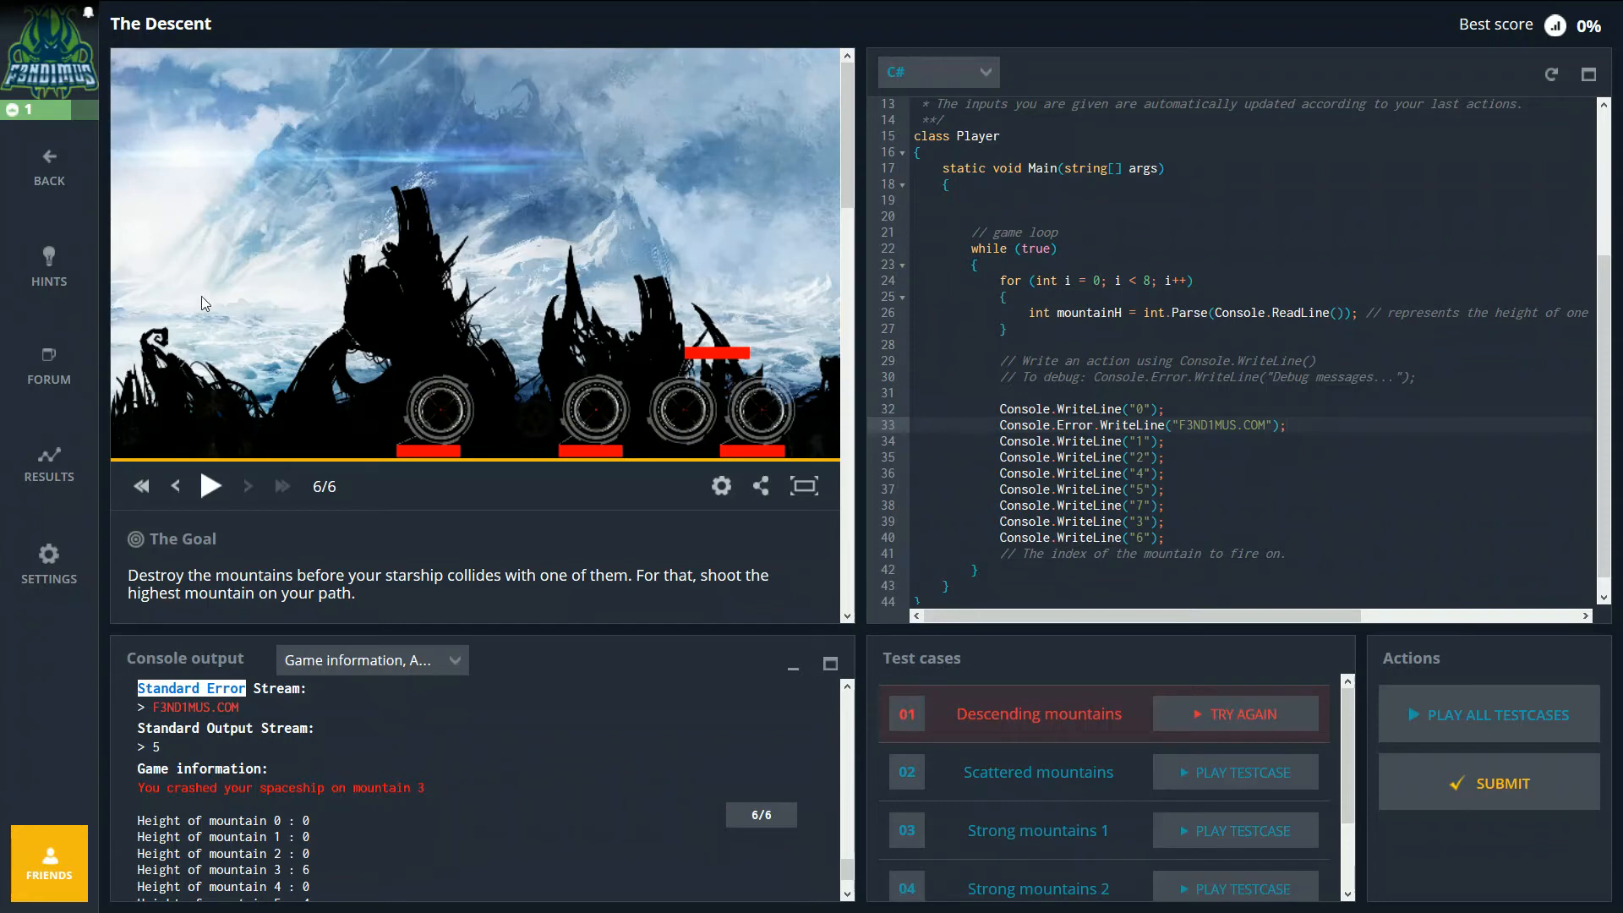
mouse_move(347, 216)
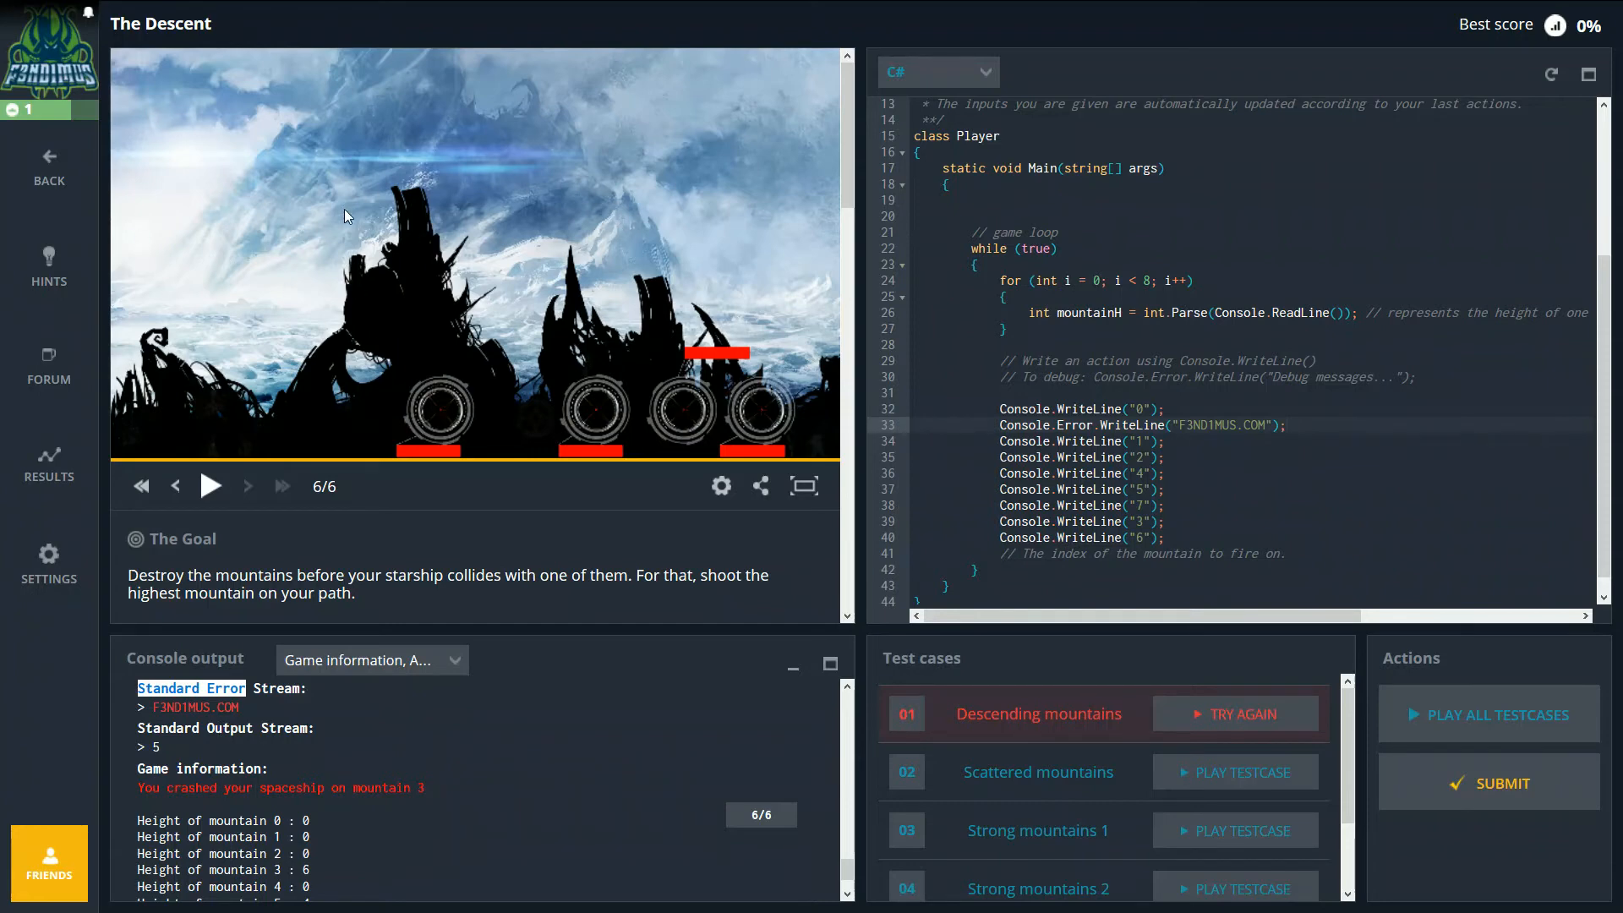
mouse_move(603, 267)
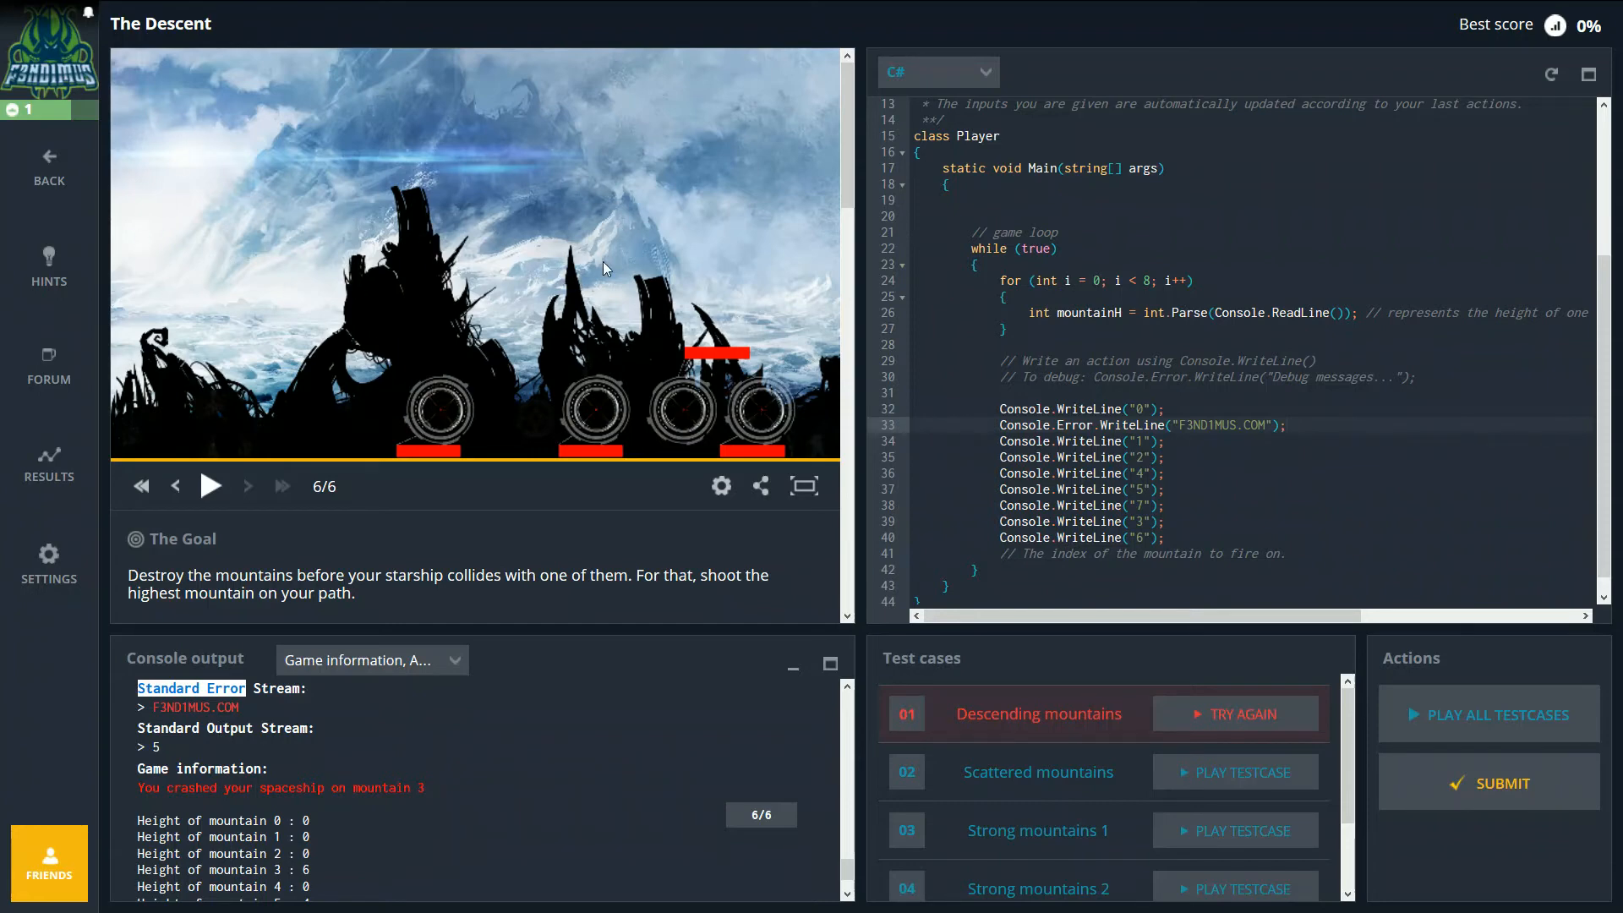
mouse_move(428, 289)
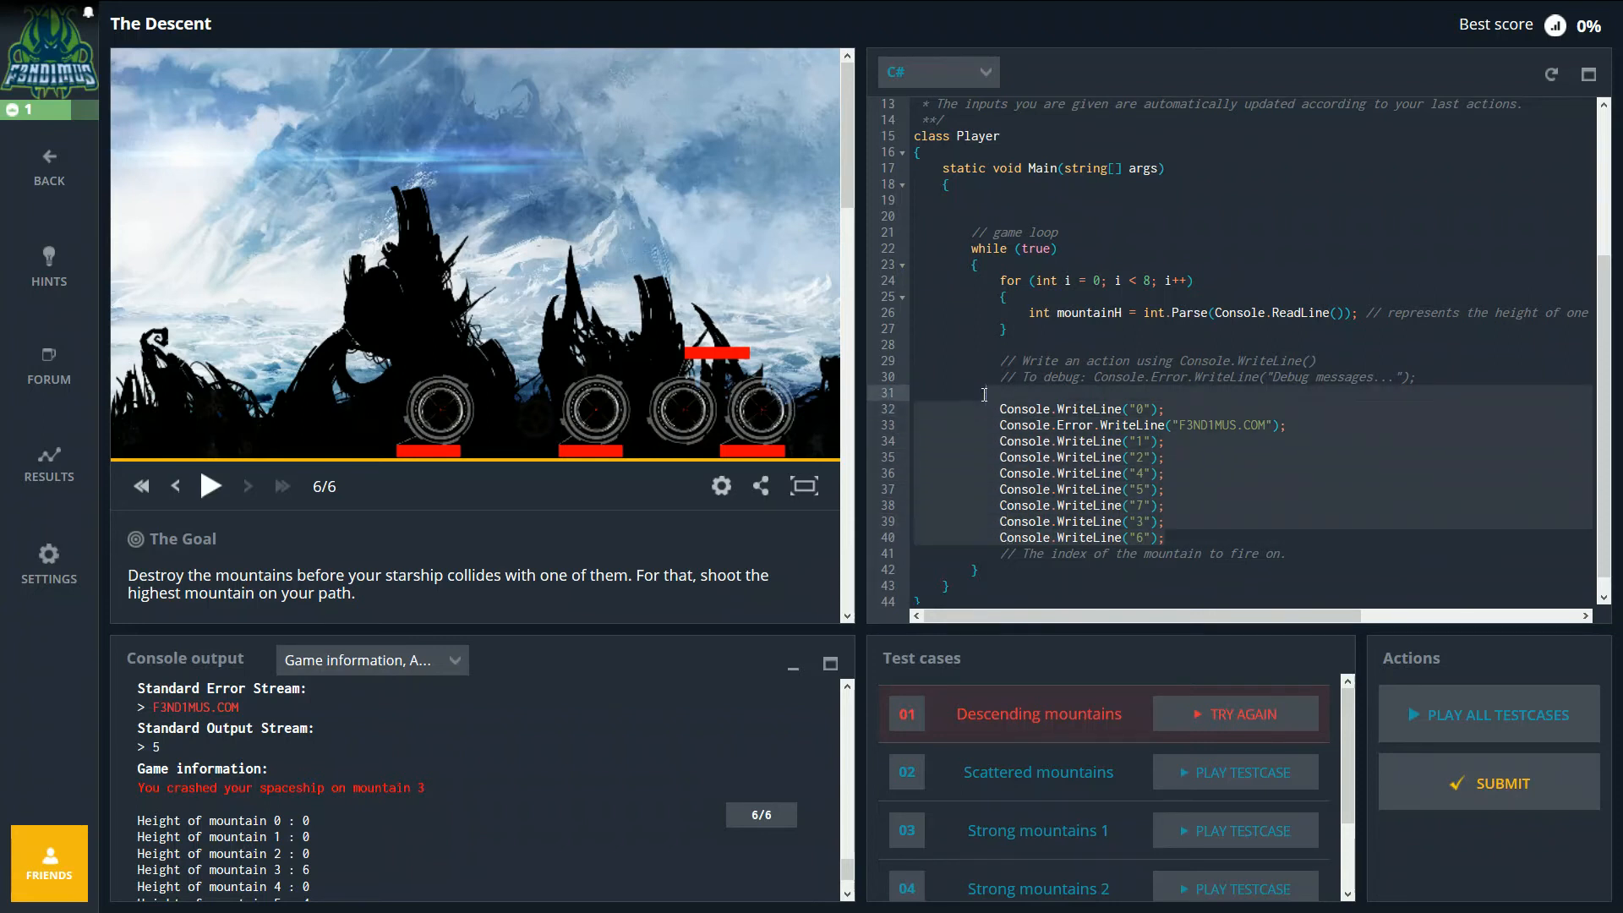
mouse_move(990, 506)
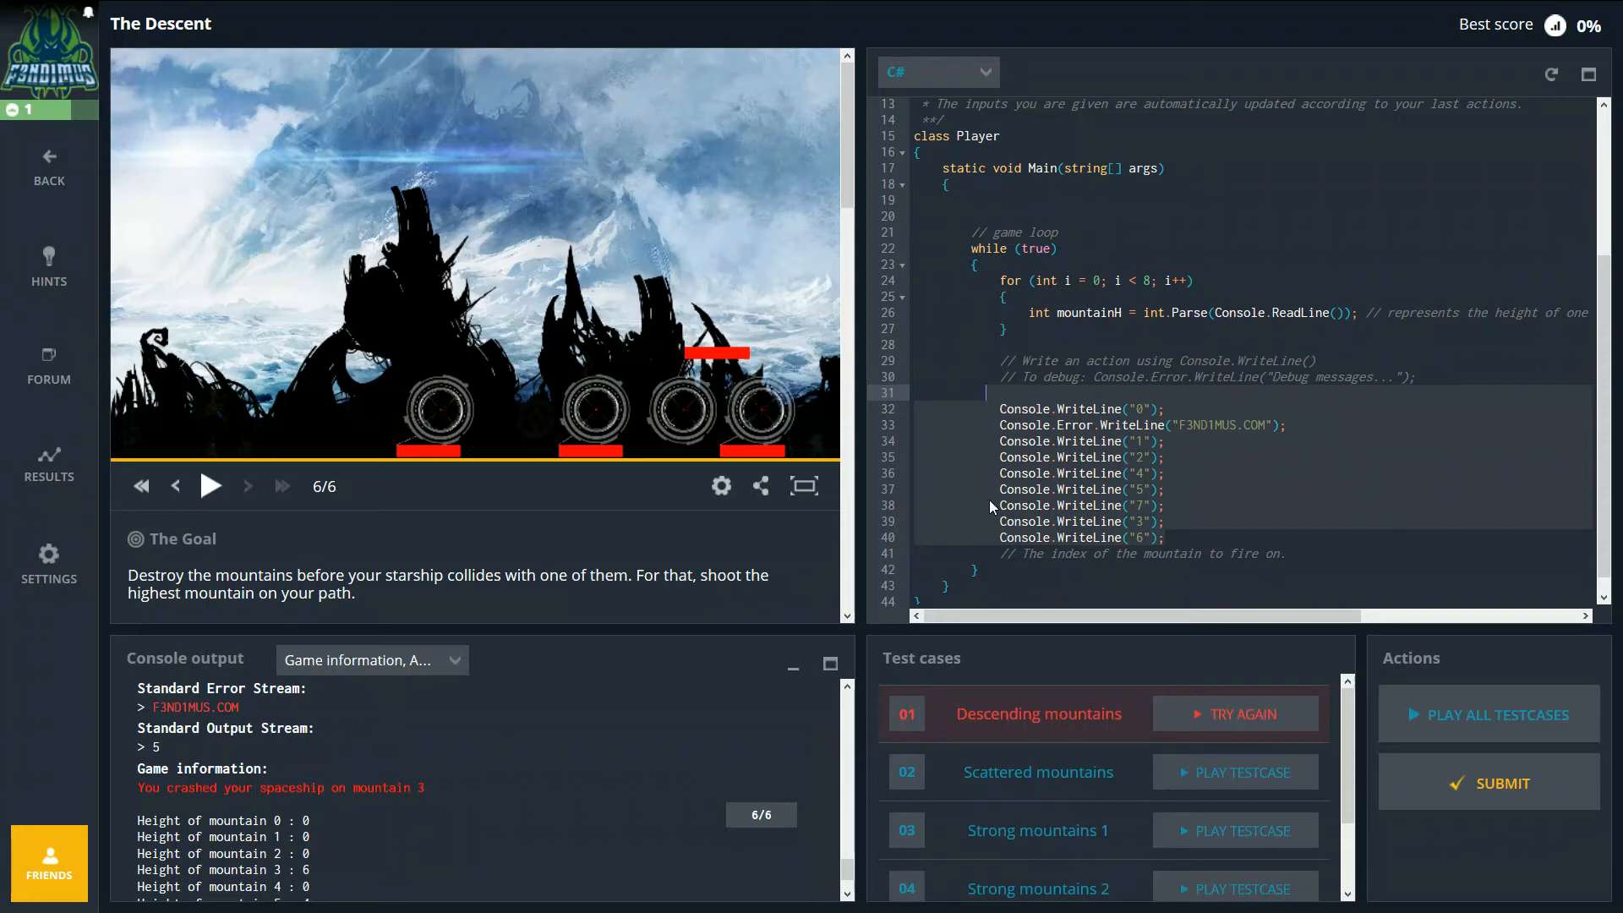
mouse_move(990, 507)
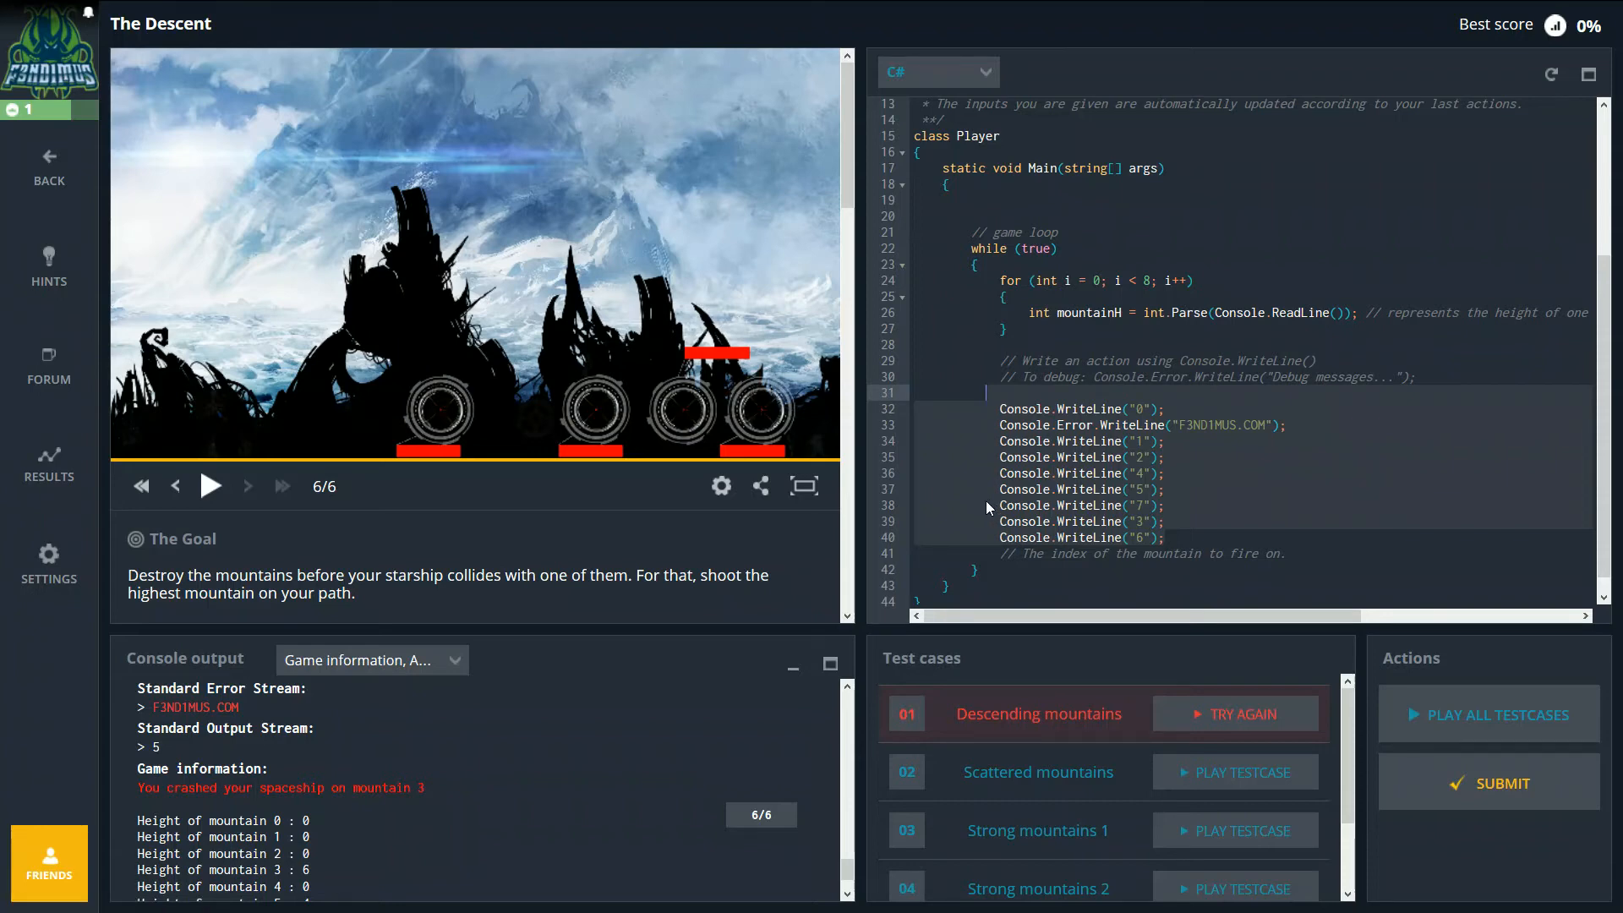
Step: Remove the Console.Error debug line and change the first WriteLine argument to "3"
scroll(down, 3)
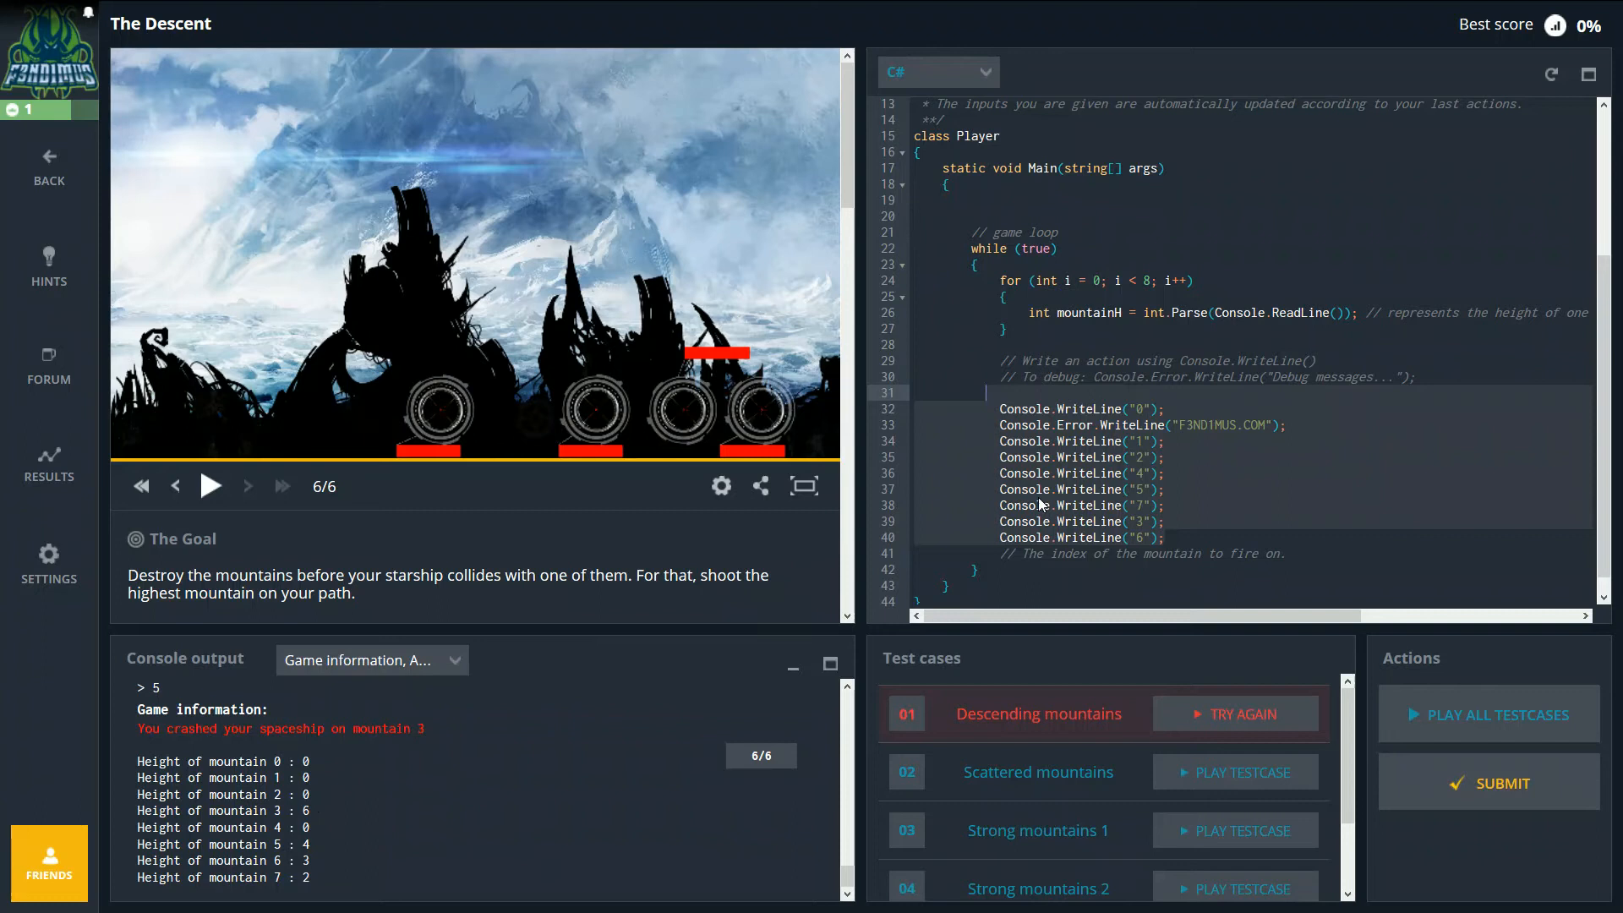
mouse_move(1088, 443)
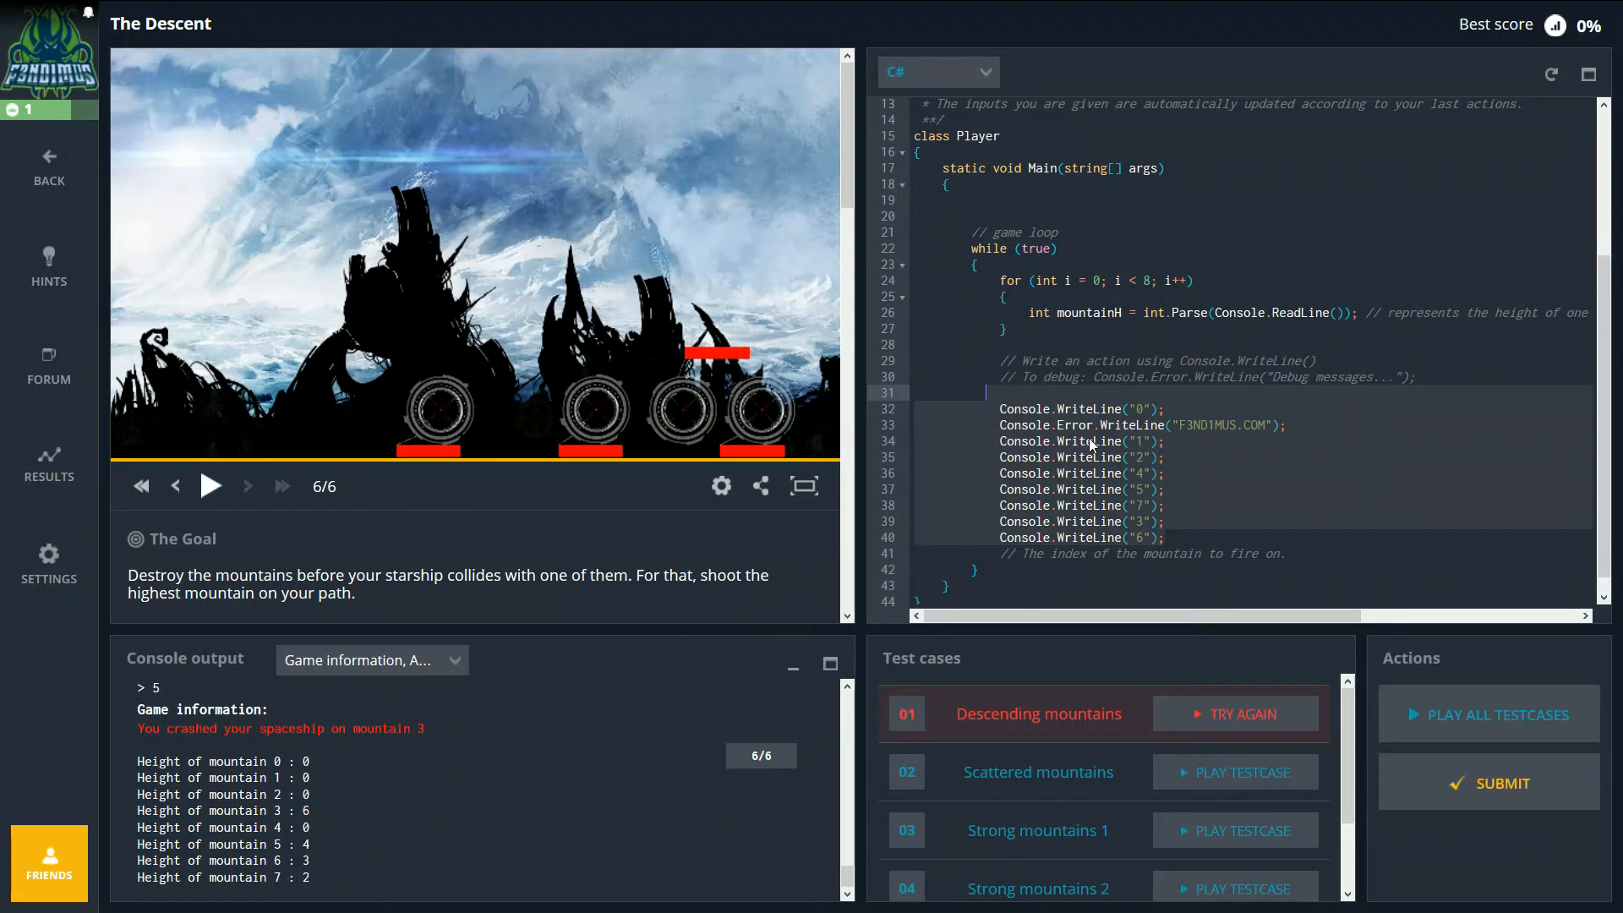
mouse_move(1243, 425)
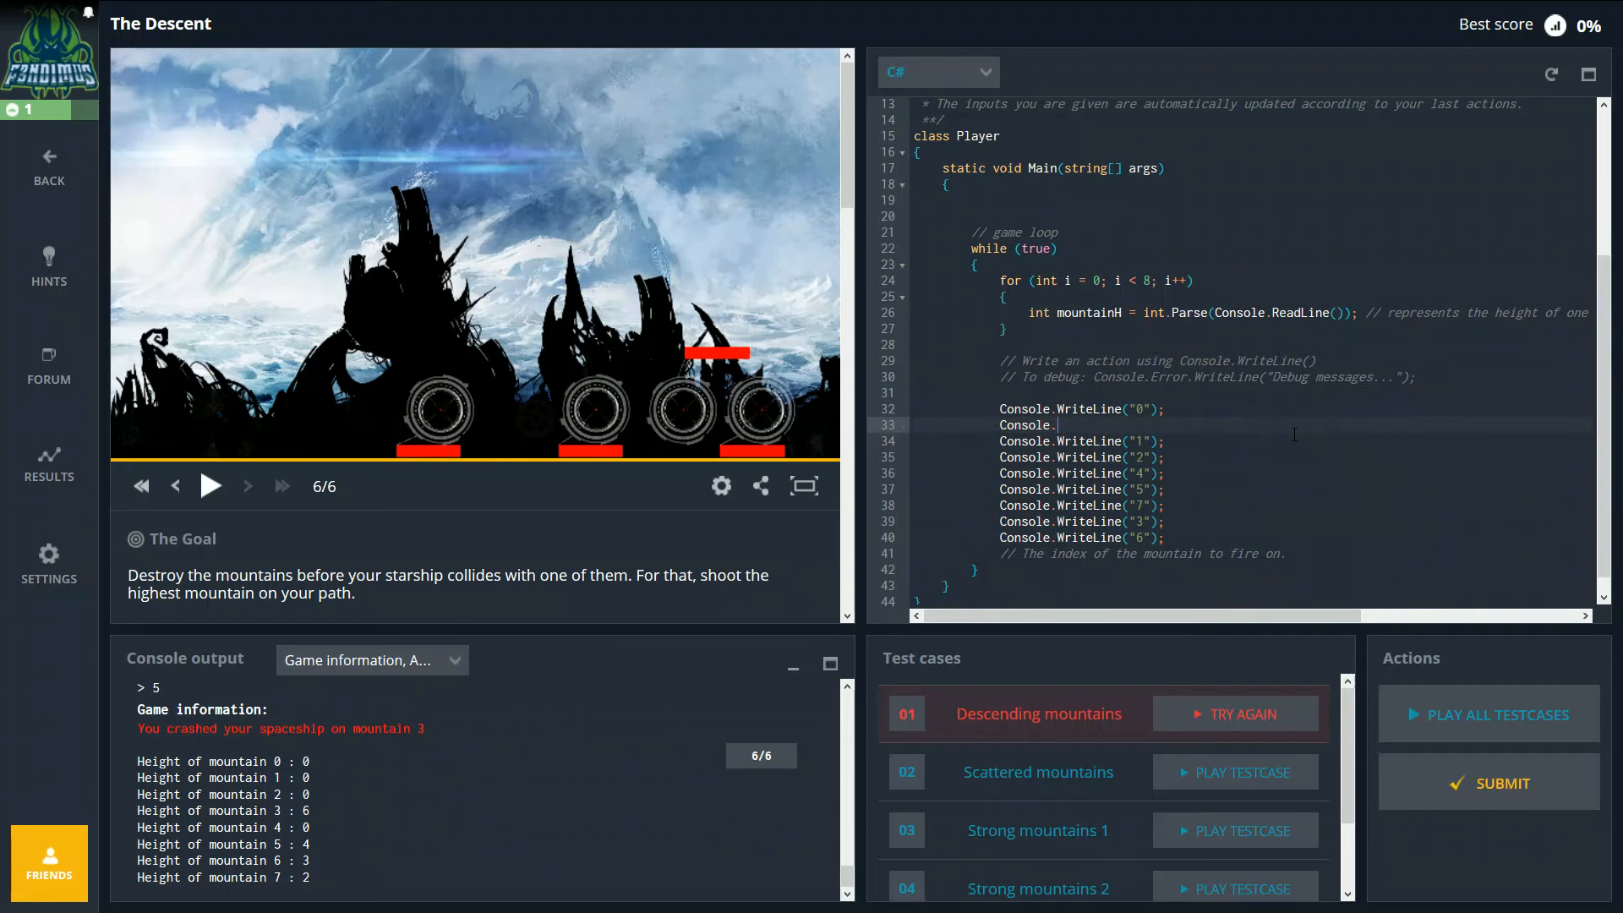
key(Backspace)
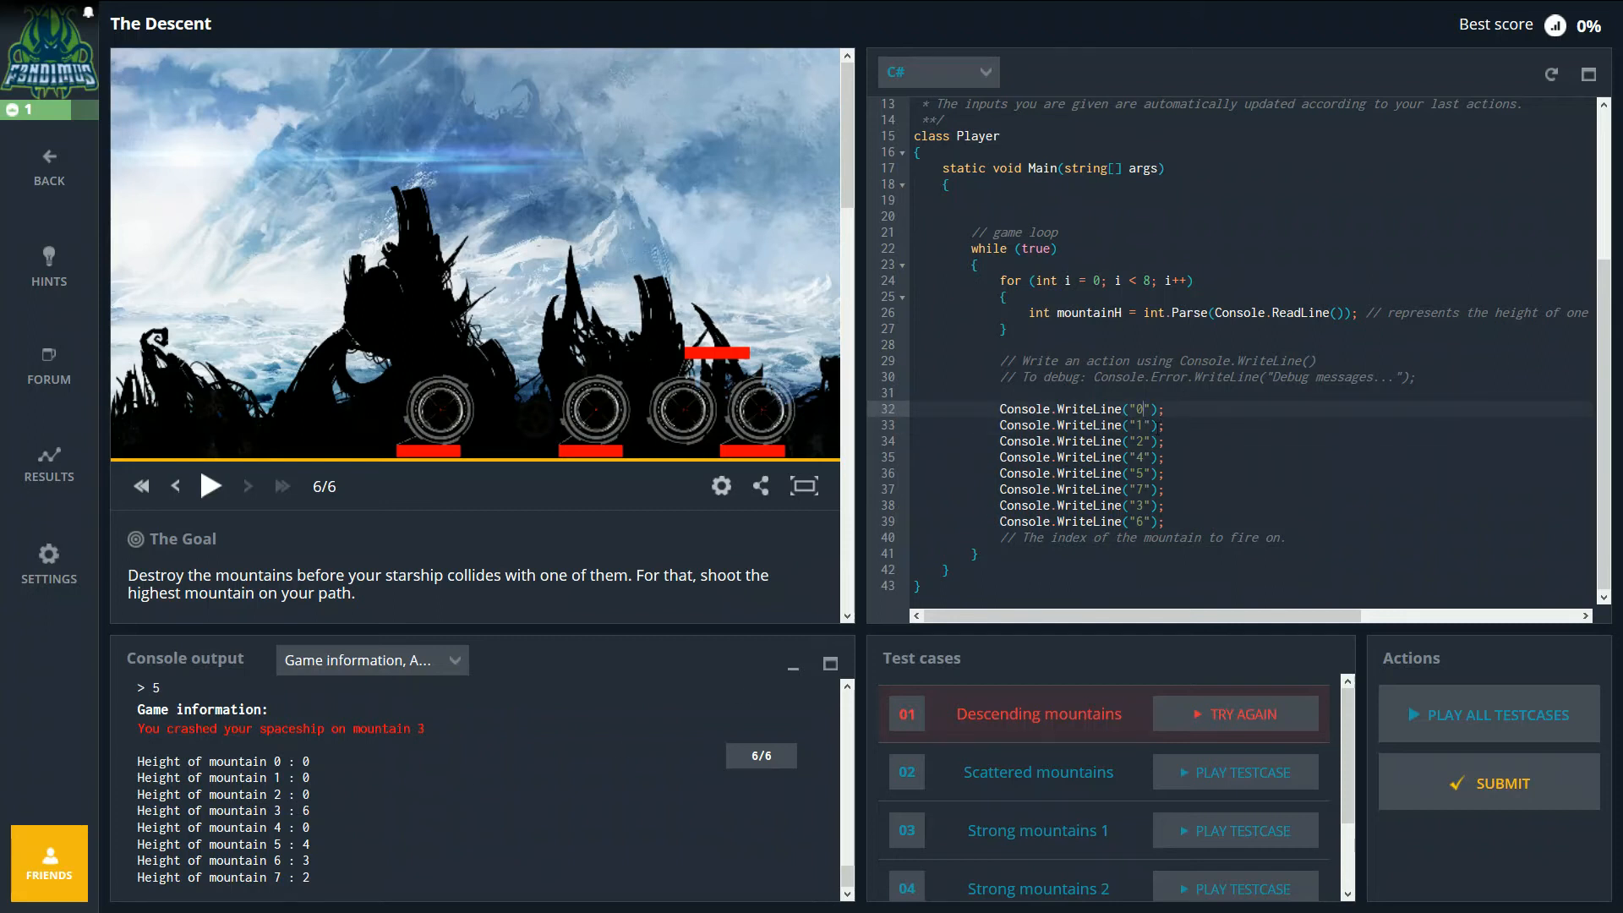
text(3)
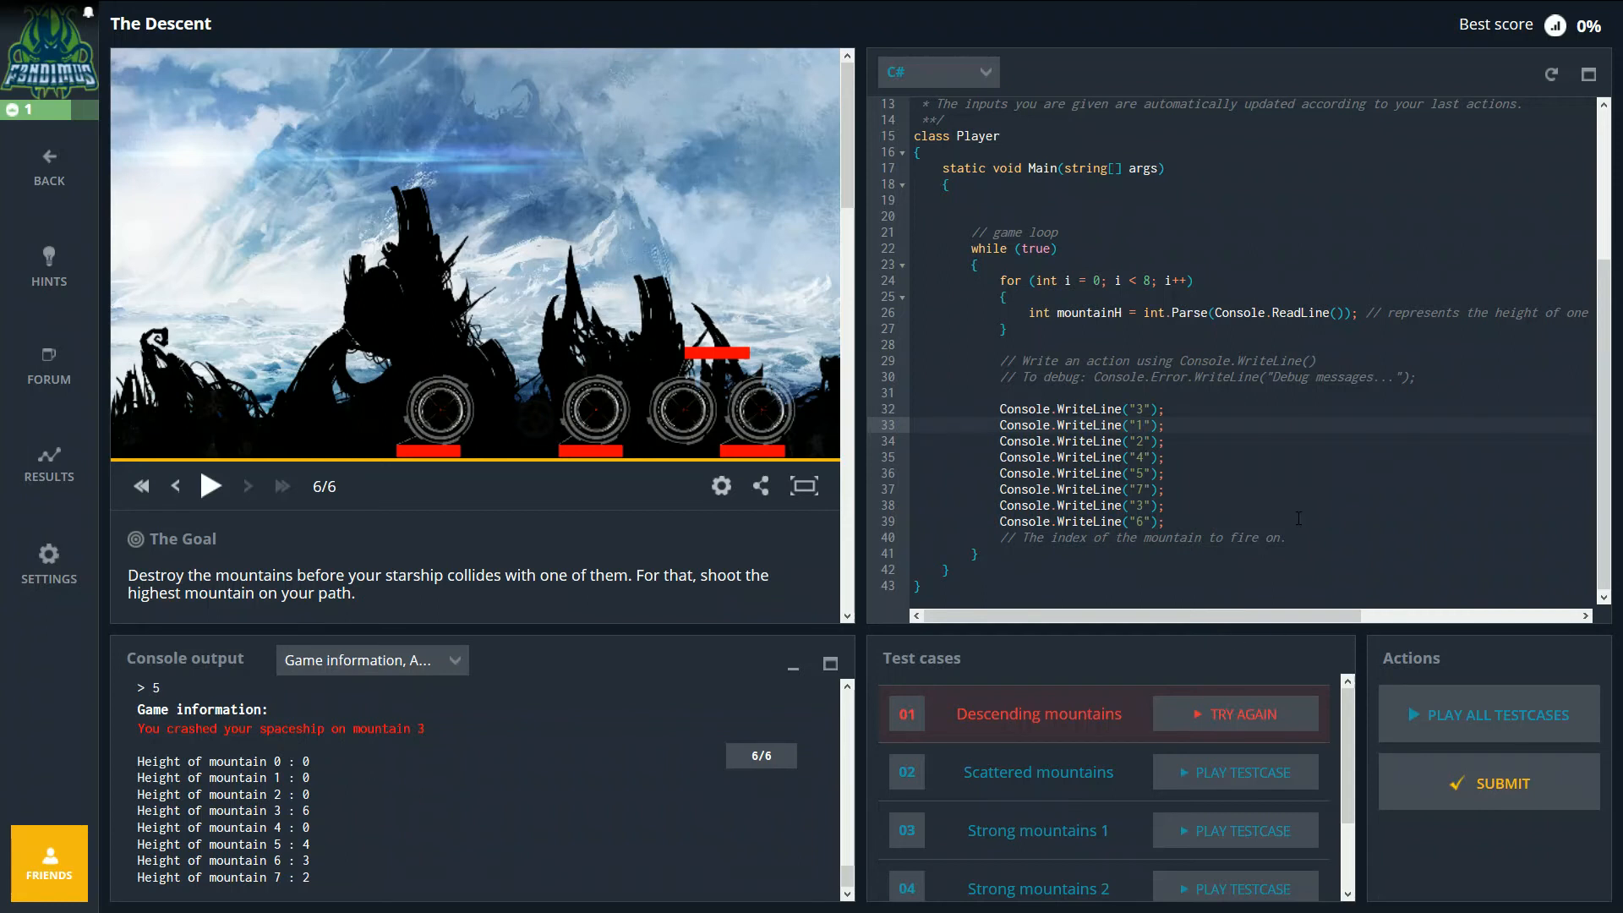
mouse_move(416, 670)
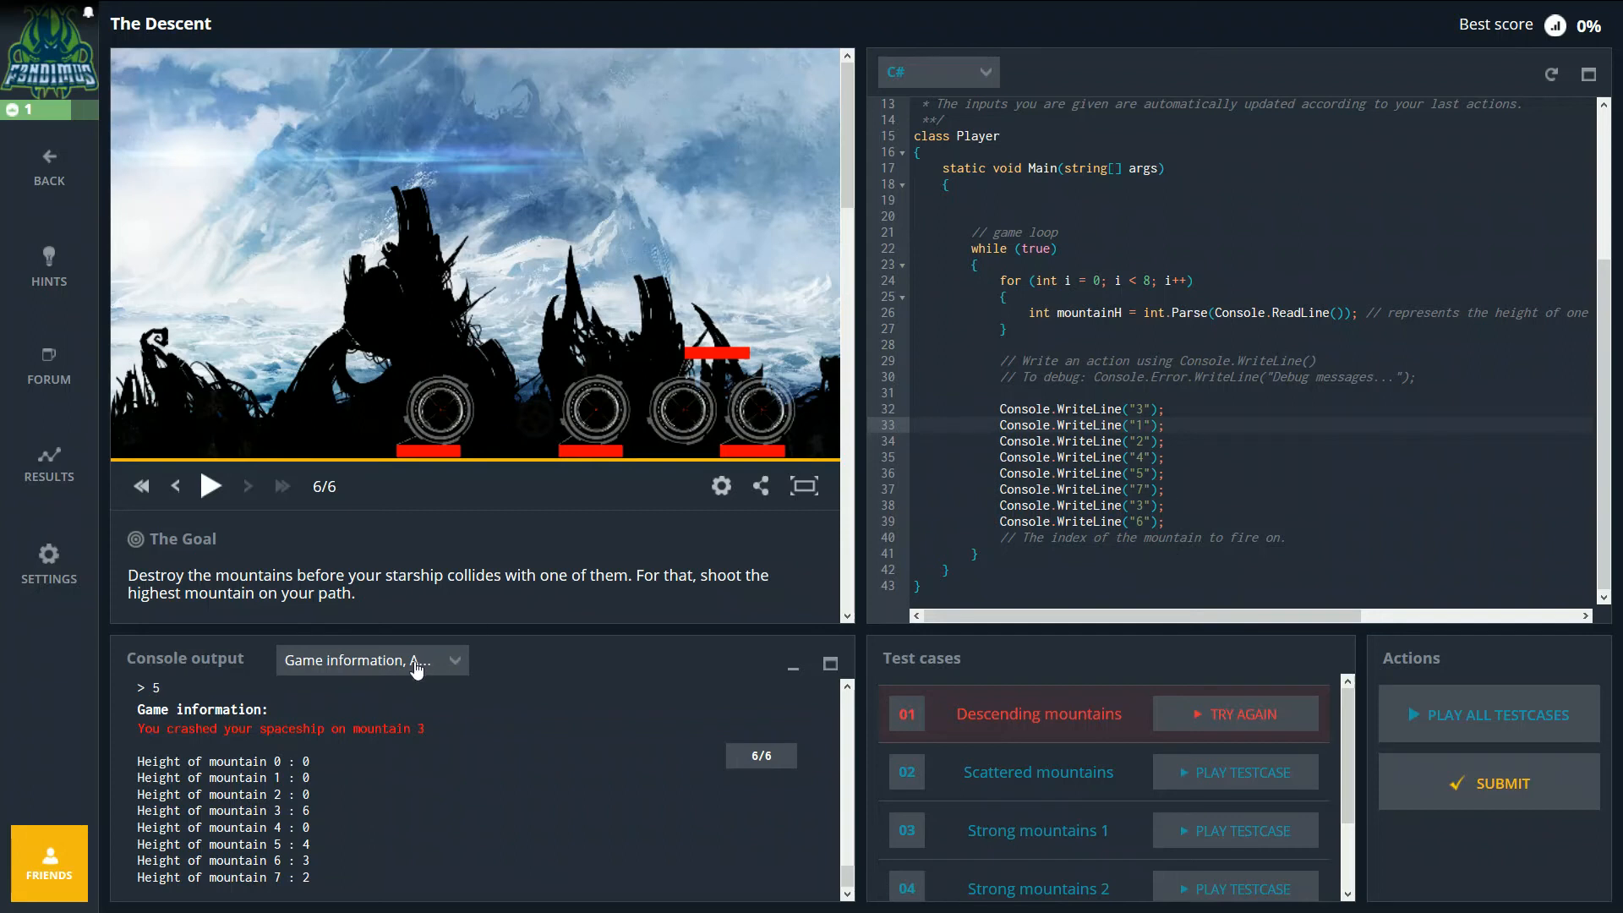
mouse_move(321, 800)
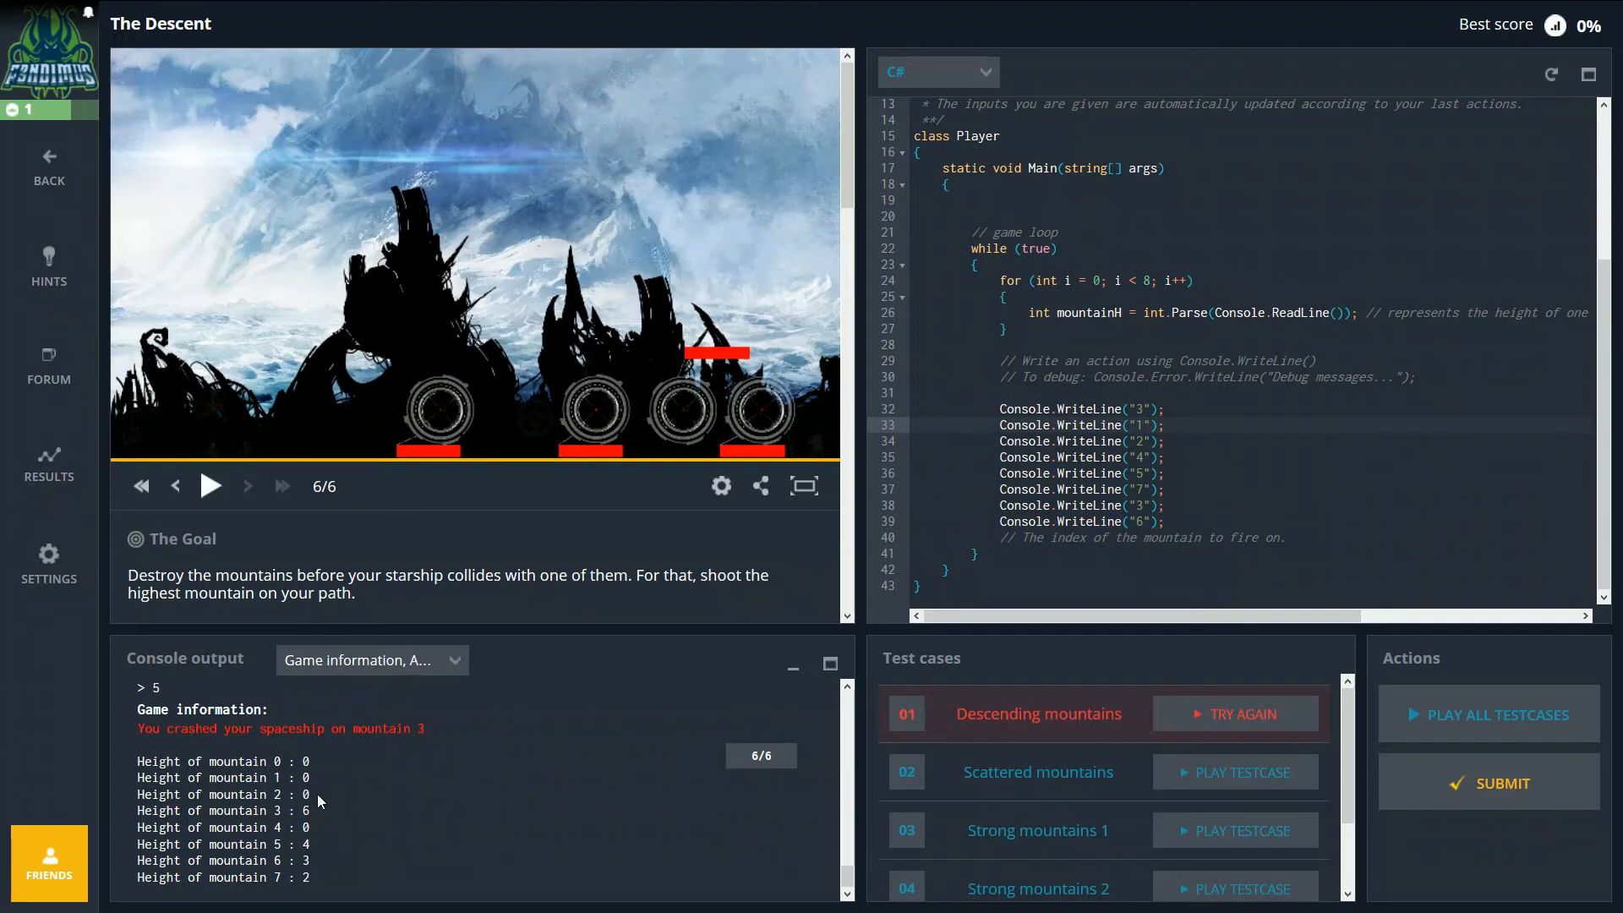
drag(137, 811, 307, 880)
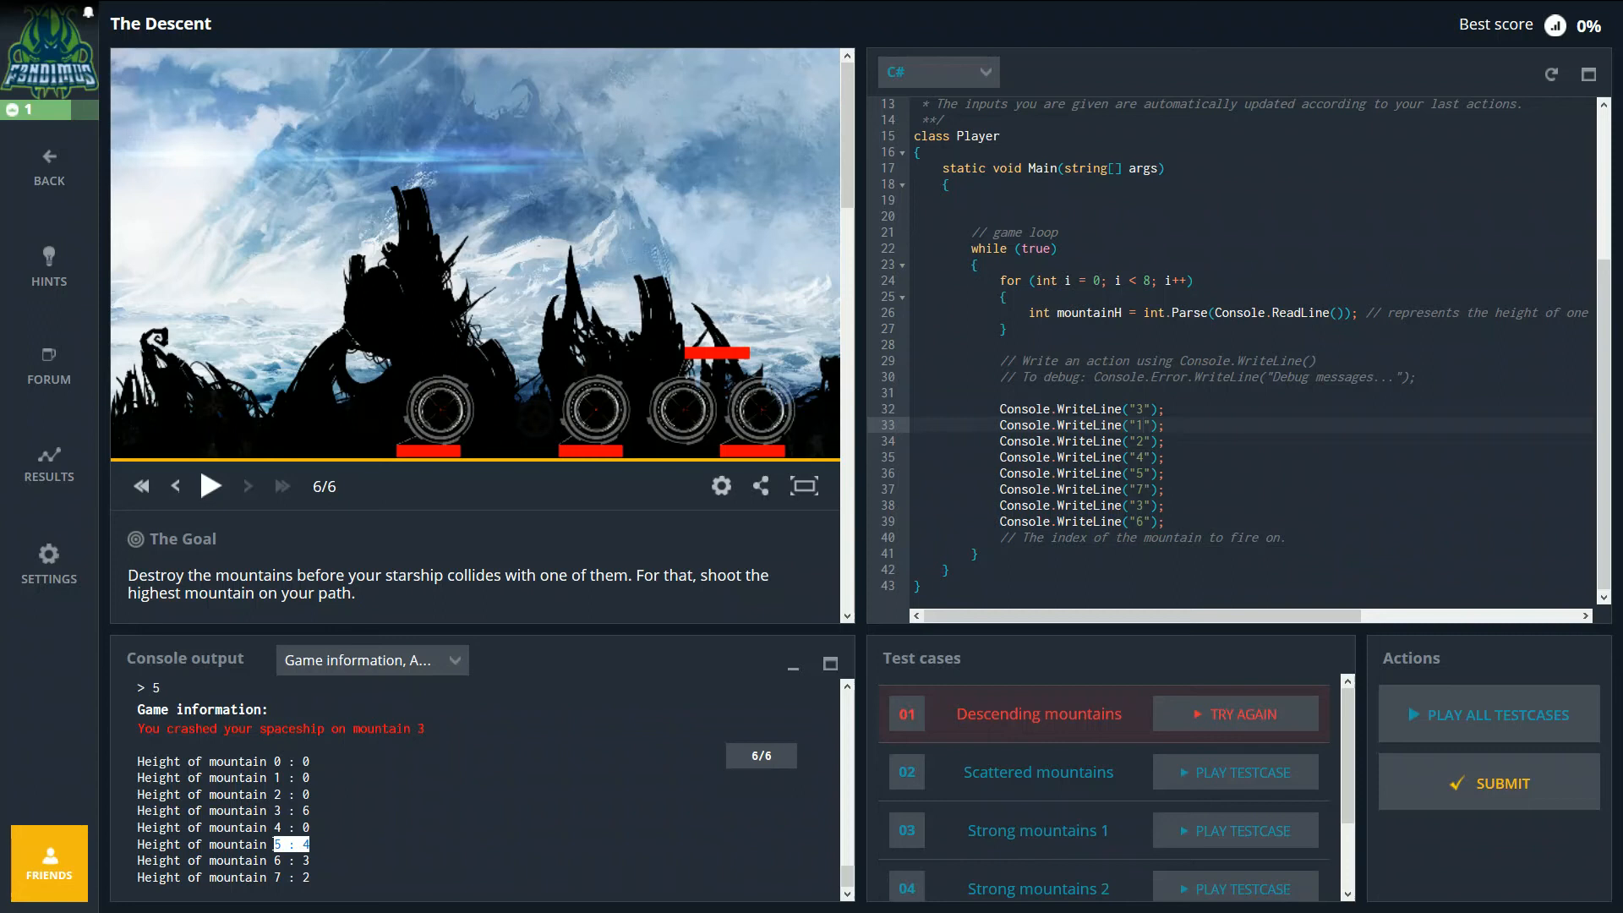
mouse_move(994, 677)
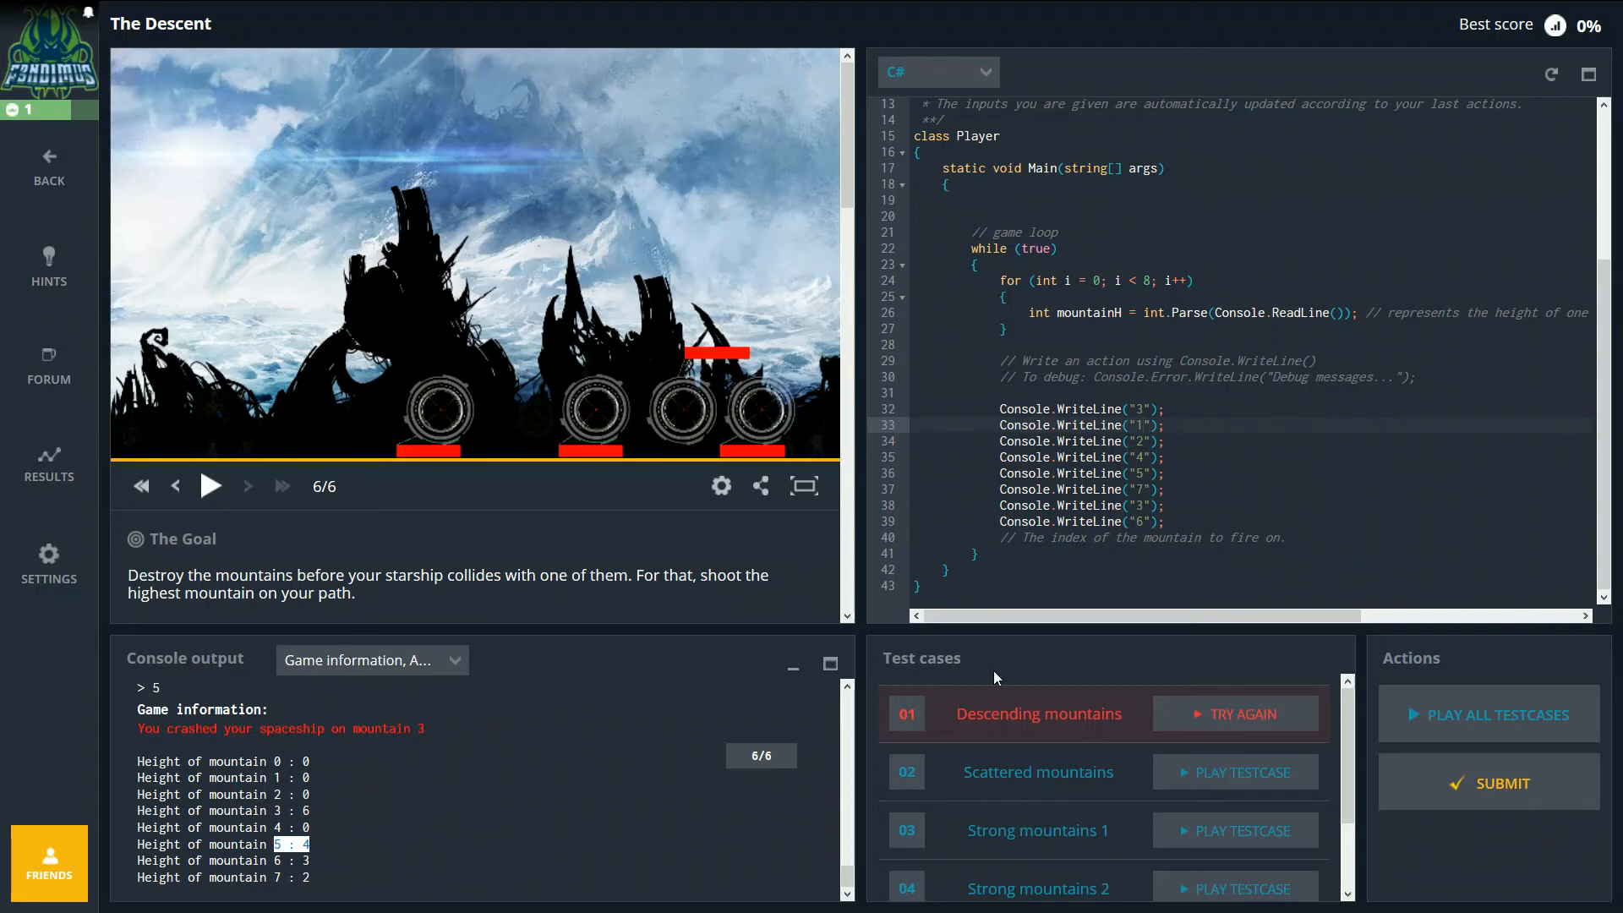
mouse_move(1267, 728)
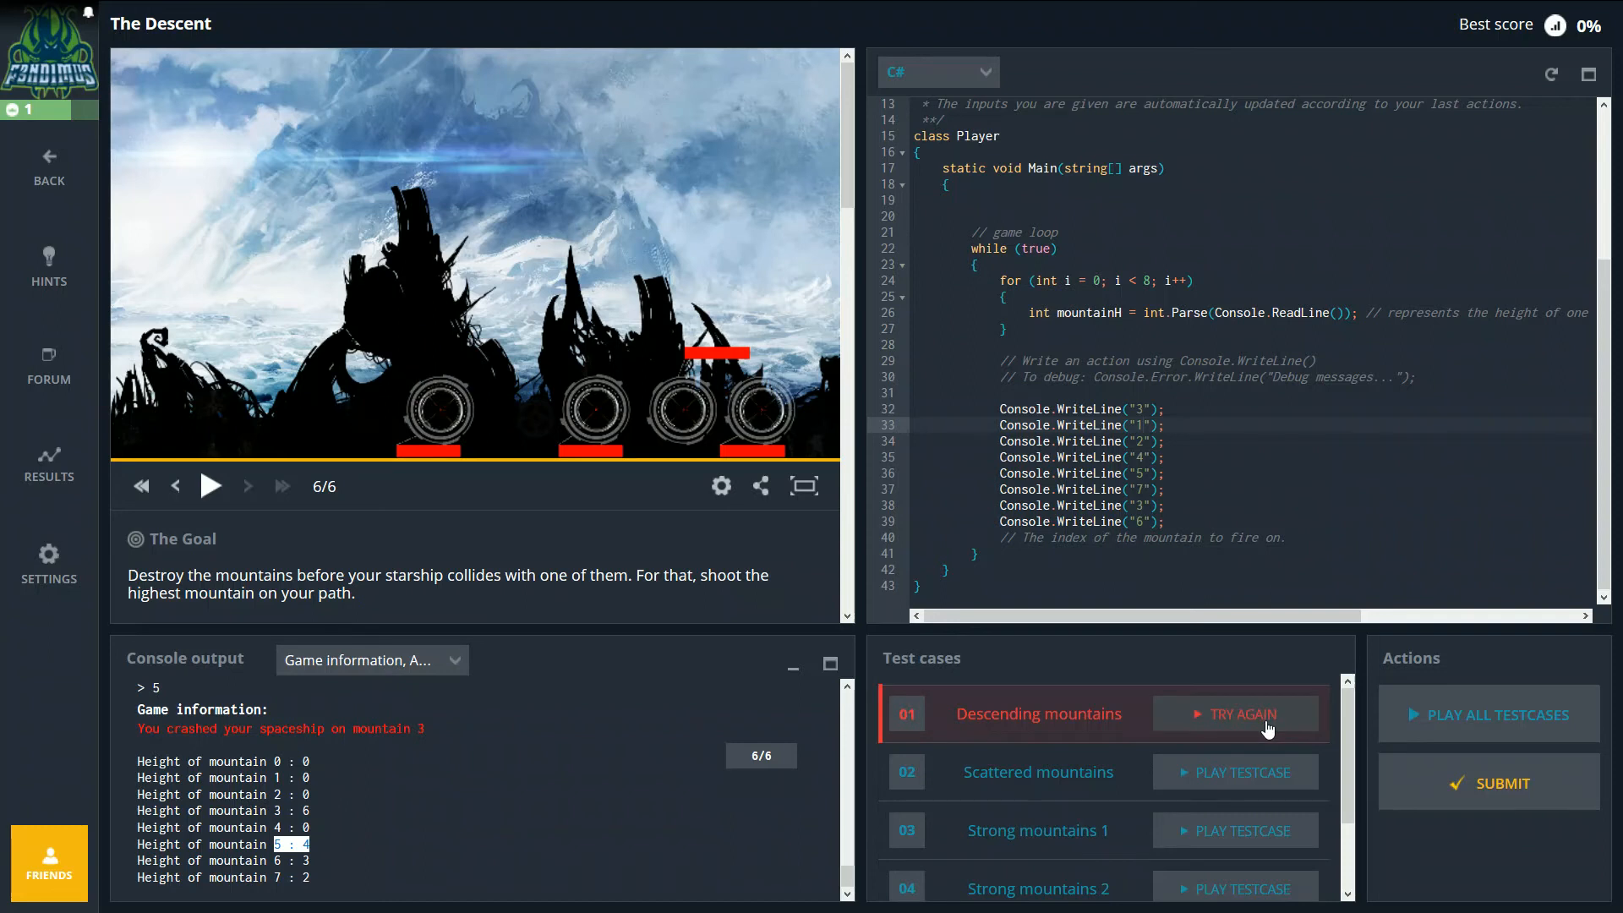
Step: Rerun Descending mountains and check the starting heights 9 down to 2 in the console
click(1235, 714)
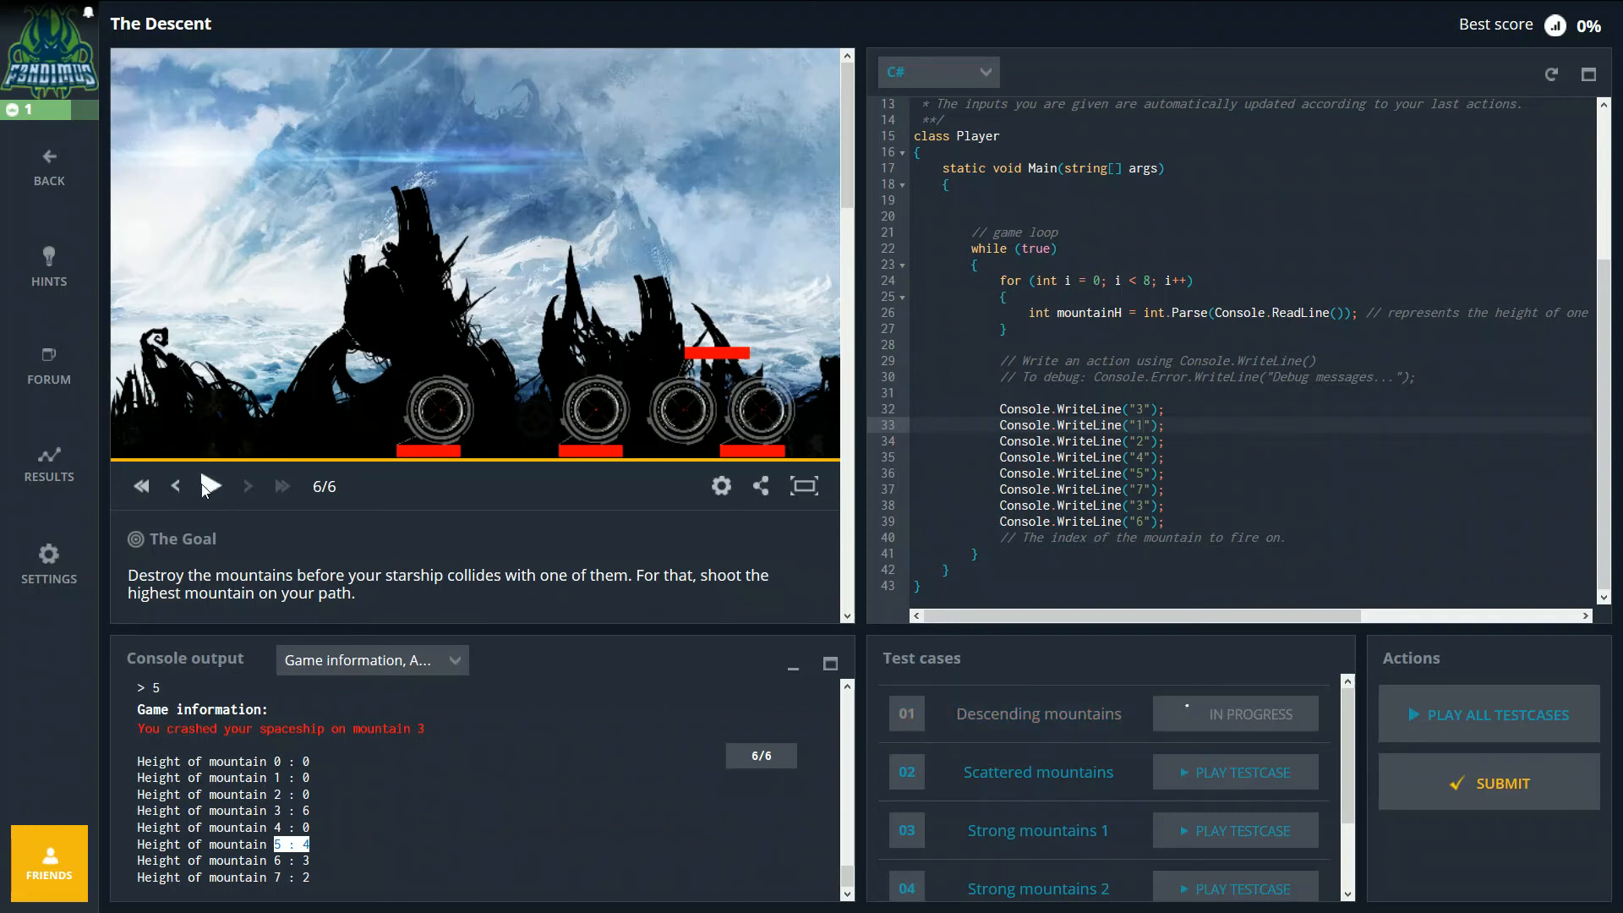
click(206, 485)
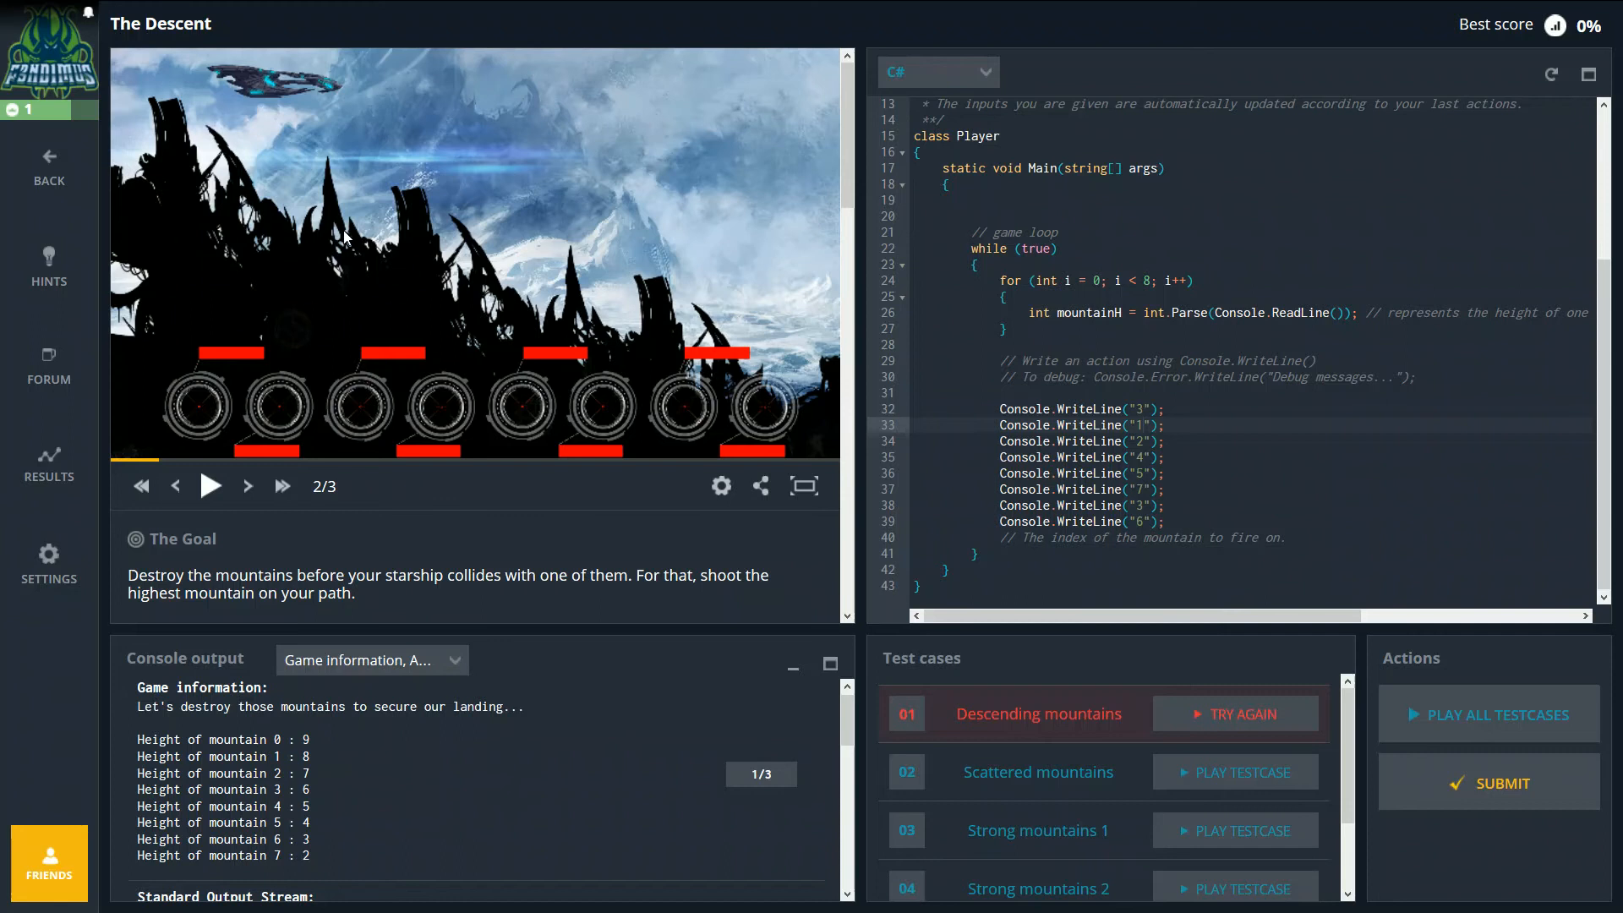
mouse_move(314, 742)
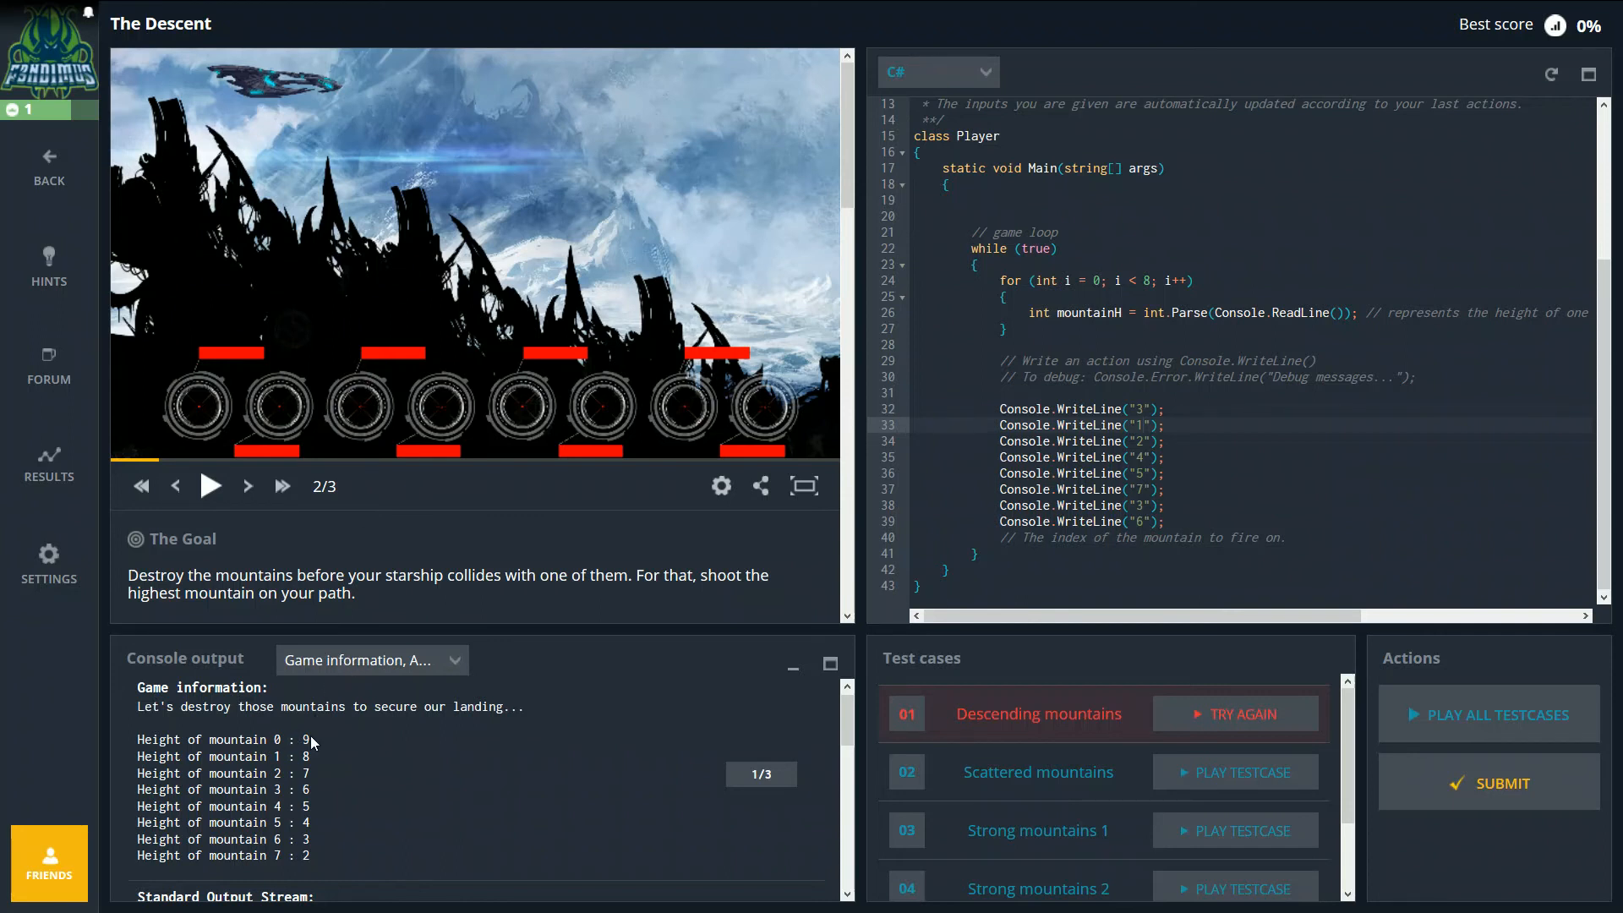
double_click(246, 739)
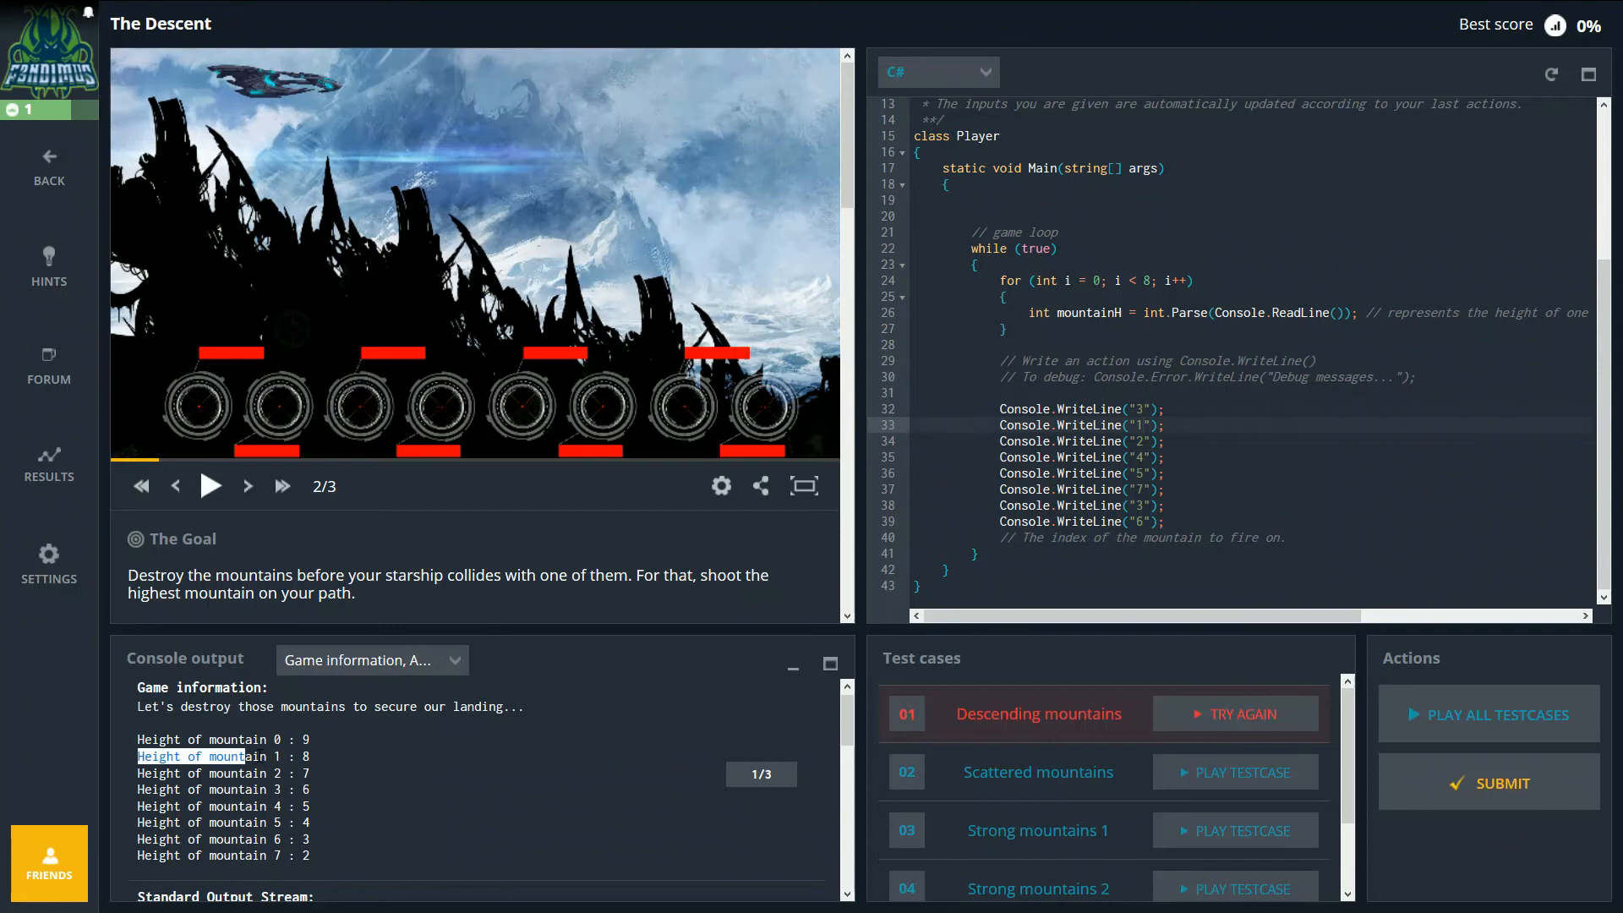
mouse_move(471, 567)
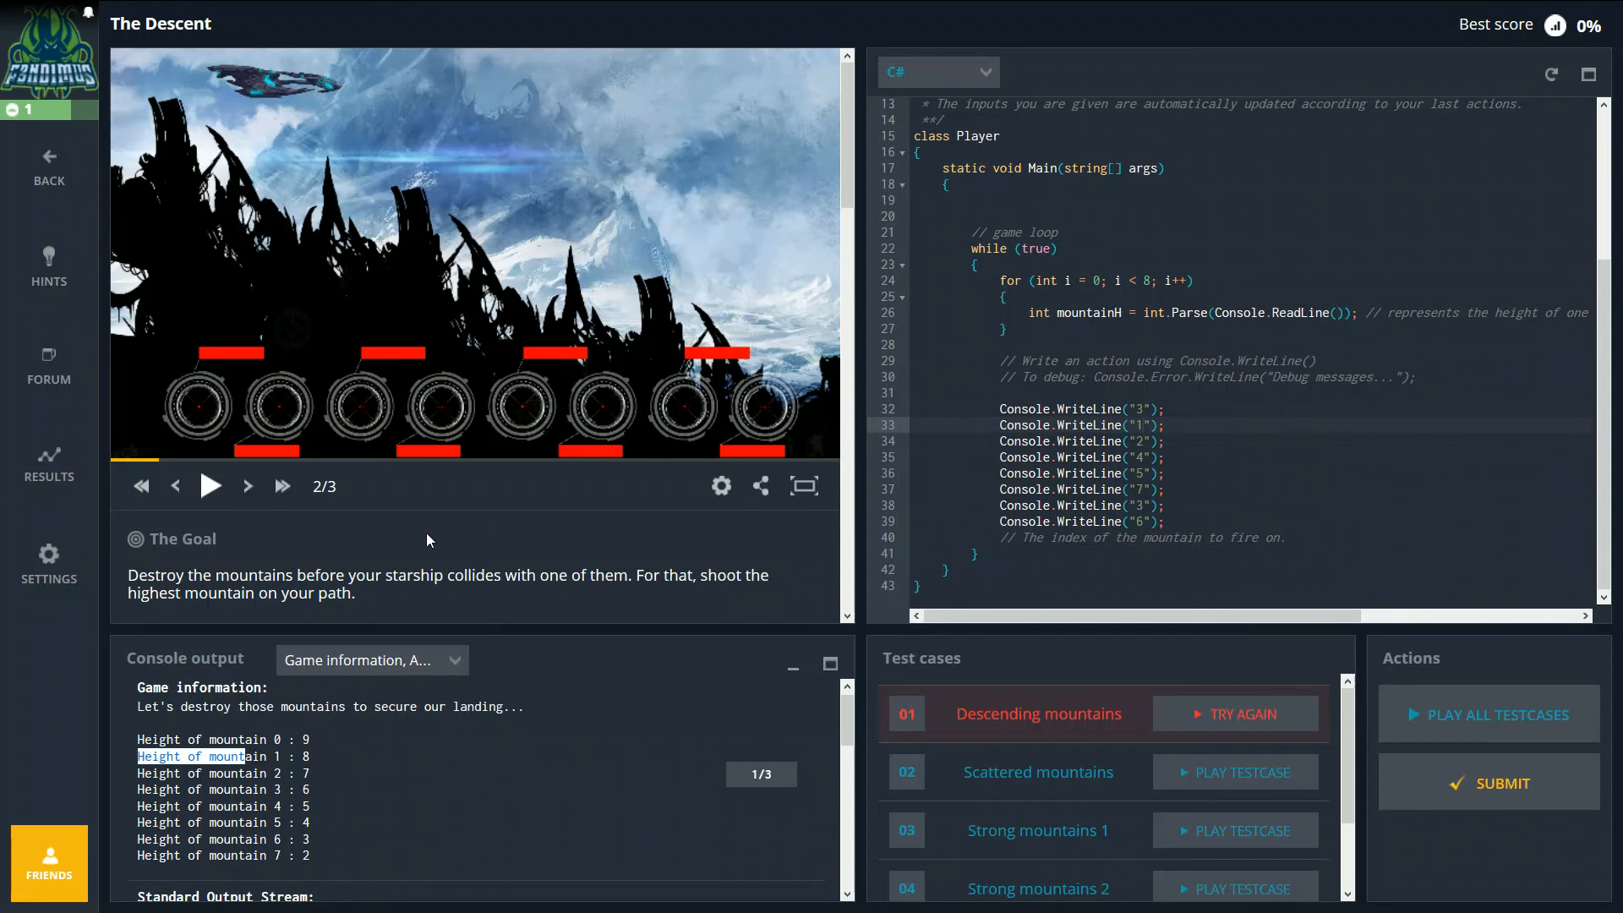
mouse_move(319, 756)
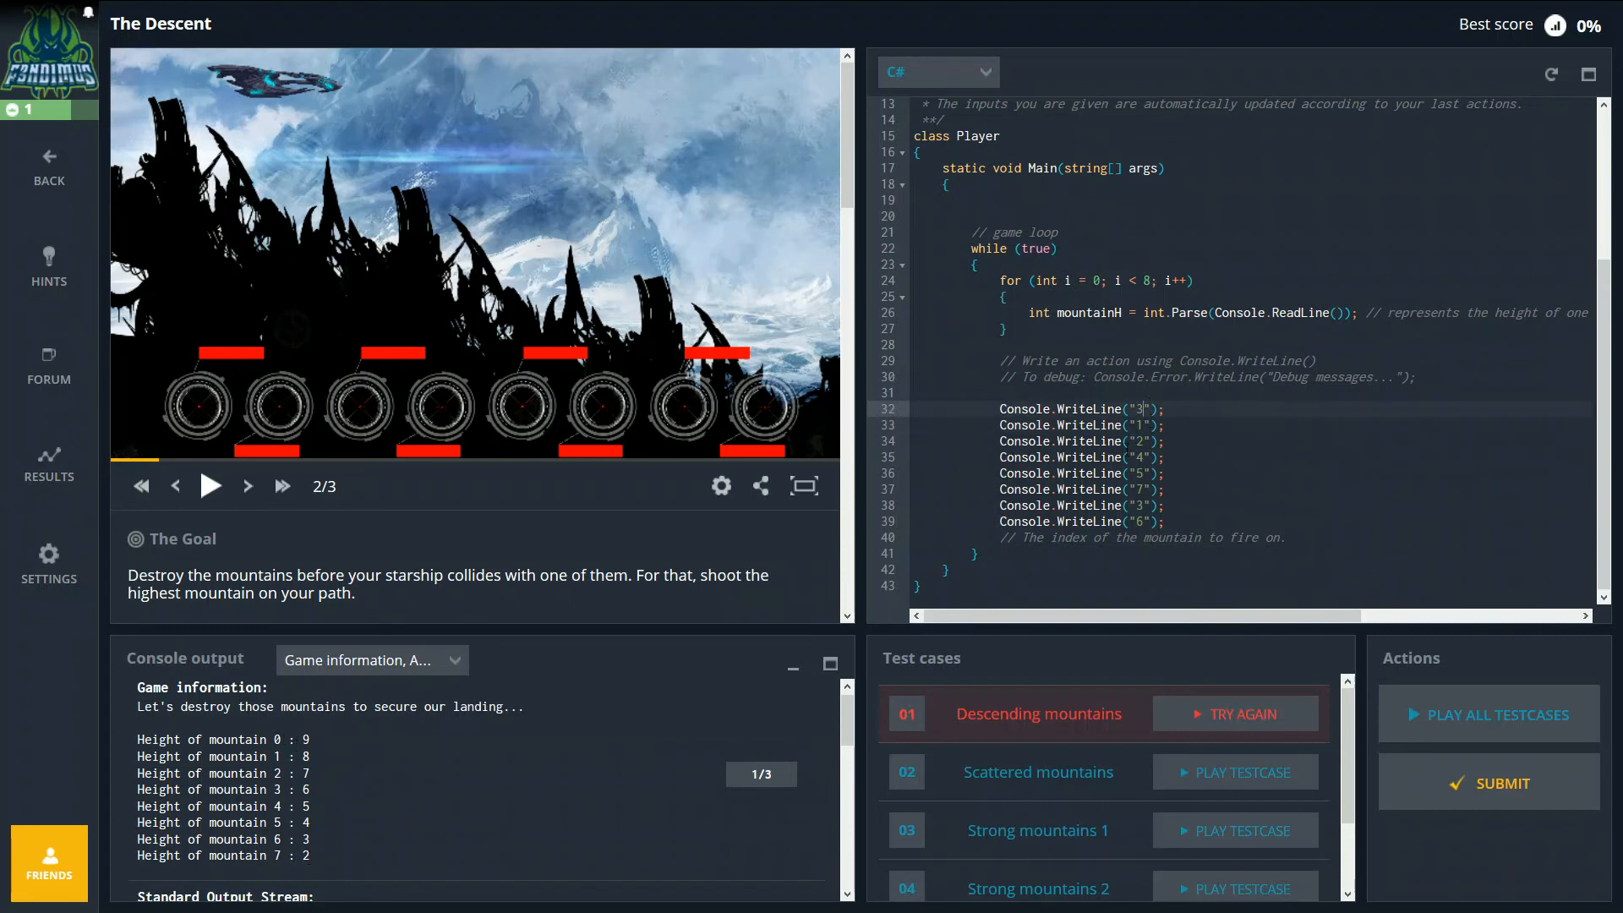
Step: Change the WriteLine arguments on lines 32–39 to print "0" through "7"
text(0)
click(1251, 457)
text(3)
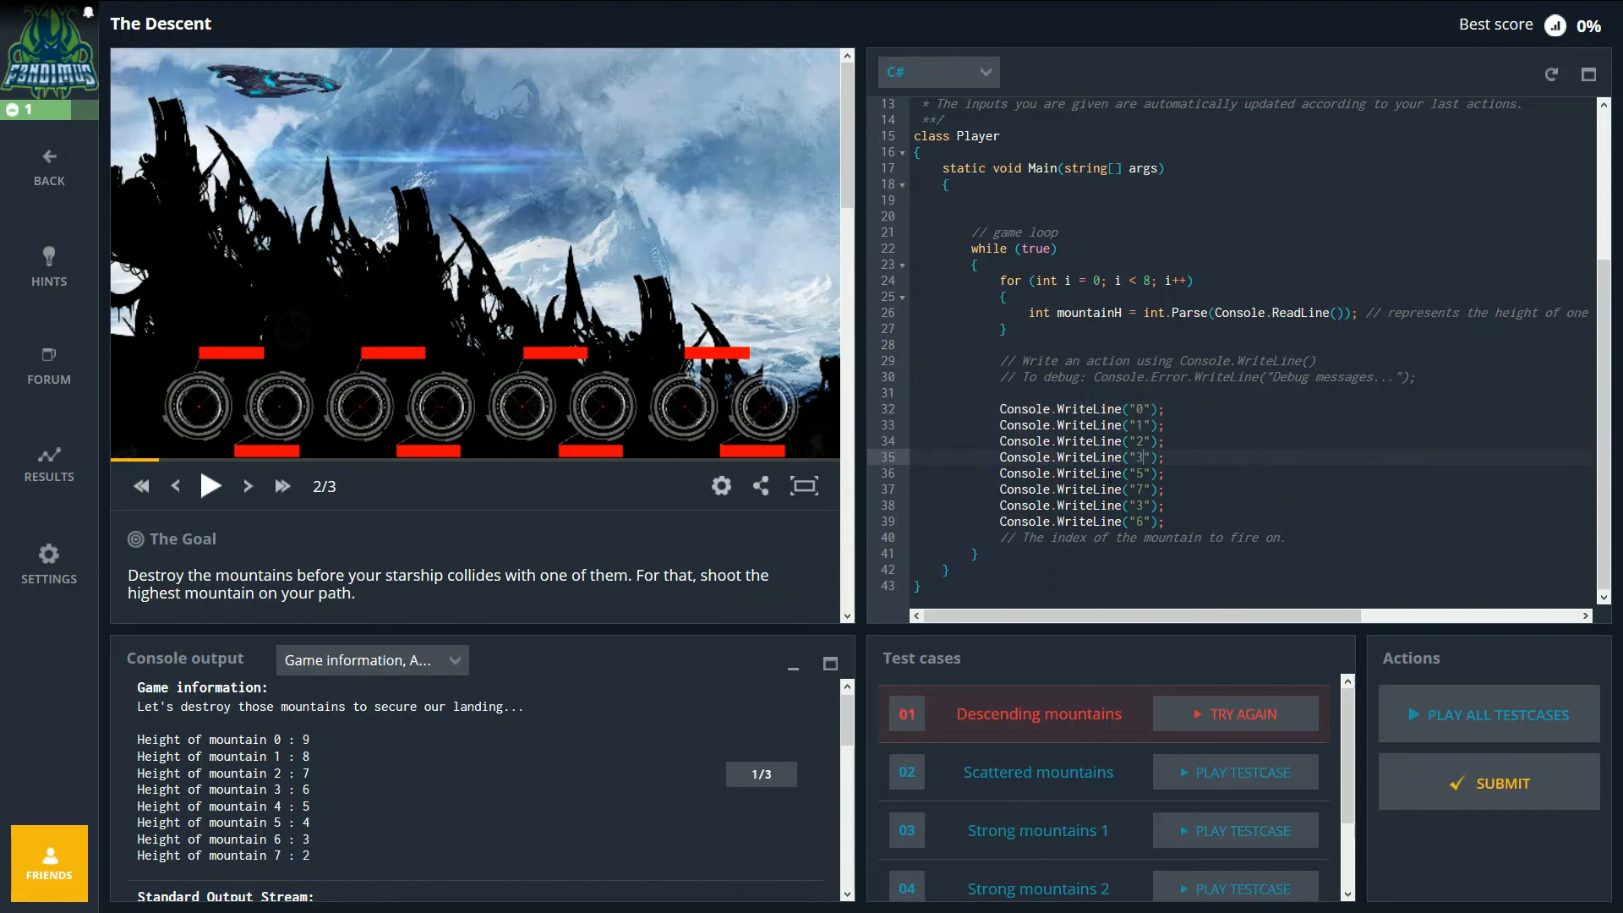
text(4)
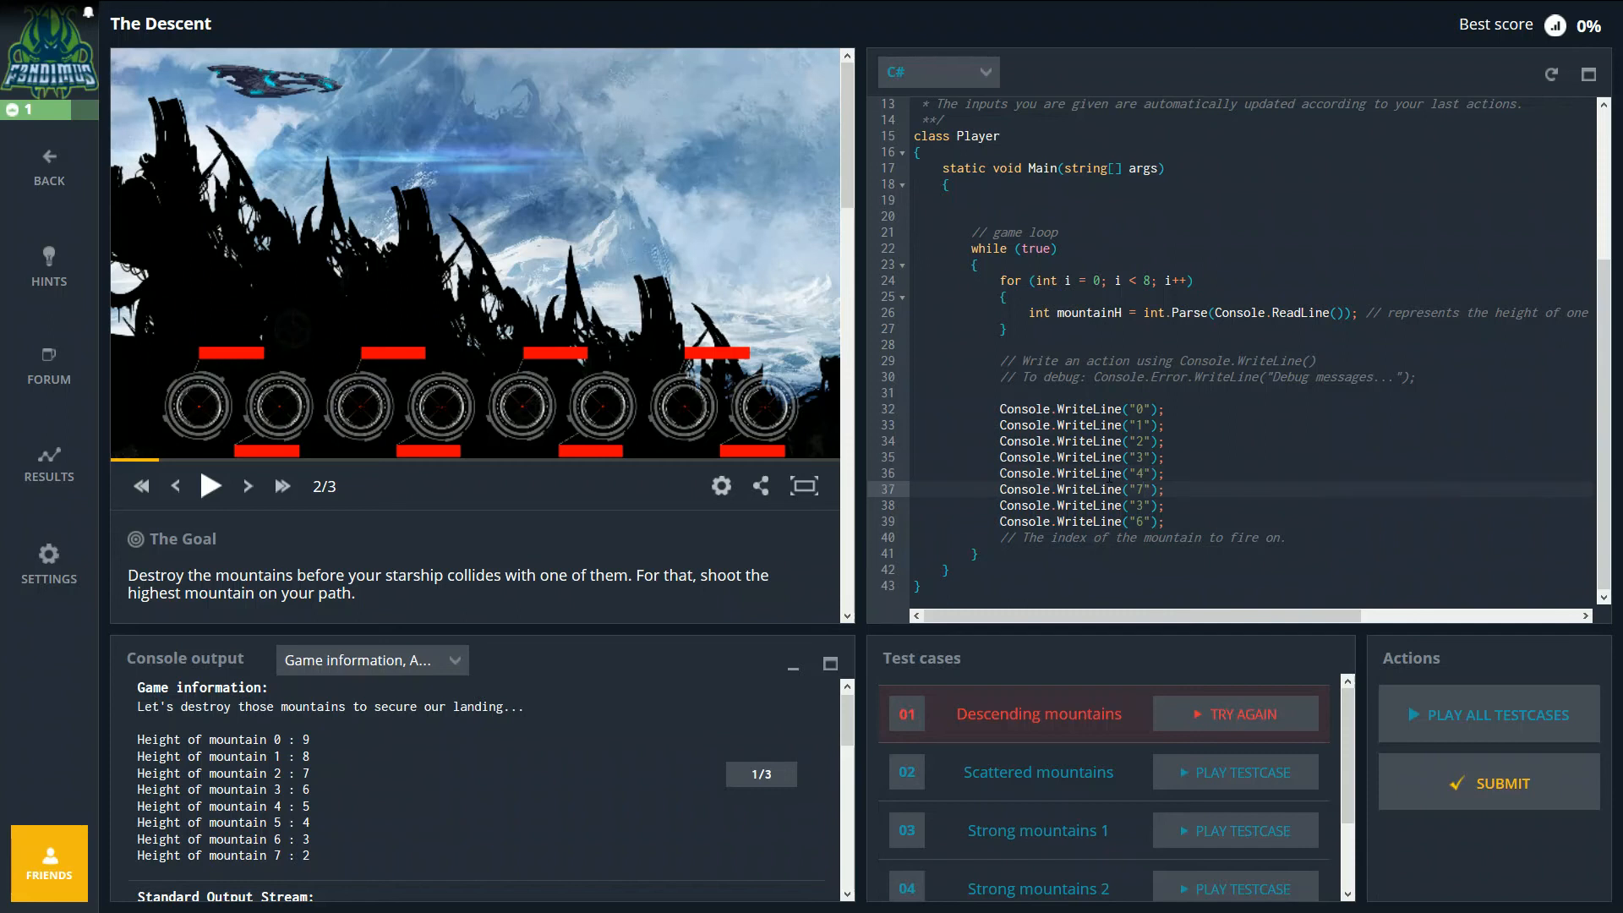
text(5)
click(1250, 521)
text(7)
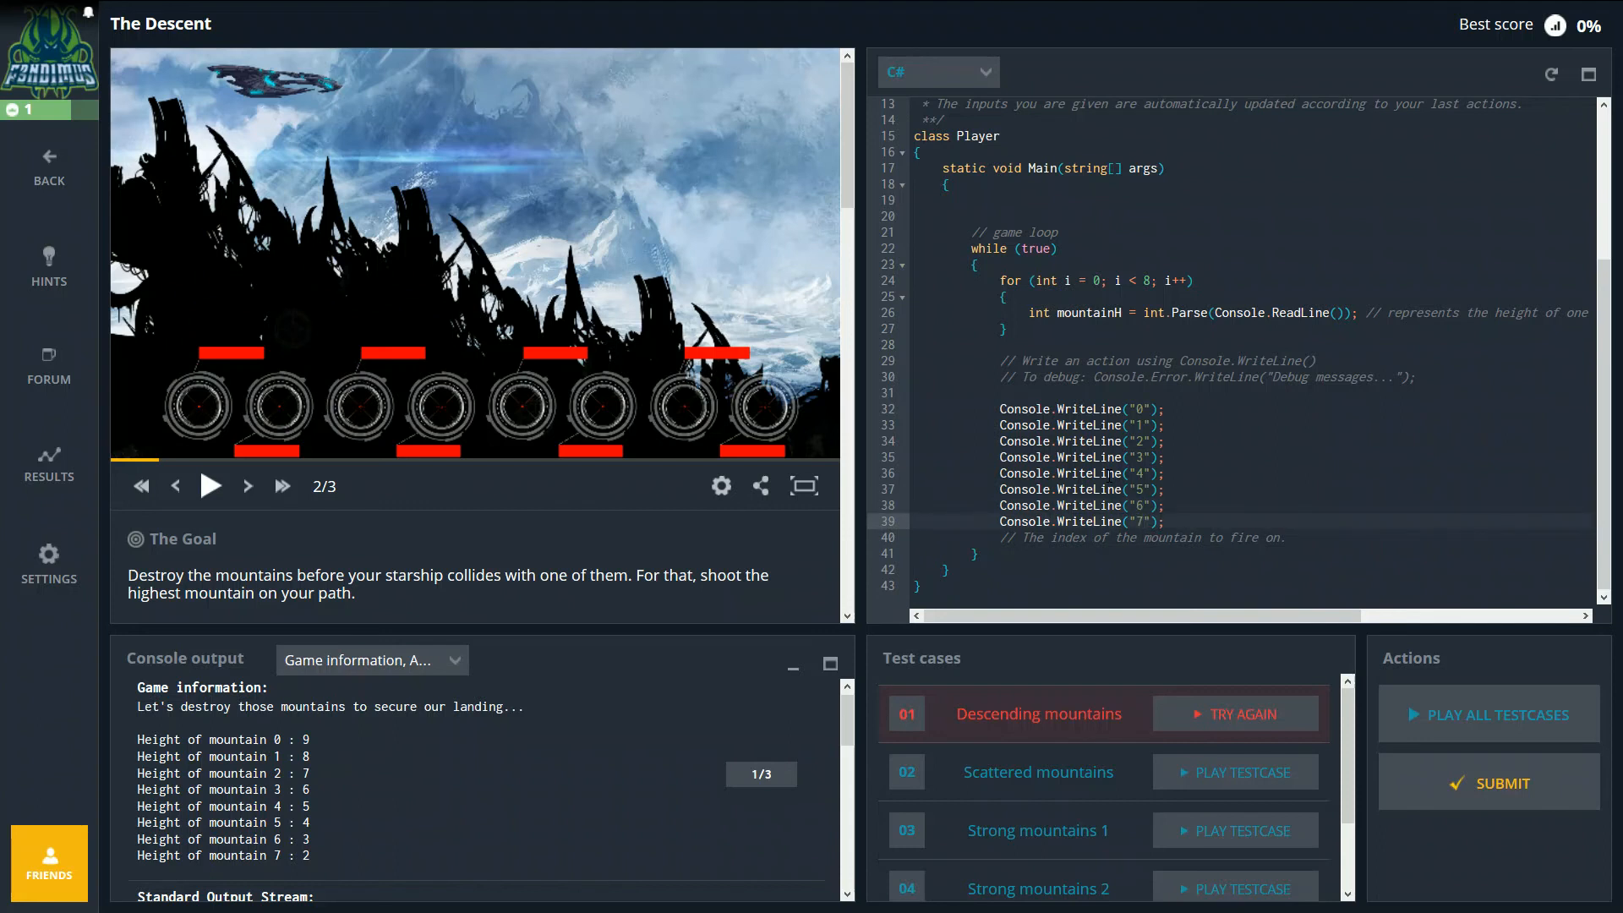
mouse_move(1188, 699)
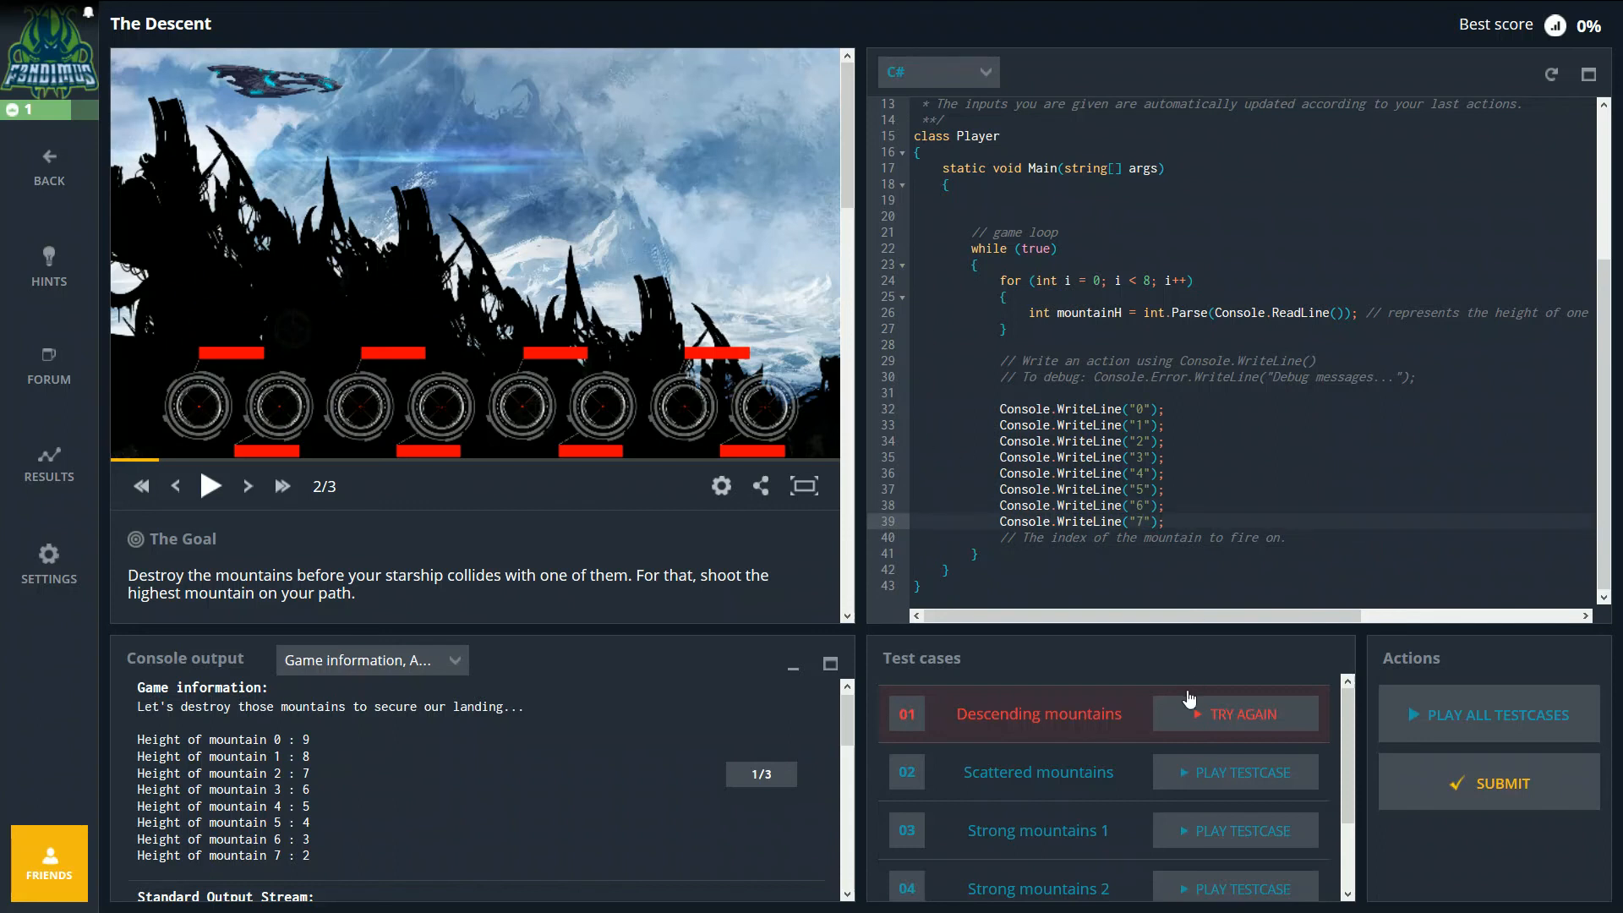
Step: Run the Descending mountains test with the 0–7 code and highlight the 'You are clear for landing!' message
click(1234, 712)
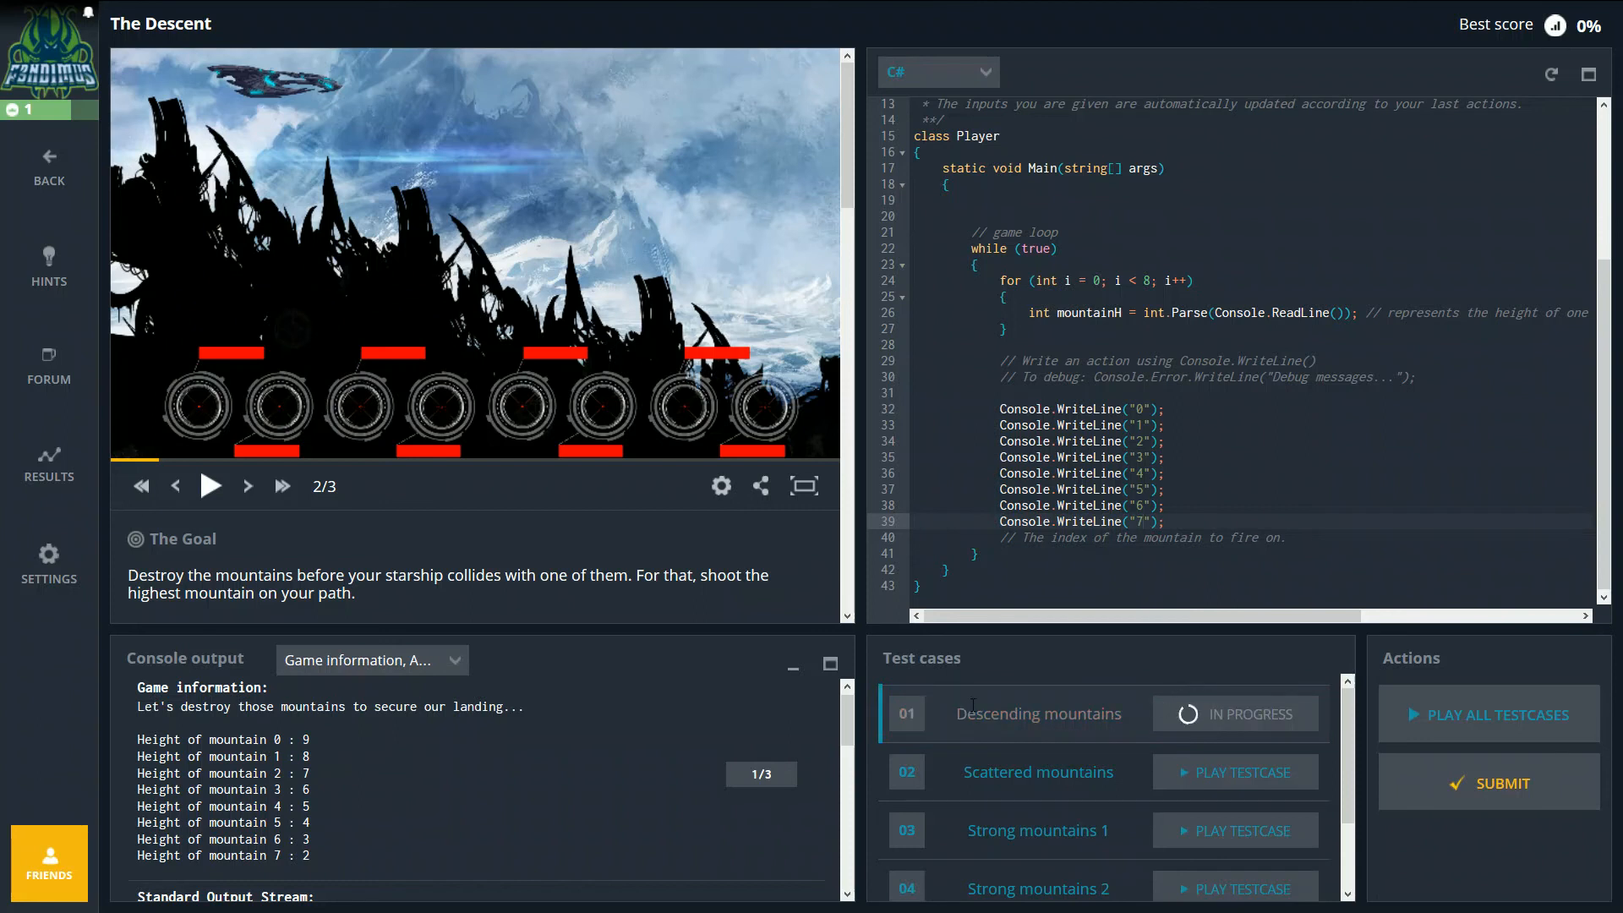
click(211, 485)
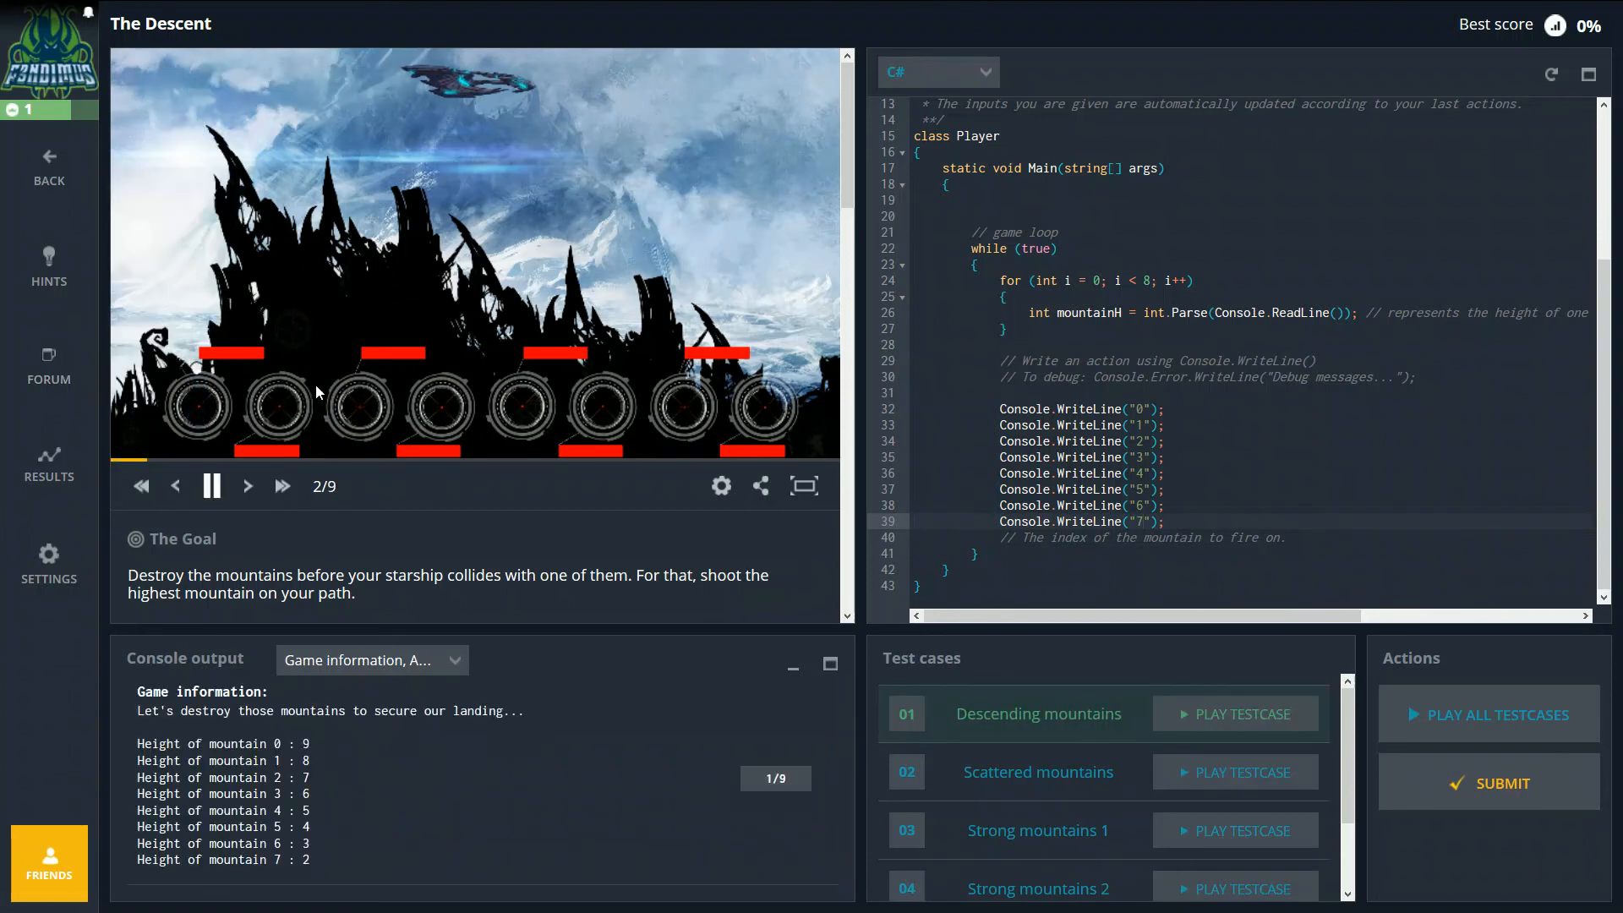
click(803, 485)
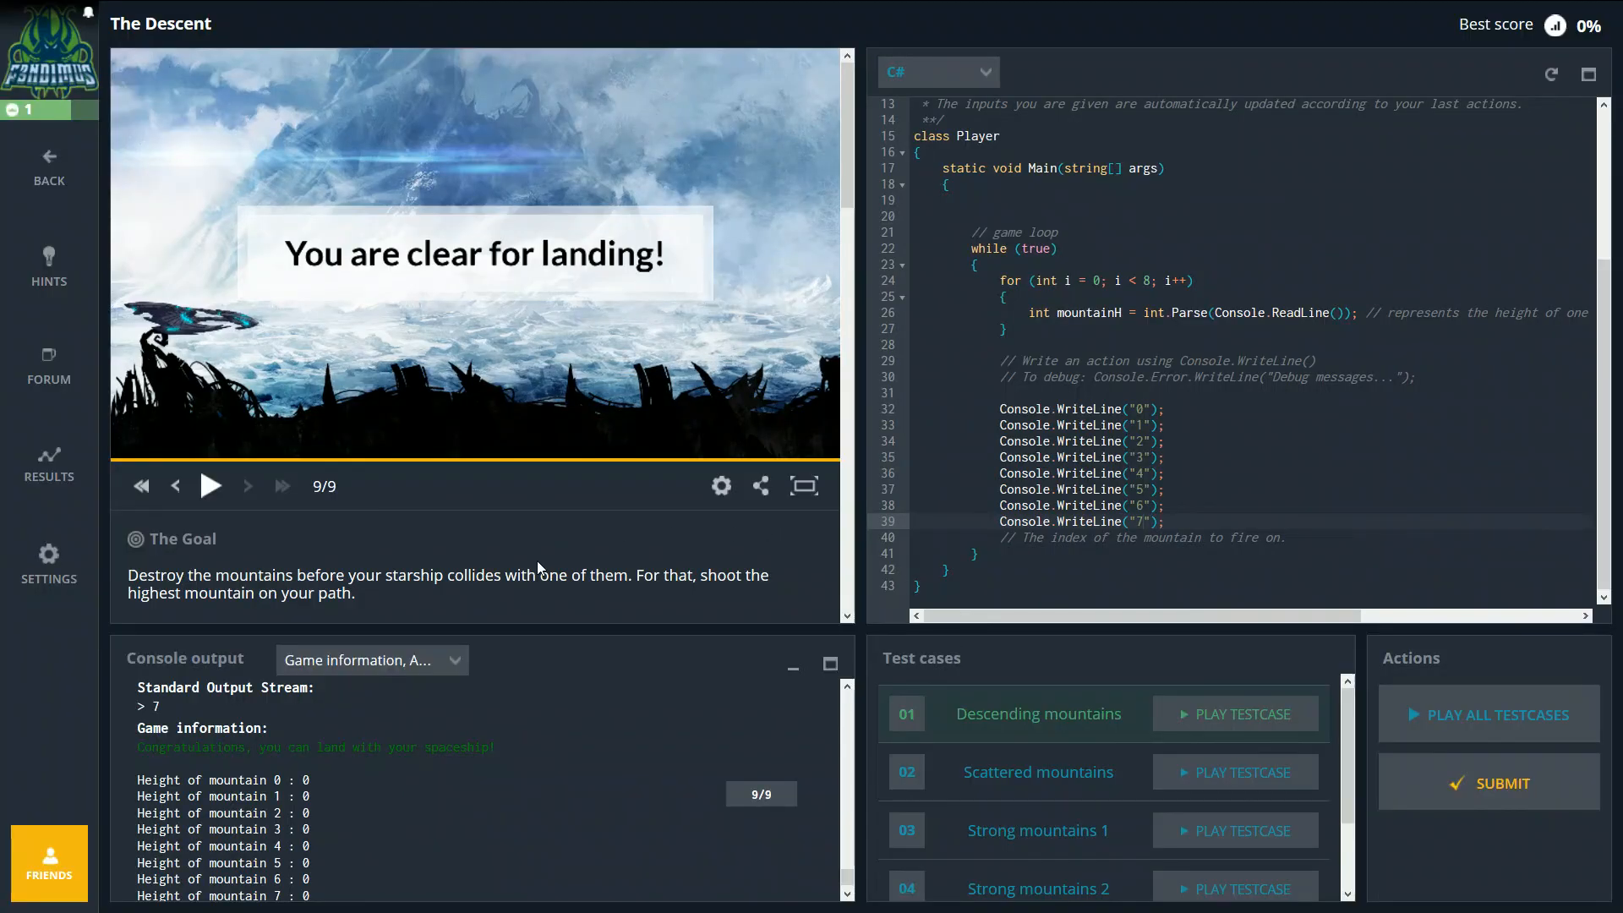
mouse_move(138, 759)
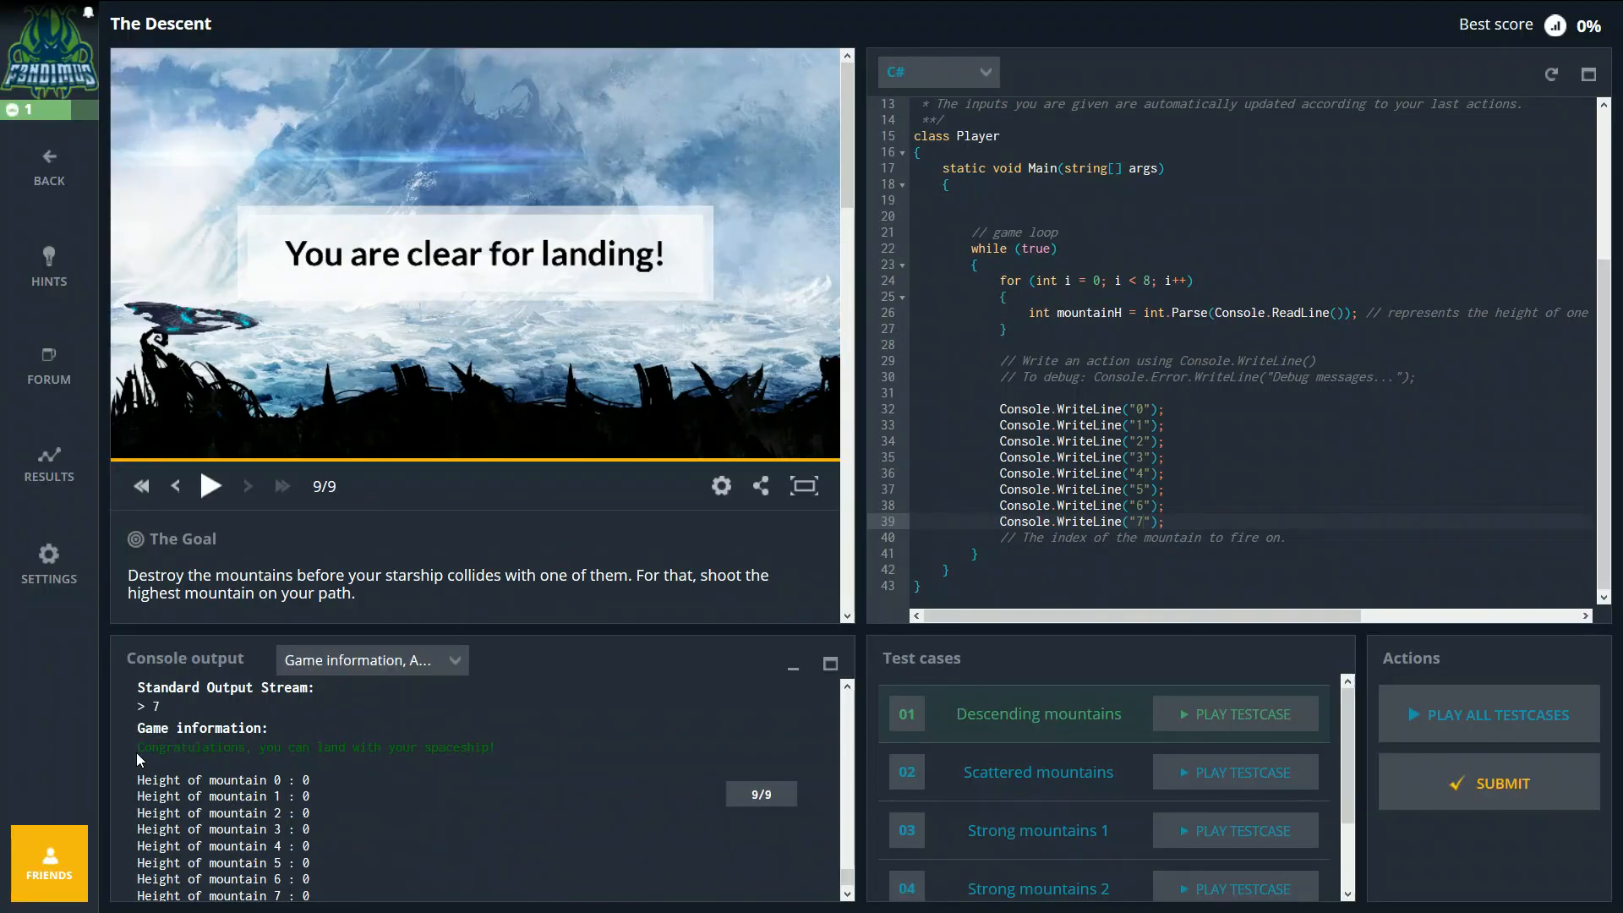
drag(138, 746, 495, 747)
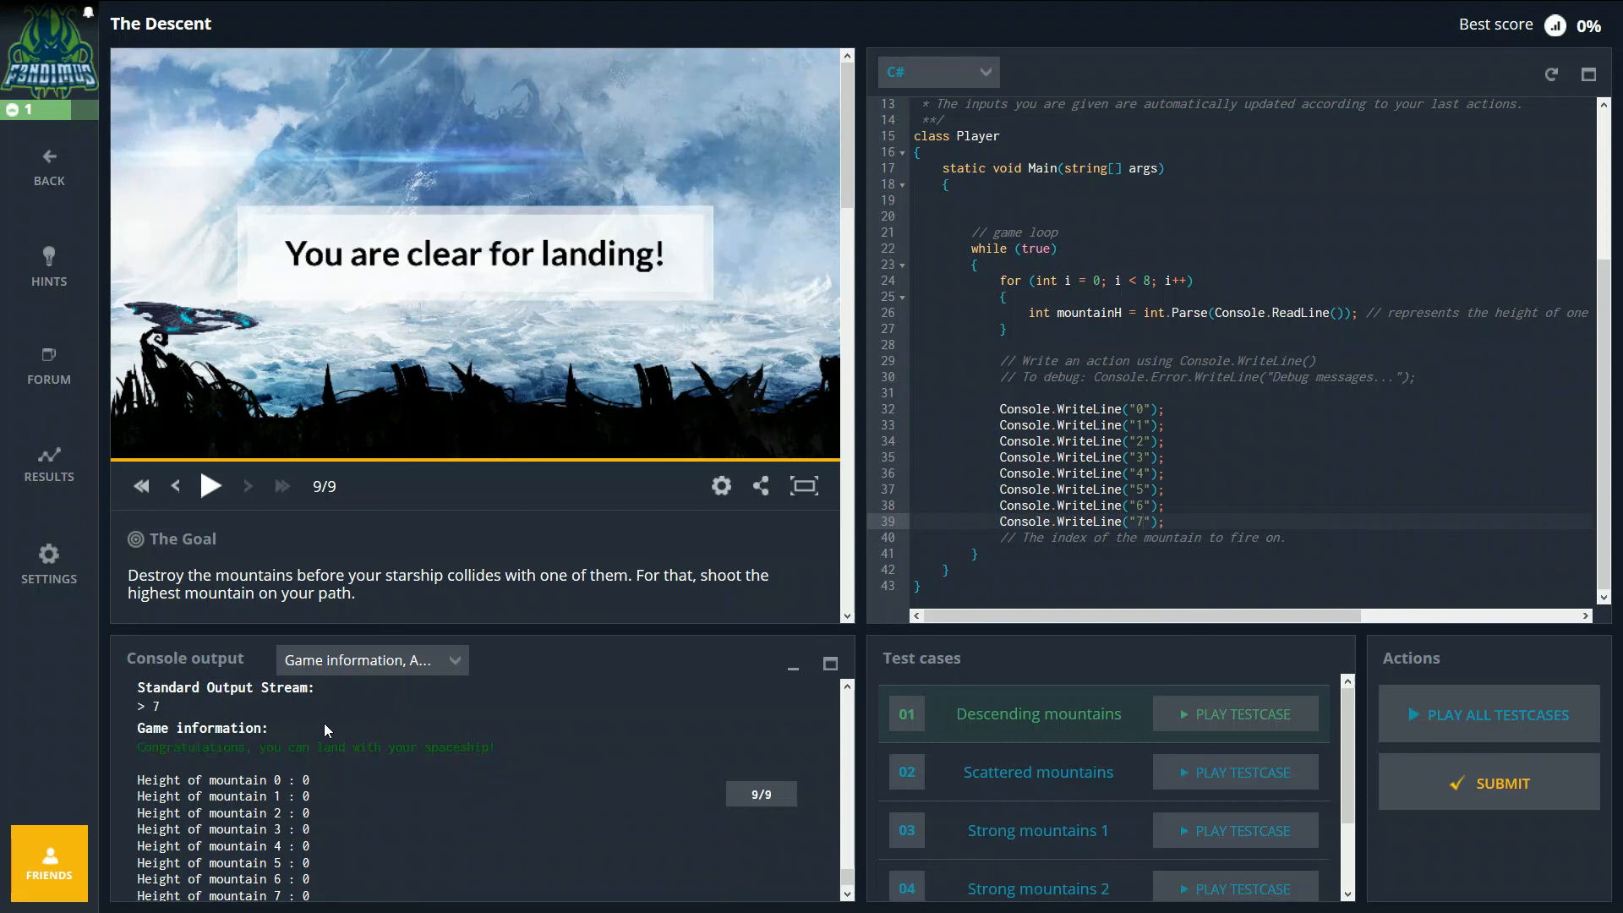
mouse_move(461, 668)
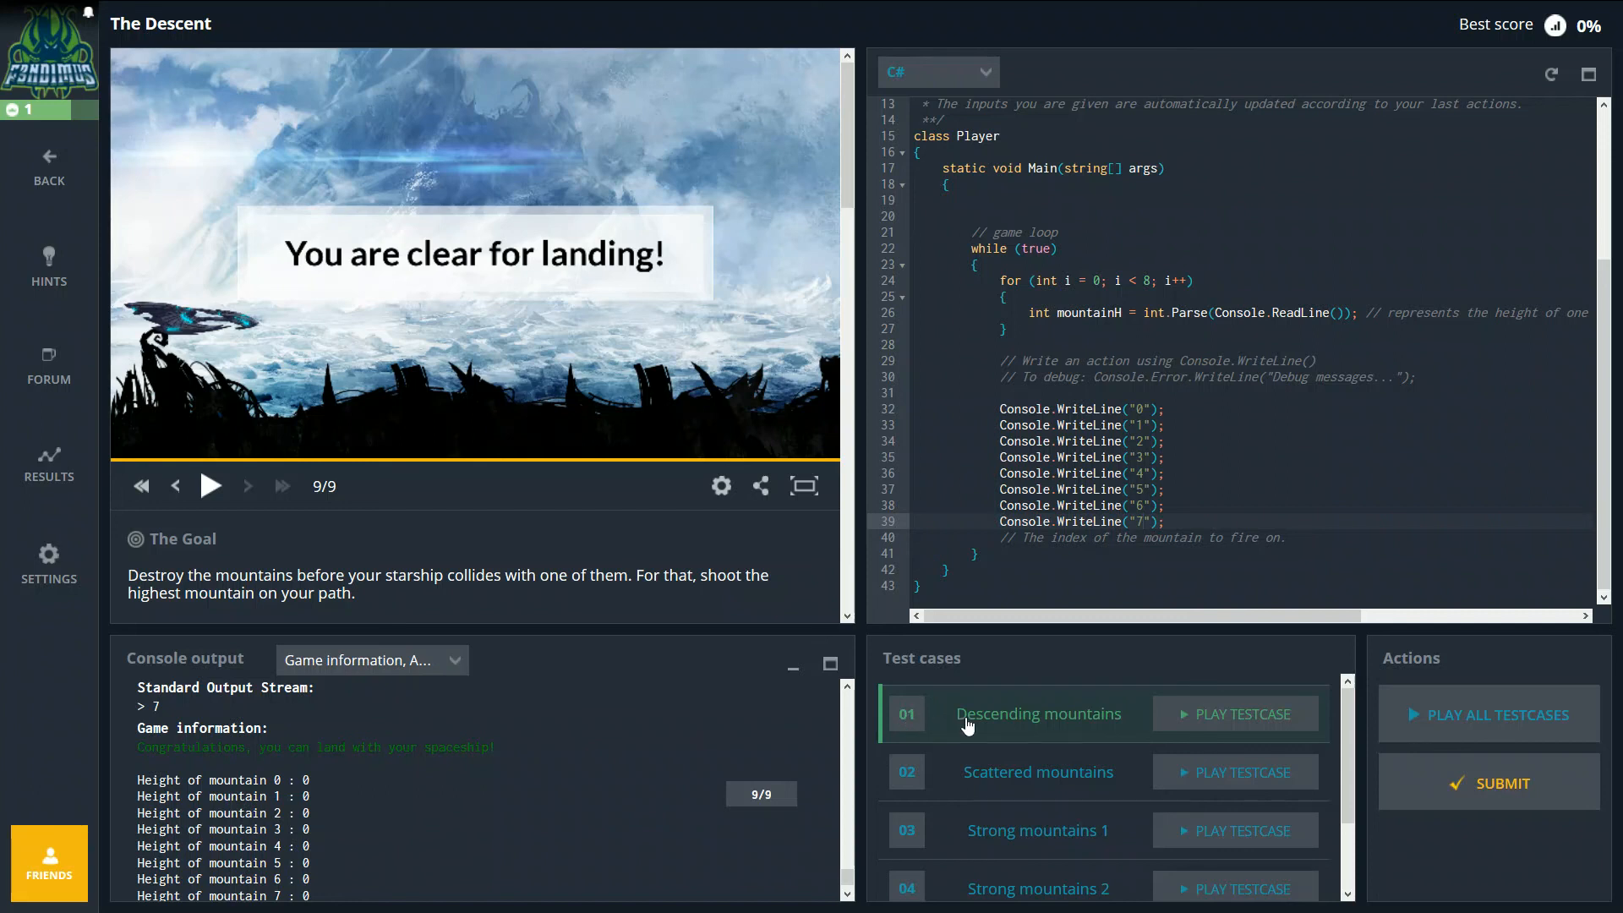
mouse_move(1109, 717)
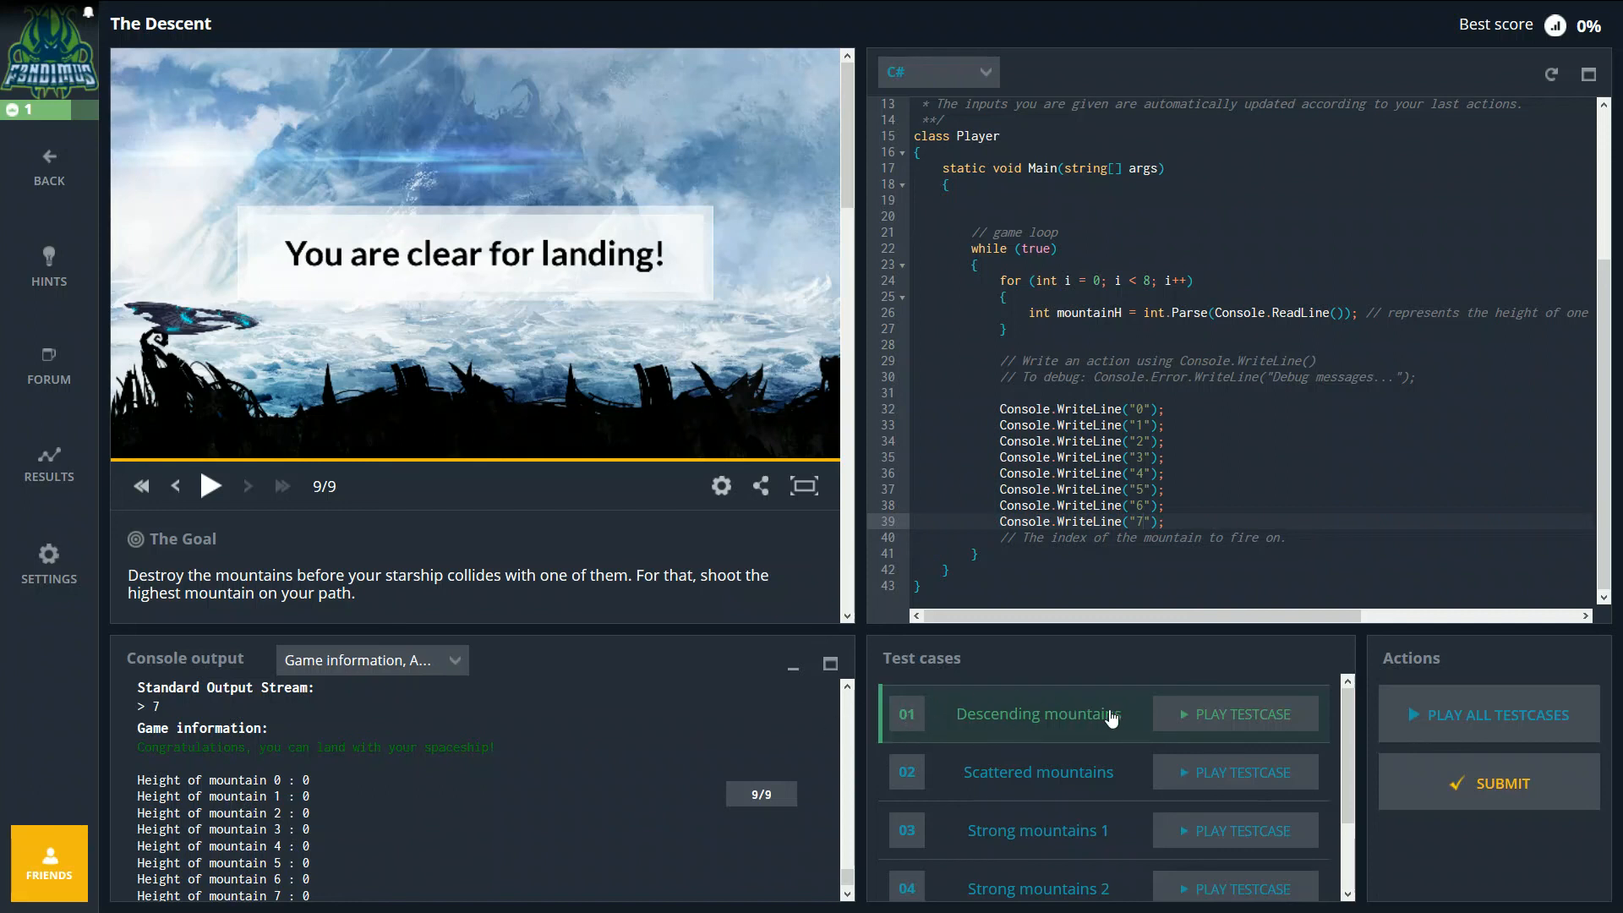
mouse_move(1110, 718)
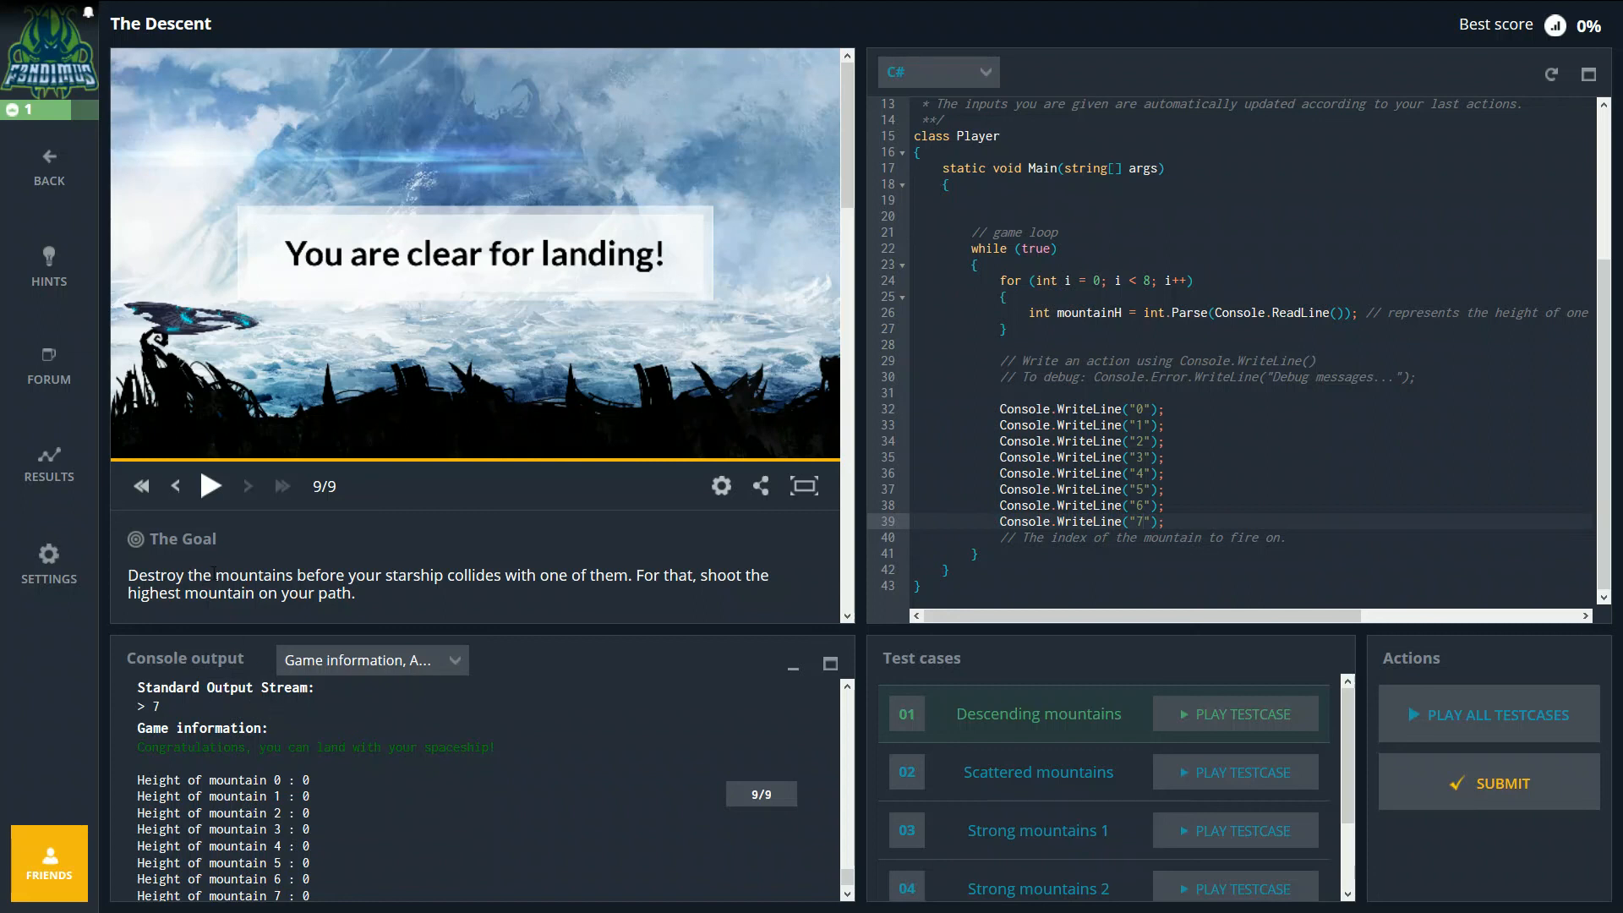
mouse_move(652, 686)
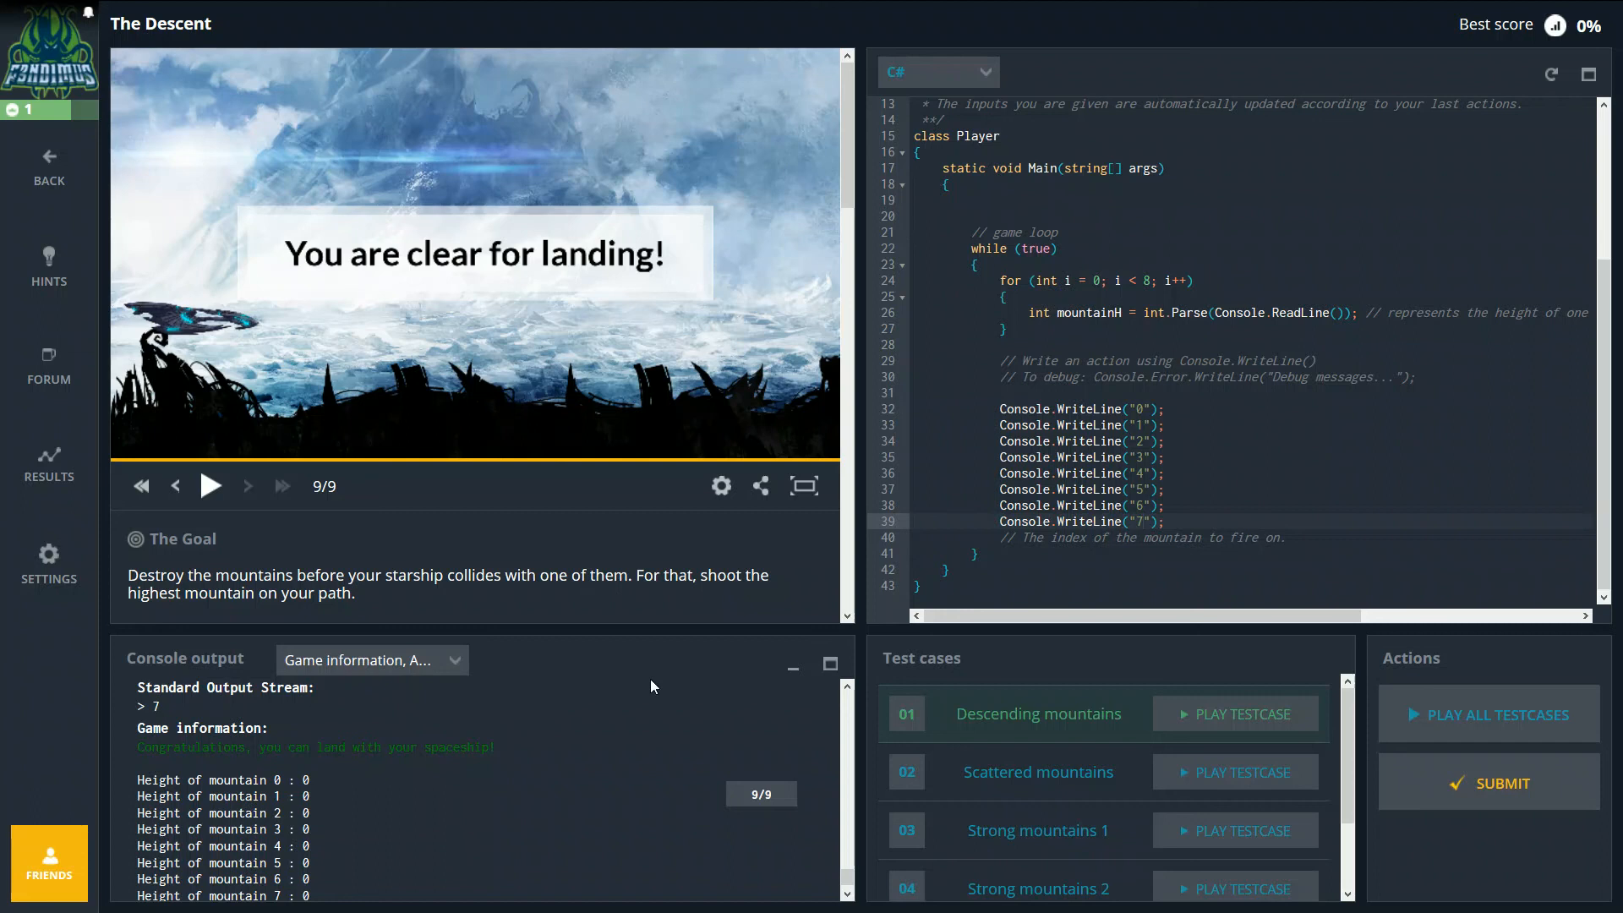
mouse_move(642, 690)
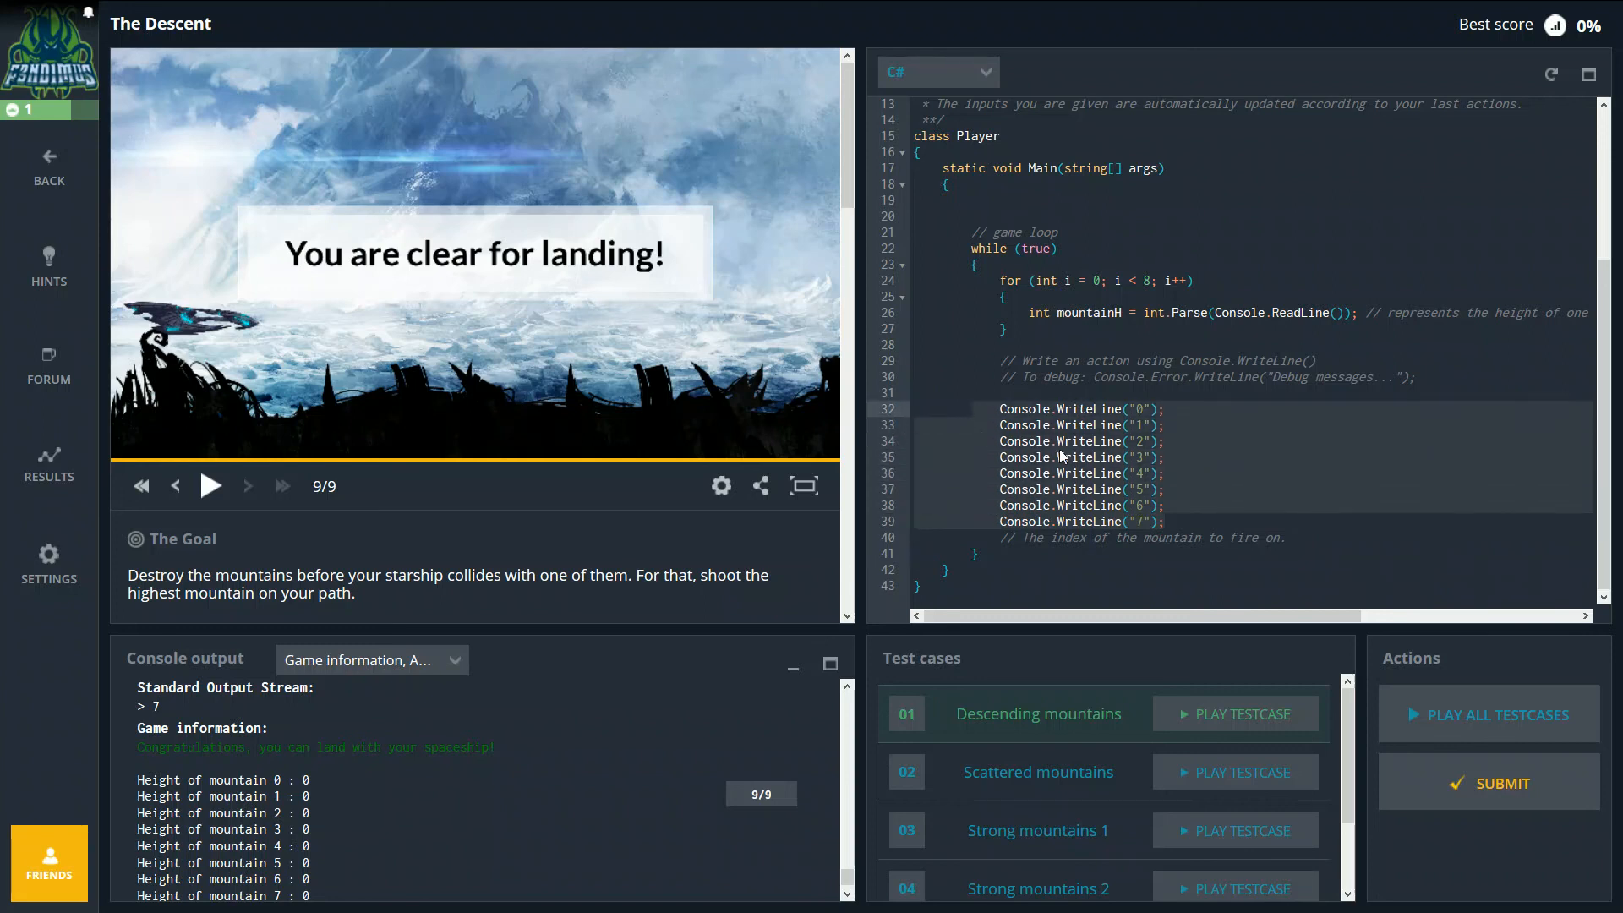
mouse_move(1203, 519)
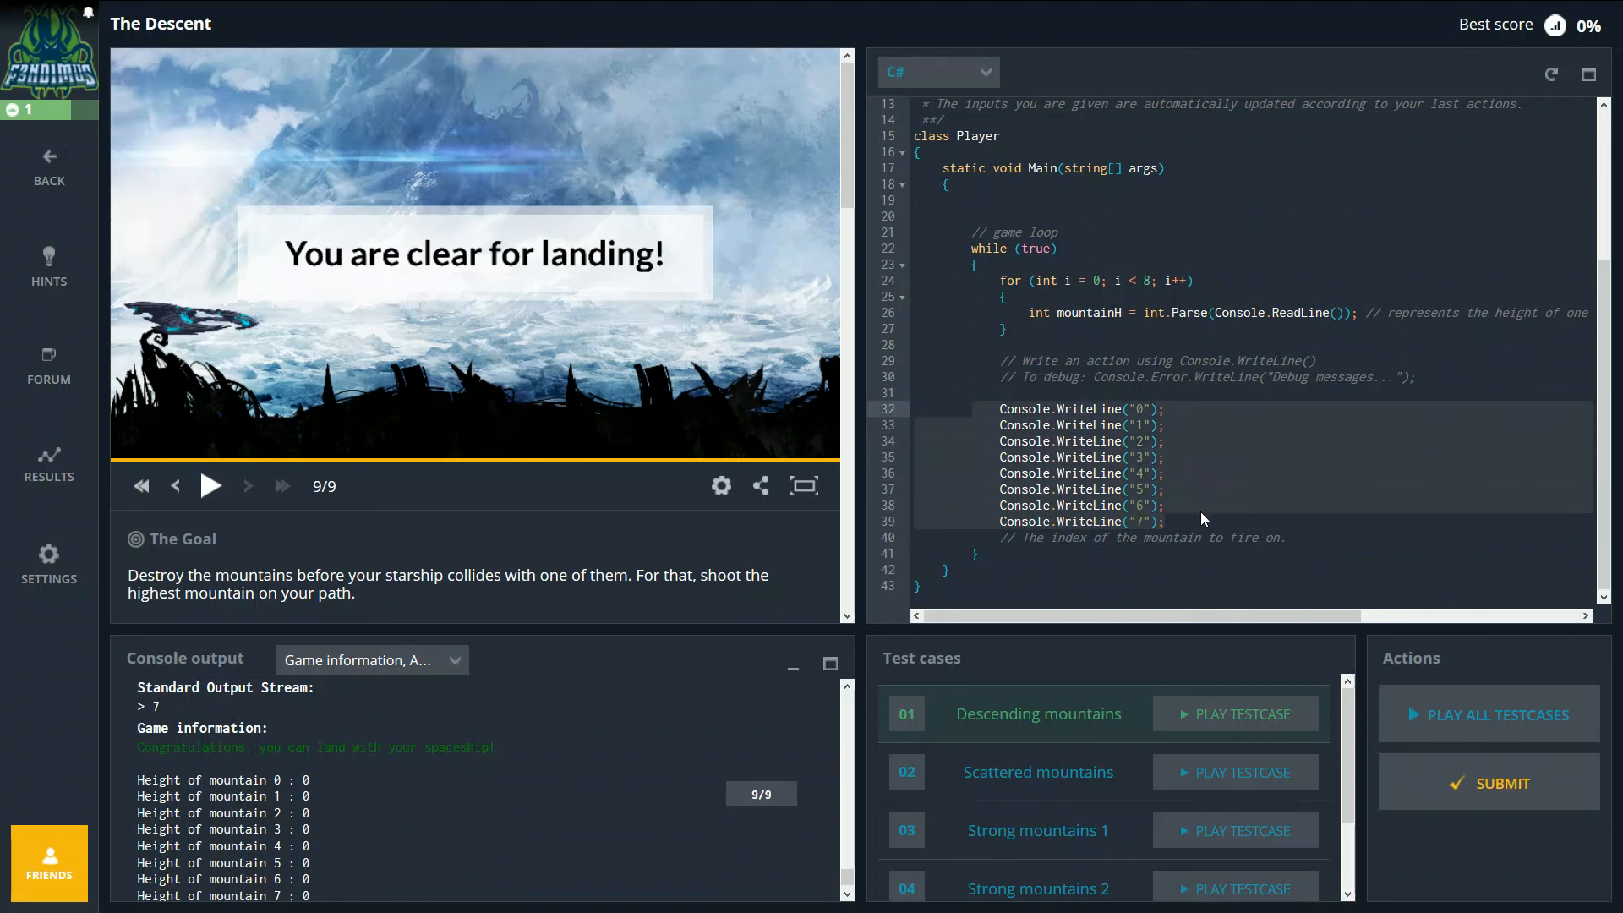
mouse_move(549, 807)
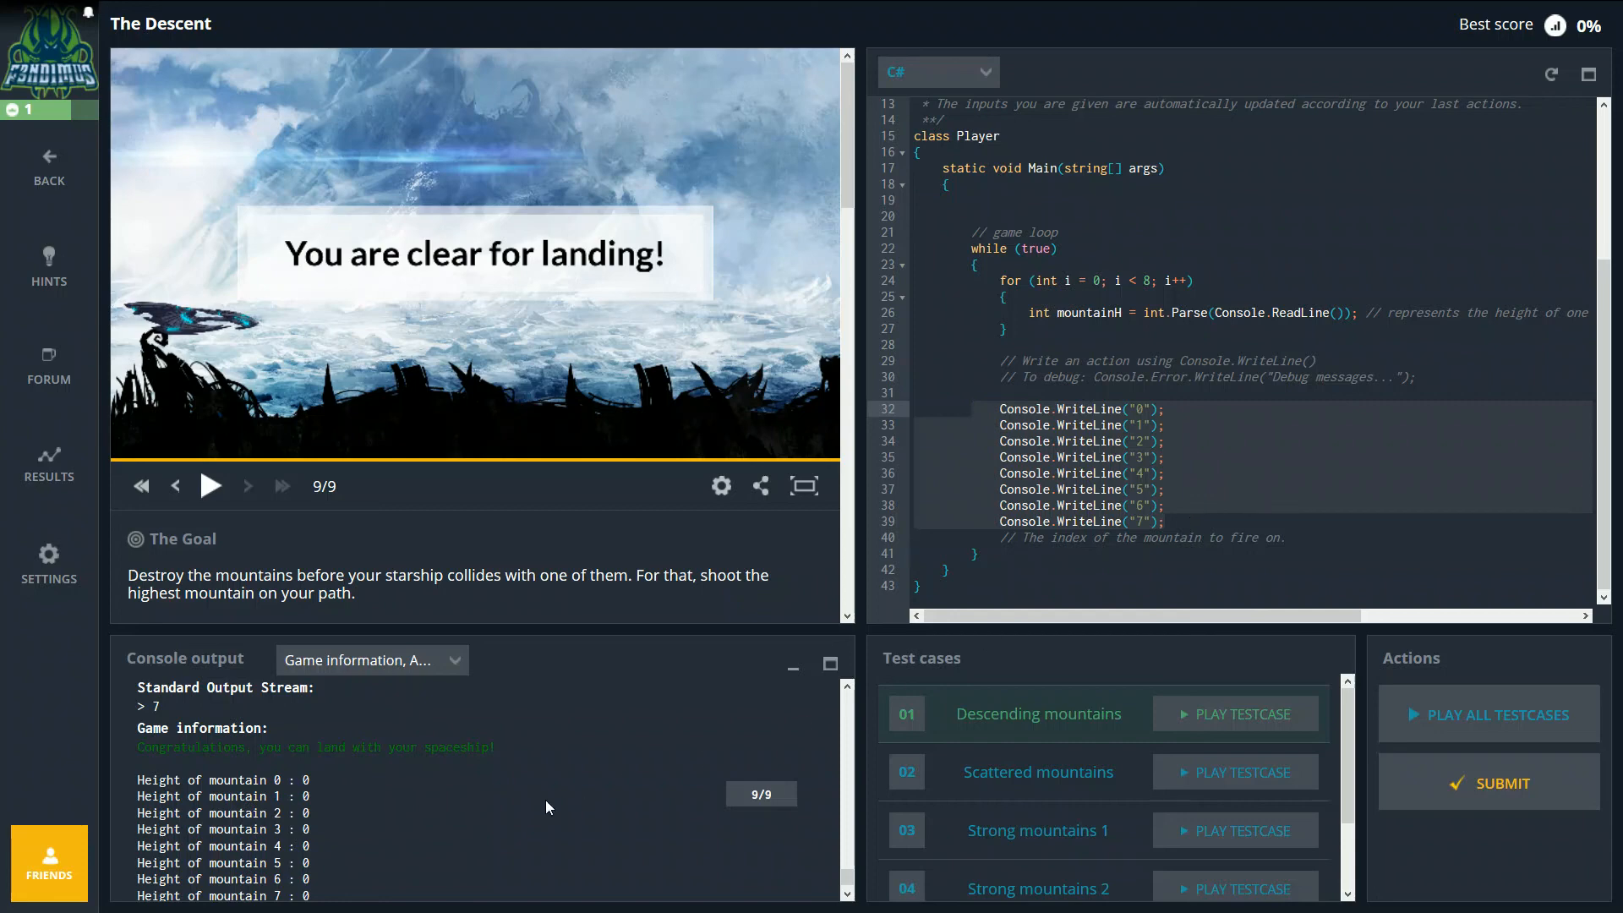
Step: Replay test 01 Descending mountains with the unchanged 0–7 WriteLine outputs and watch it land
click(1234, 713)
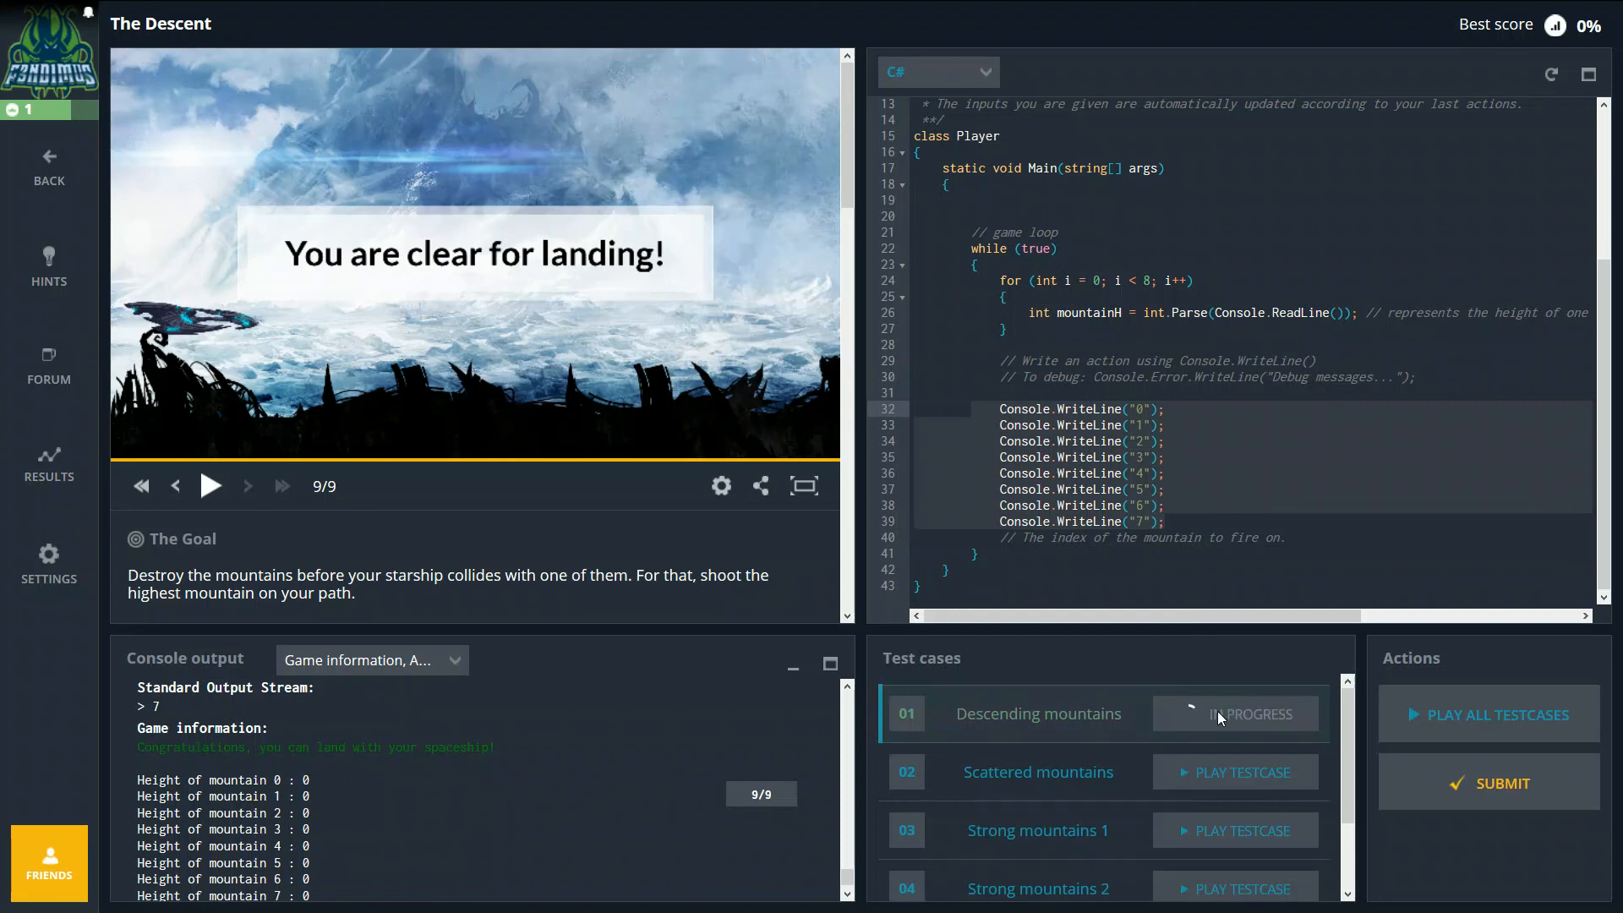
click(211, 485)
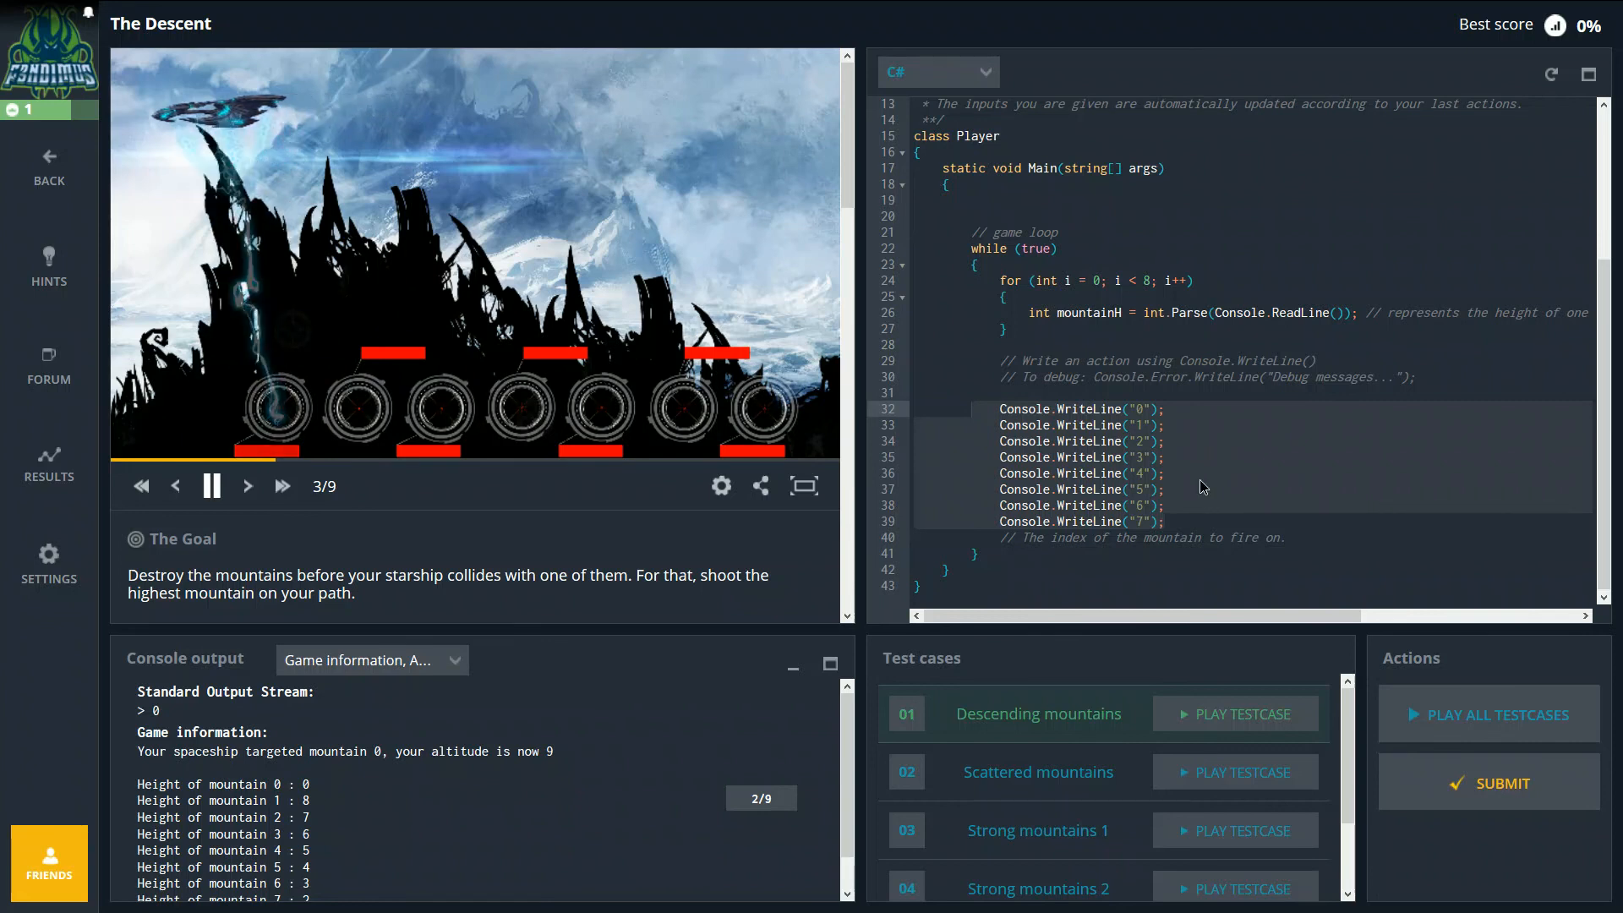
click(248, 486)
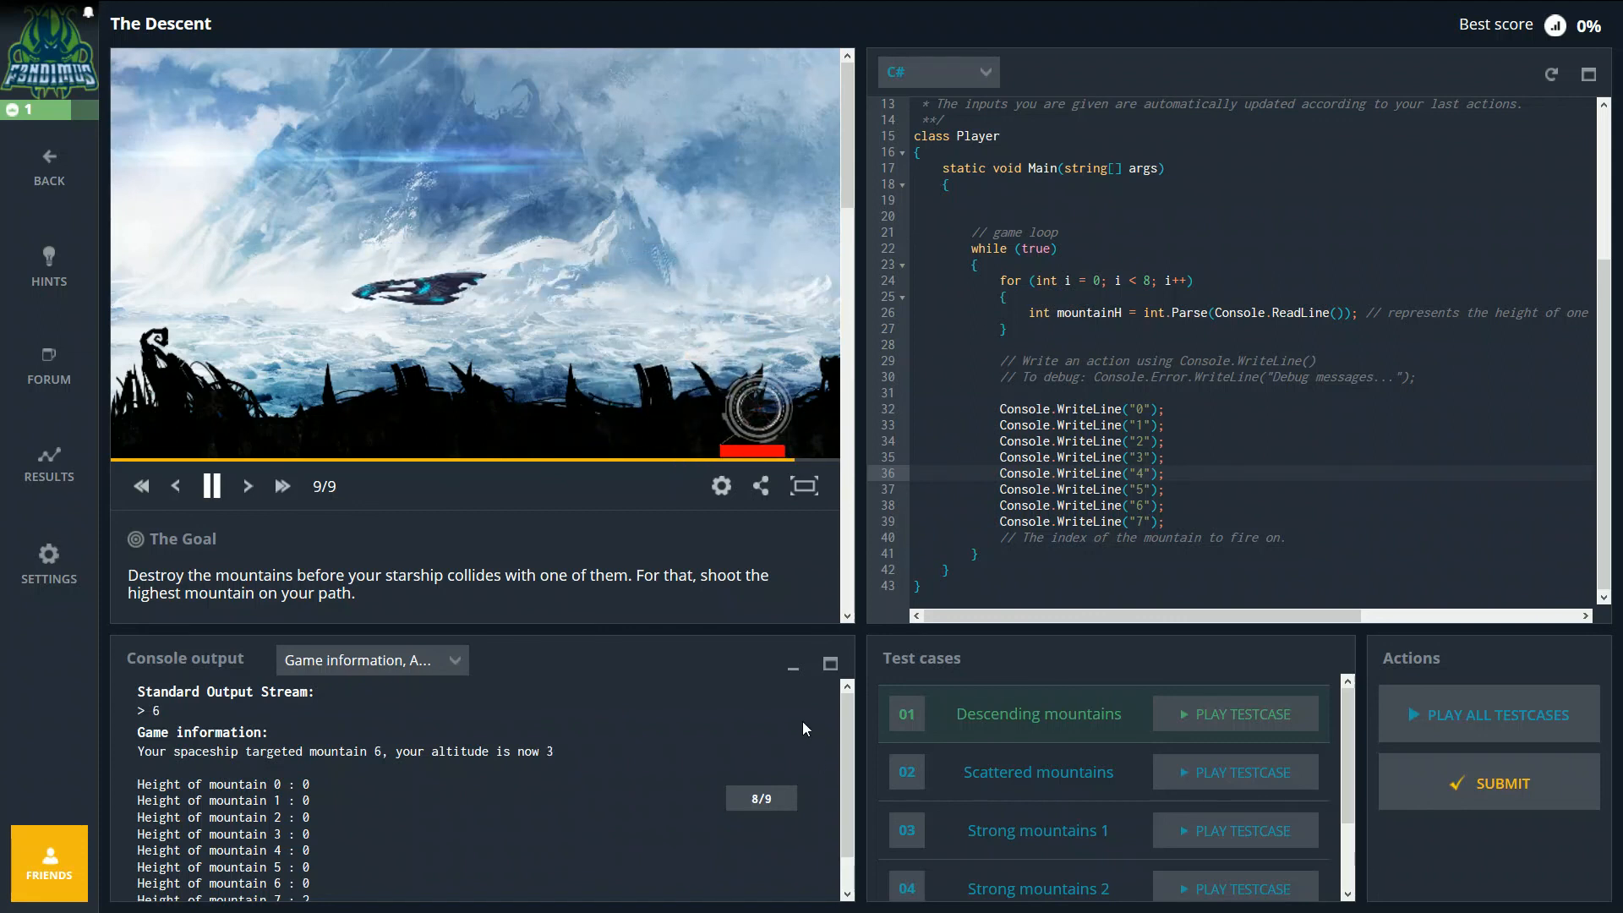
click(212, 485)
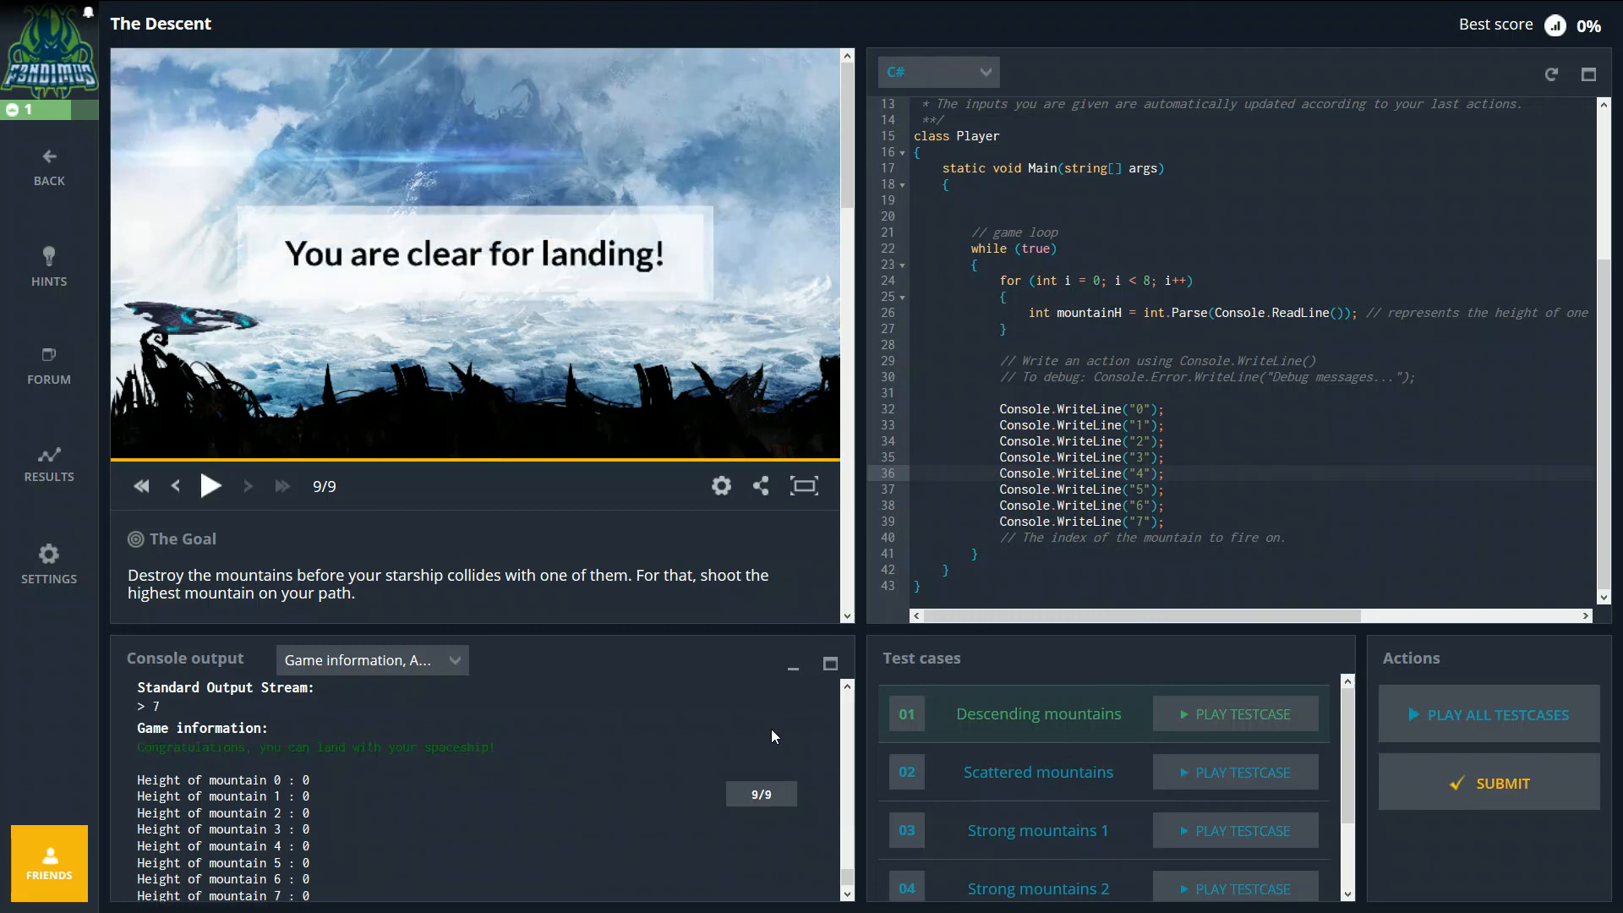